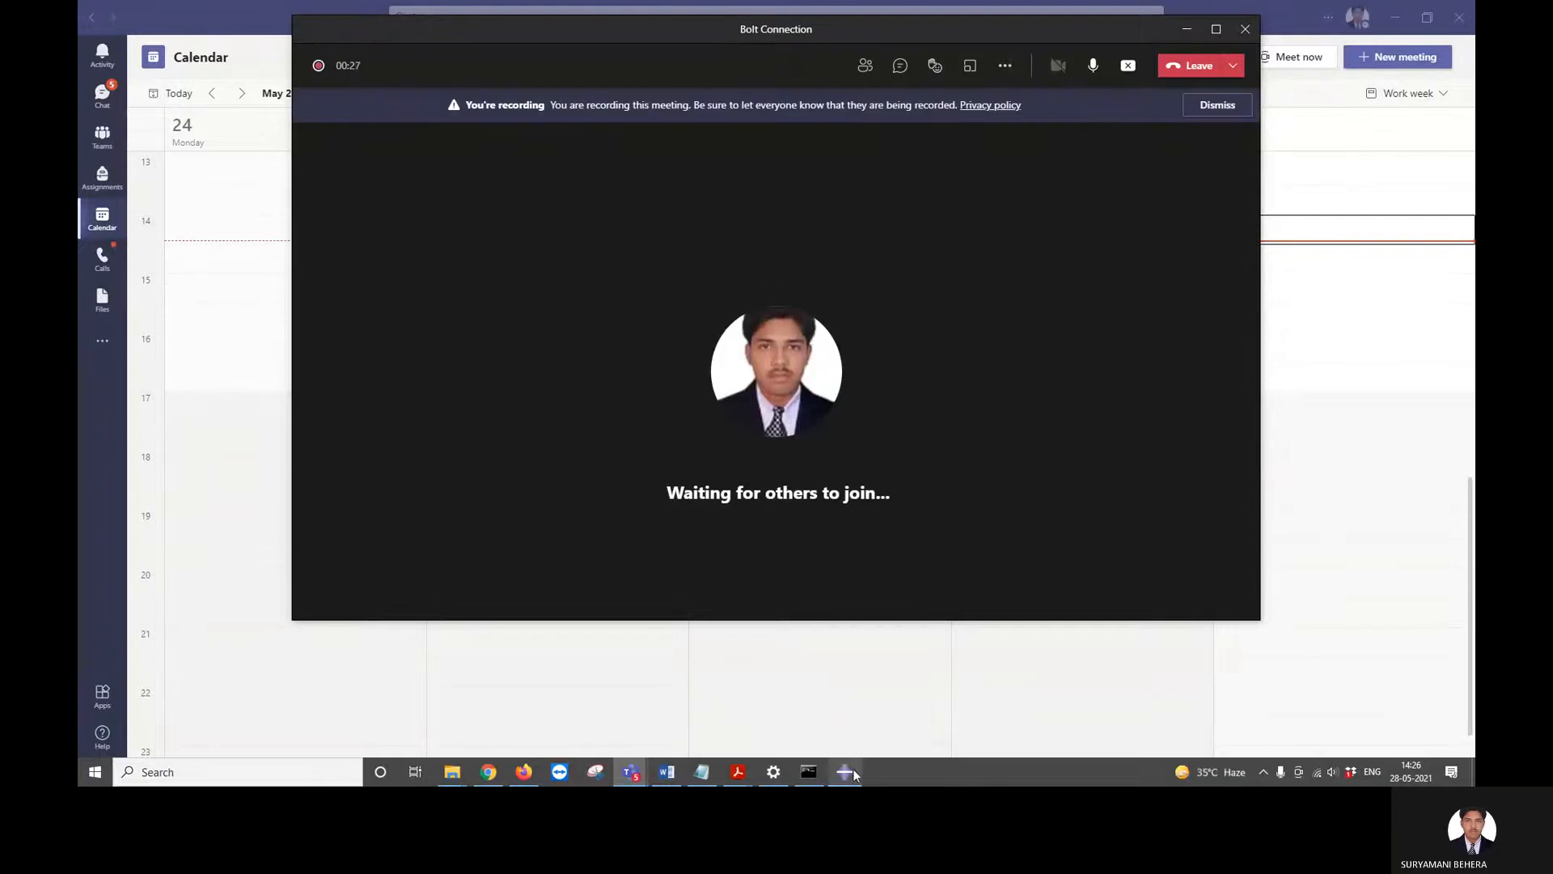
mouse_move(848, 773)
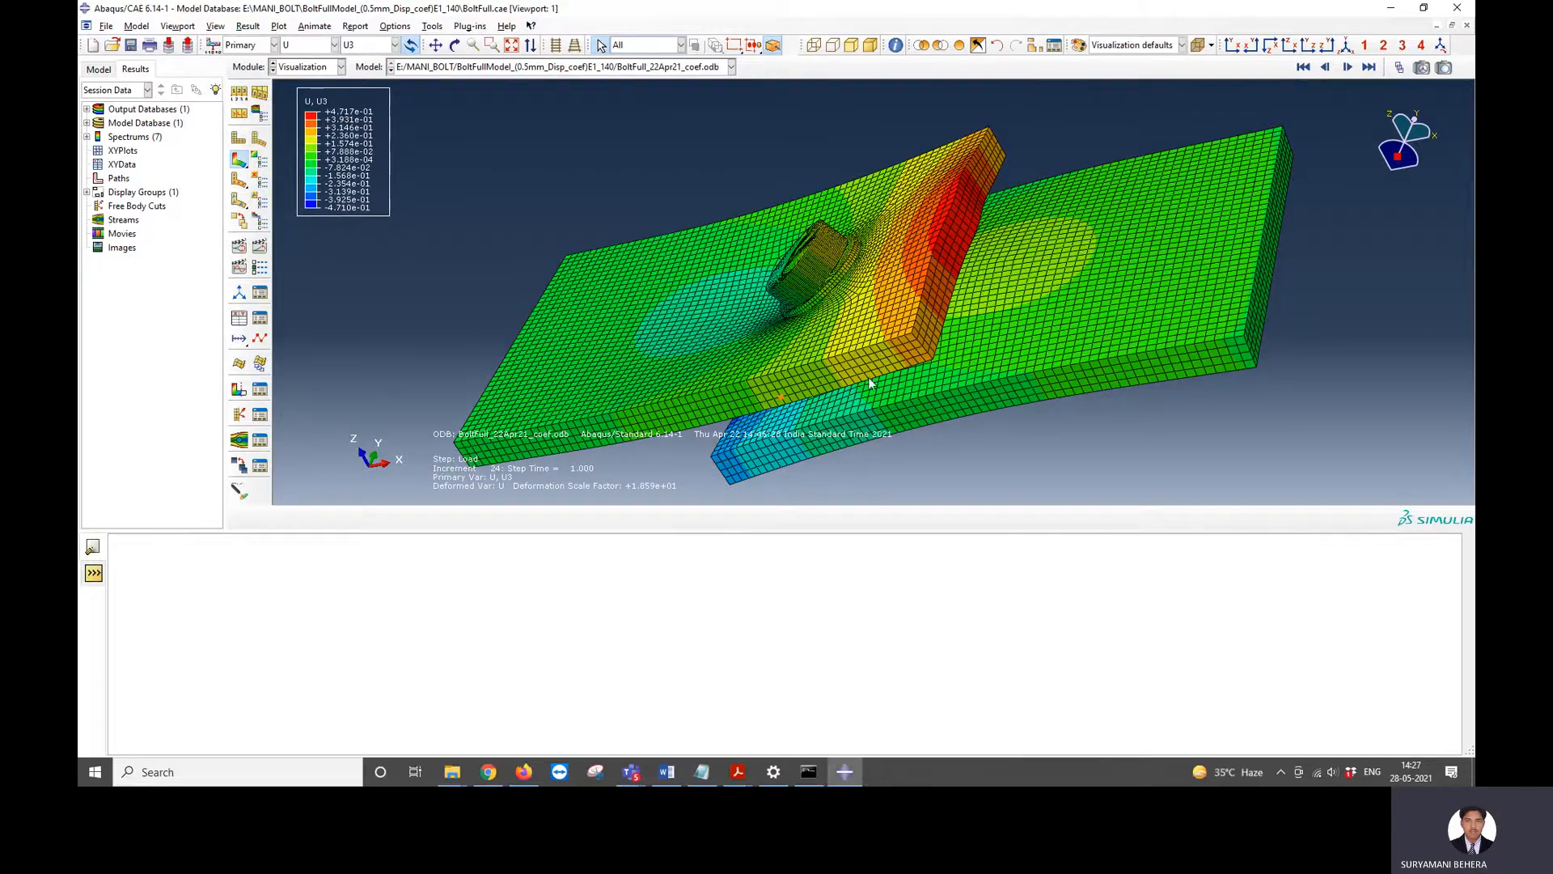
mouse_move(574, 159)
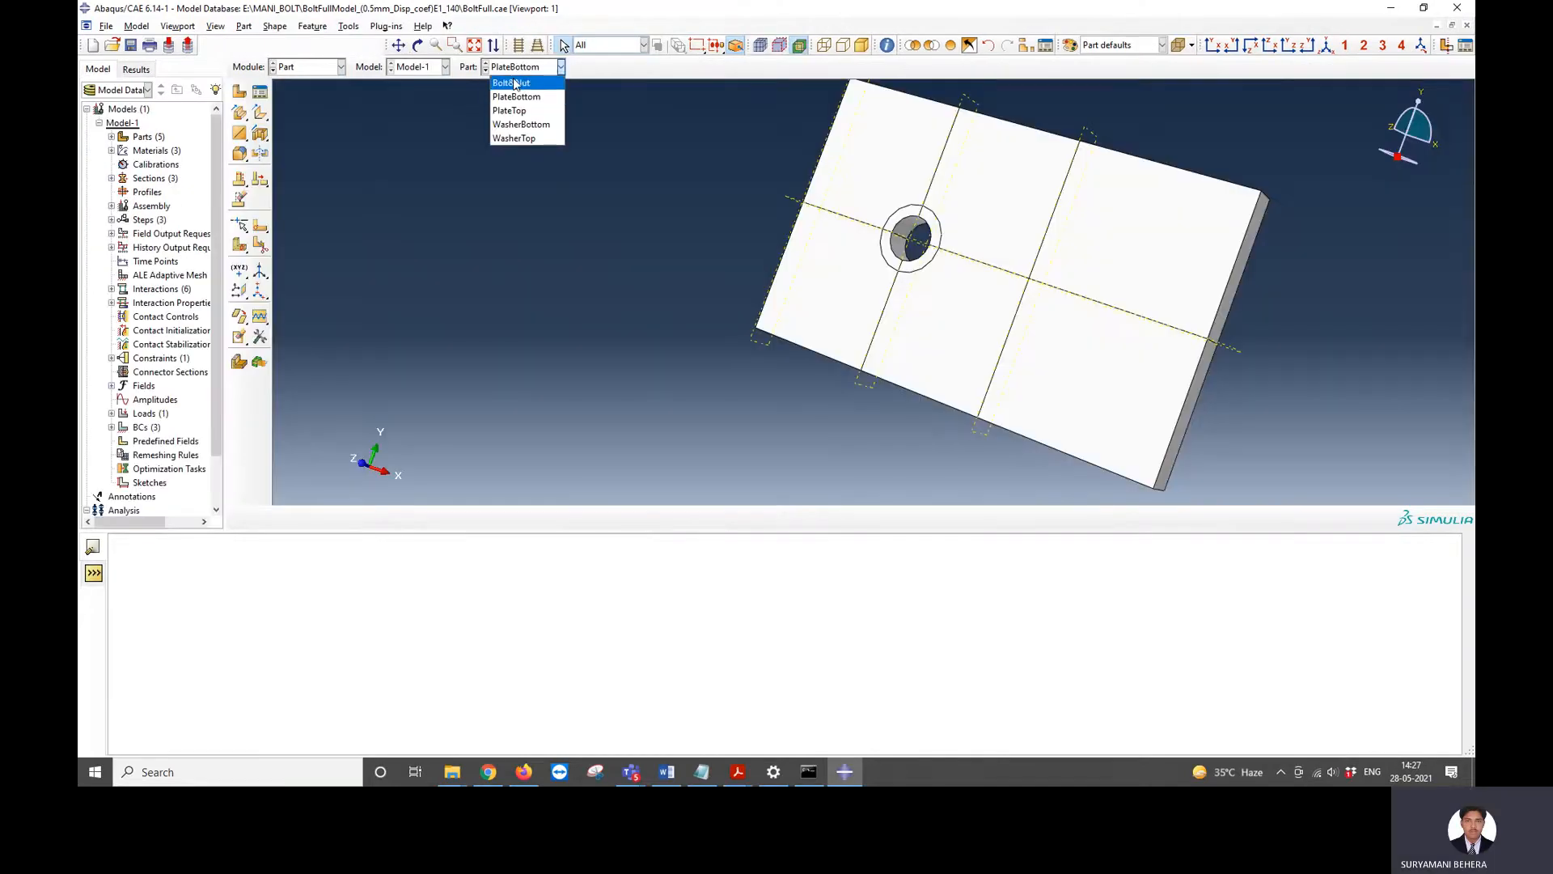
- Display and orbit the Bolt&Nut part, then show WasherBottom and finally WasherTop
left_click(512, 82)
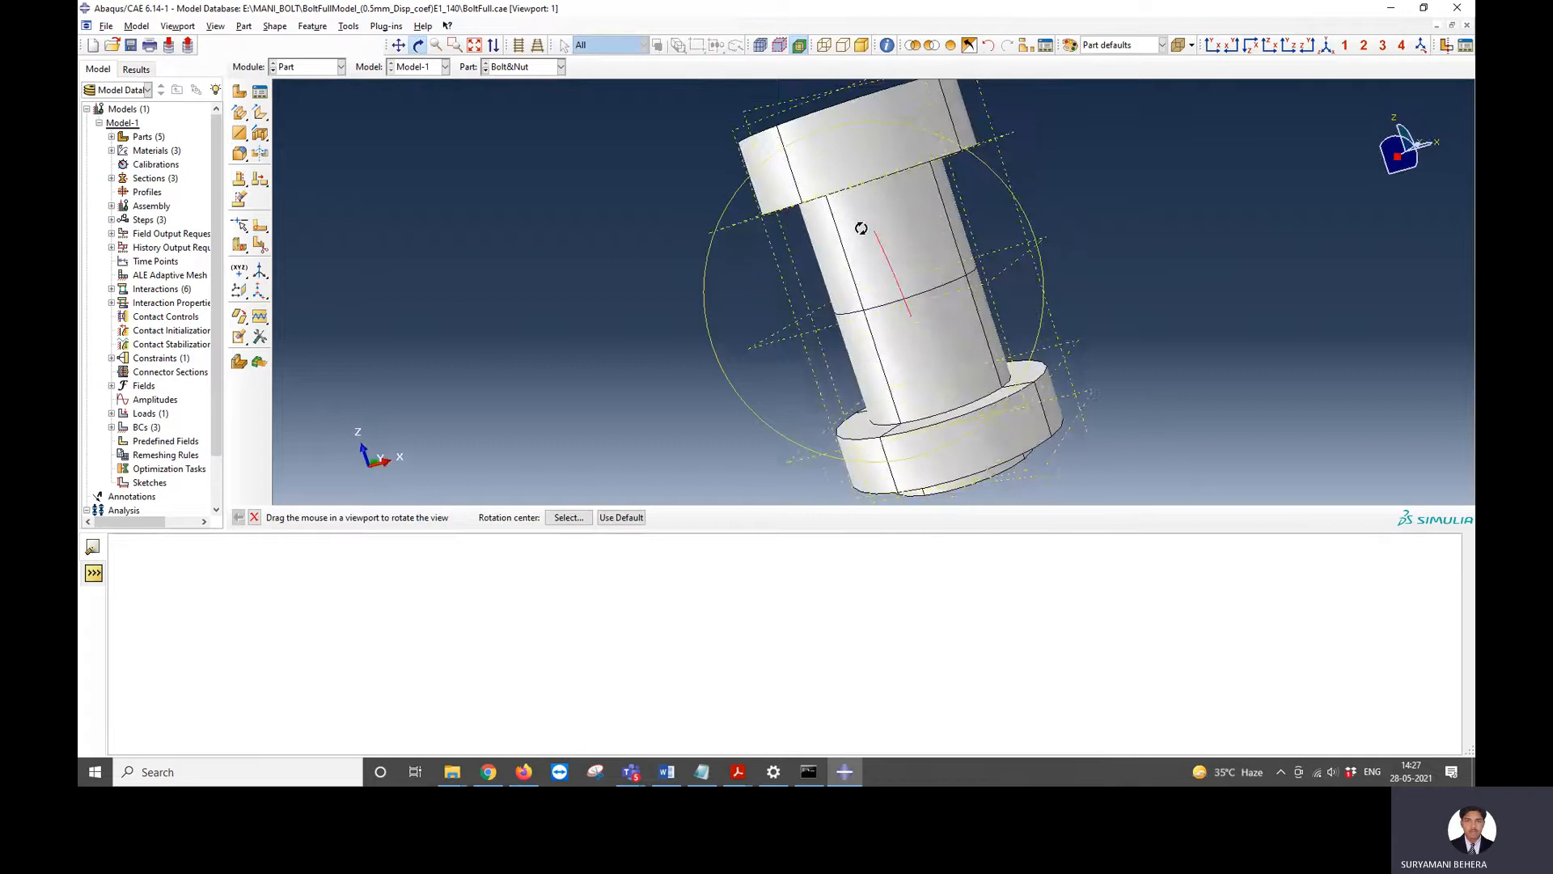
left_click_drag(861, 228, 833, 149)
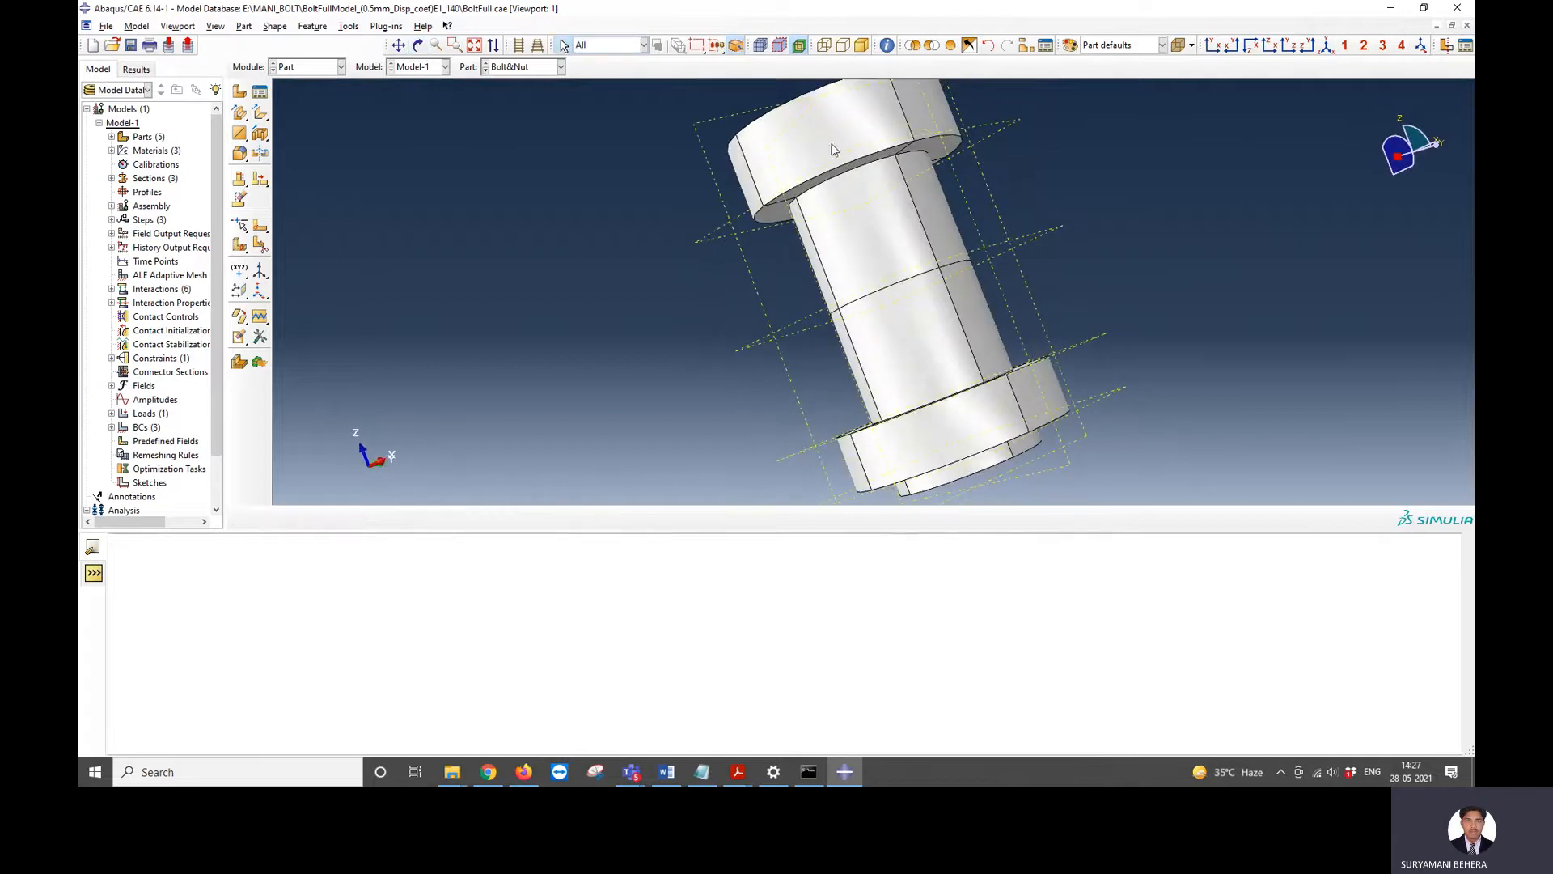
mouse_move(959, 443)
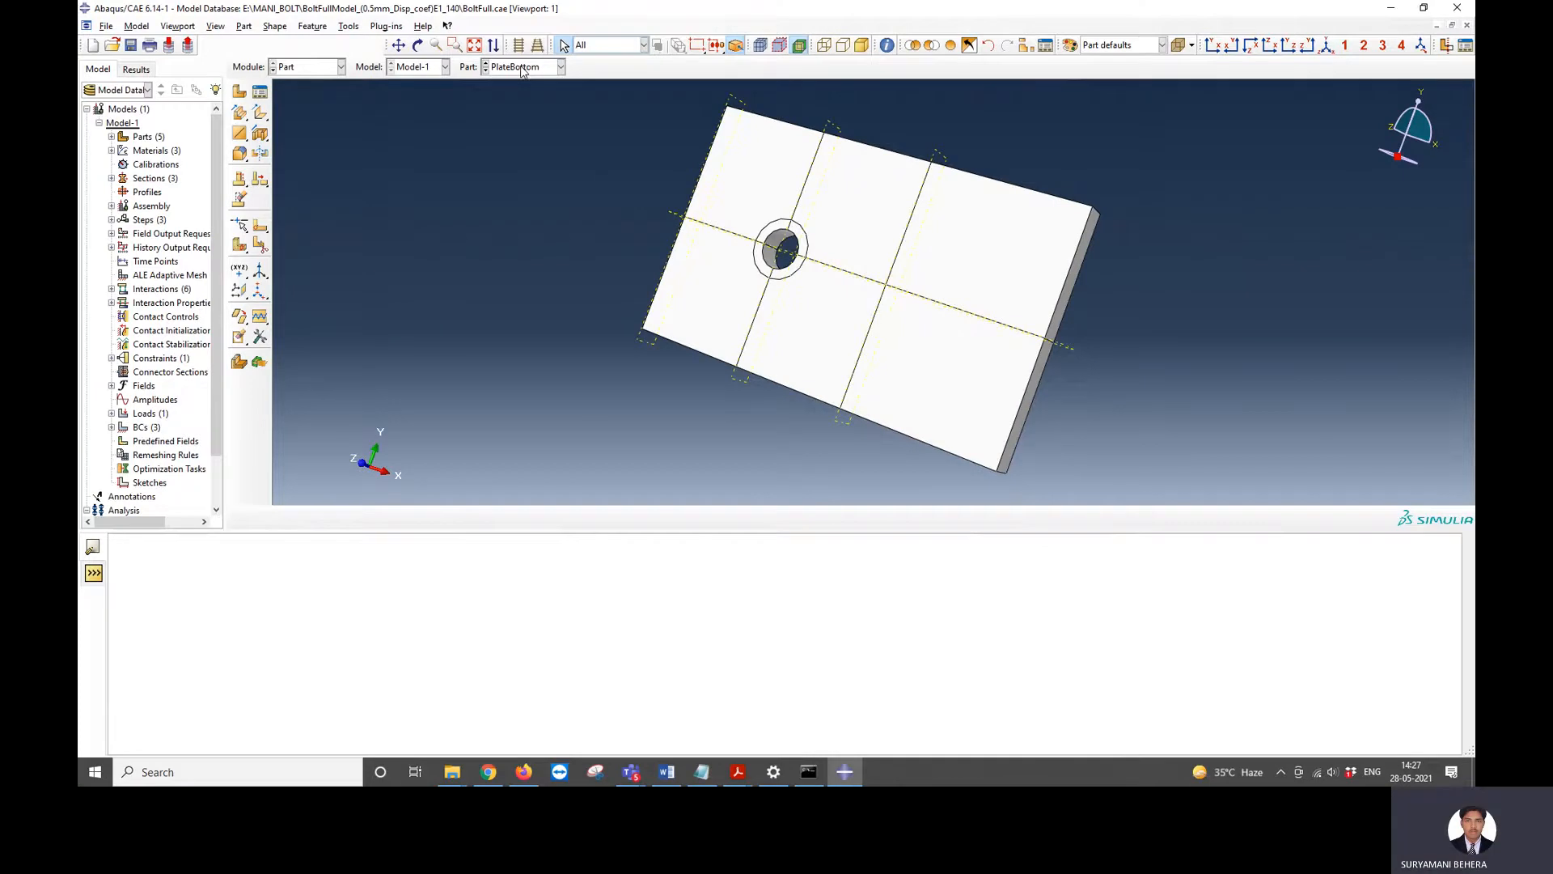
left_click(559, 67)
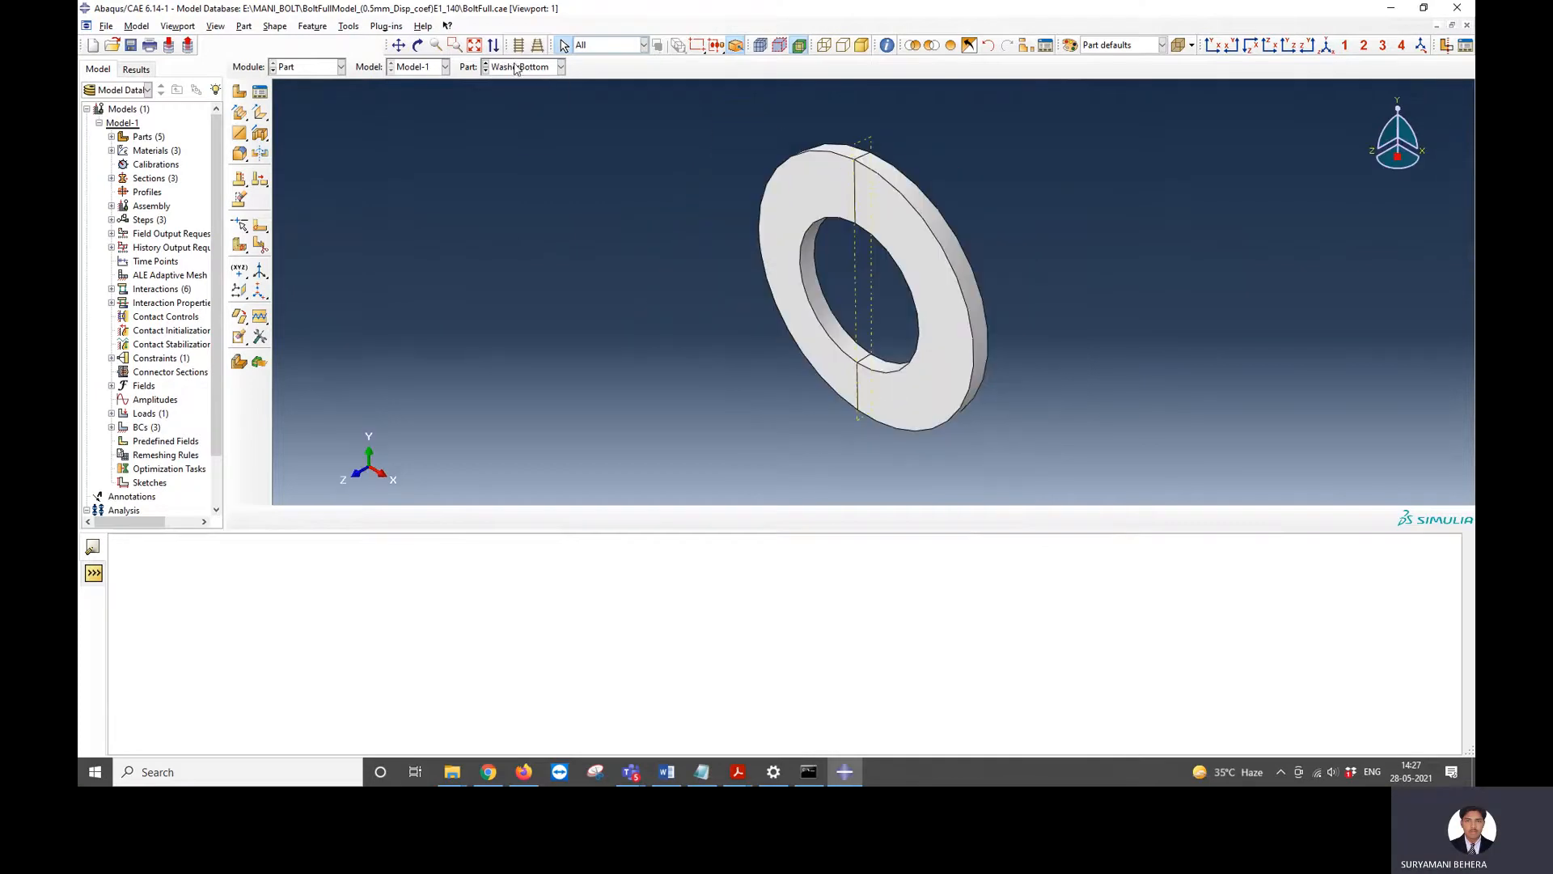
left_click(561, 66)
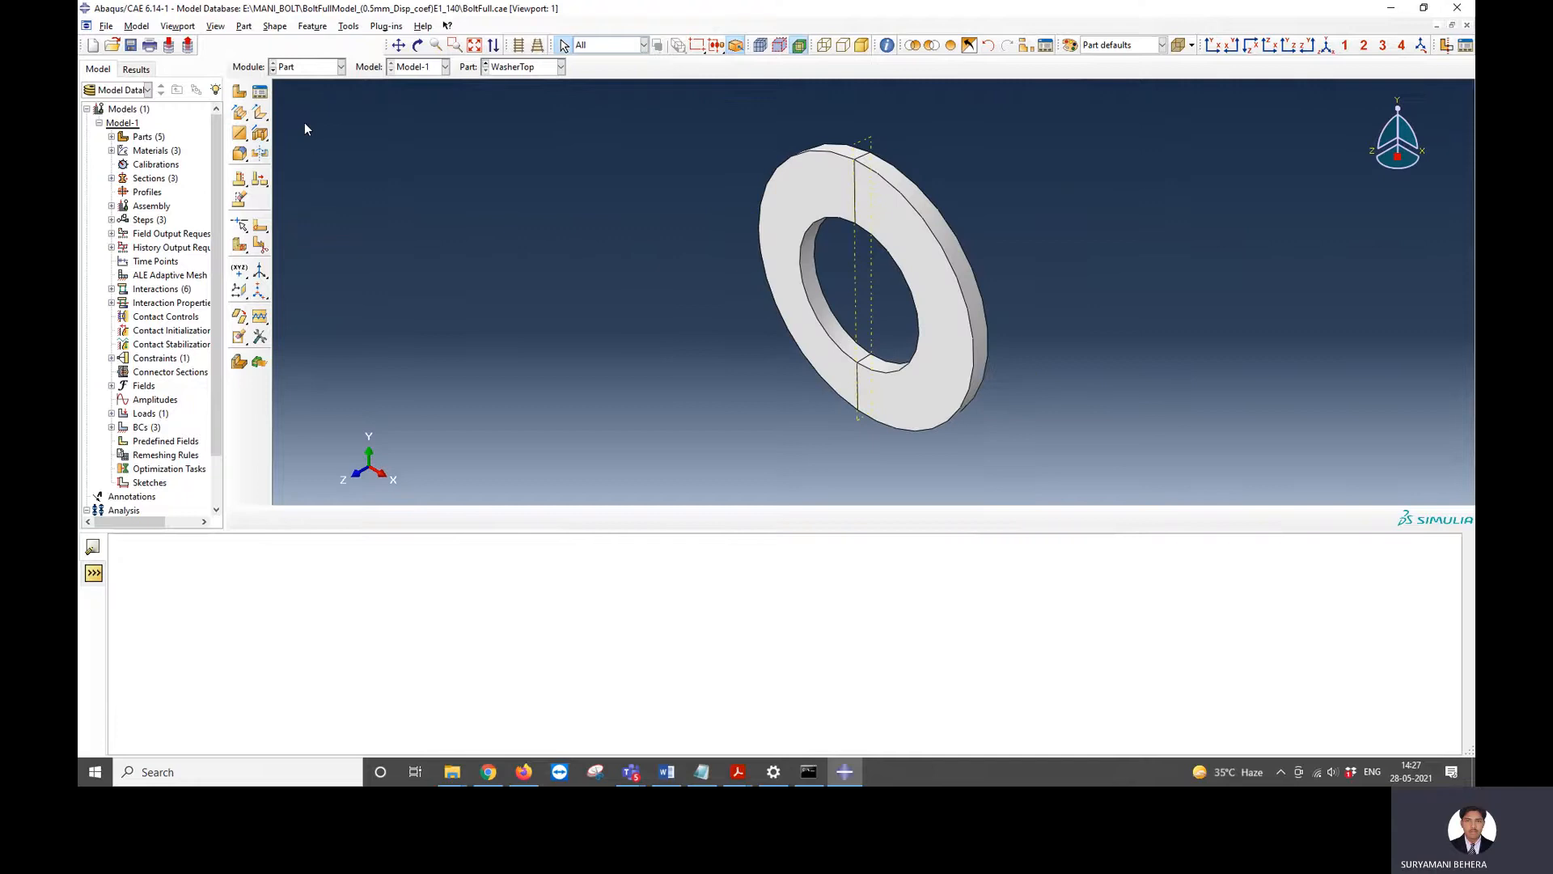
left_click(352, 66)
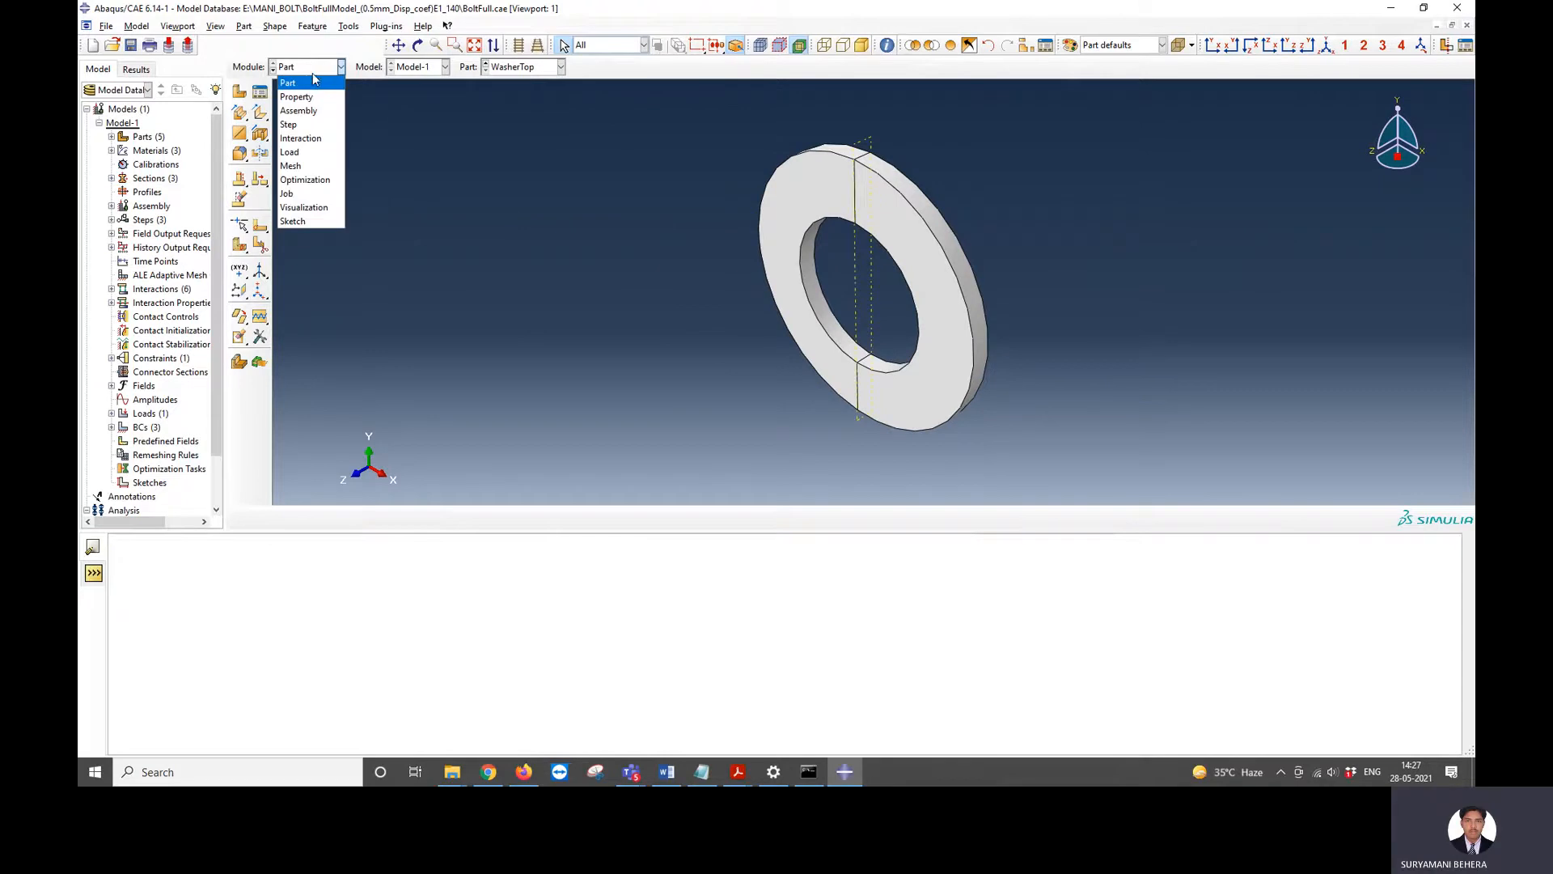
- In the Property module, show the Bolt&Nut part and review its material properties
left_click(296, 97)
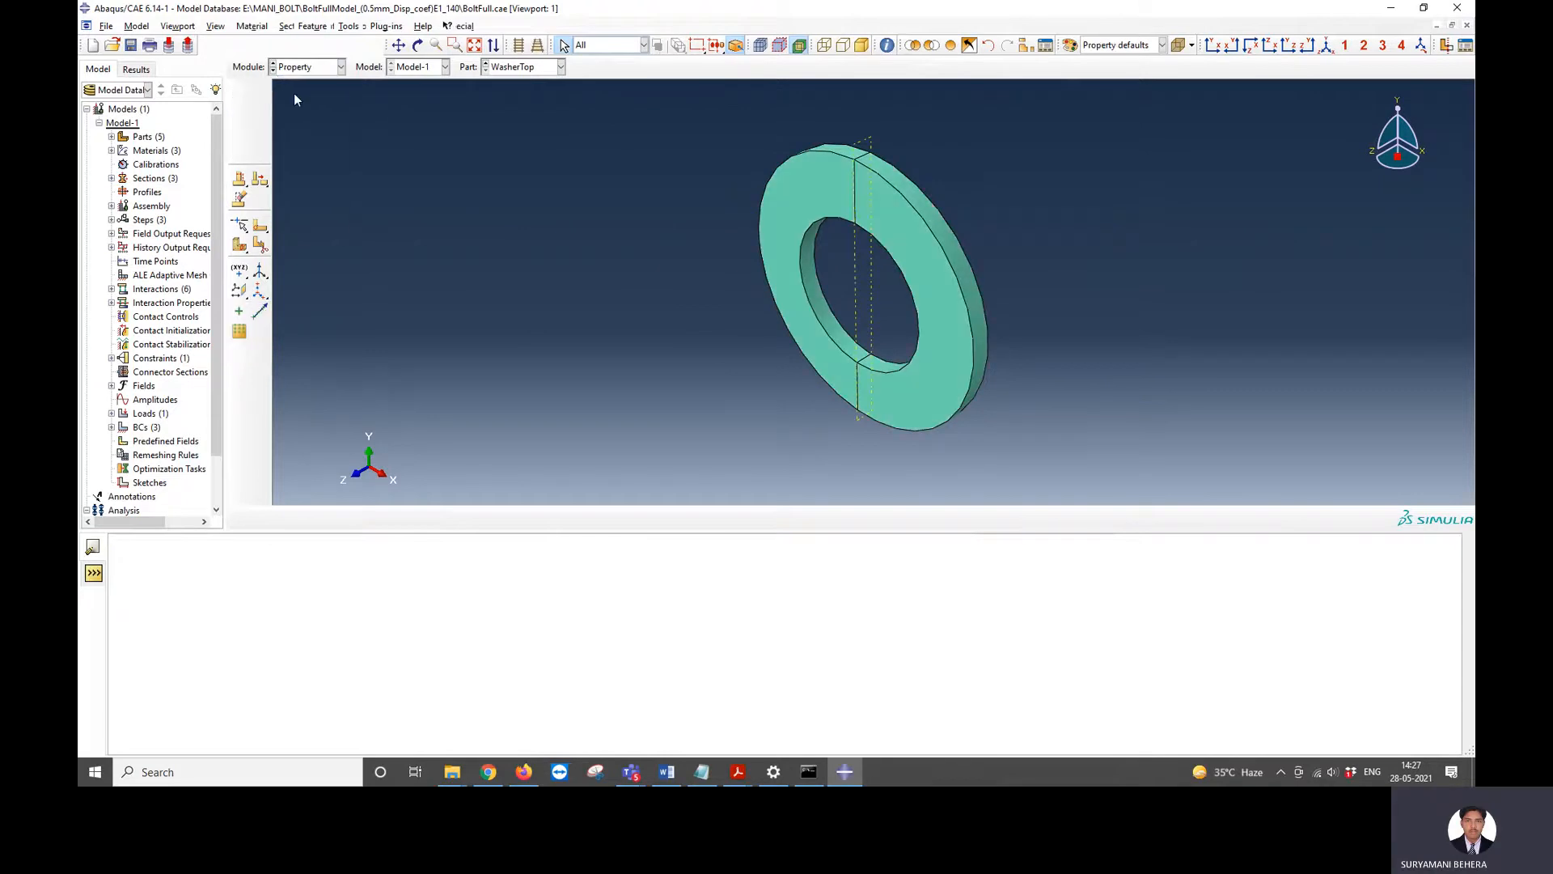
left_click(558, 67)
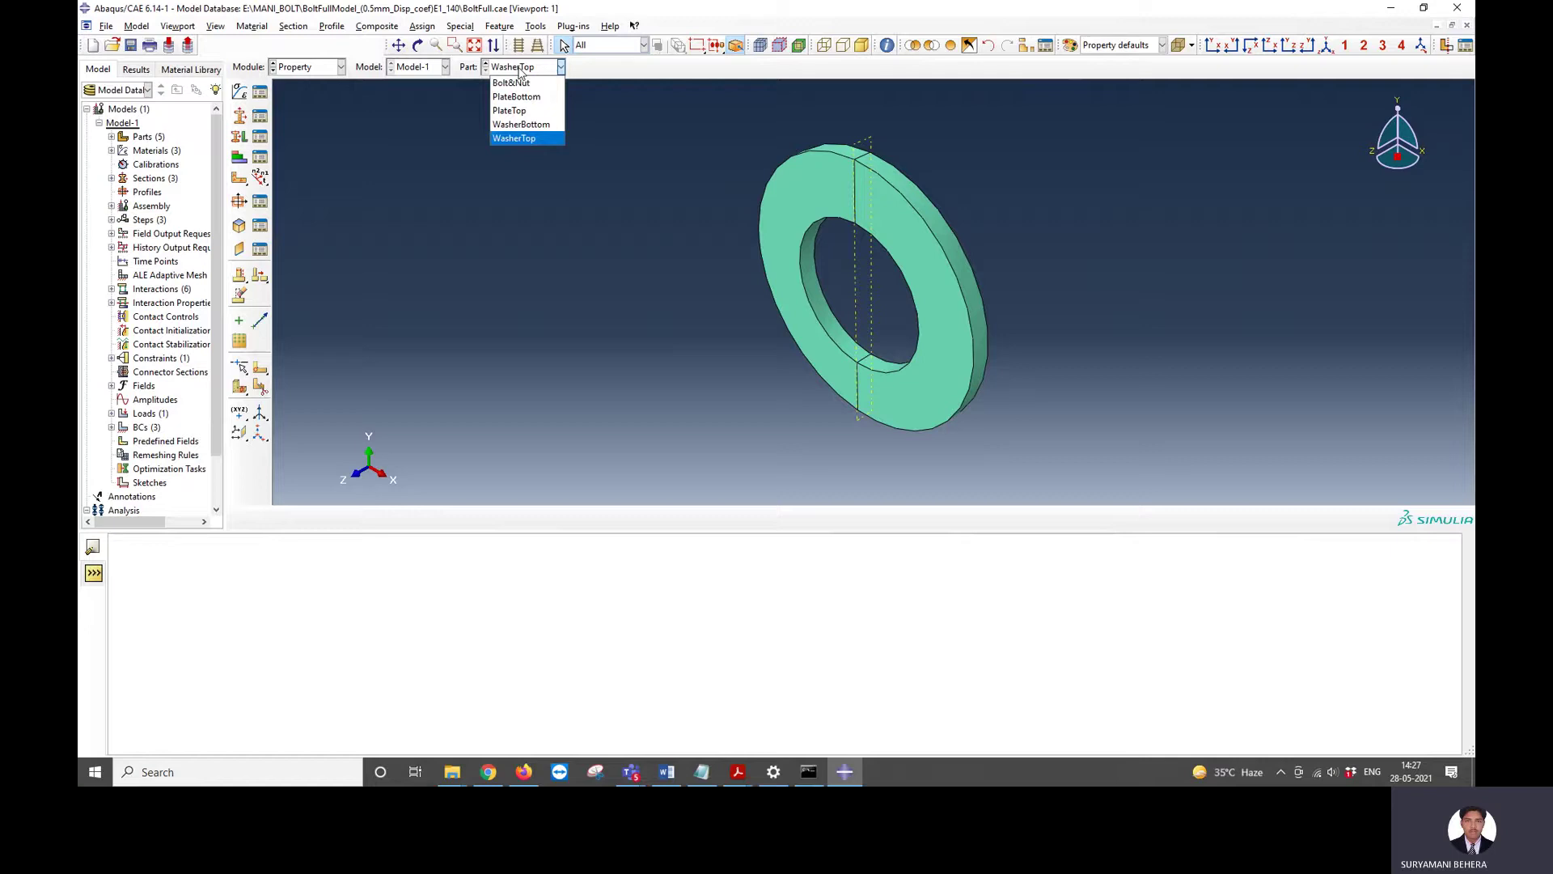
left_click(510, 82)
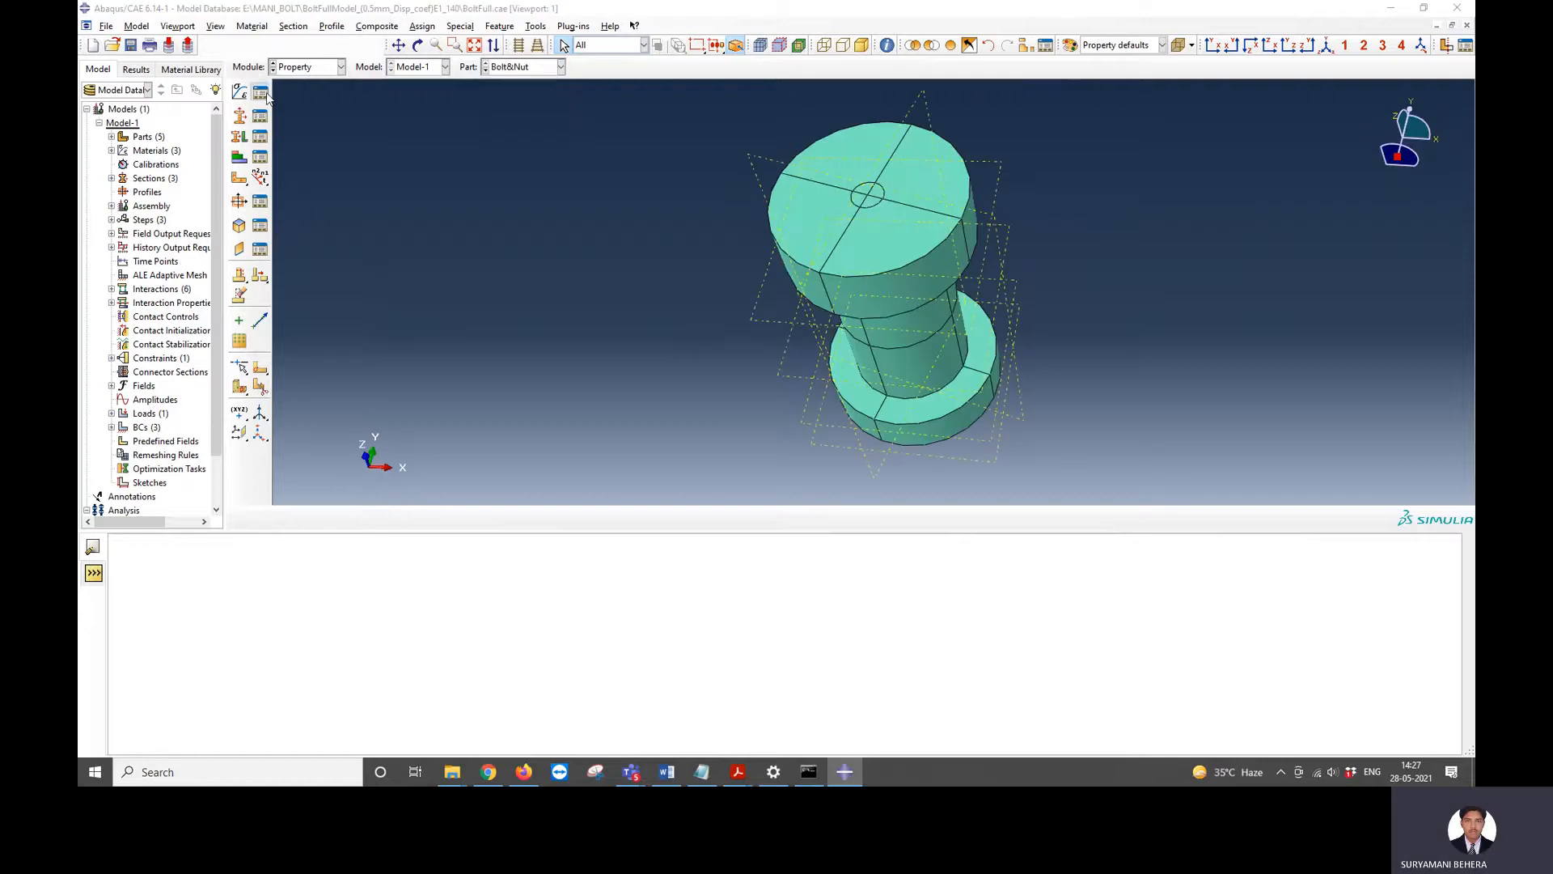
left_click(257, 92)
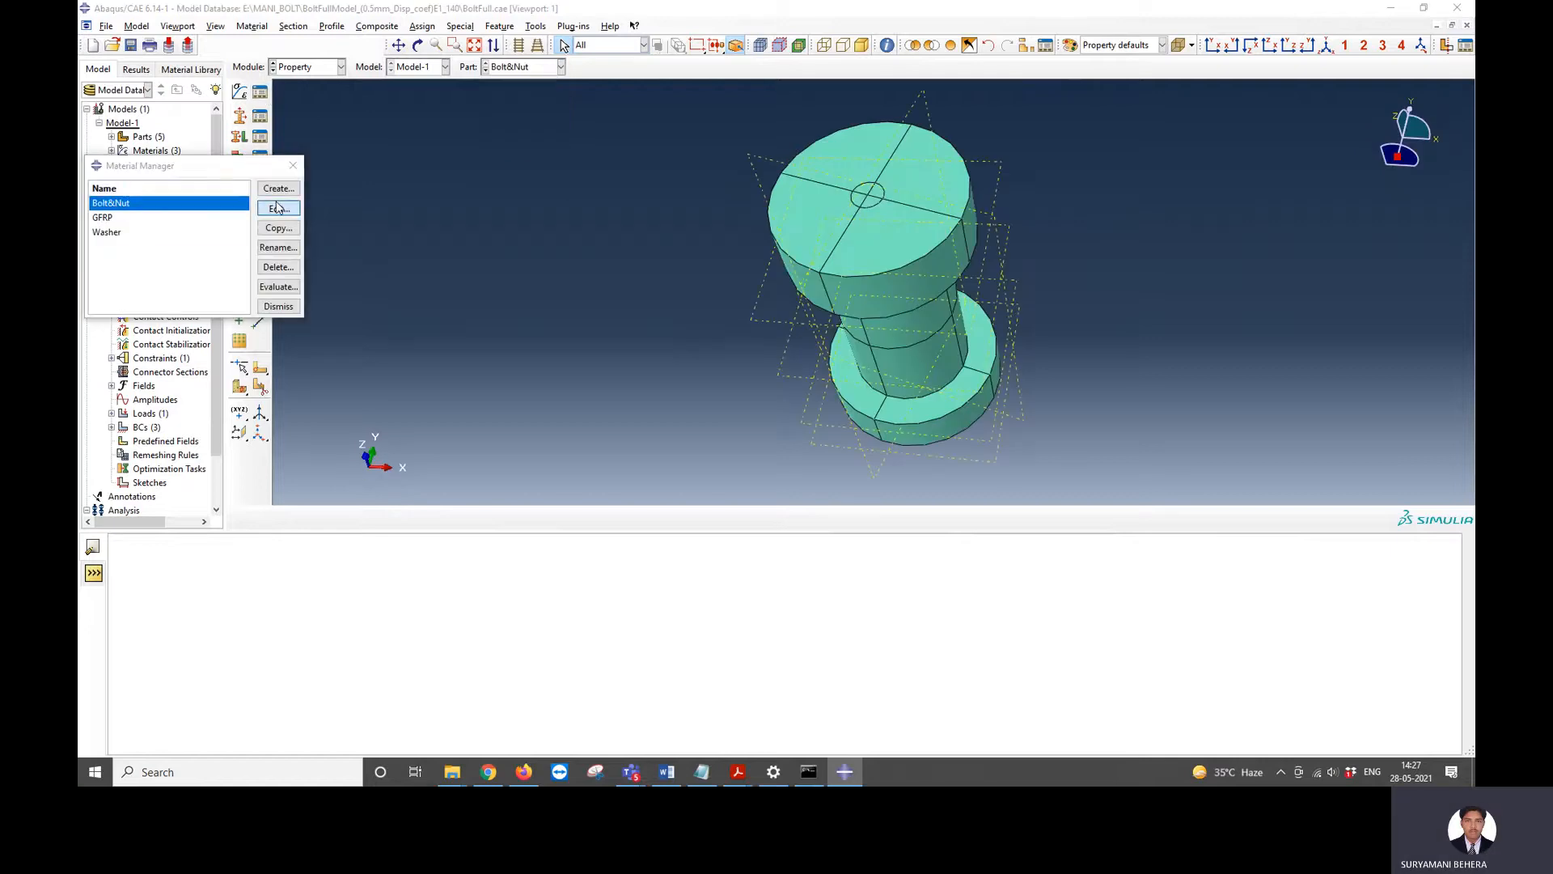
left_click(279, 208)
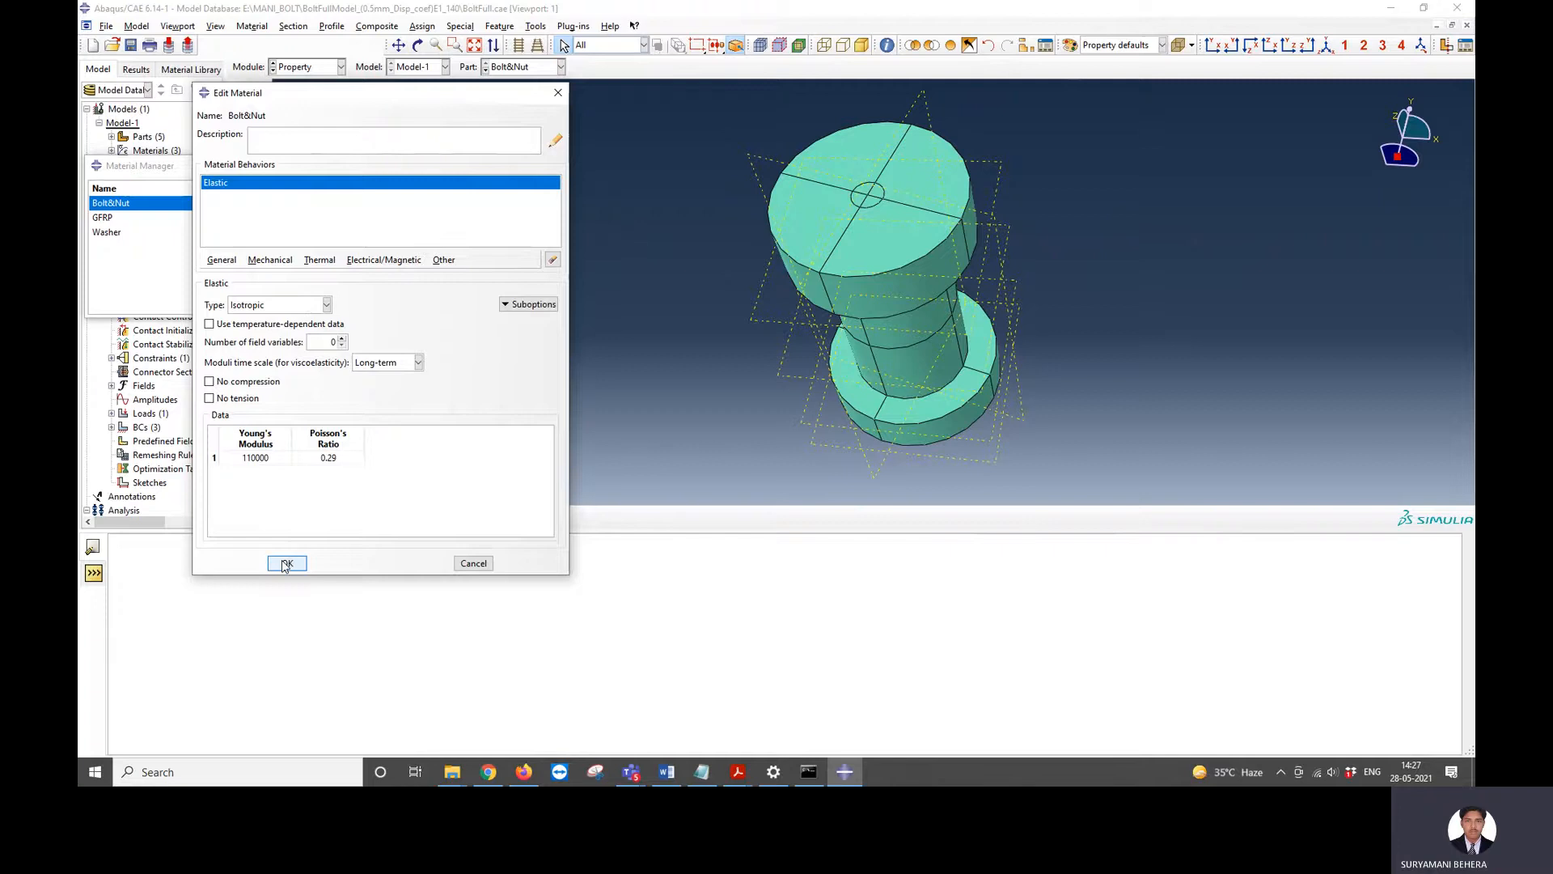
left_click(102, 218)
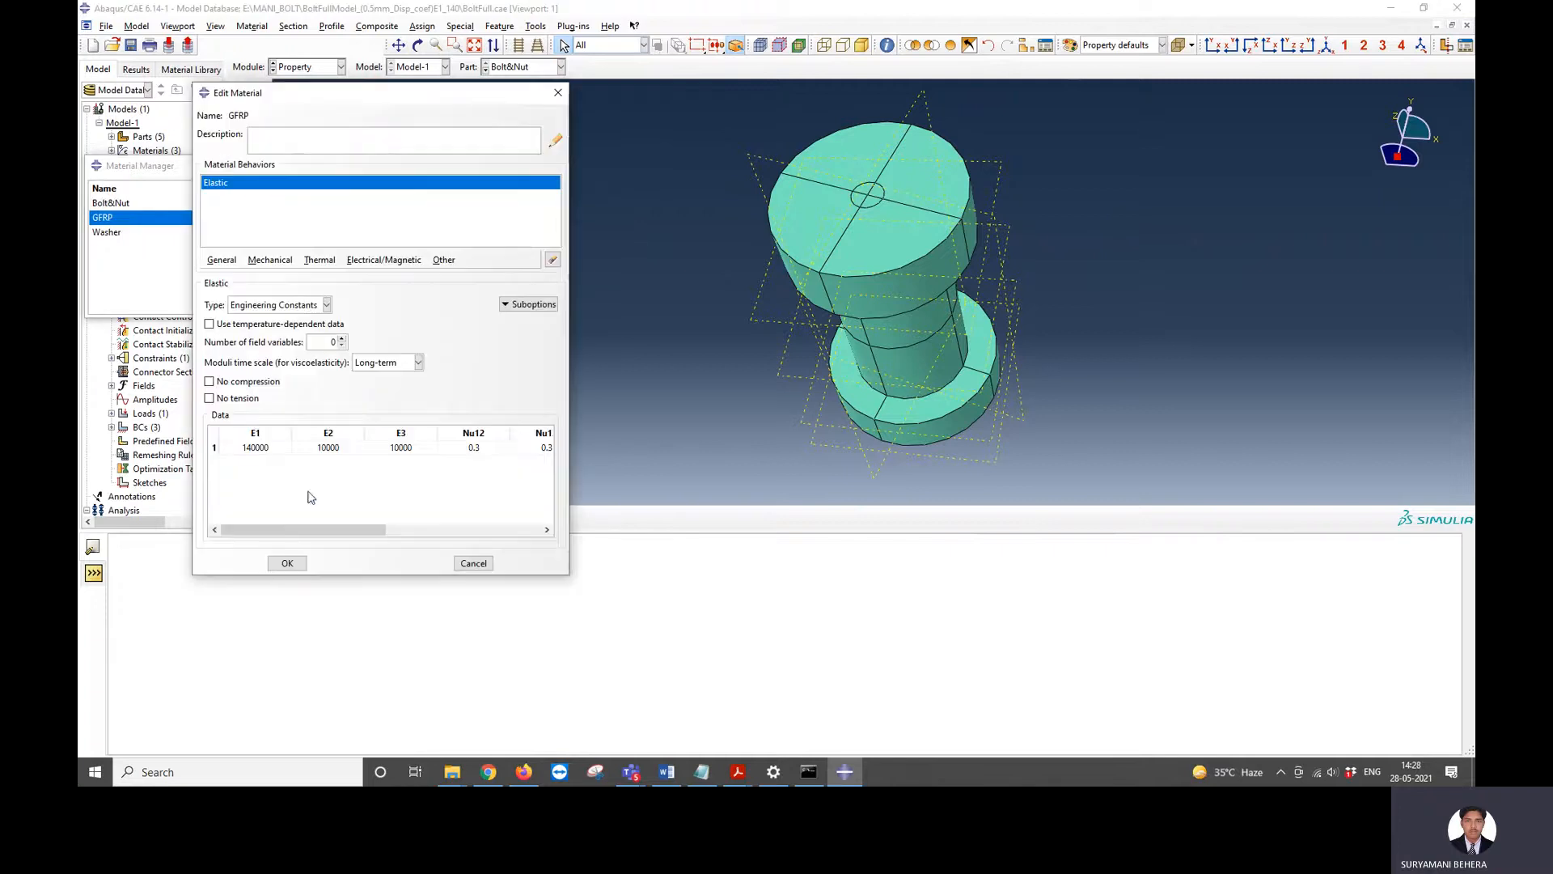
- Review the GFRP engineering constants and the Washer isotropic material properties
left_click_drag(307, 529, 416, 530)
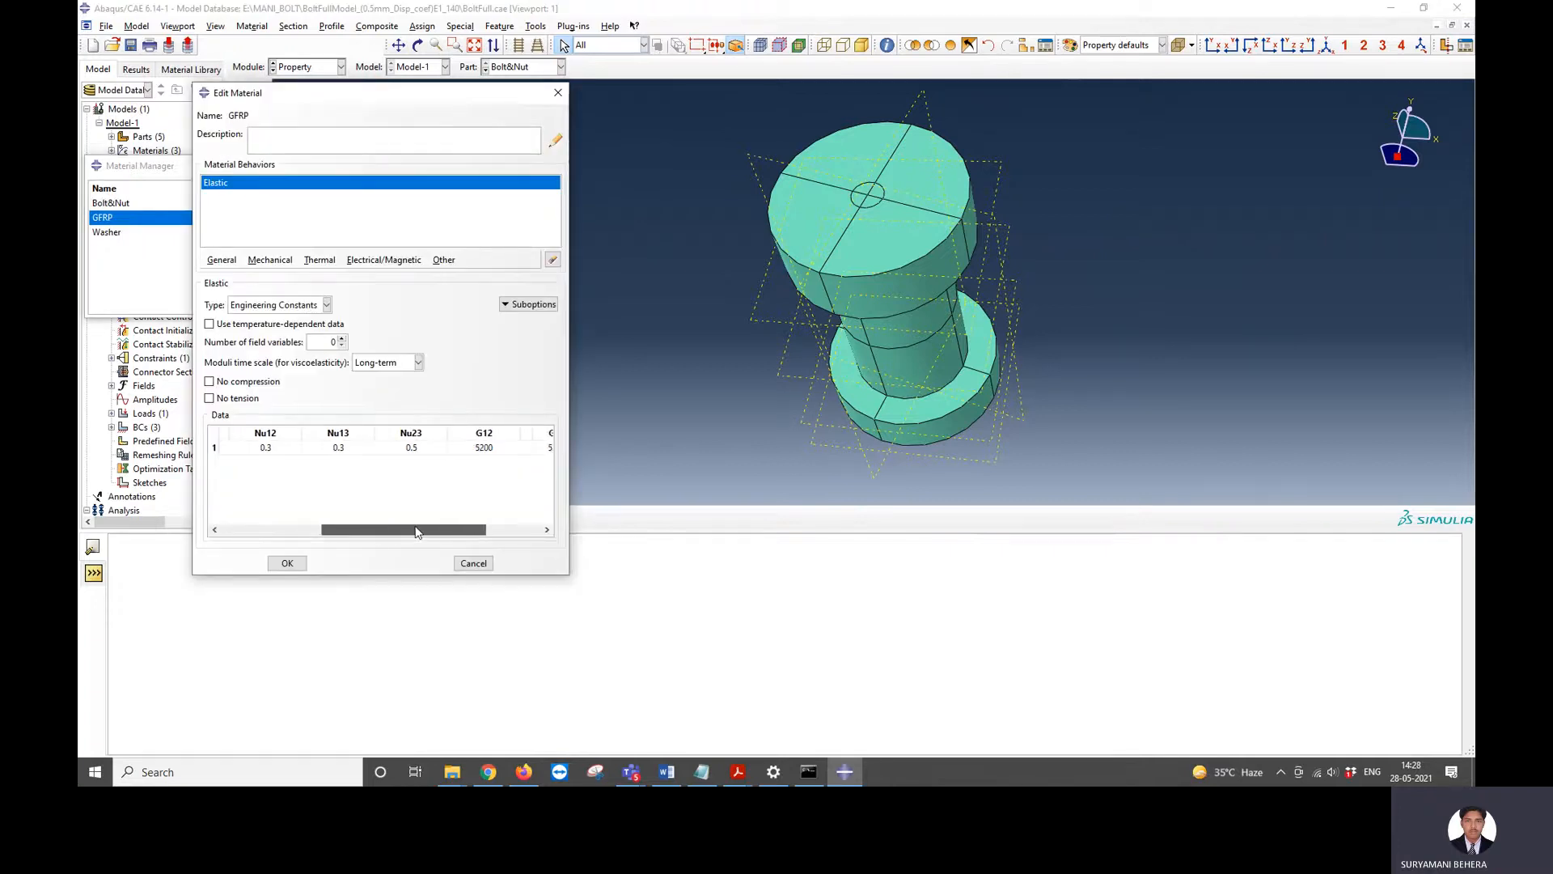
left_click_drag(387, 529, 485, 529)
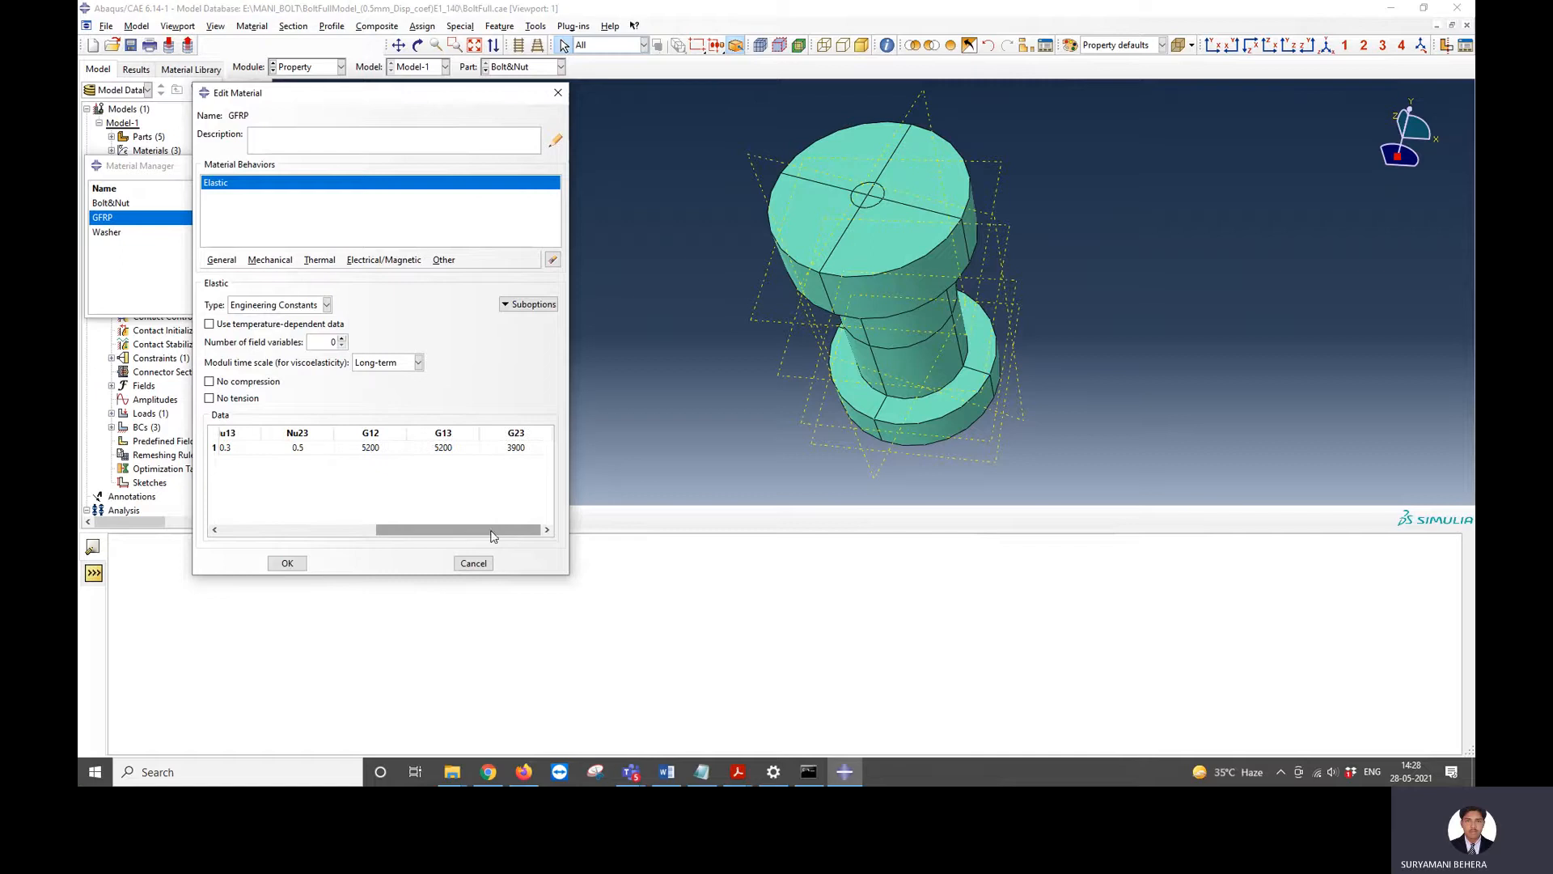
left_click_drag(446, 530, 308, 529)
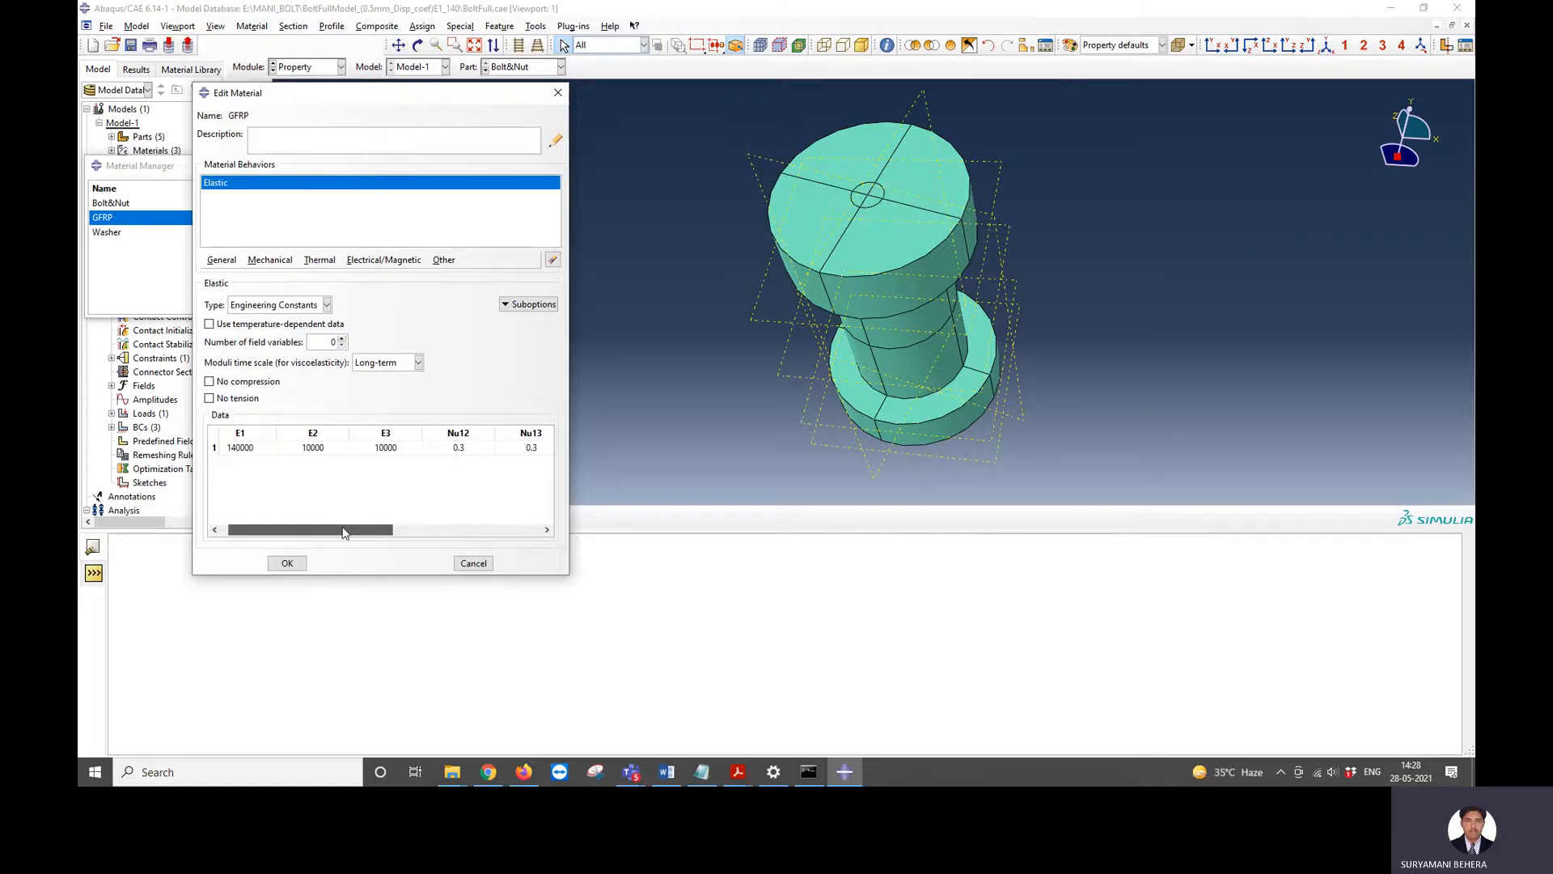
left_click(287, 563)
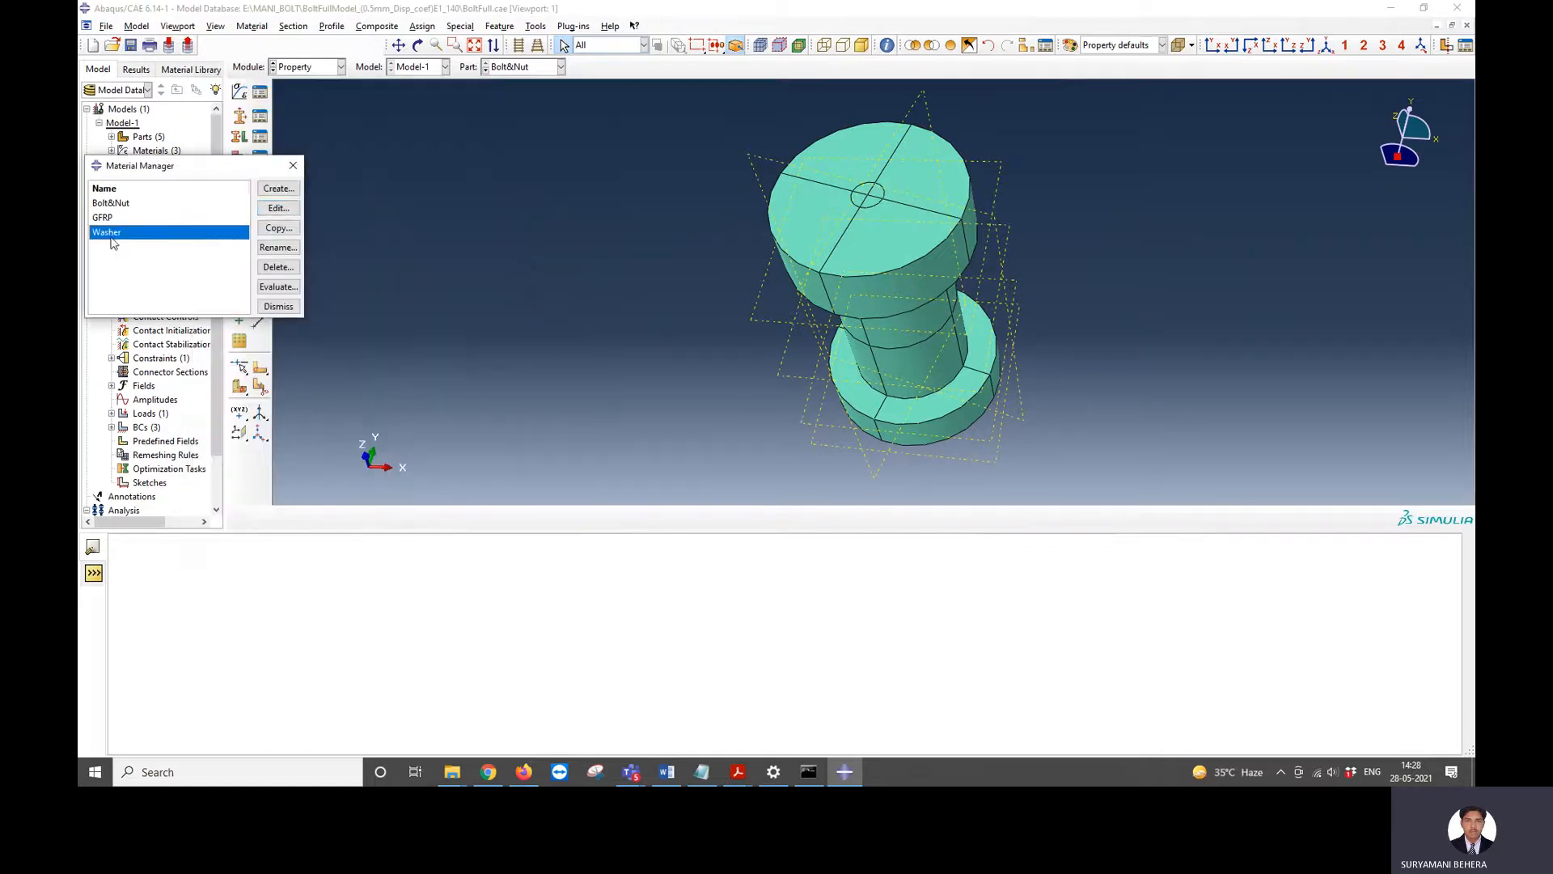
left_click(278, 207)
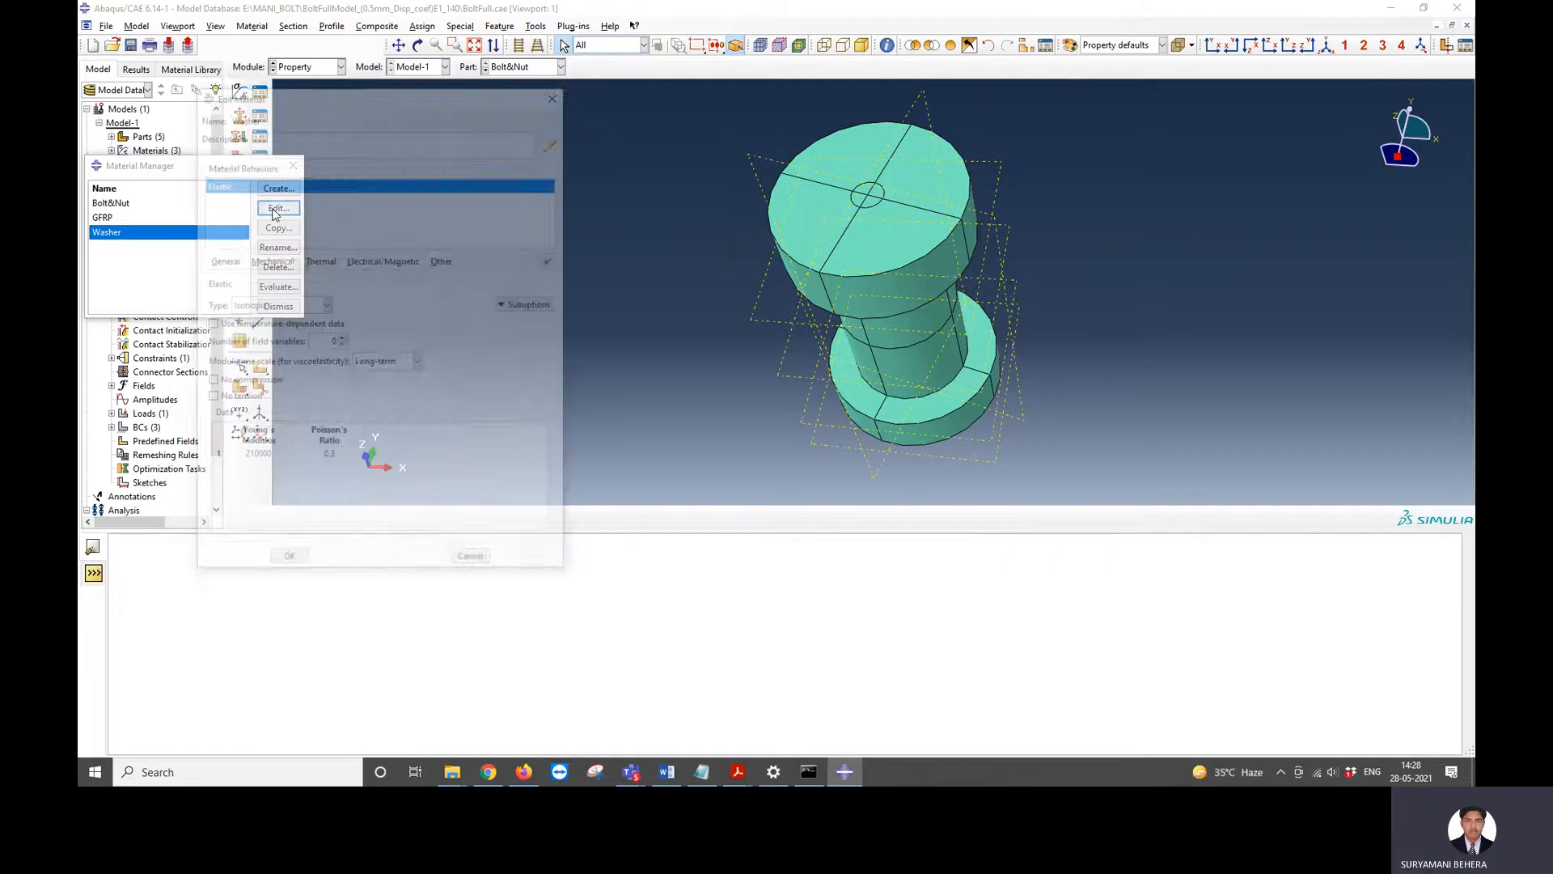
left_click(278, 208)
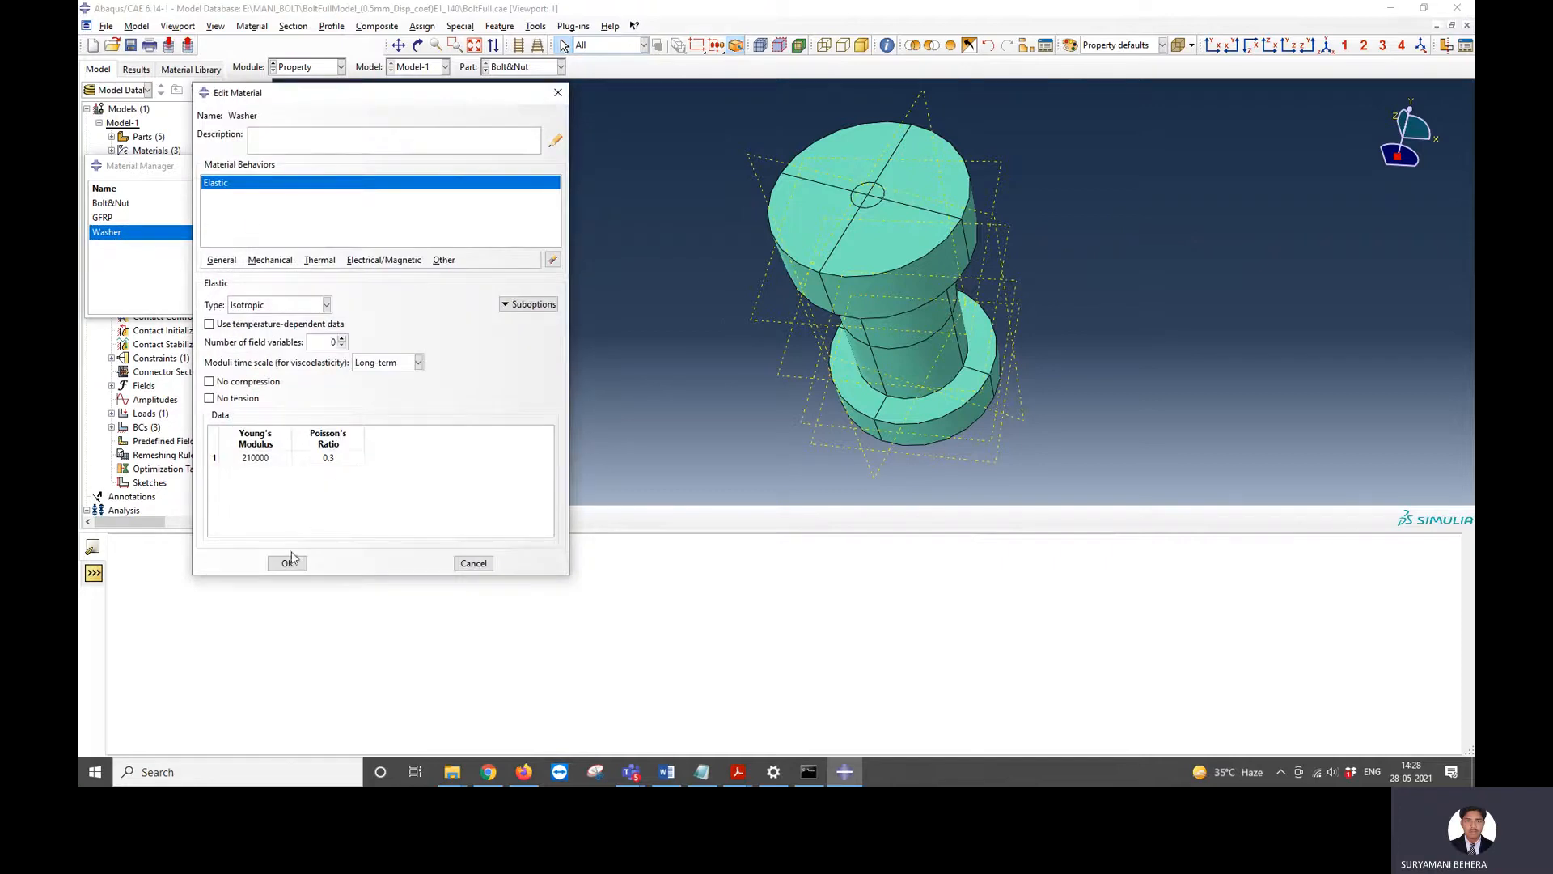
left_click(287, 562)
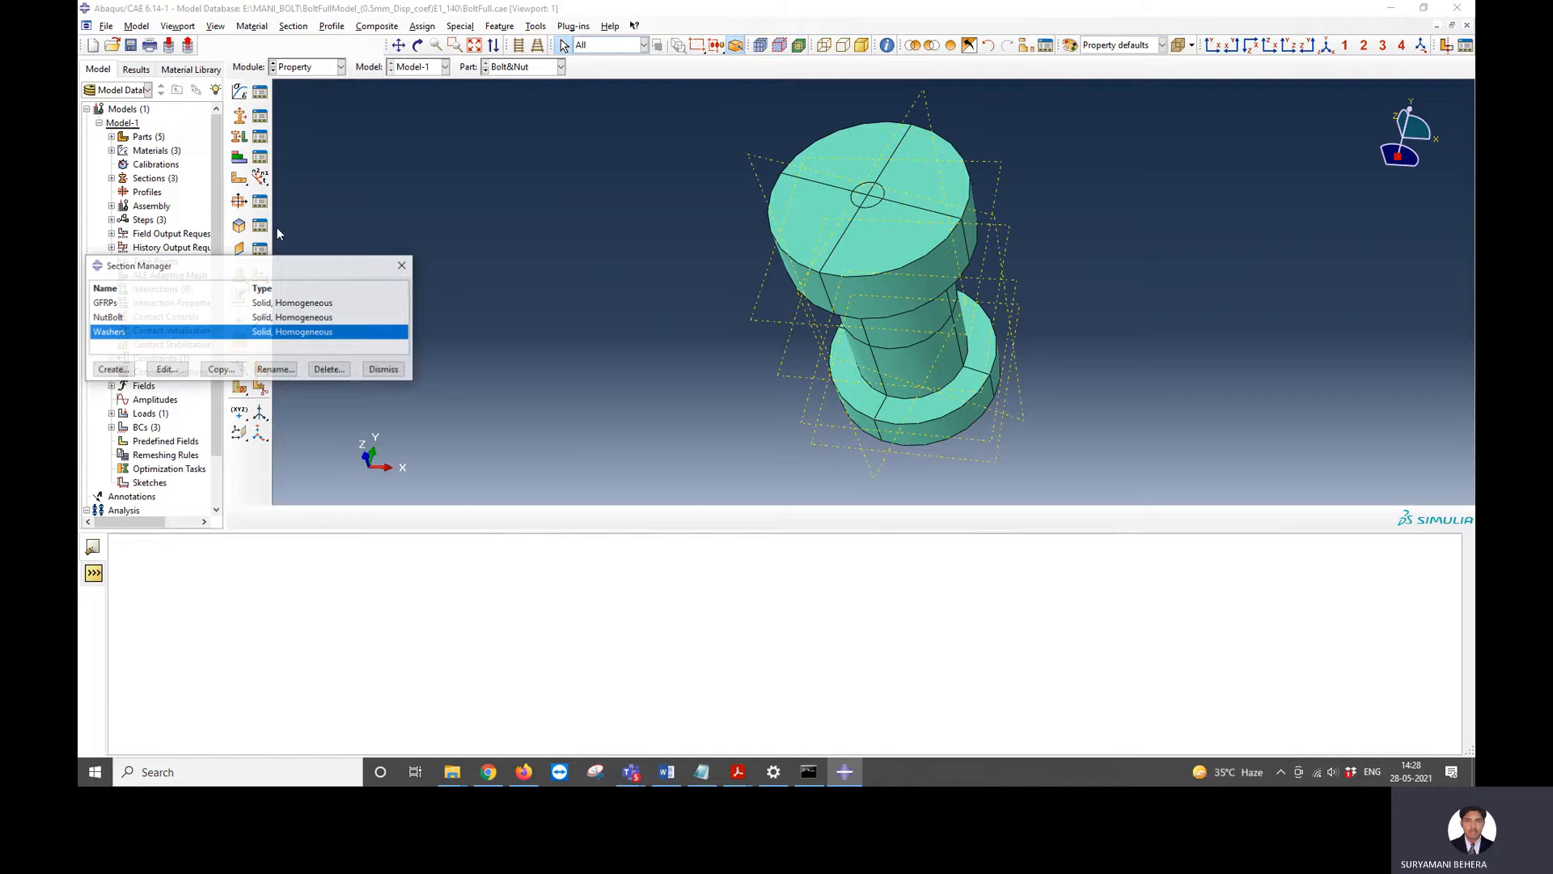
- Select the NutBolt section and review the GFRPs, NutBolt and Washers entries
left_click(108, 318)
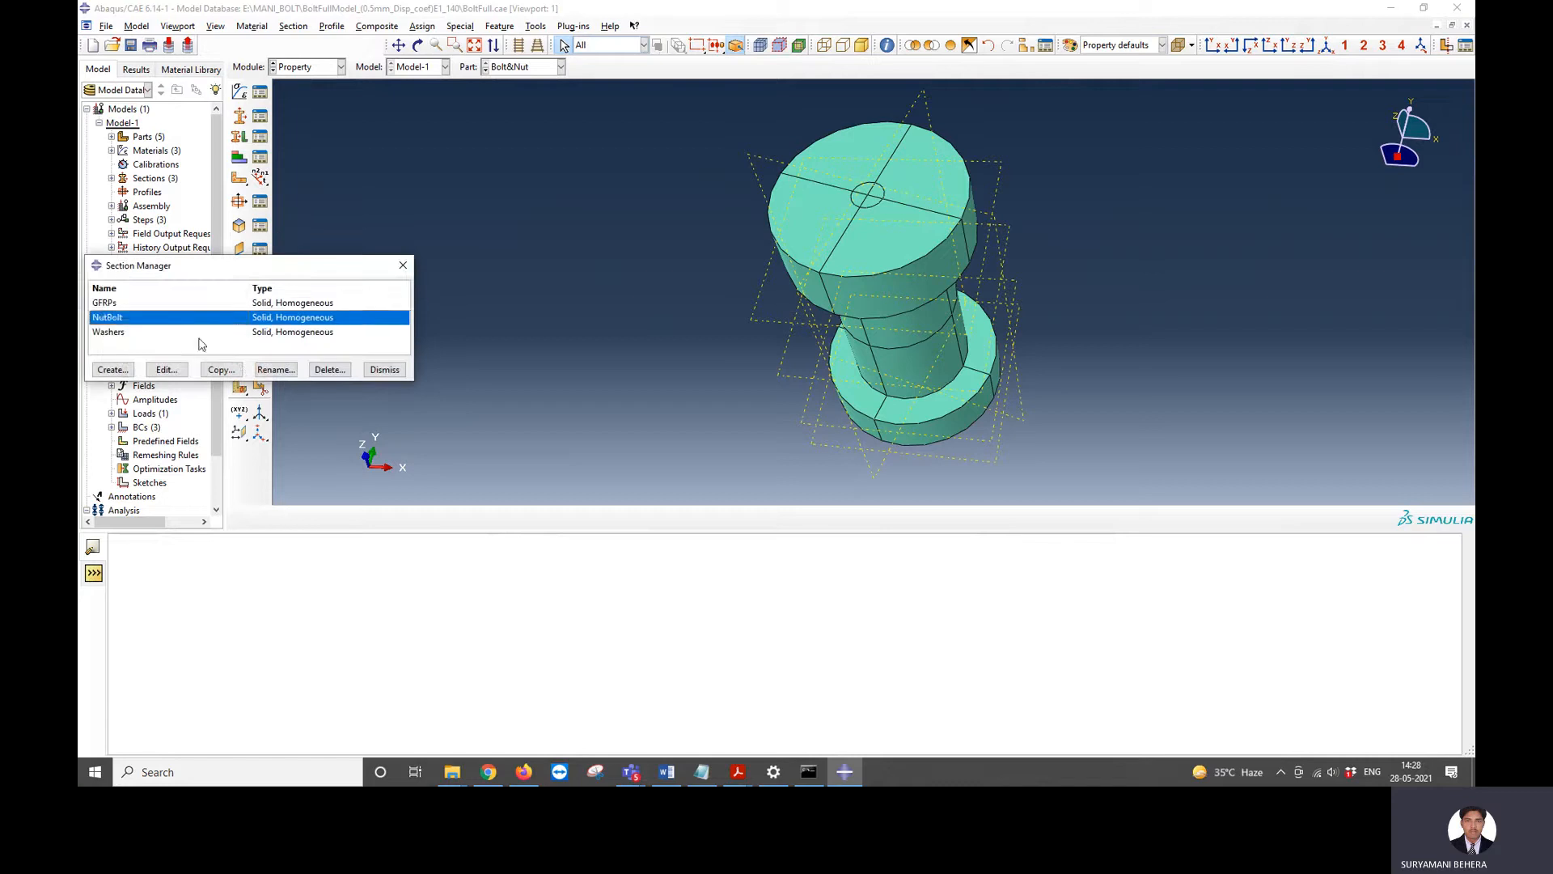
left_click(108, 332)
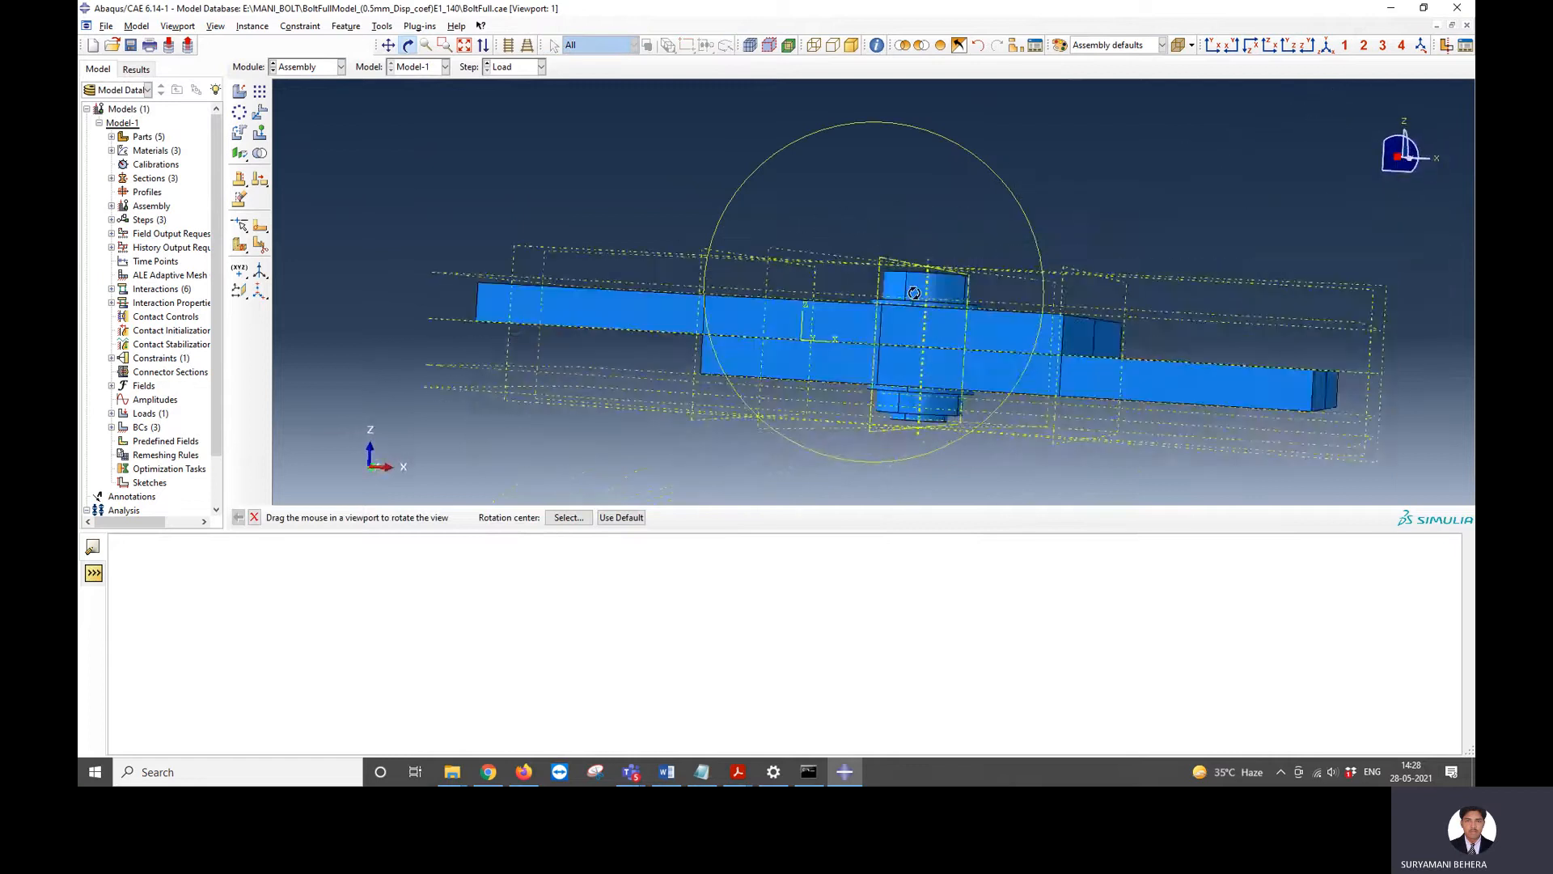
- Orbit the bolted lap joint to side and underside views
left_click_drag(913, 292, 922, 337)
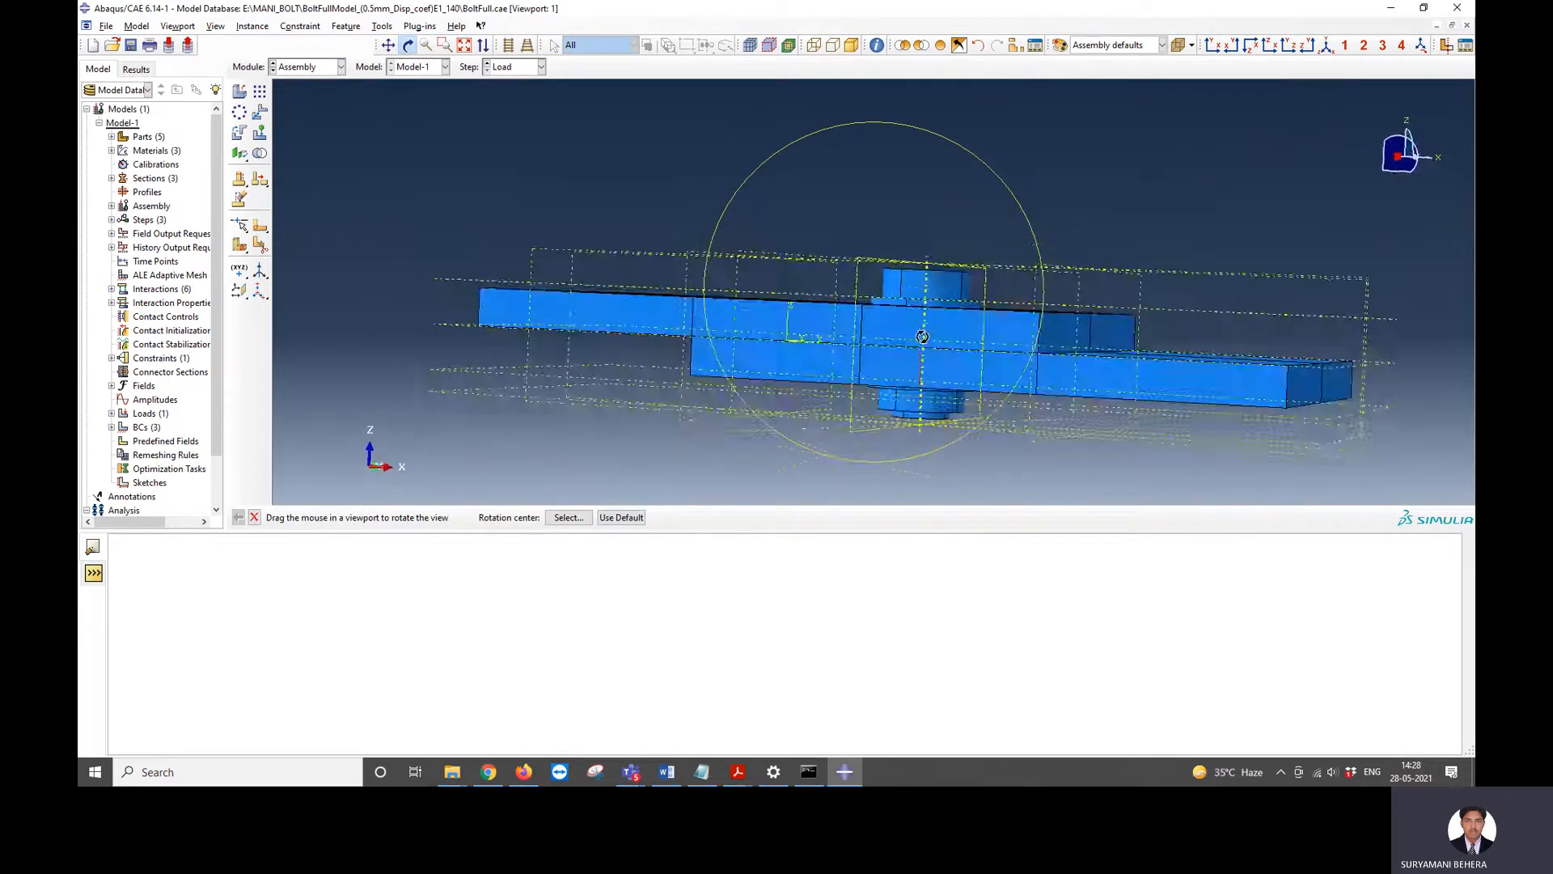
left_click_drag(921, 336, 922, 397)
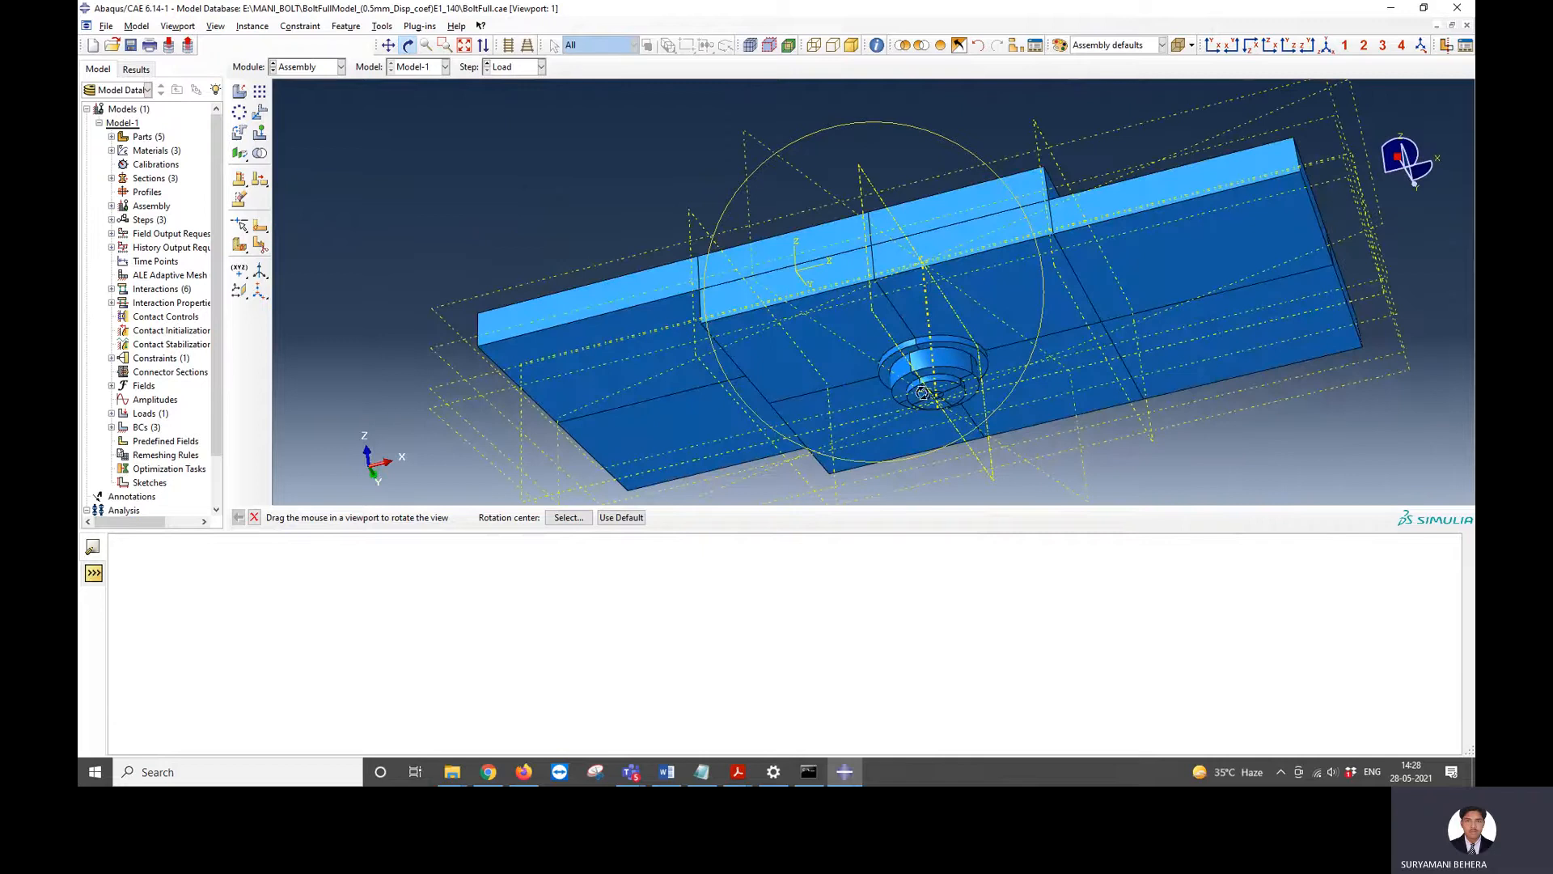
left_click_drag(922, 387, 857, 372)
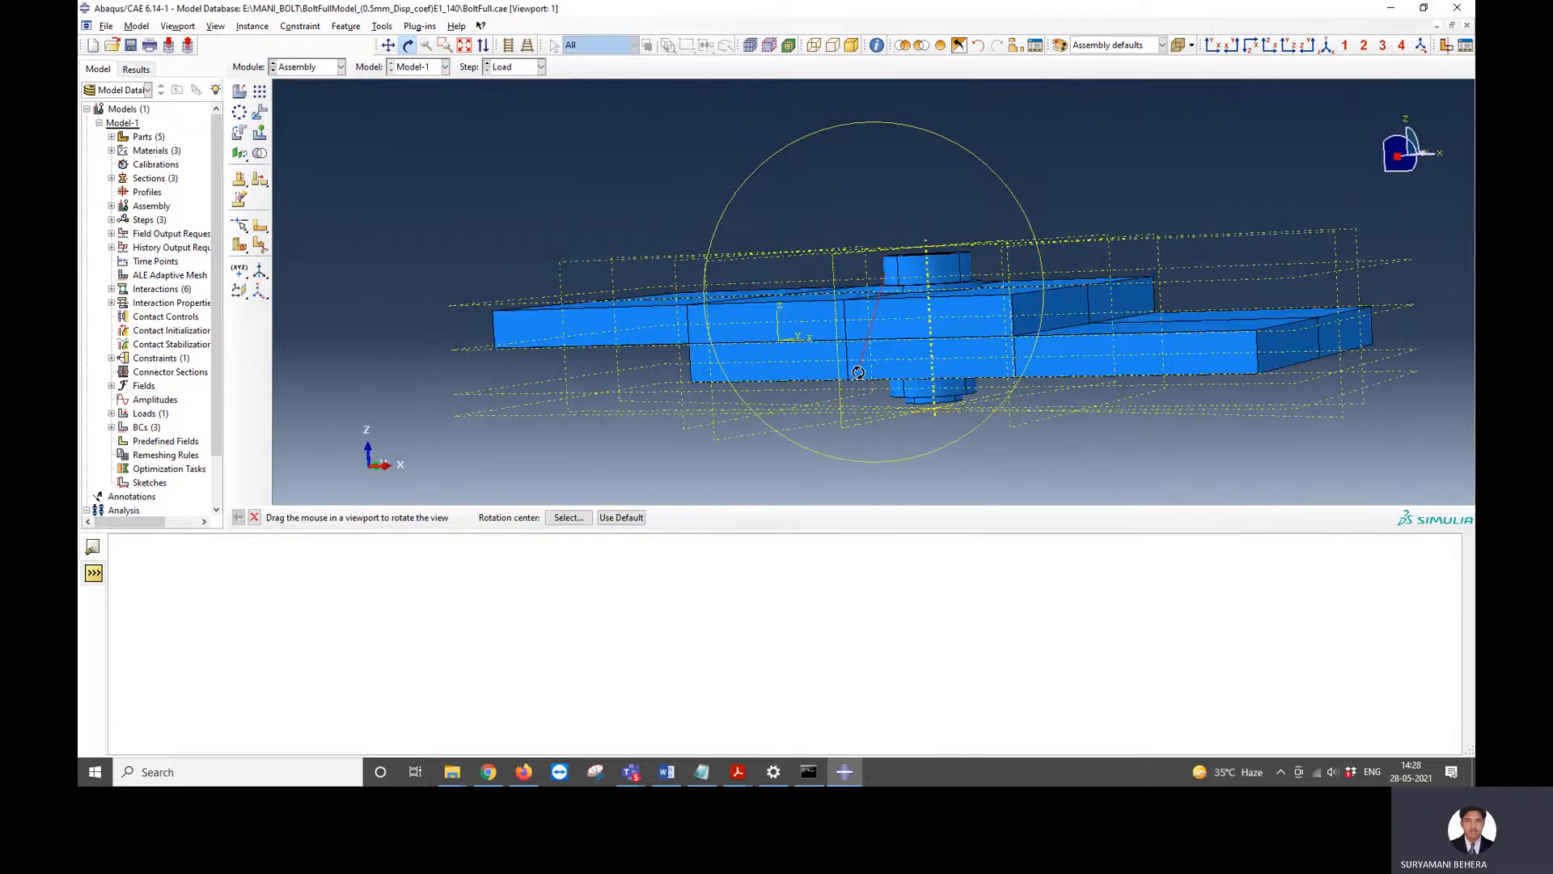
left_click(334, 66)
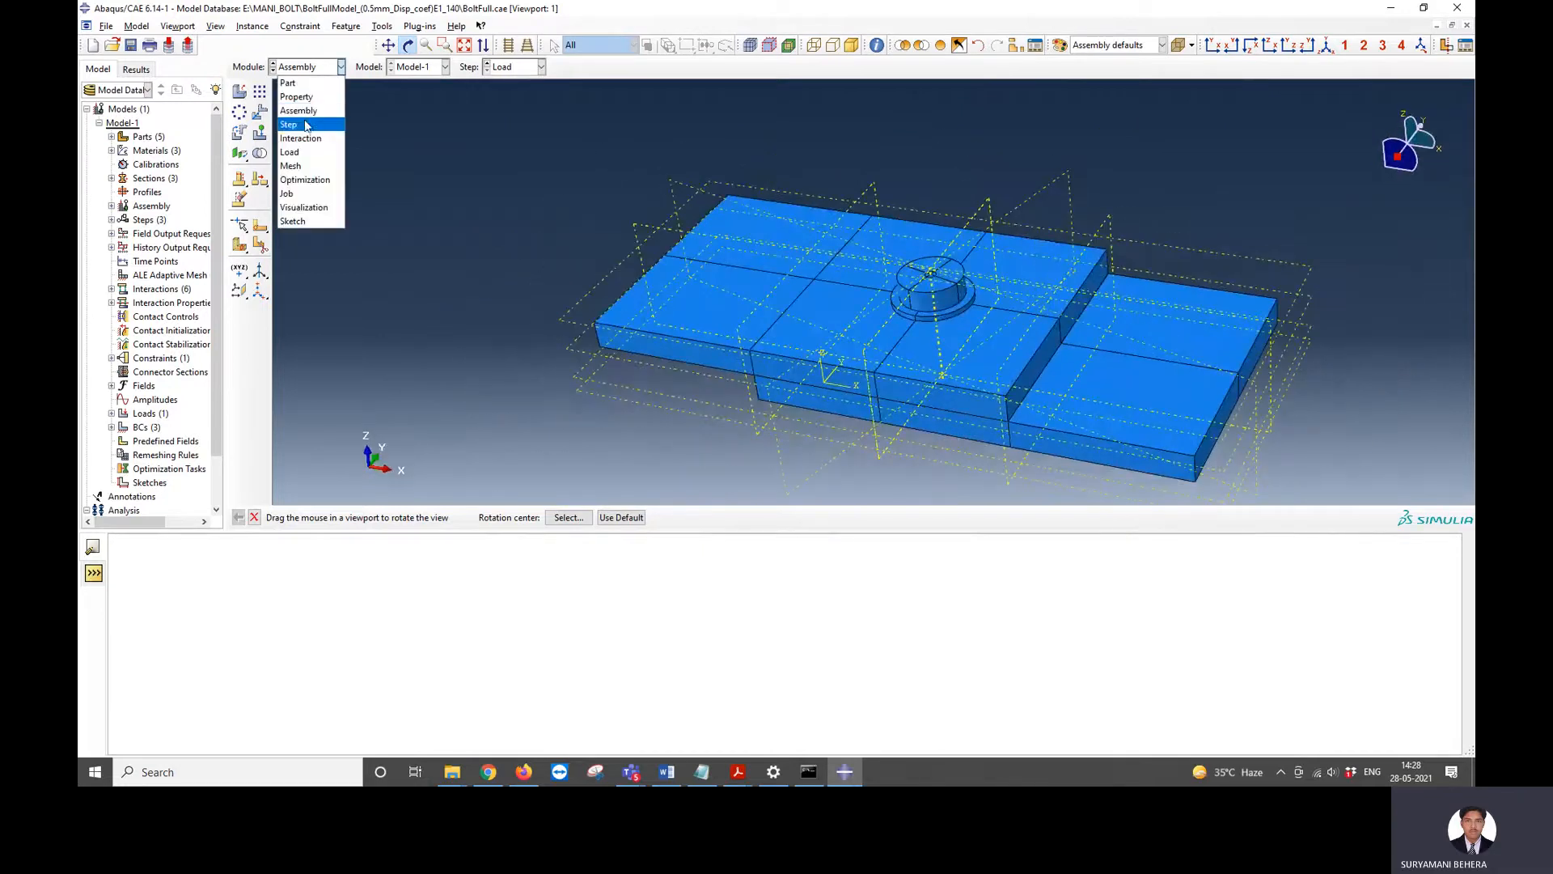
- In the Step module, review the PreLoad step's incrementation settings
left_click(289, 124)
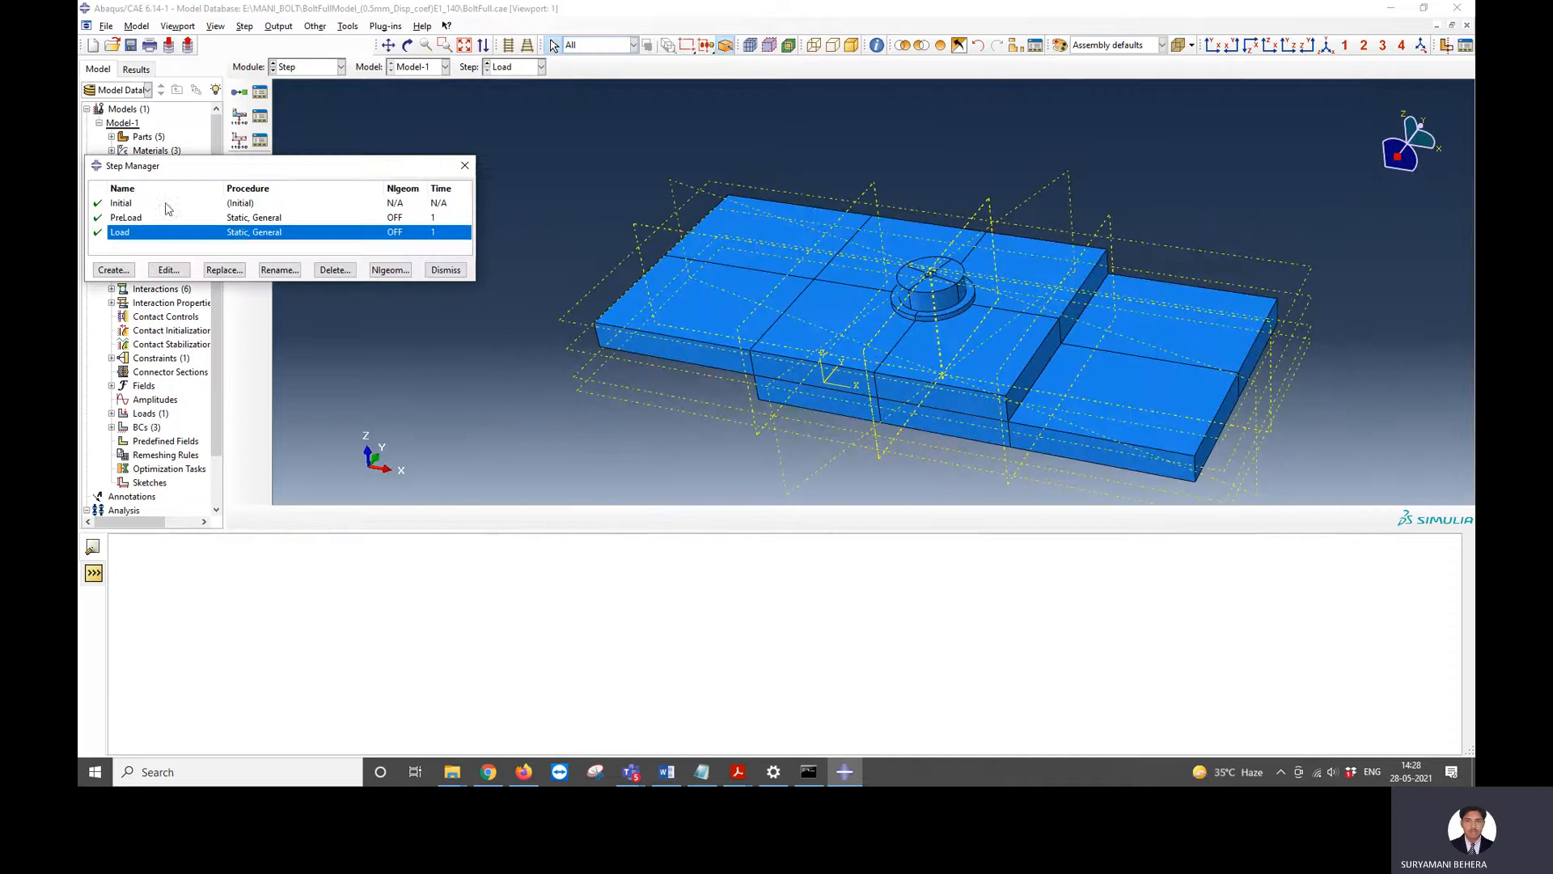
left_click(168, 270)
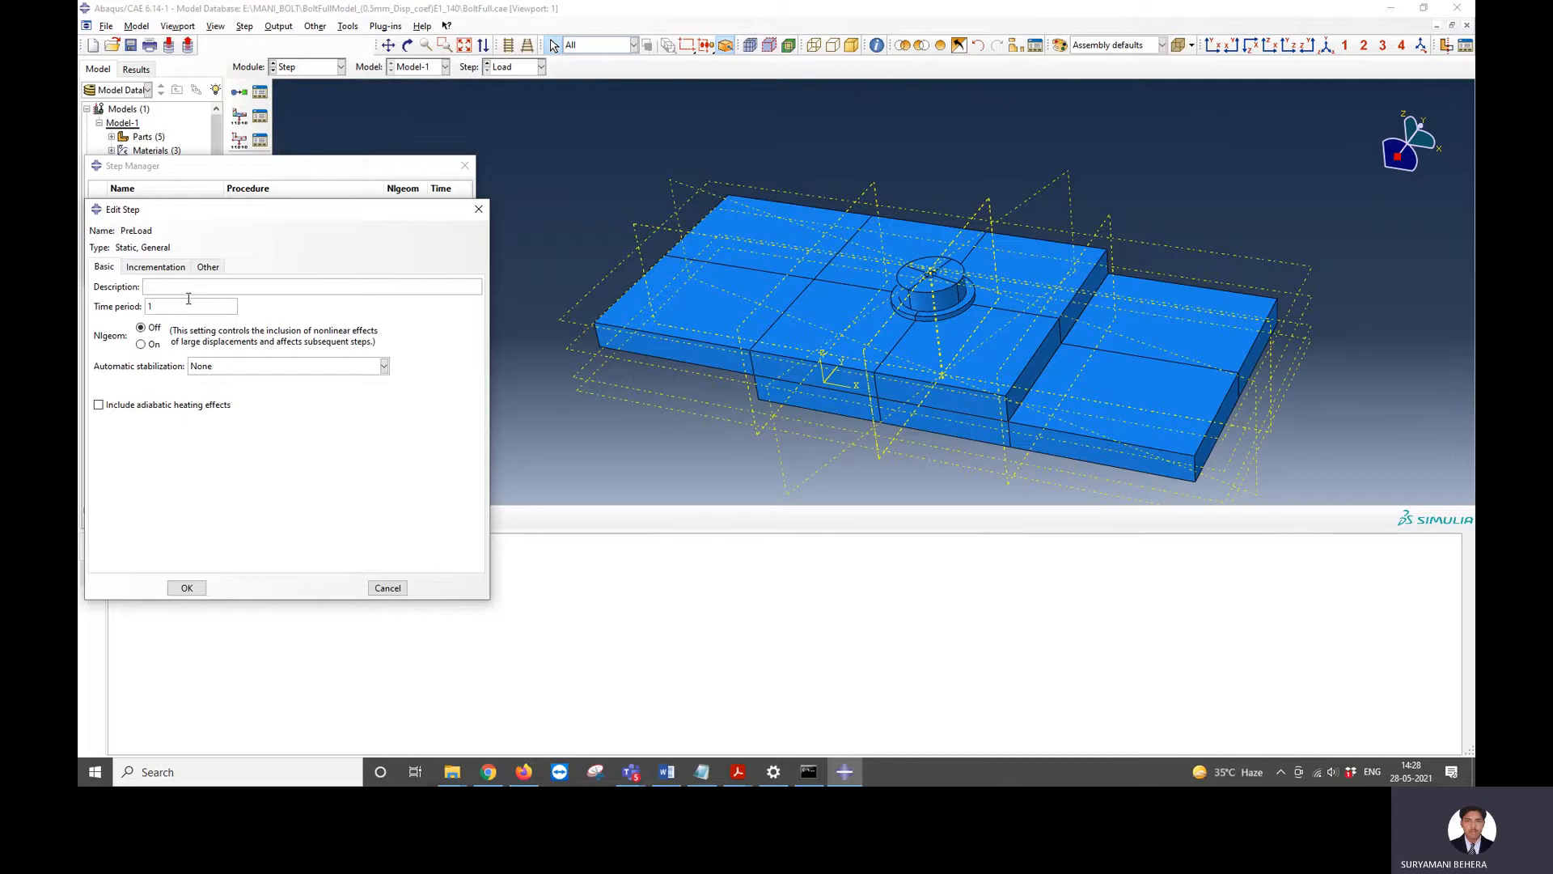
left_click(155, 267)
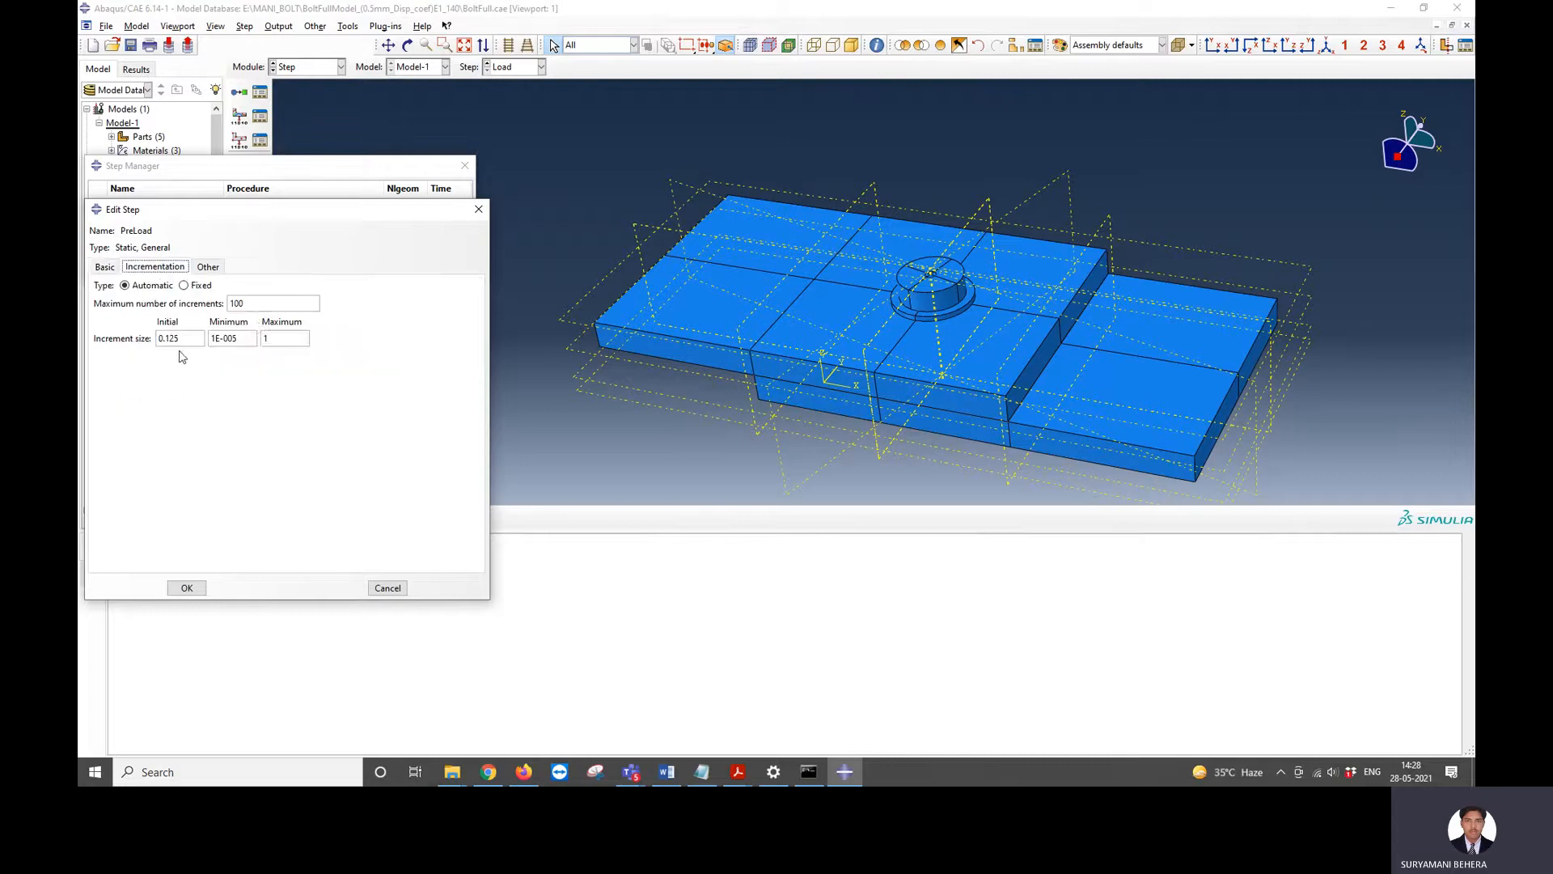
mouse_move(184, 574)
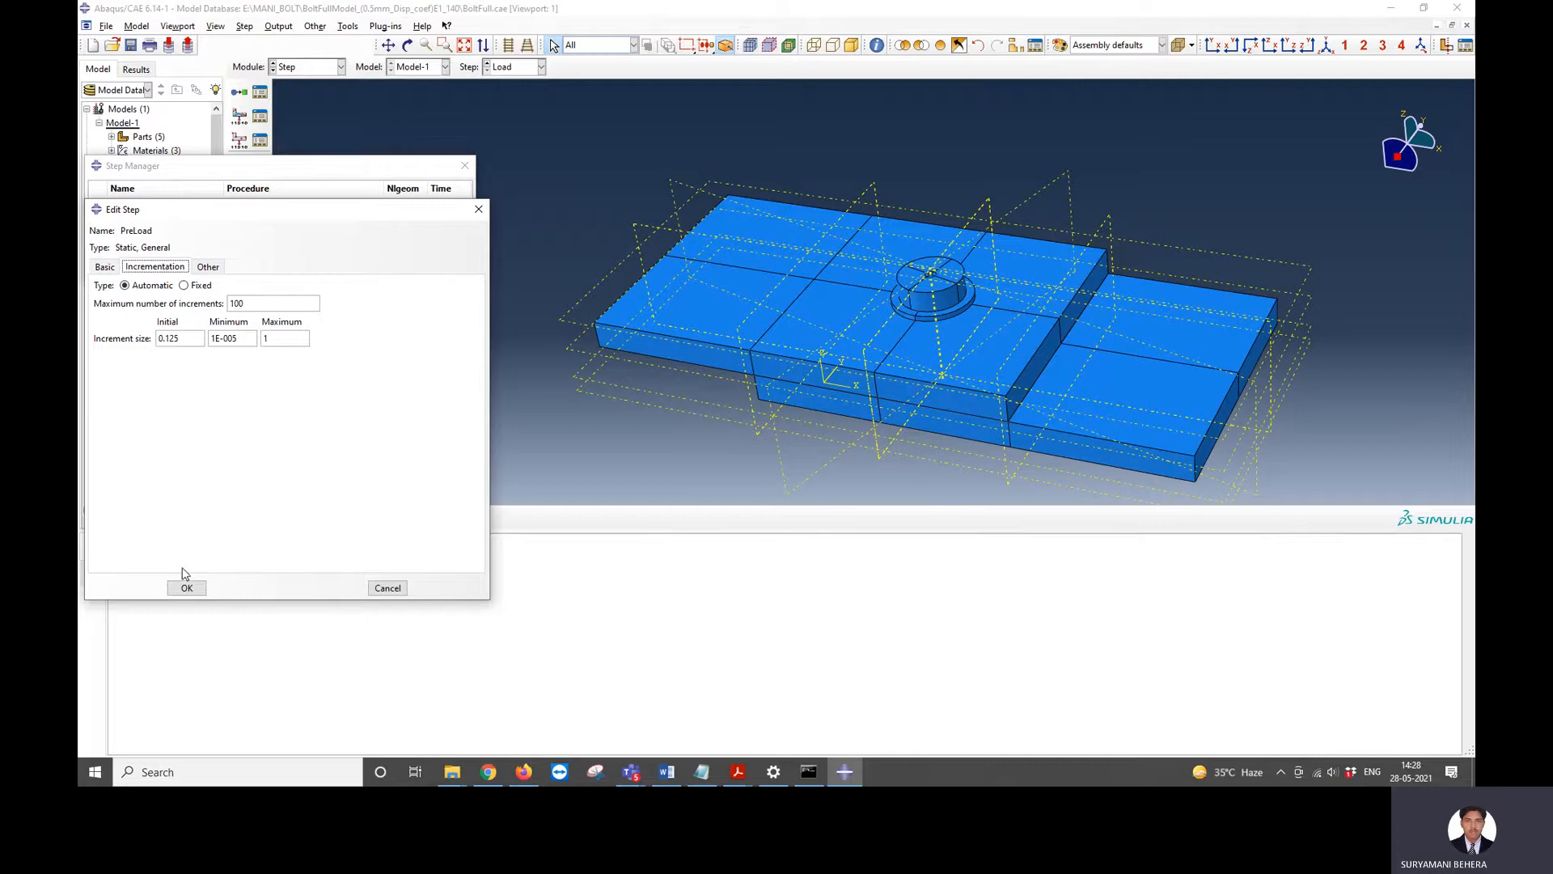
mouse_move(688, 313)
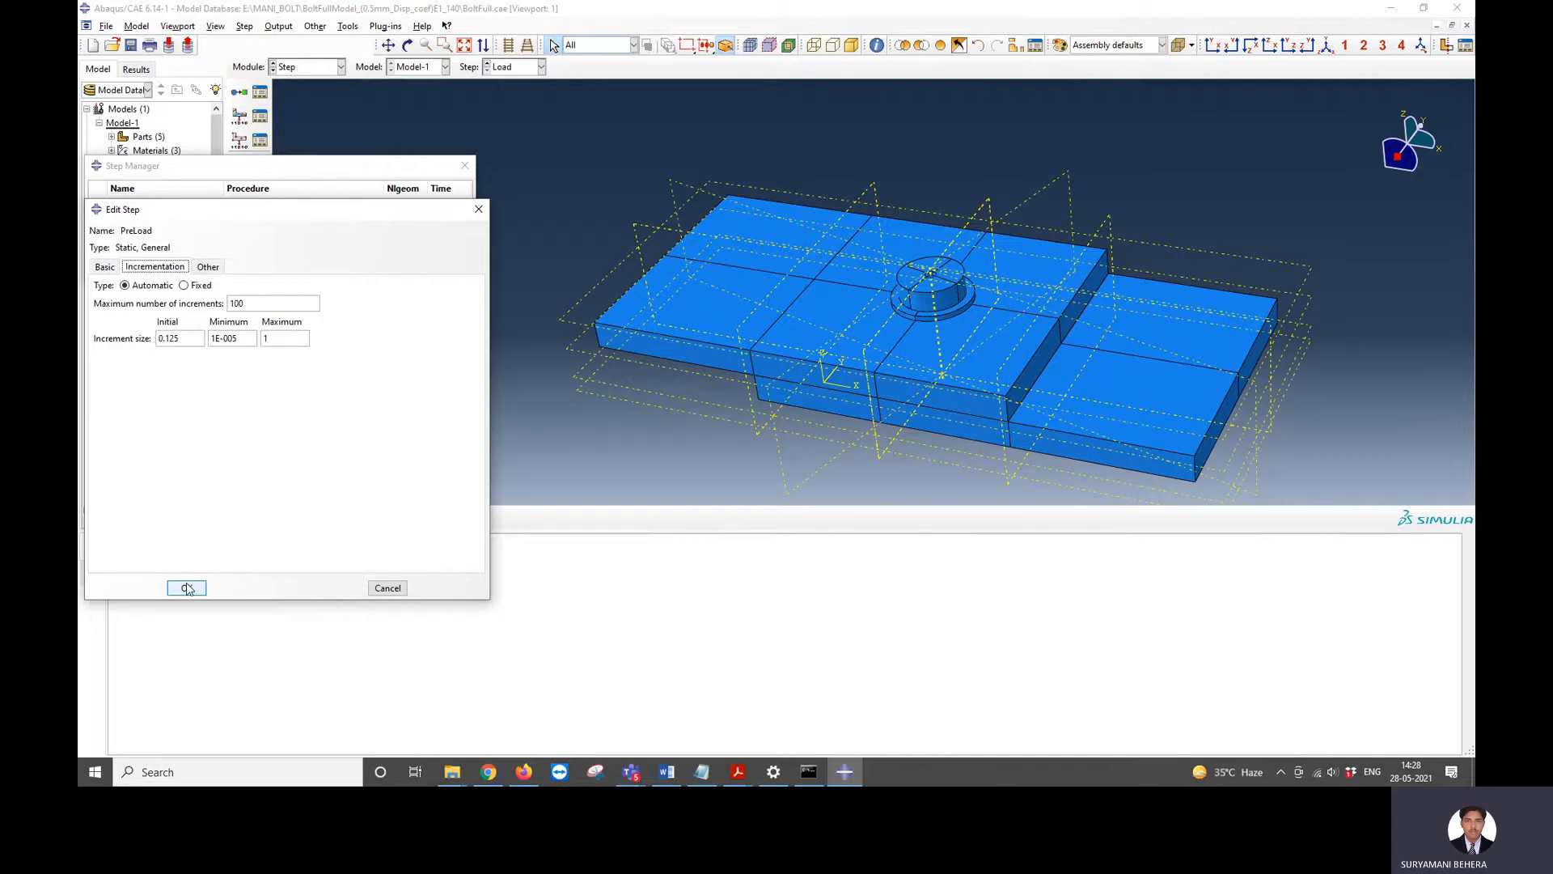
left_click(186, 587)
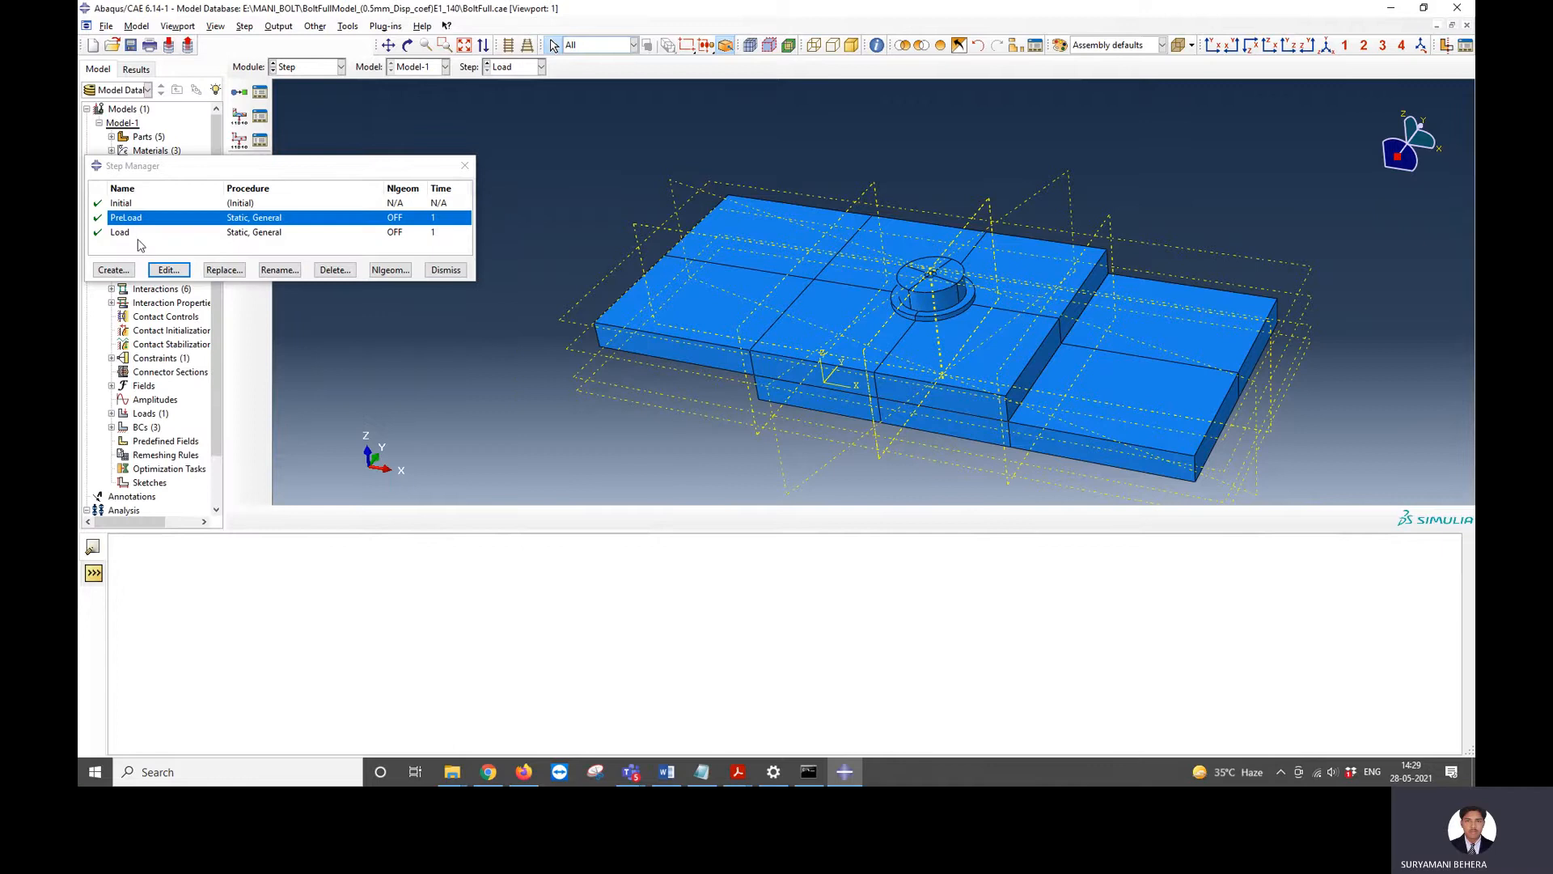
- Review the Load step's incrementation settings and close the Step Manager
left_click(168, 269)
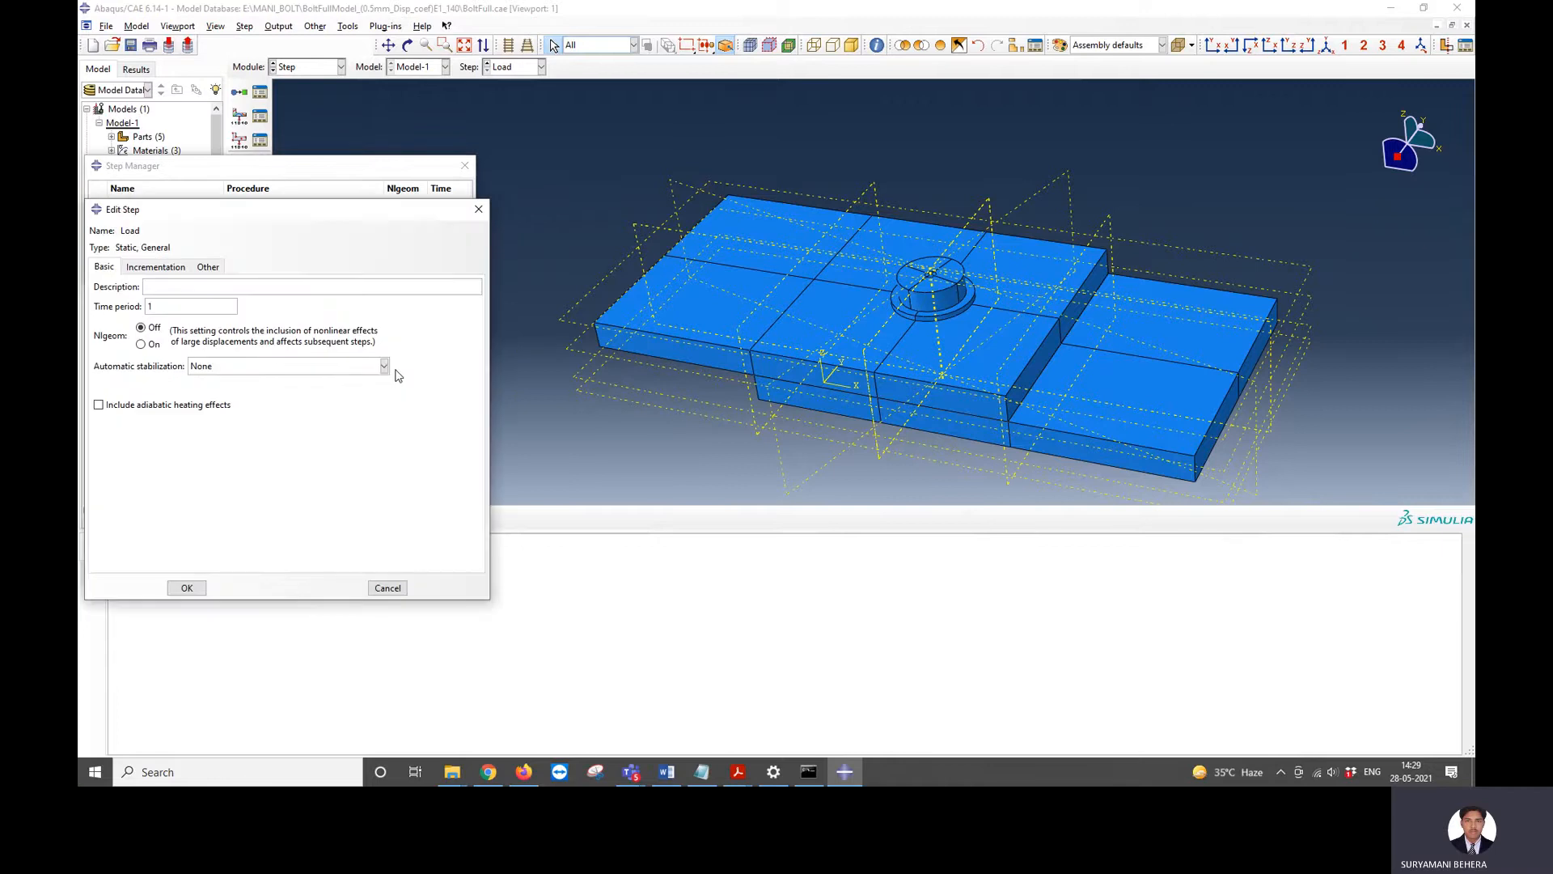
left_click(154, 266)
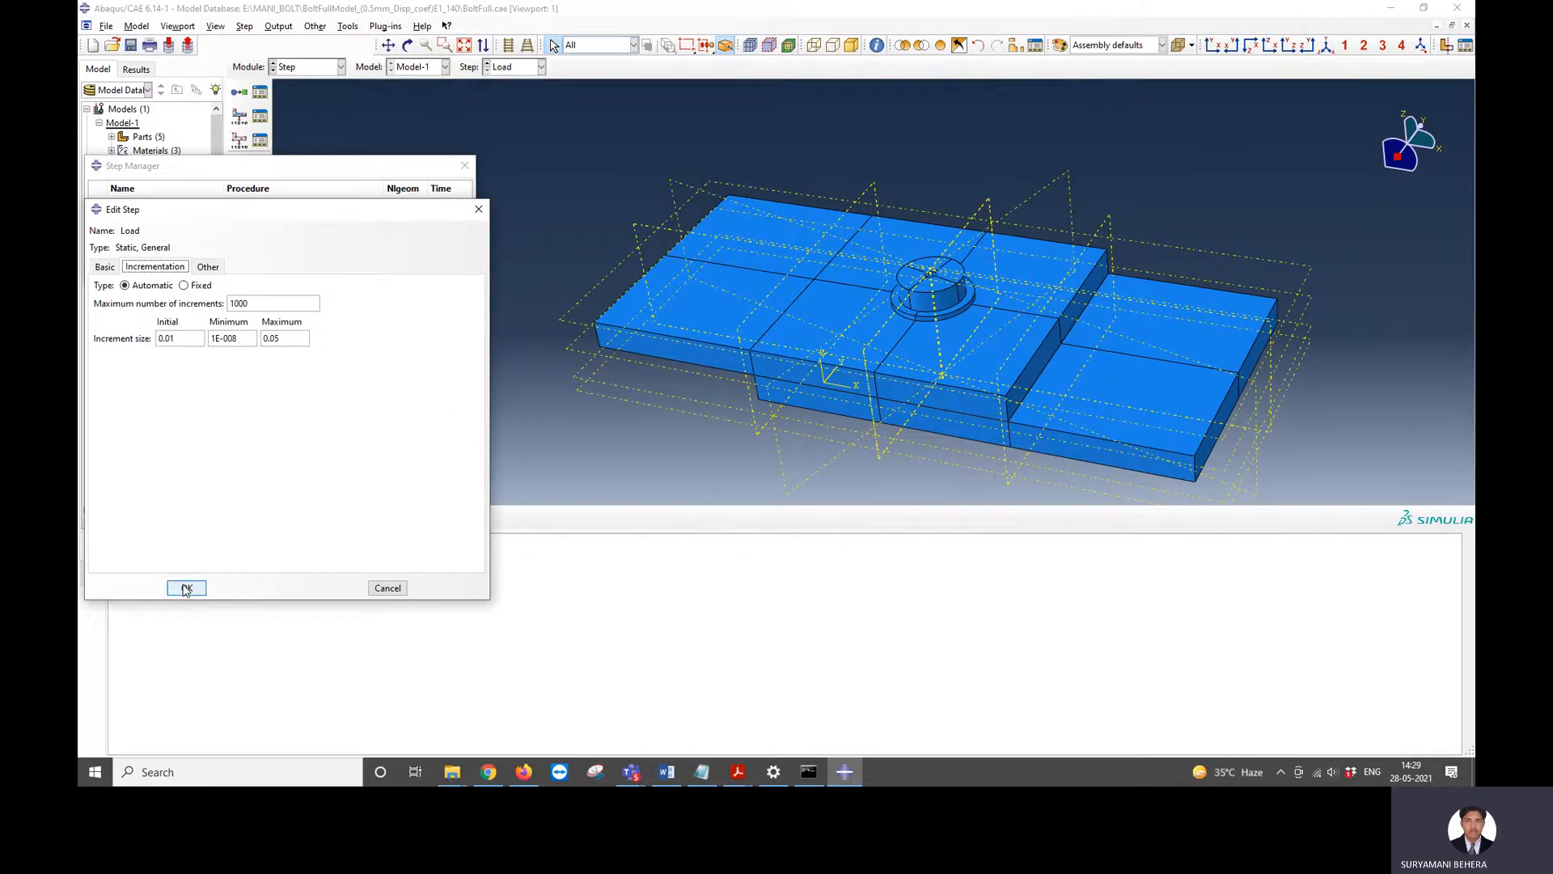
left_click(186, 587)
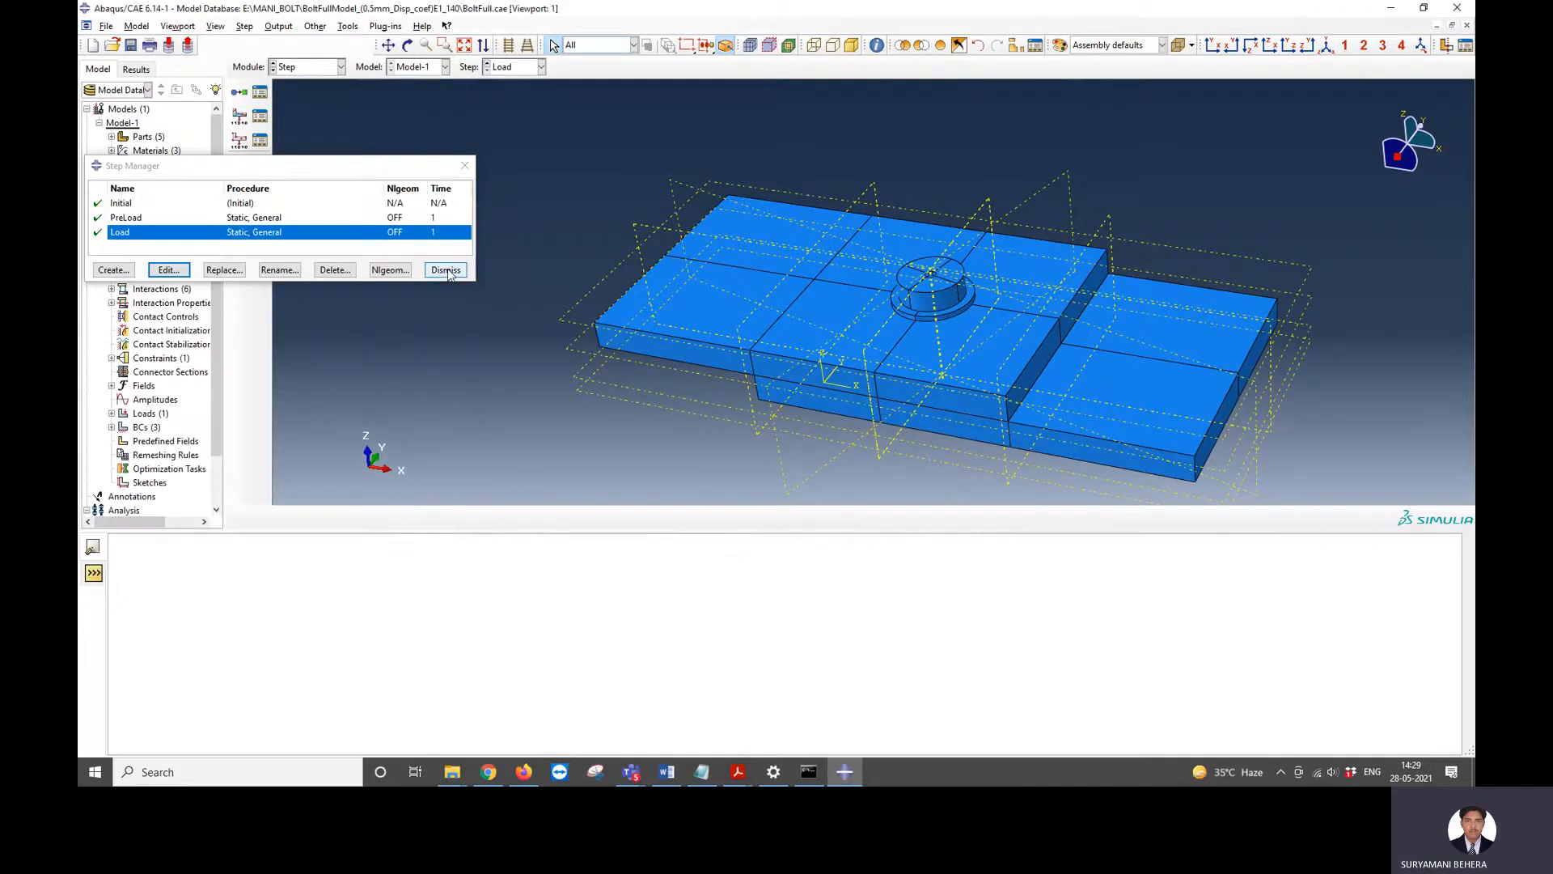
left_click(445, 269)
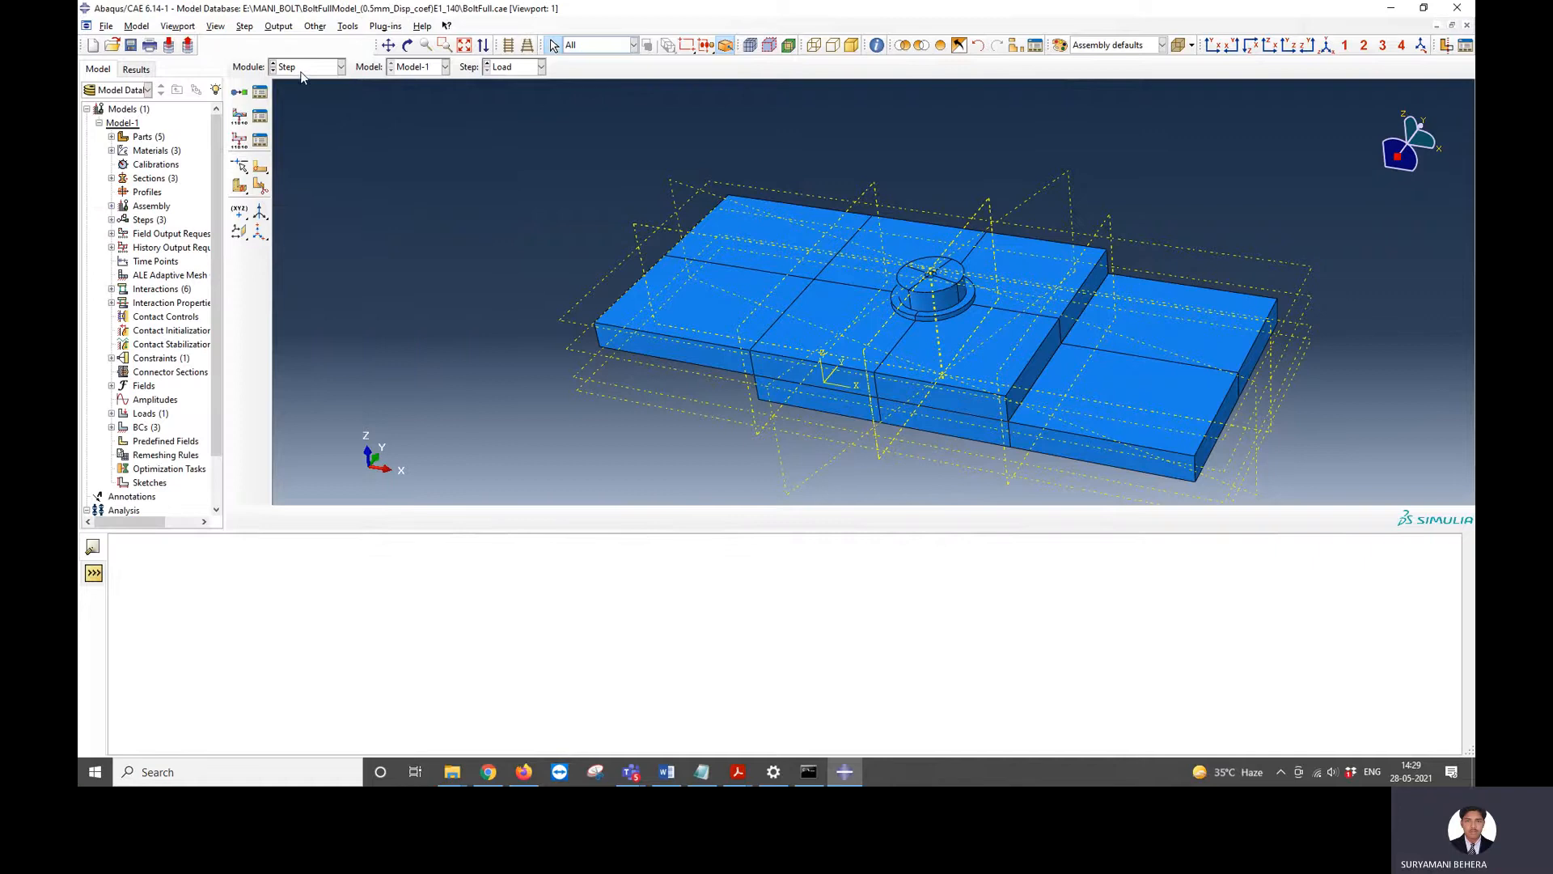
- In the Interaction module, inspect the BoltPinPlate contact definition
left_click(337, 66)
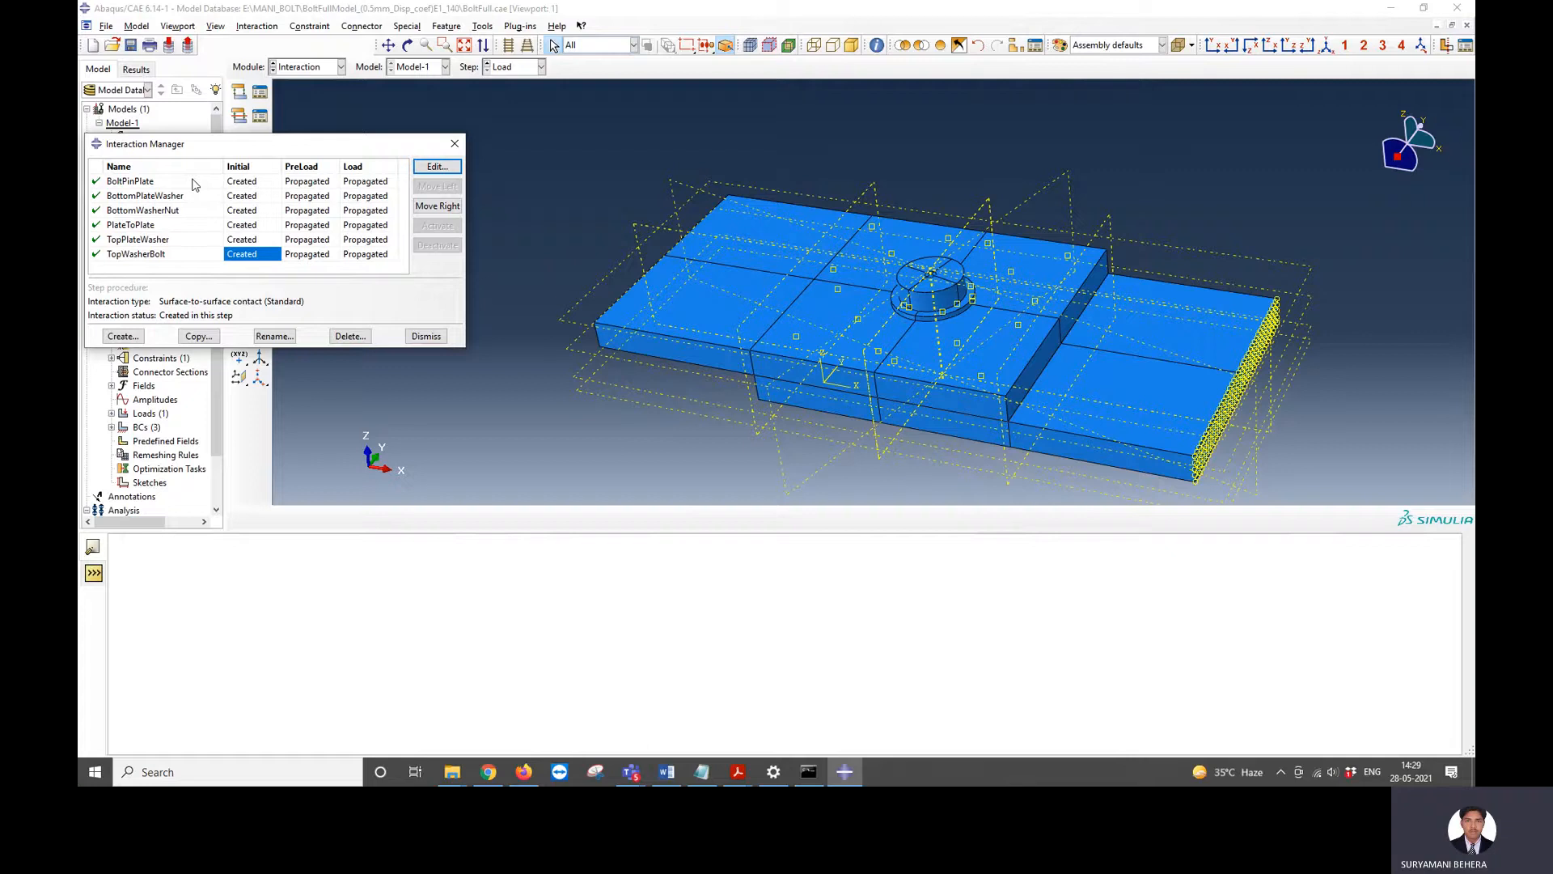
left_click(130, 180)
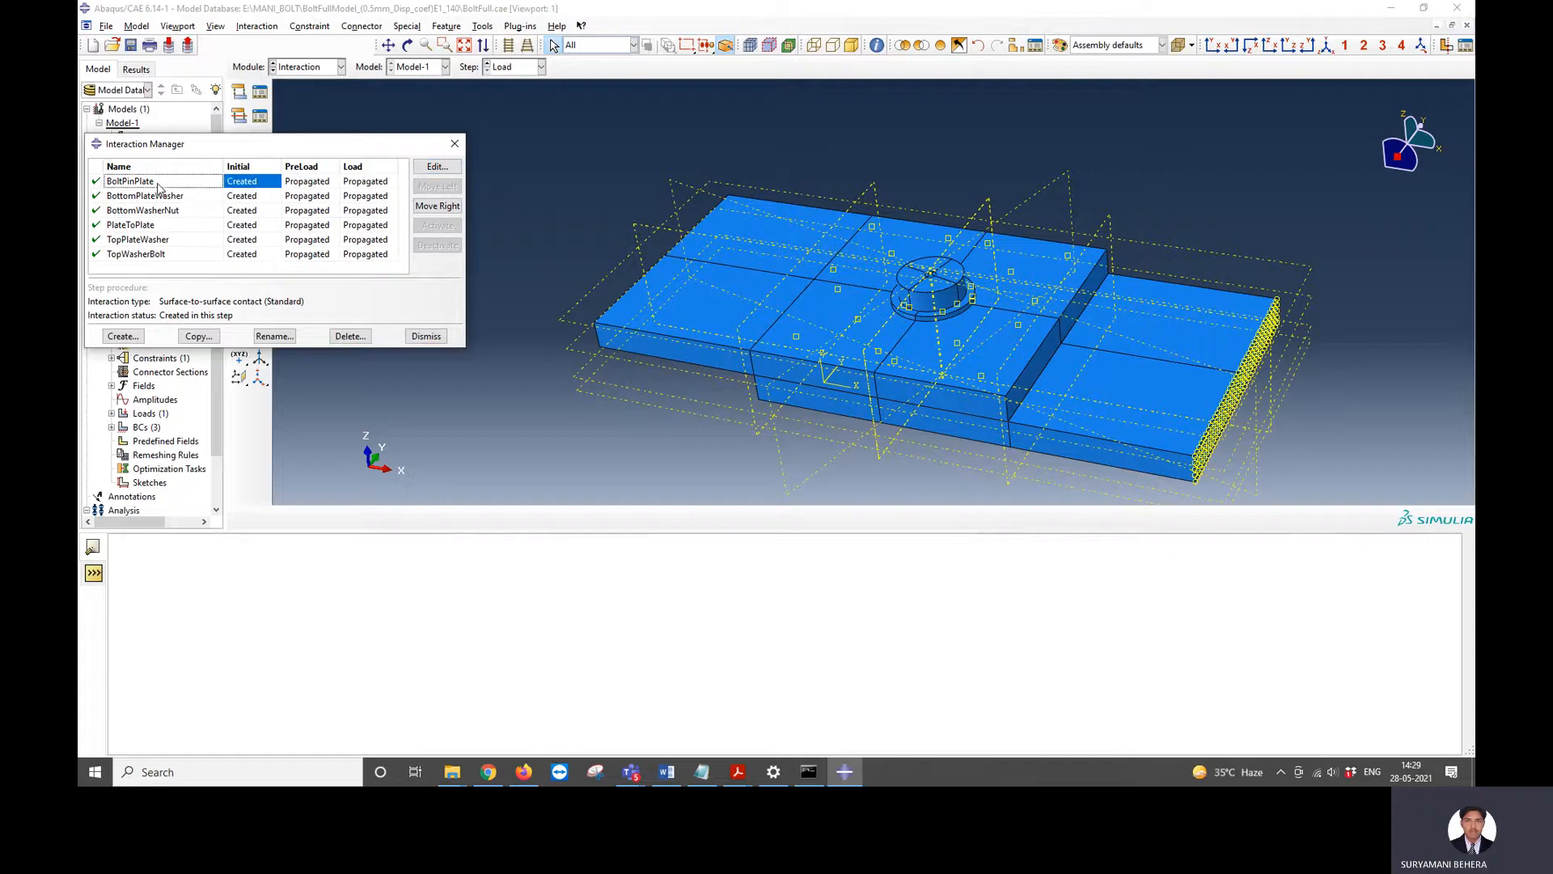
left_click(436, 166)
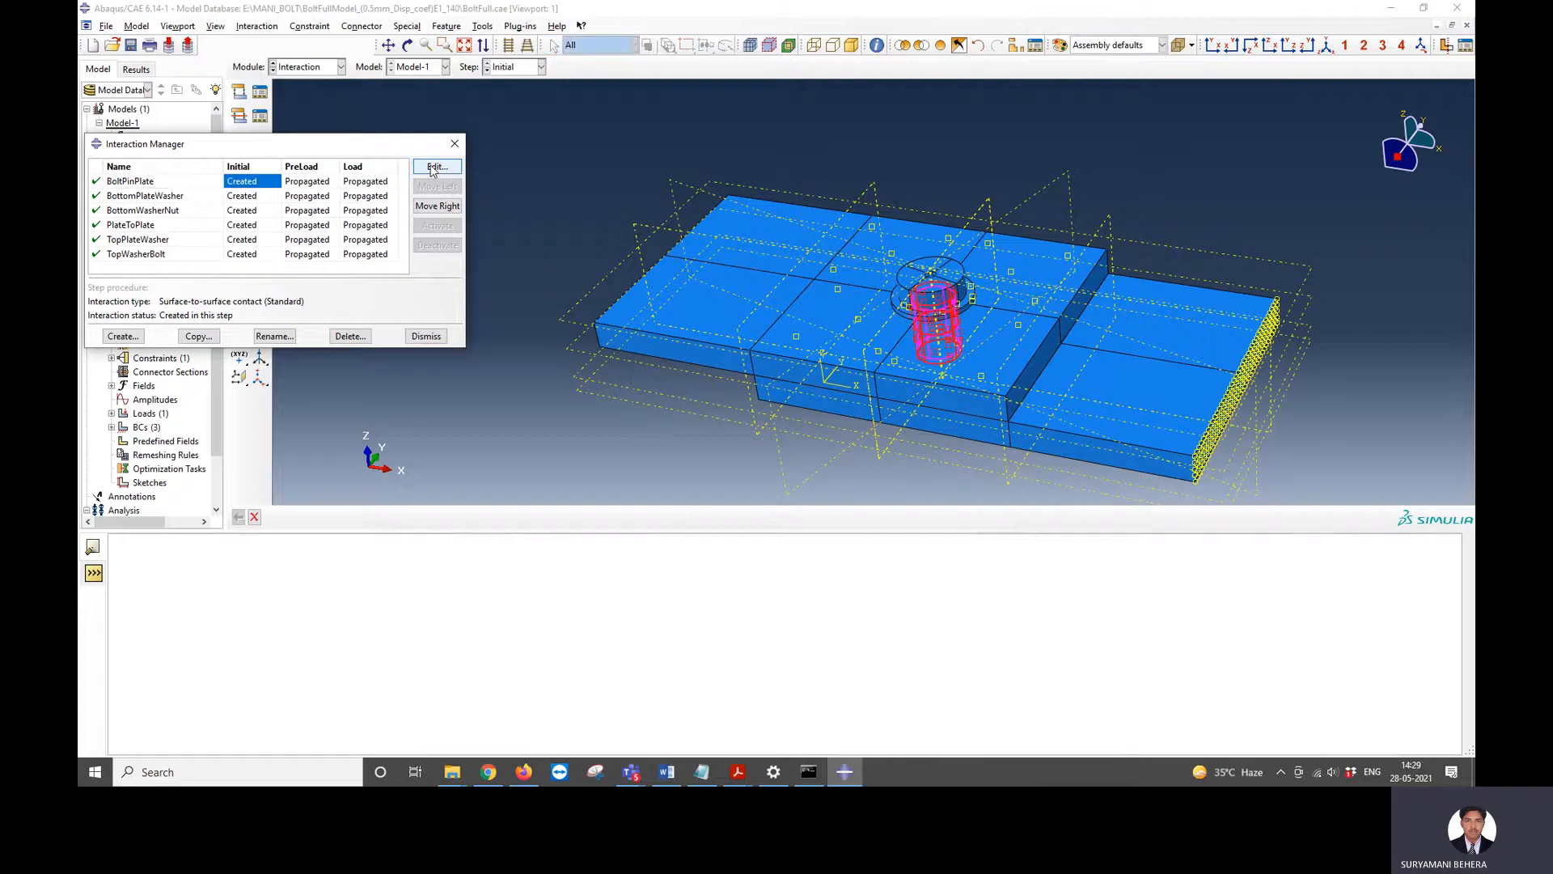
left_click(436, 166)
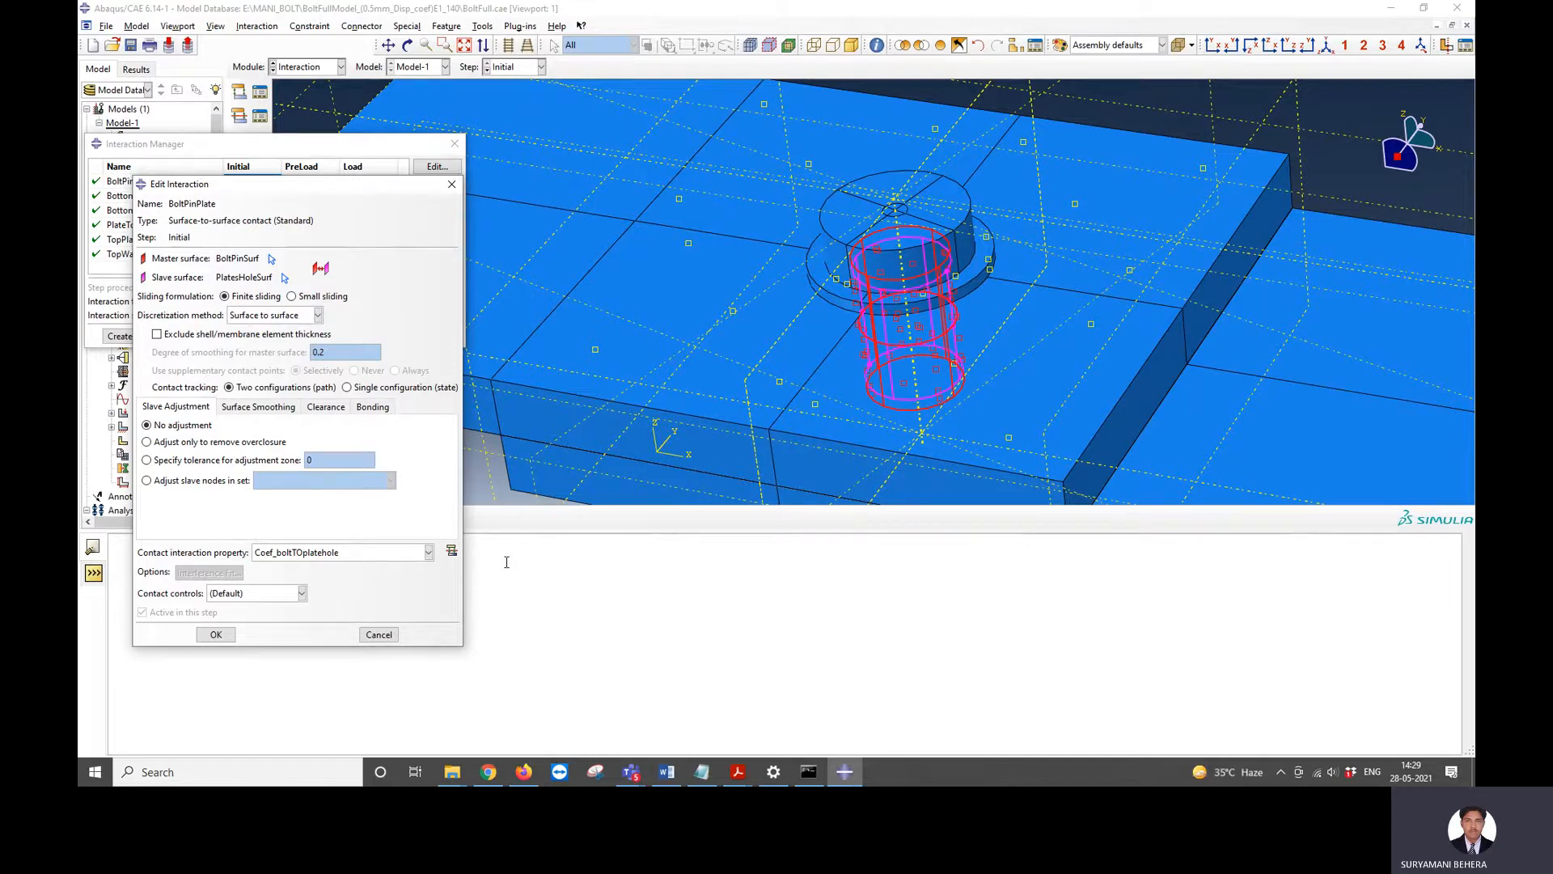
left_click(216, 634)
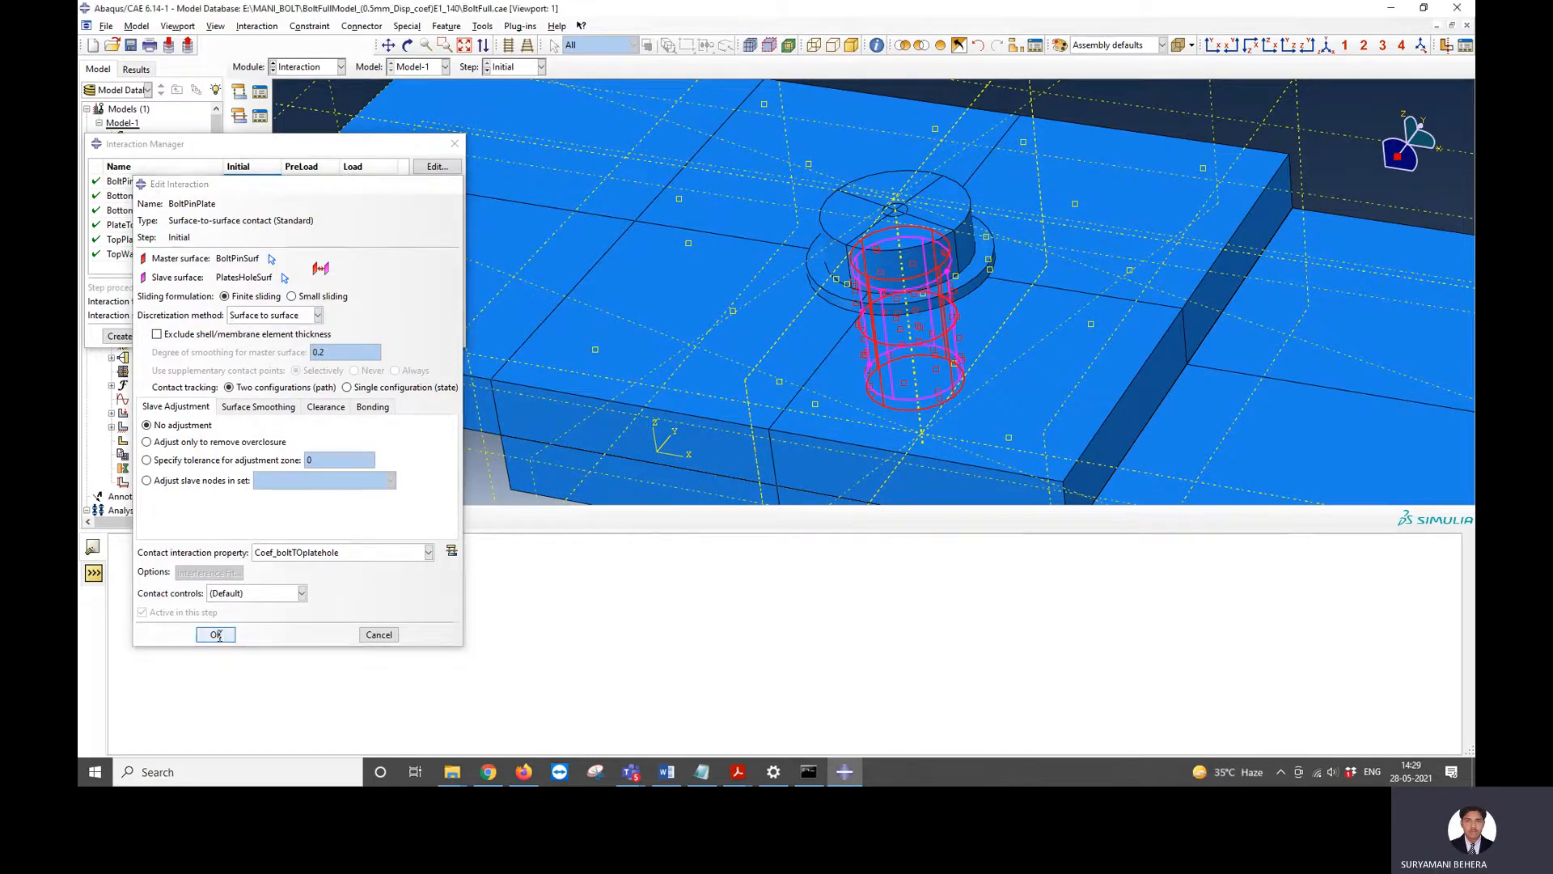
left_click(215, 634)
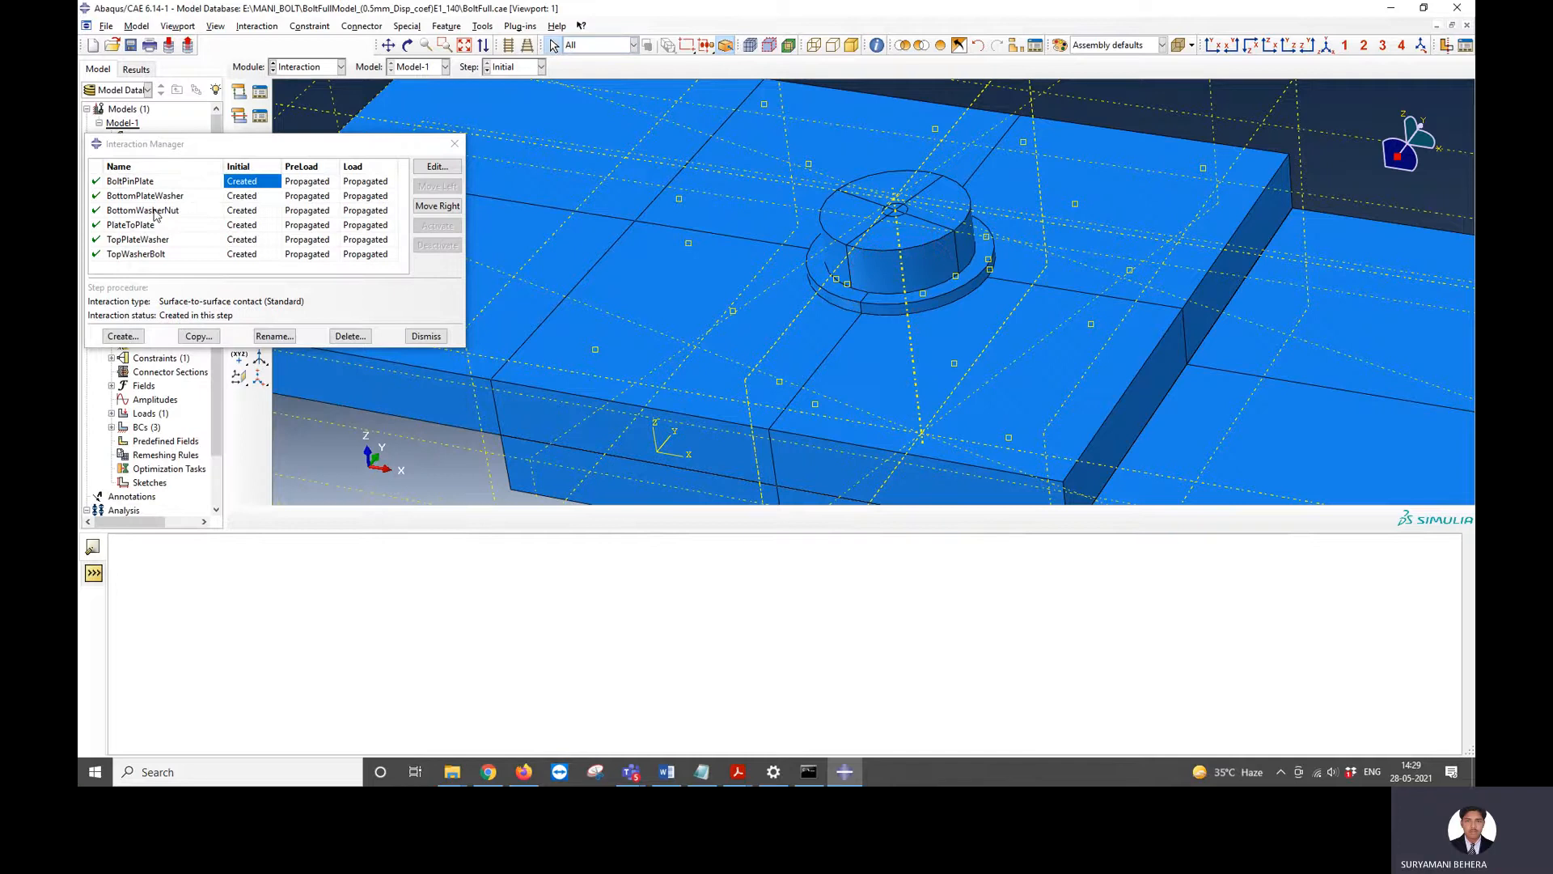
- Orbit the model and inspect the BottomPlateWasher contact definition
left_click(144, 195)
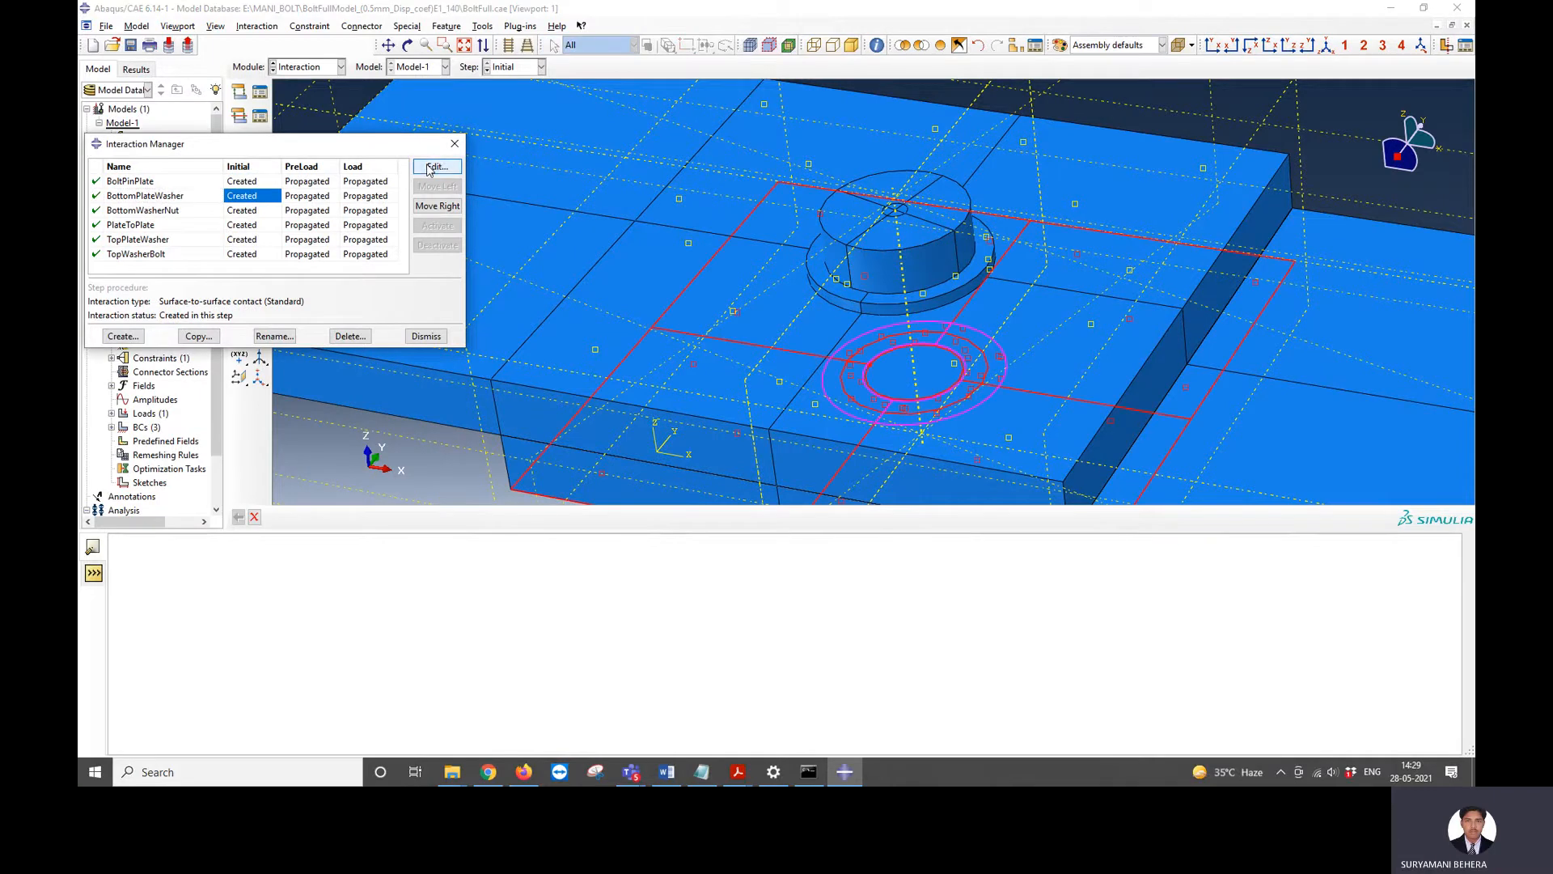
left_click(435, 166)
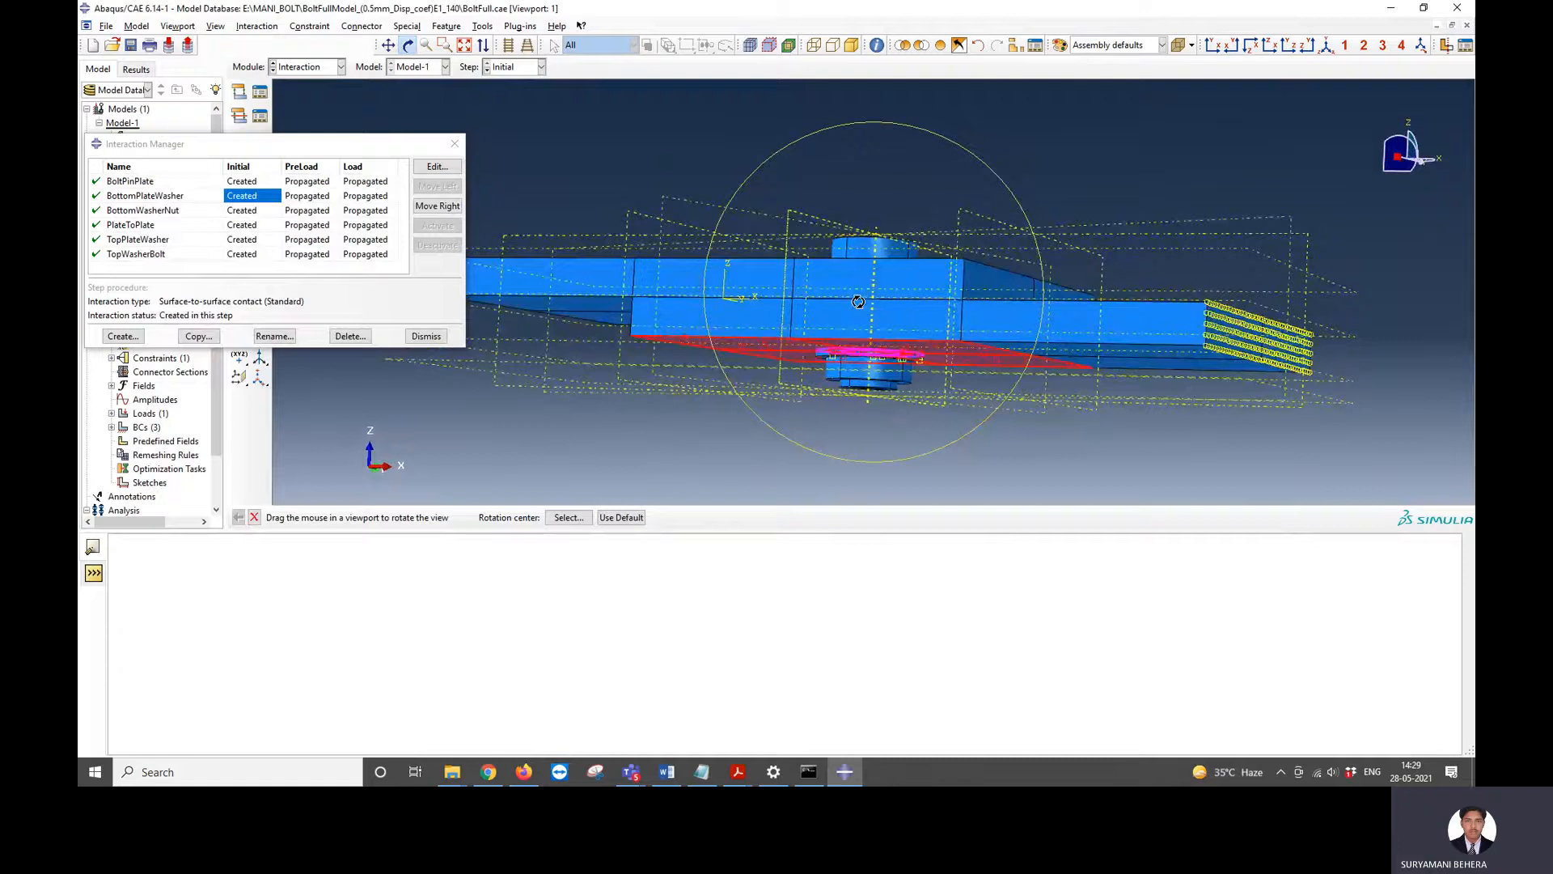
left_click_drag(858, 301, 1001, 280)
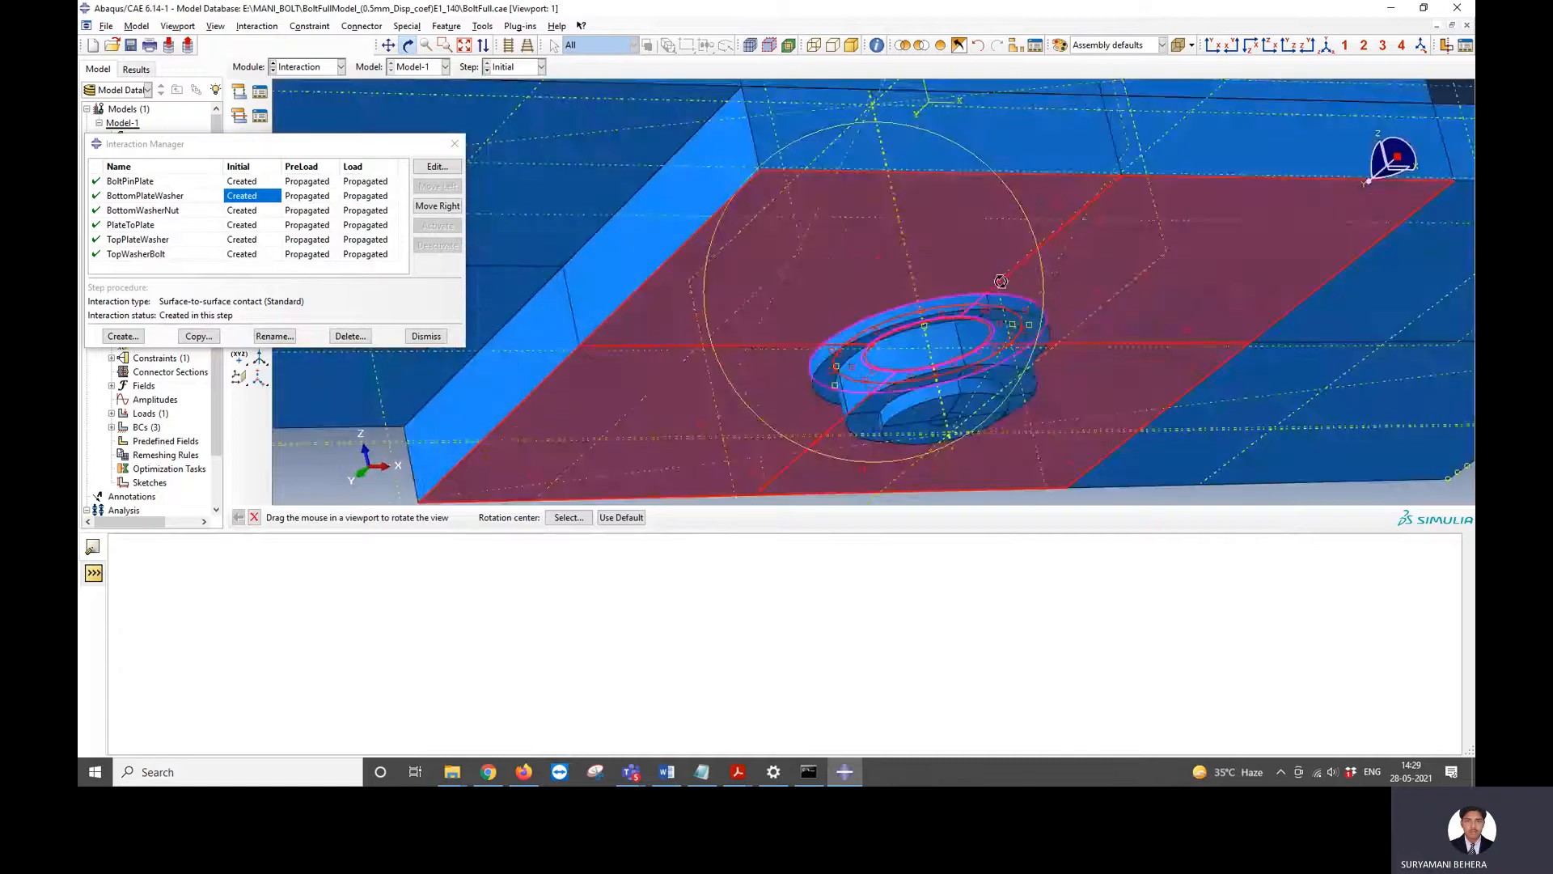
left_click_drag(1000, 280, 763, 327)
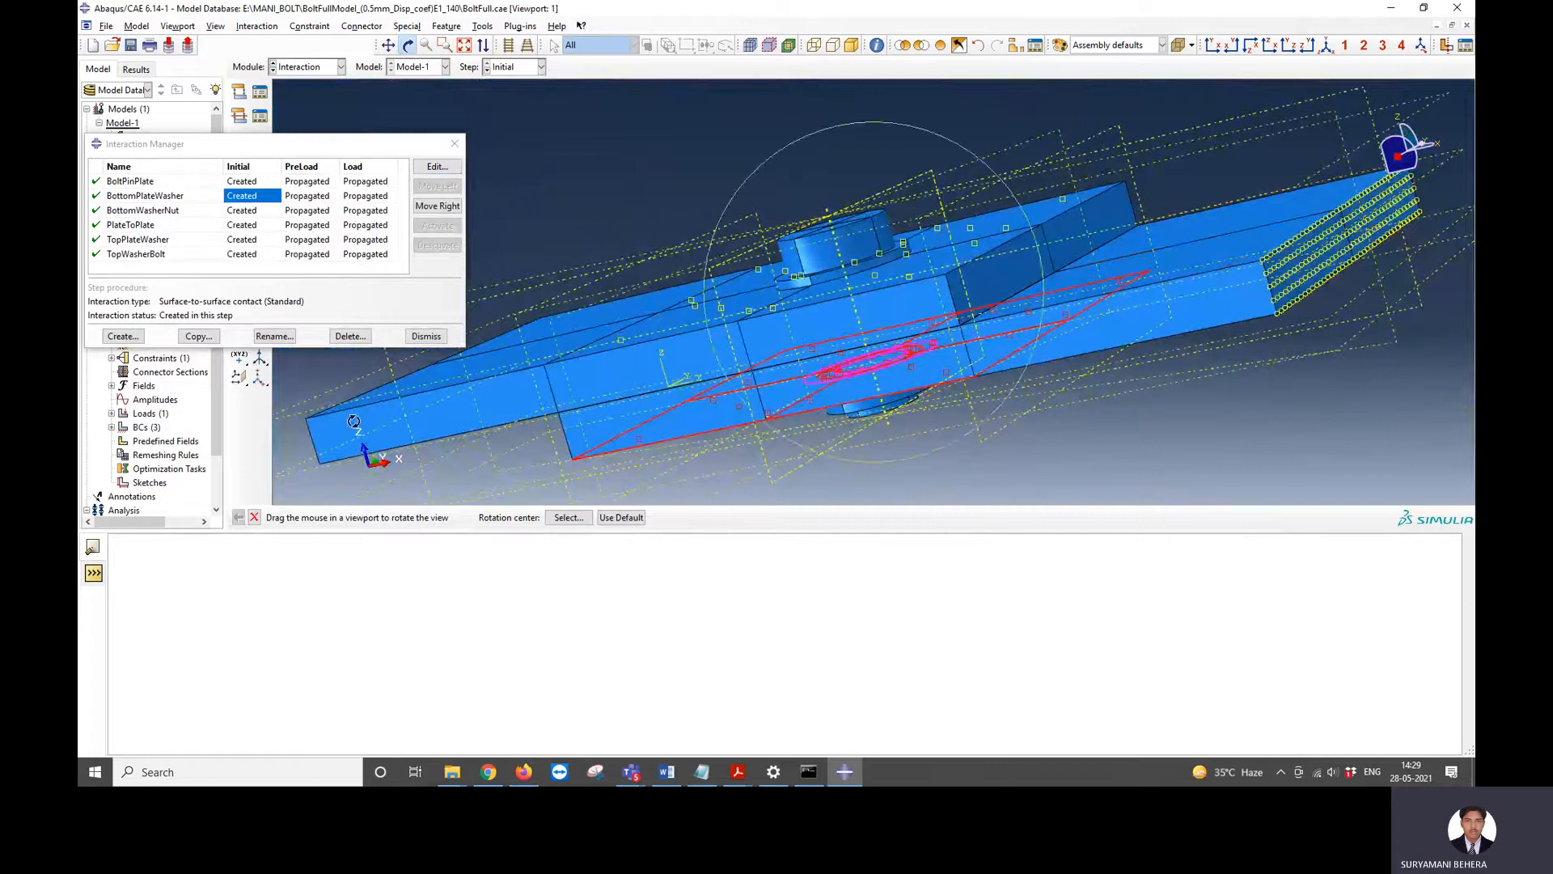
left_click(436, 166)
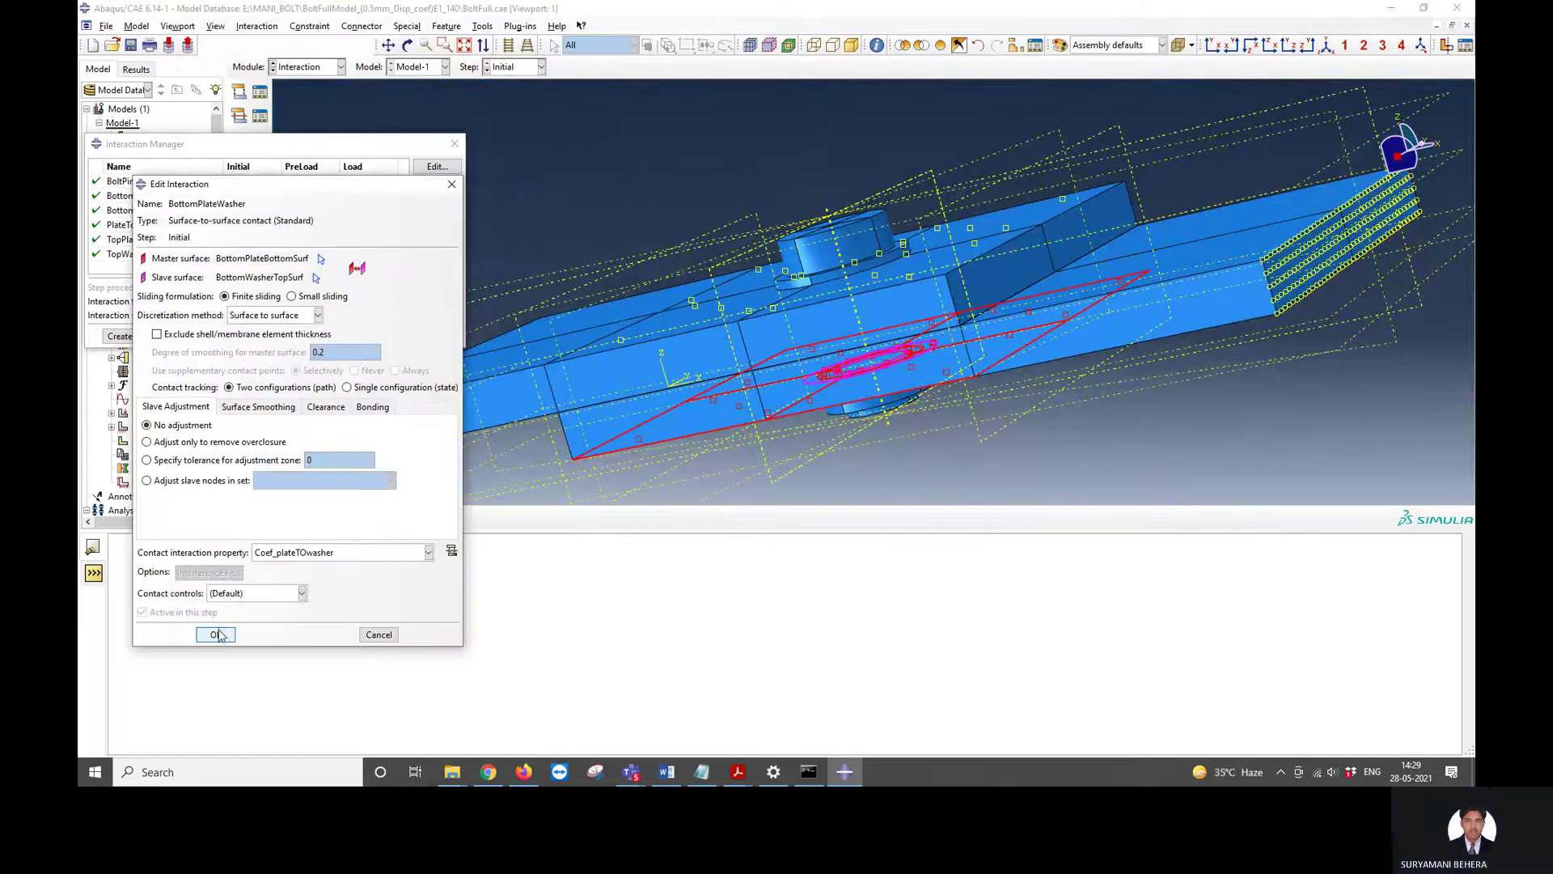
left_click(215, 635)
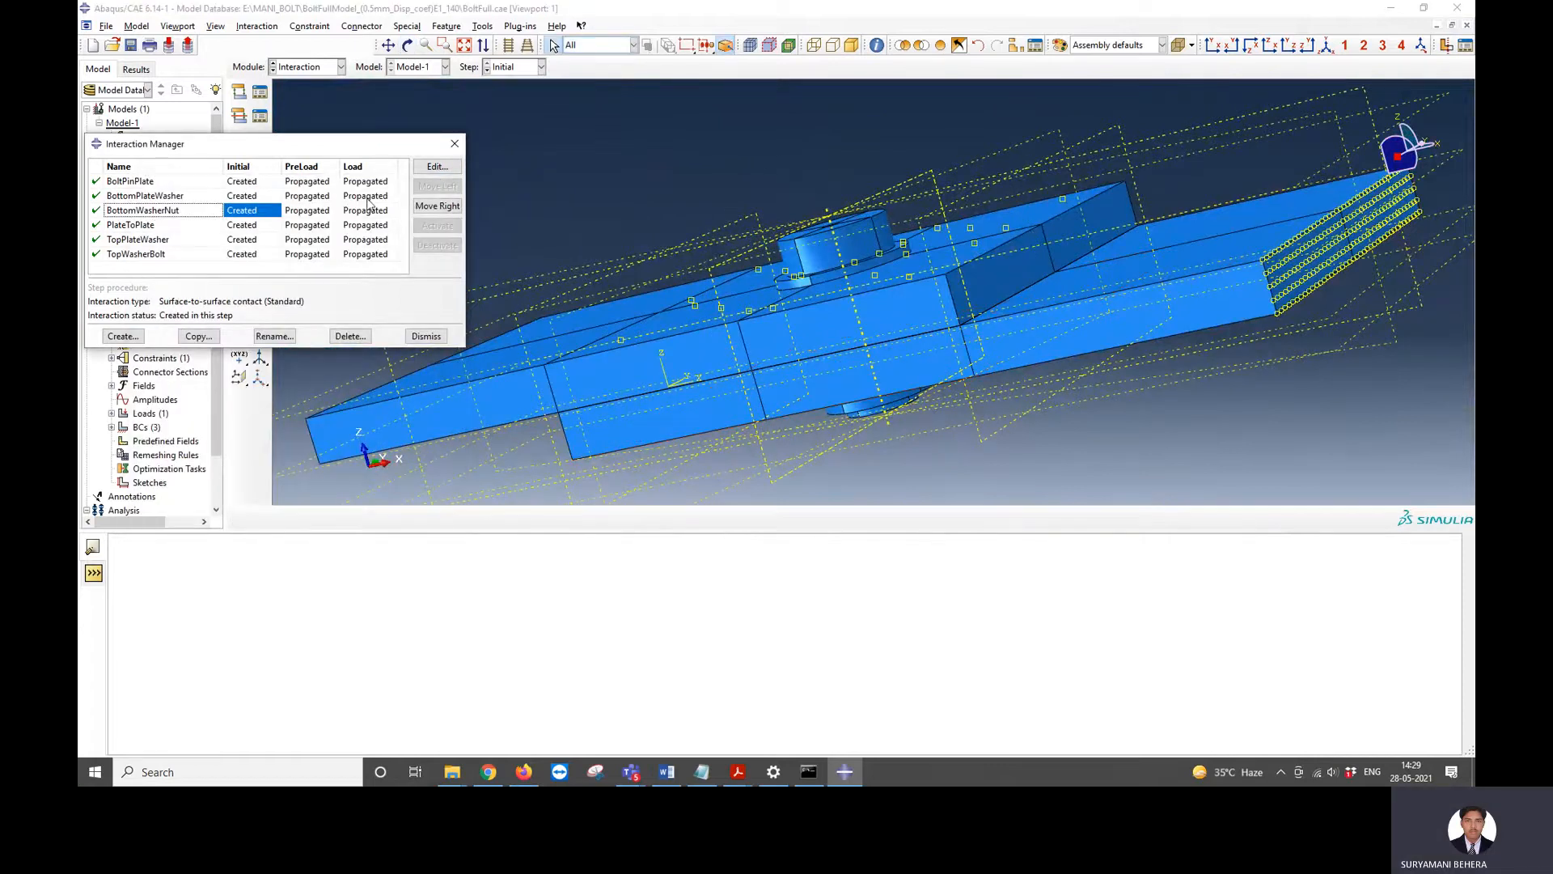
- Inspect the BottomWasherNut, PlateToPlate, TopPlateWasher and TopWasherBolt contact definitions
left_click(437, 166)
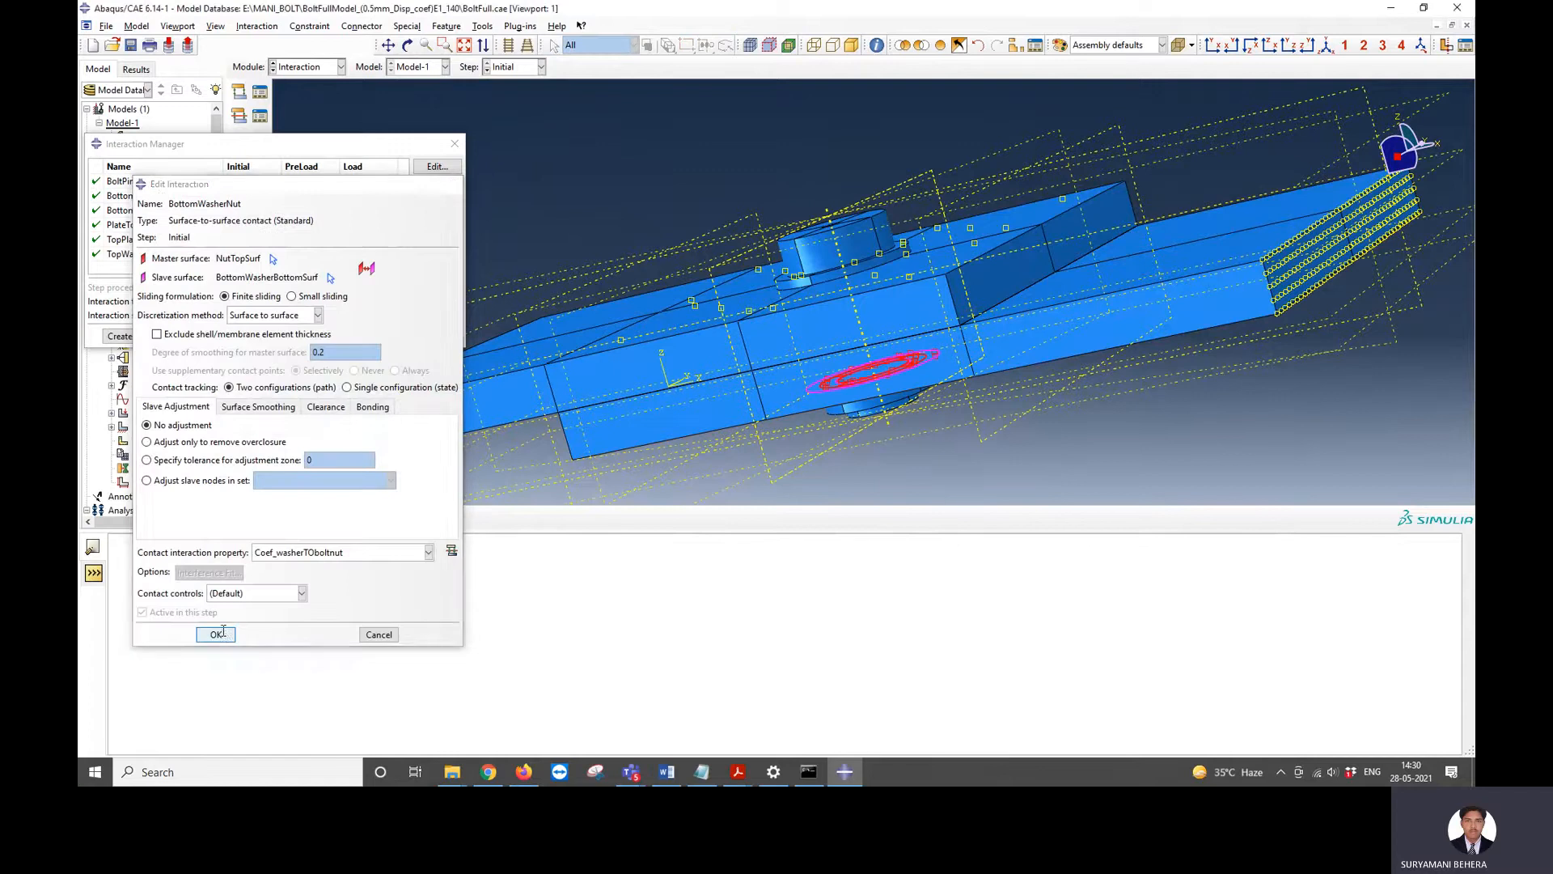
left_click(214, 634)
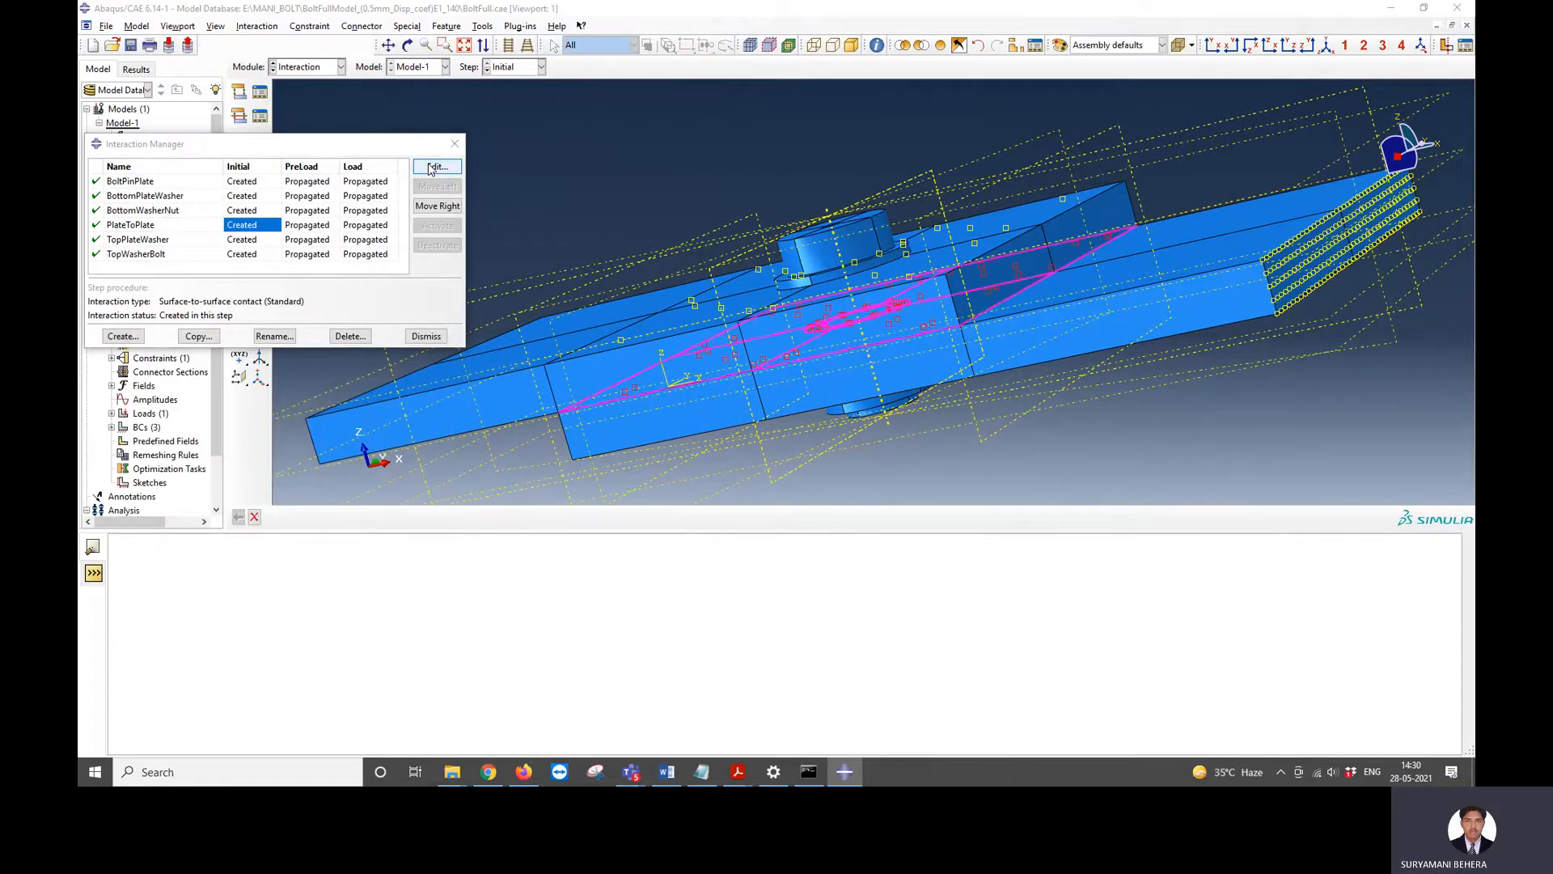
left_click(437, 167)
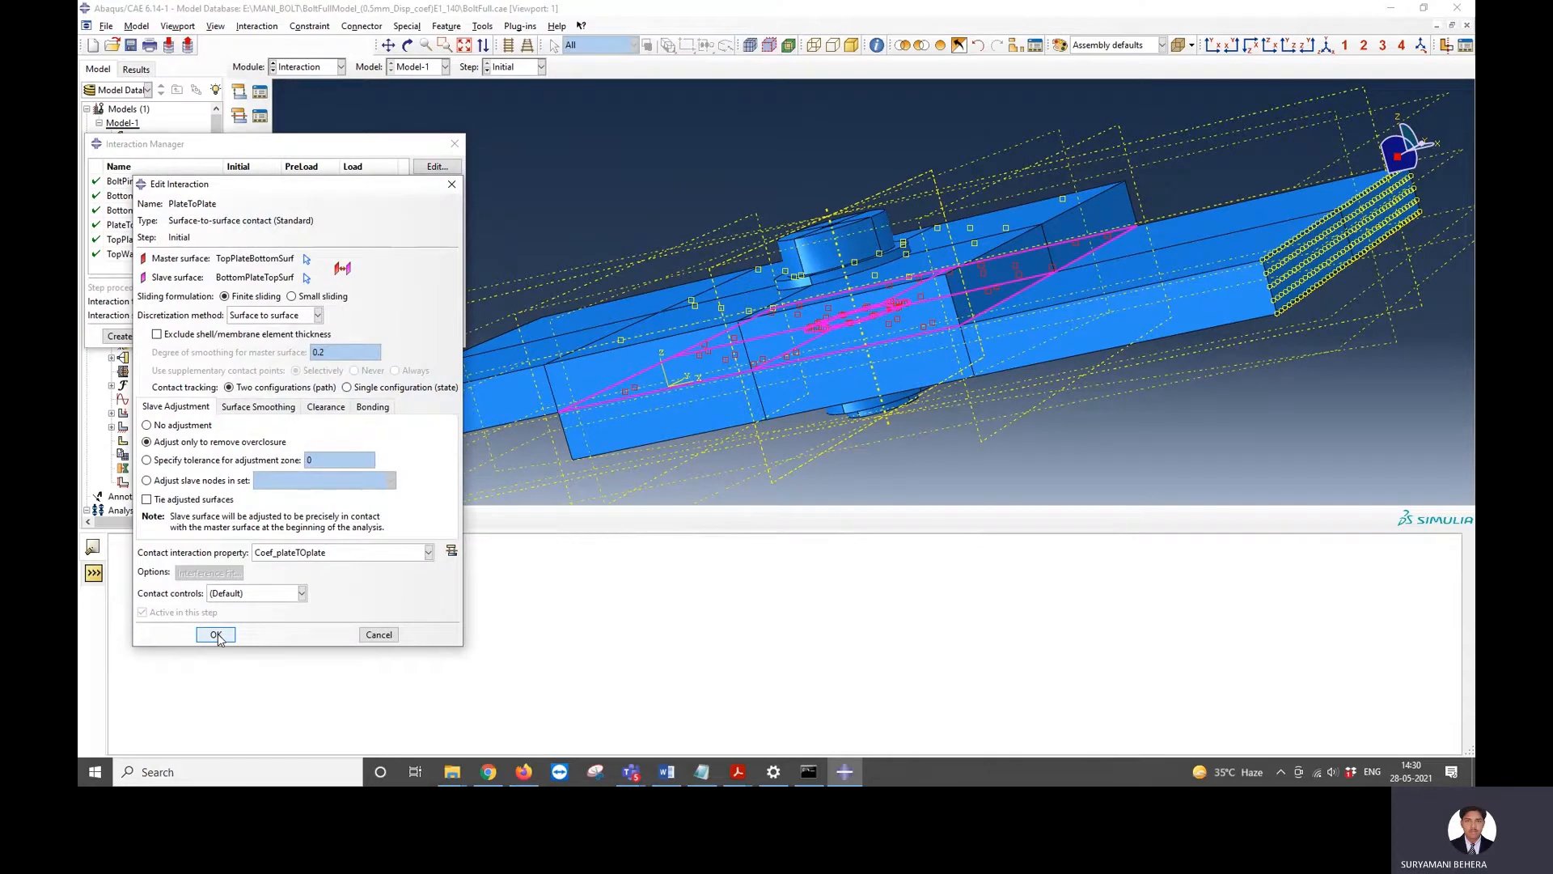
left_click(216, 635)
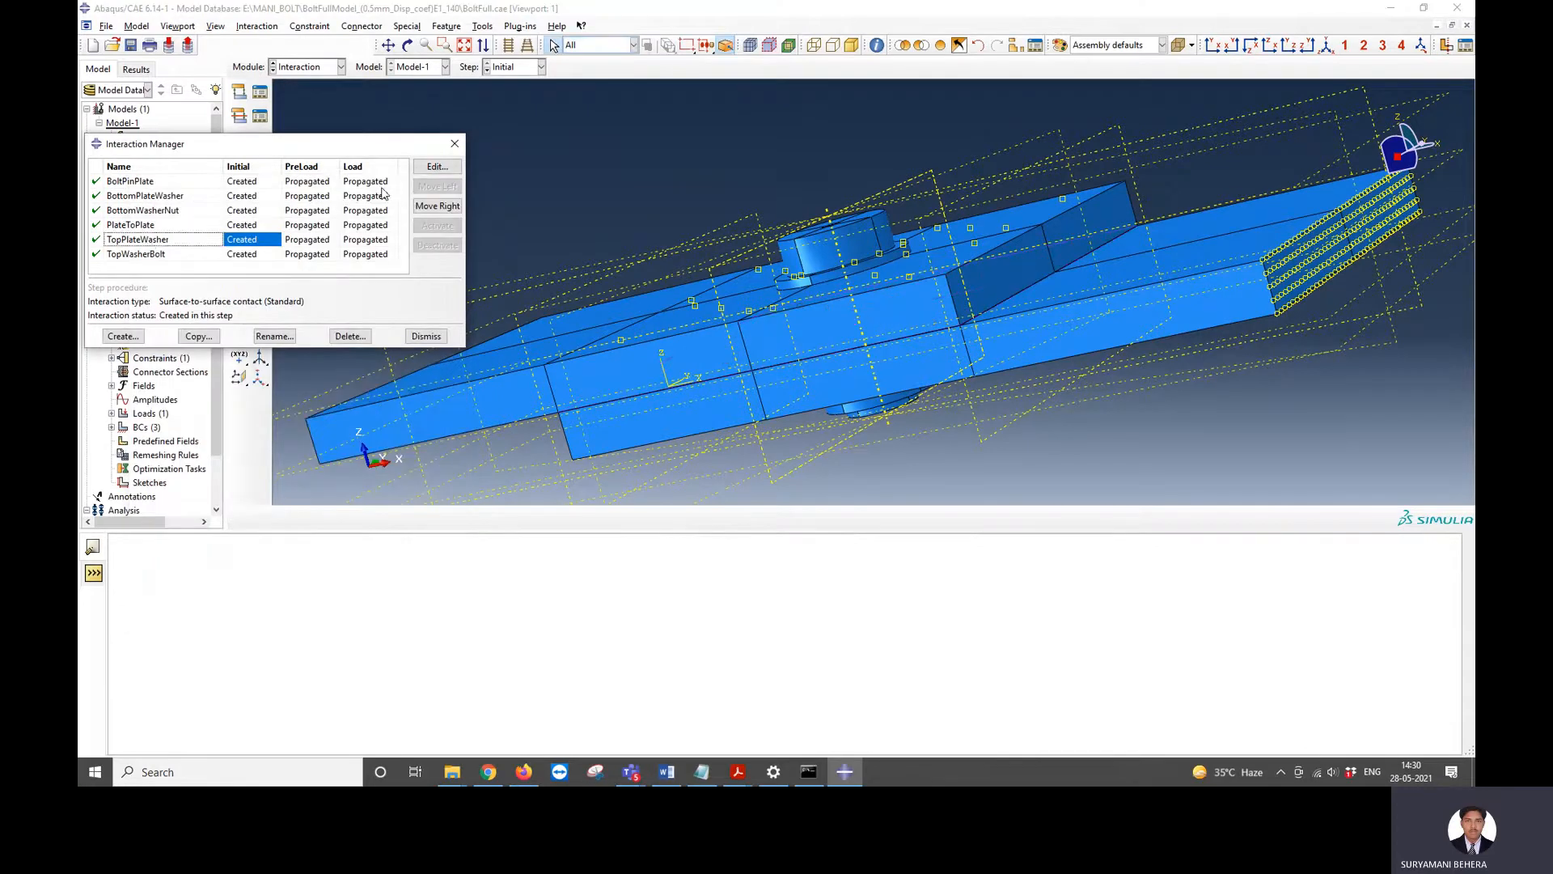
left_click(437, 165)
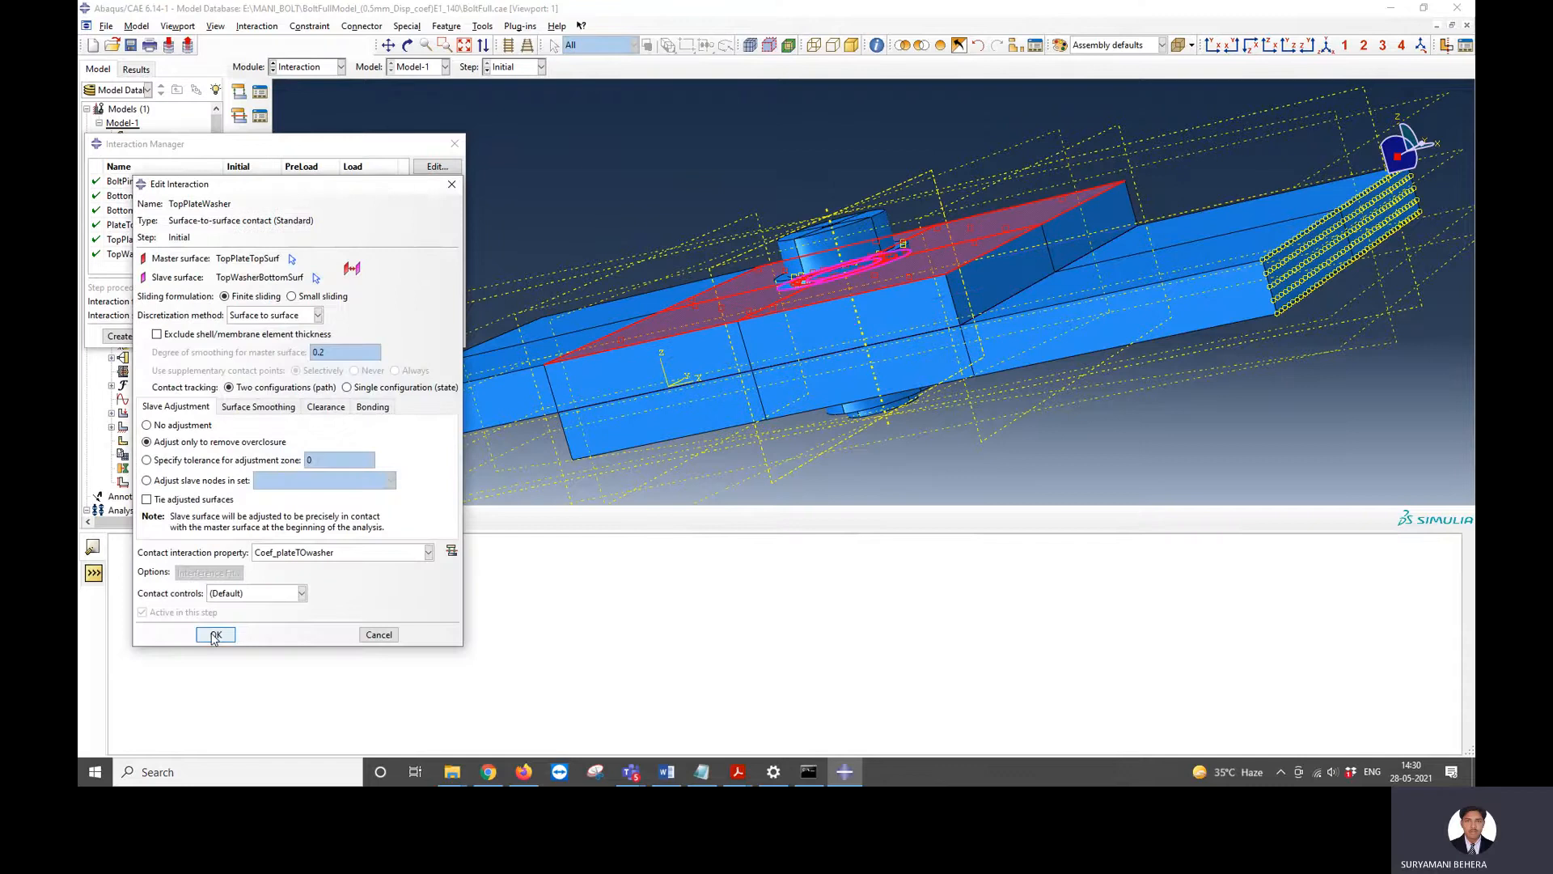
left_click(215, 634)
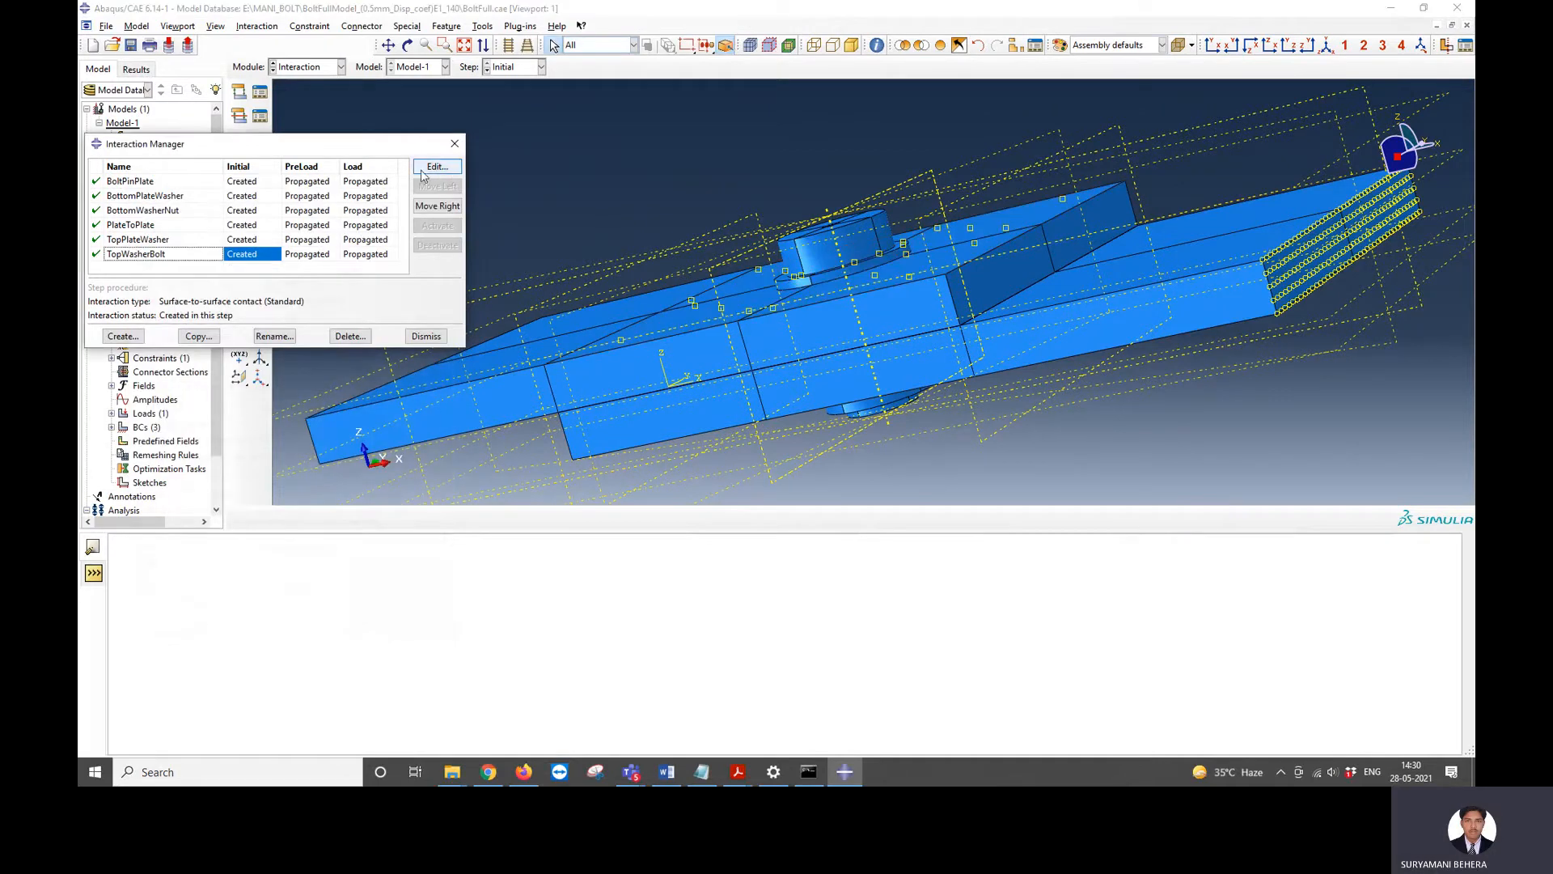
left_click(436, 166)
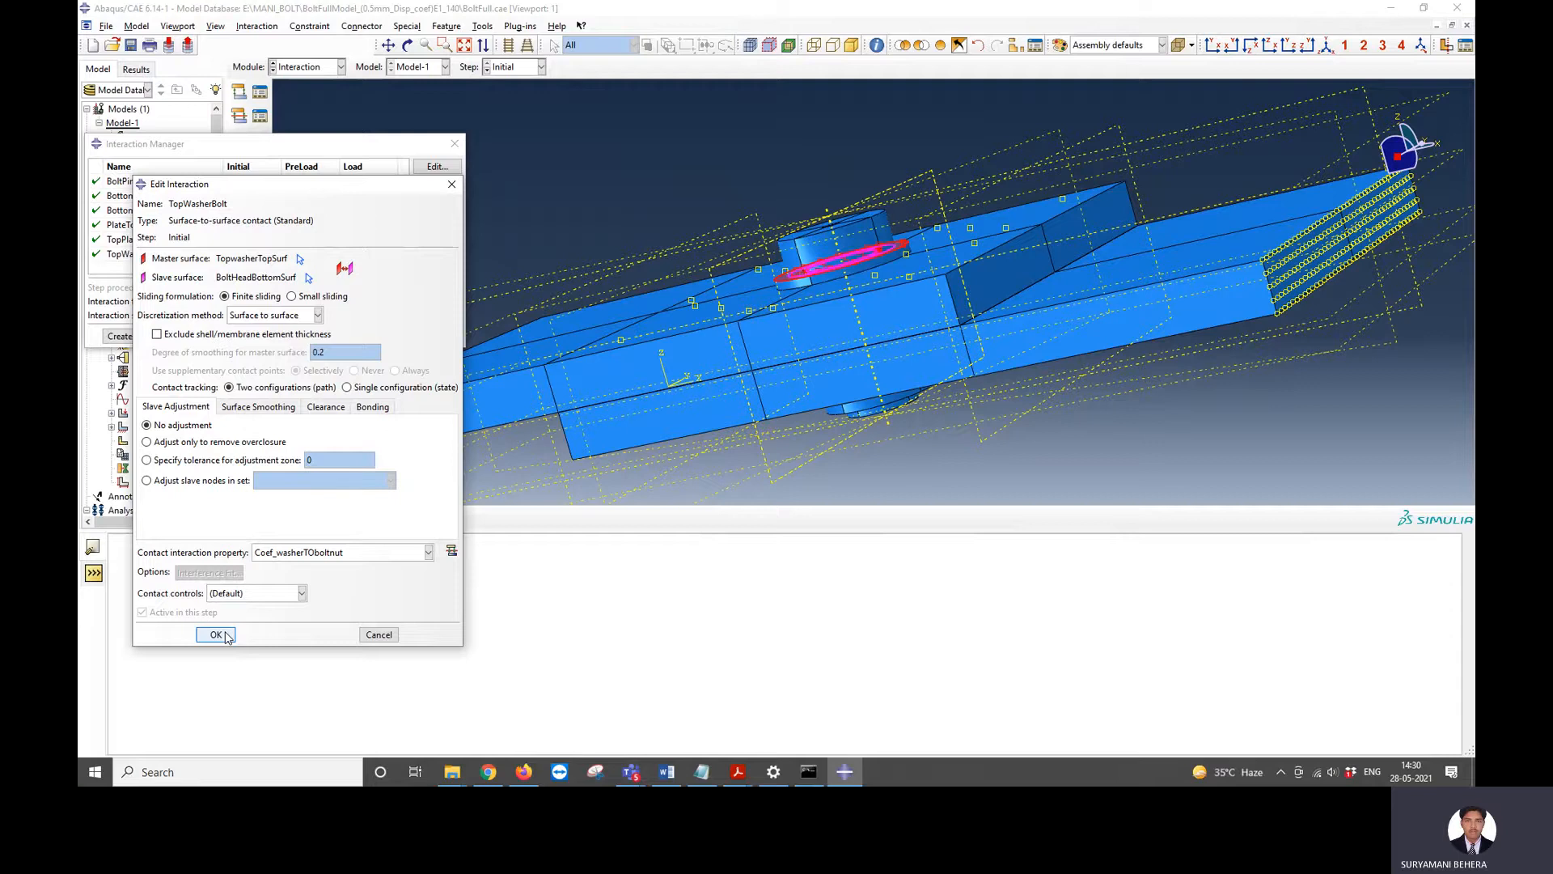
left_click(213, 635)
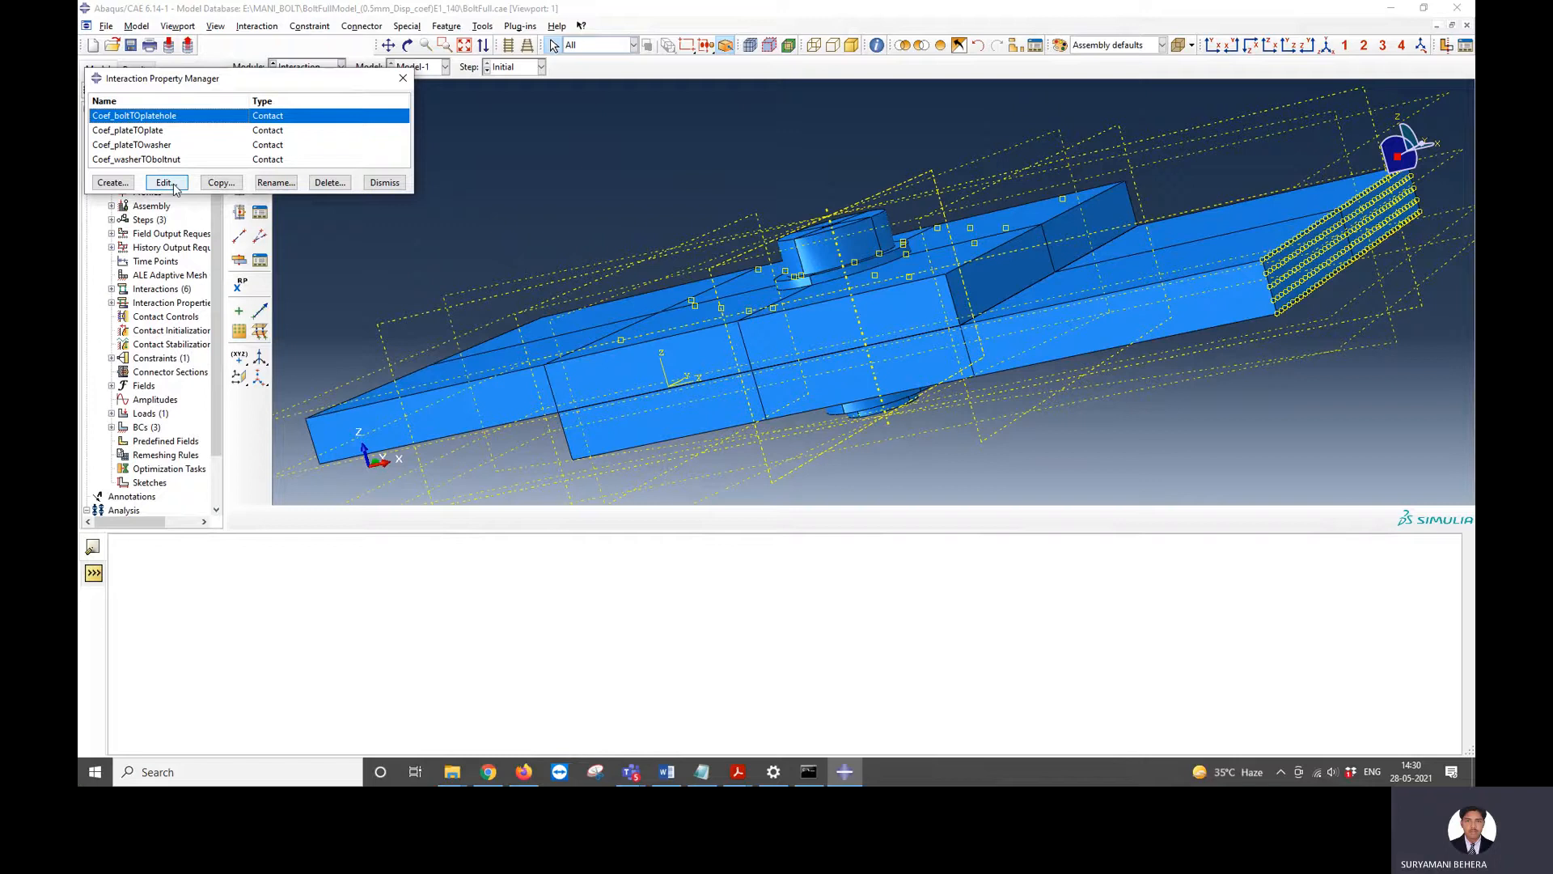
- Review the Coef_boltTOplatehole property's normal and tangential friction behavior
left_click(166, 182)
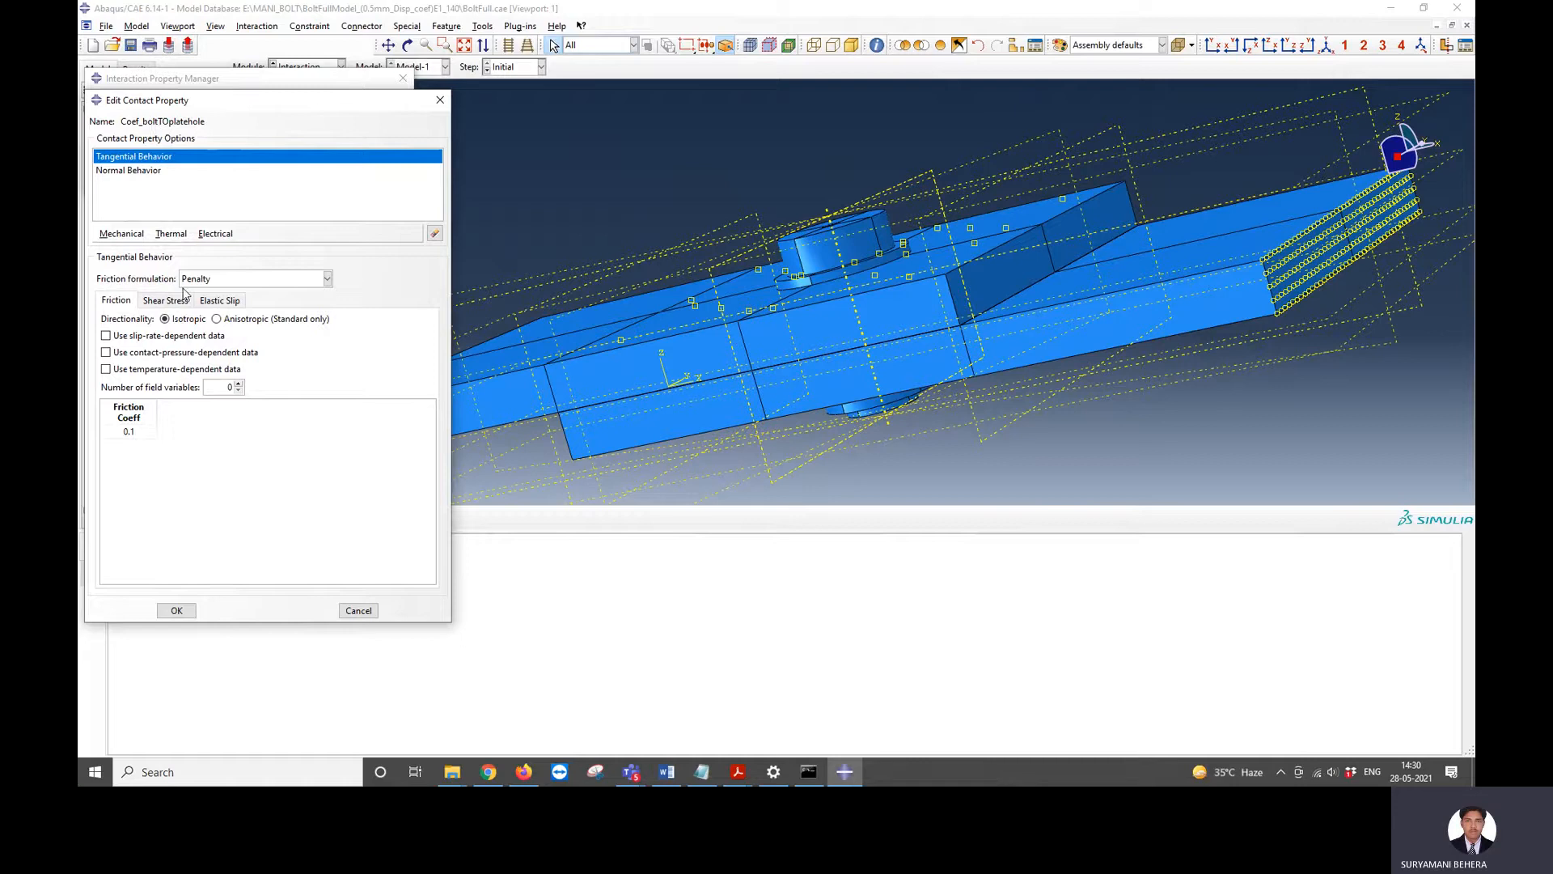
left_click(128, 170)
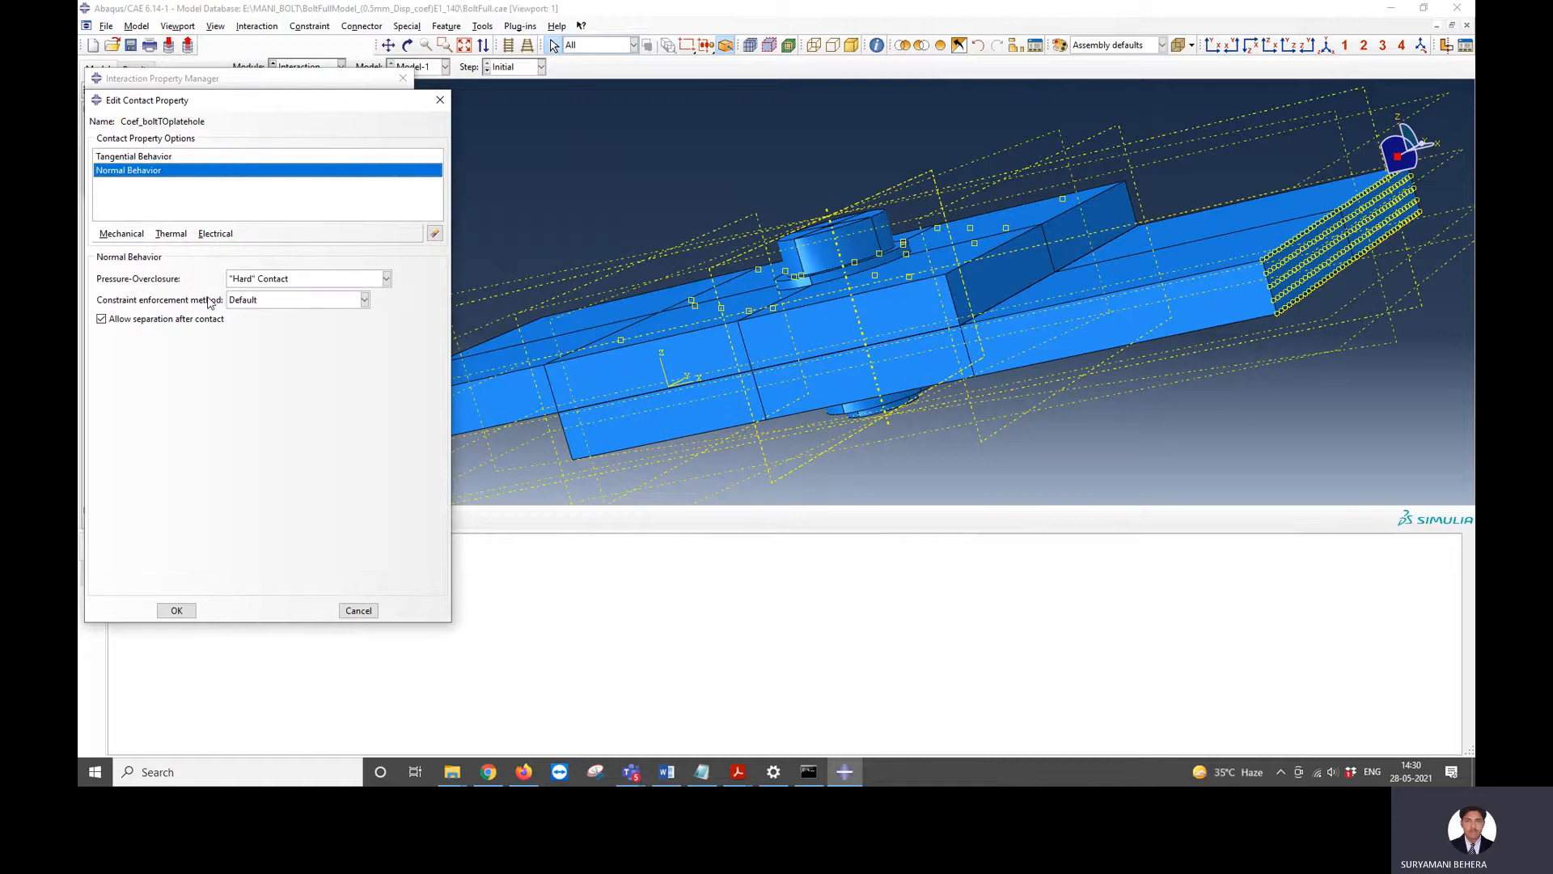
left_click(134, 156)
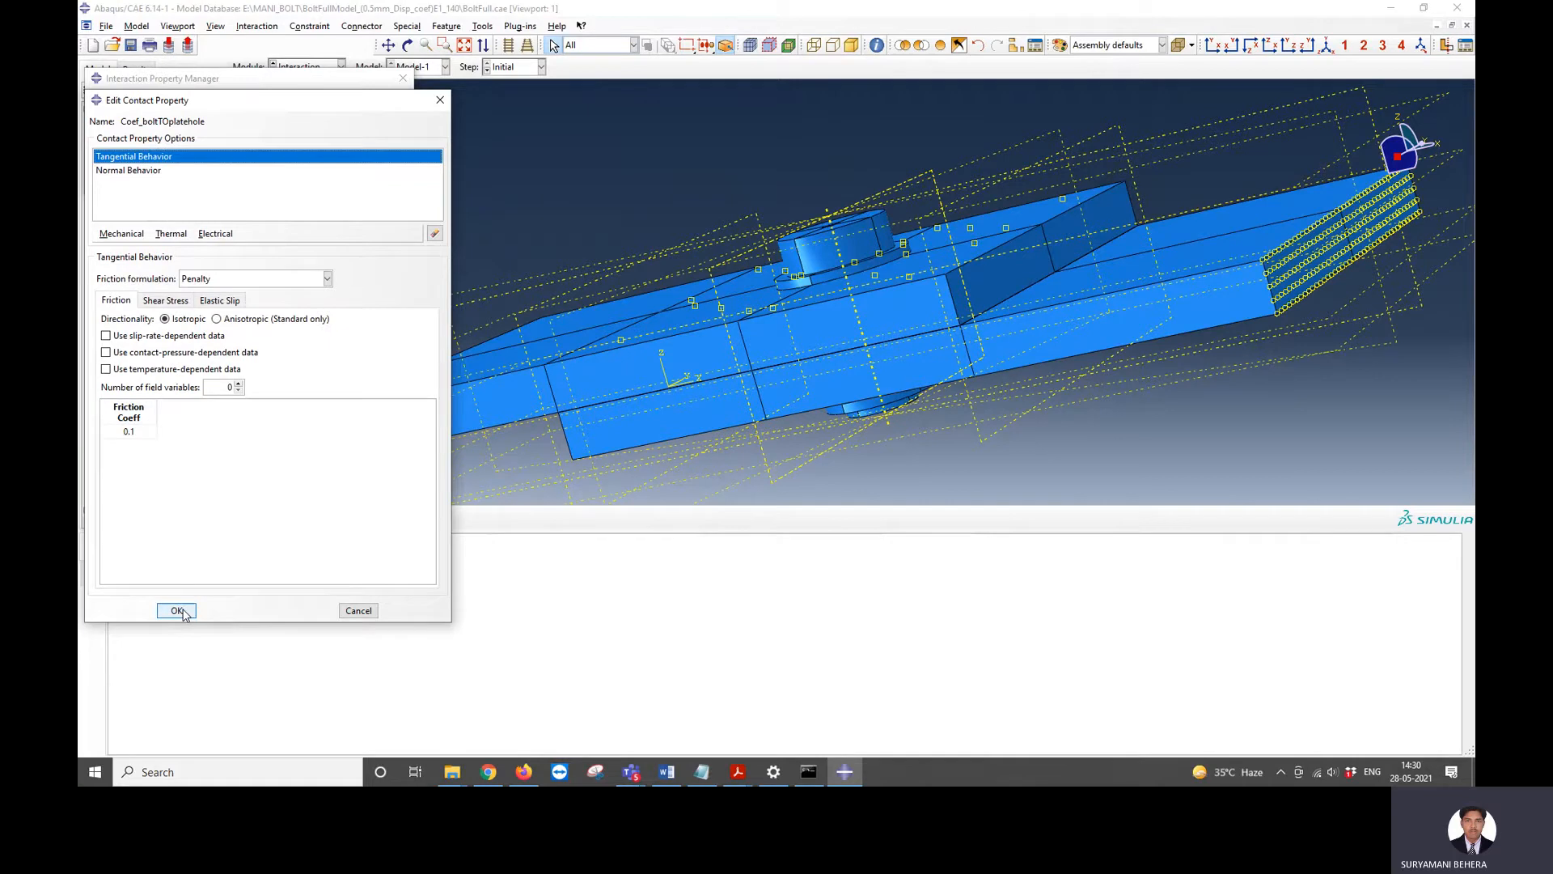
left_click(176, 610)
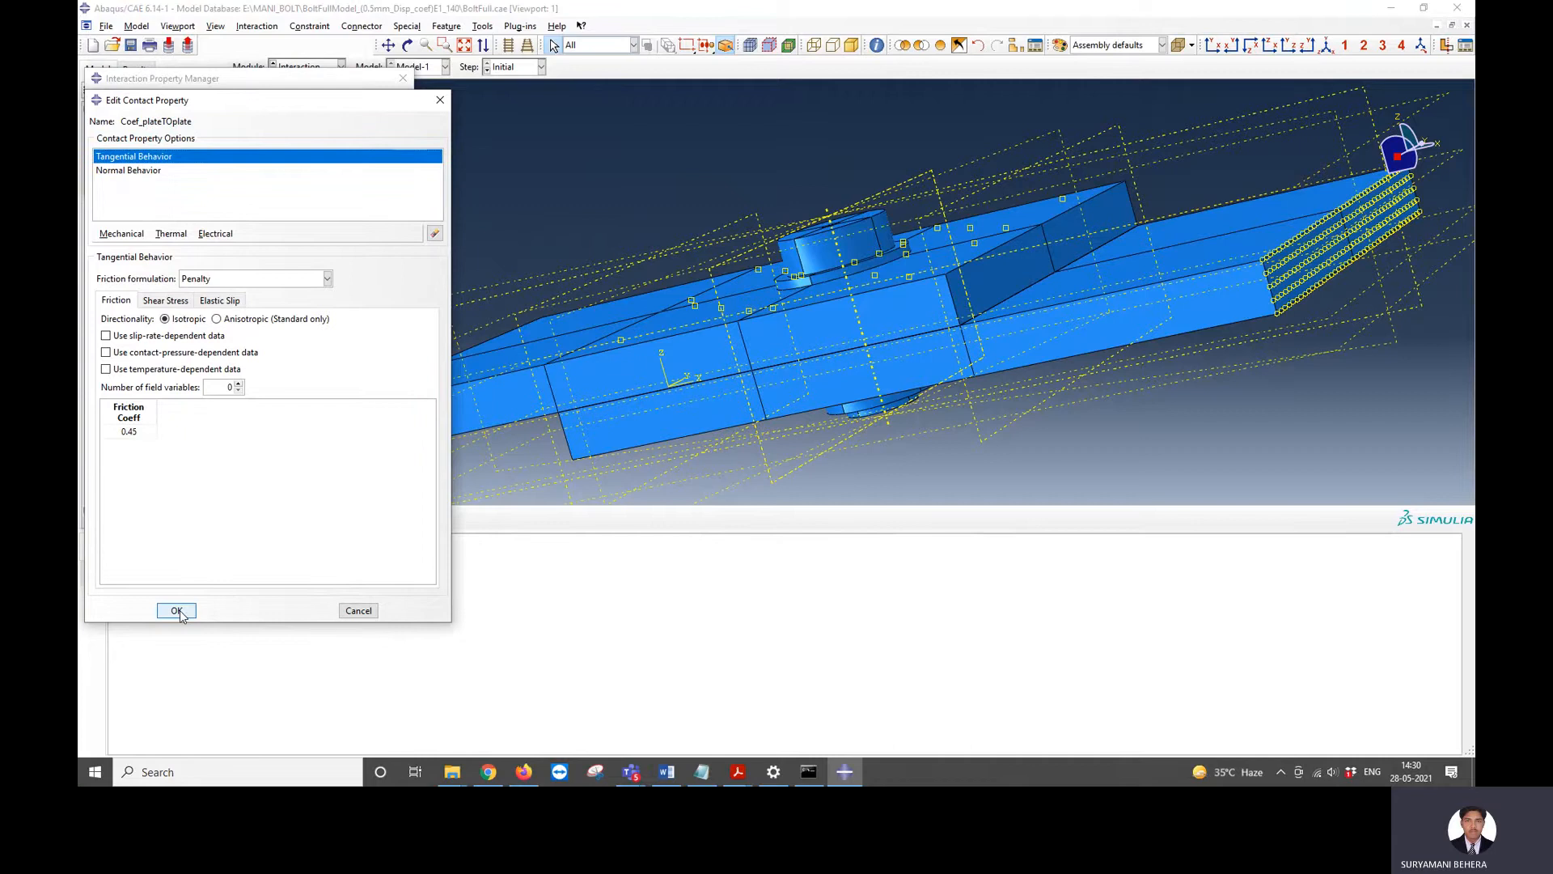
- Check the plate-to-washer and washer-to-nut friction settings, then close the property list
left_click(176, 611)
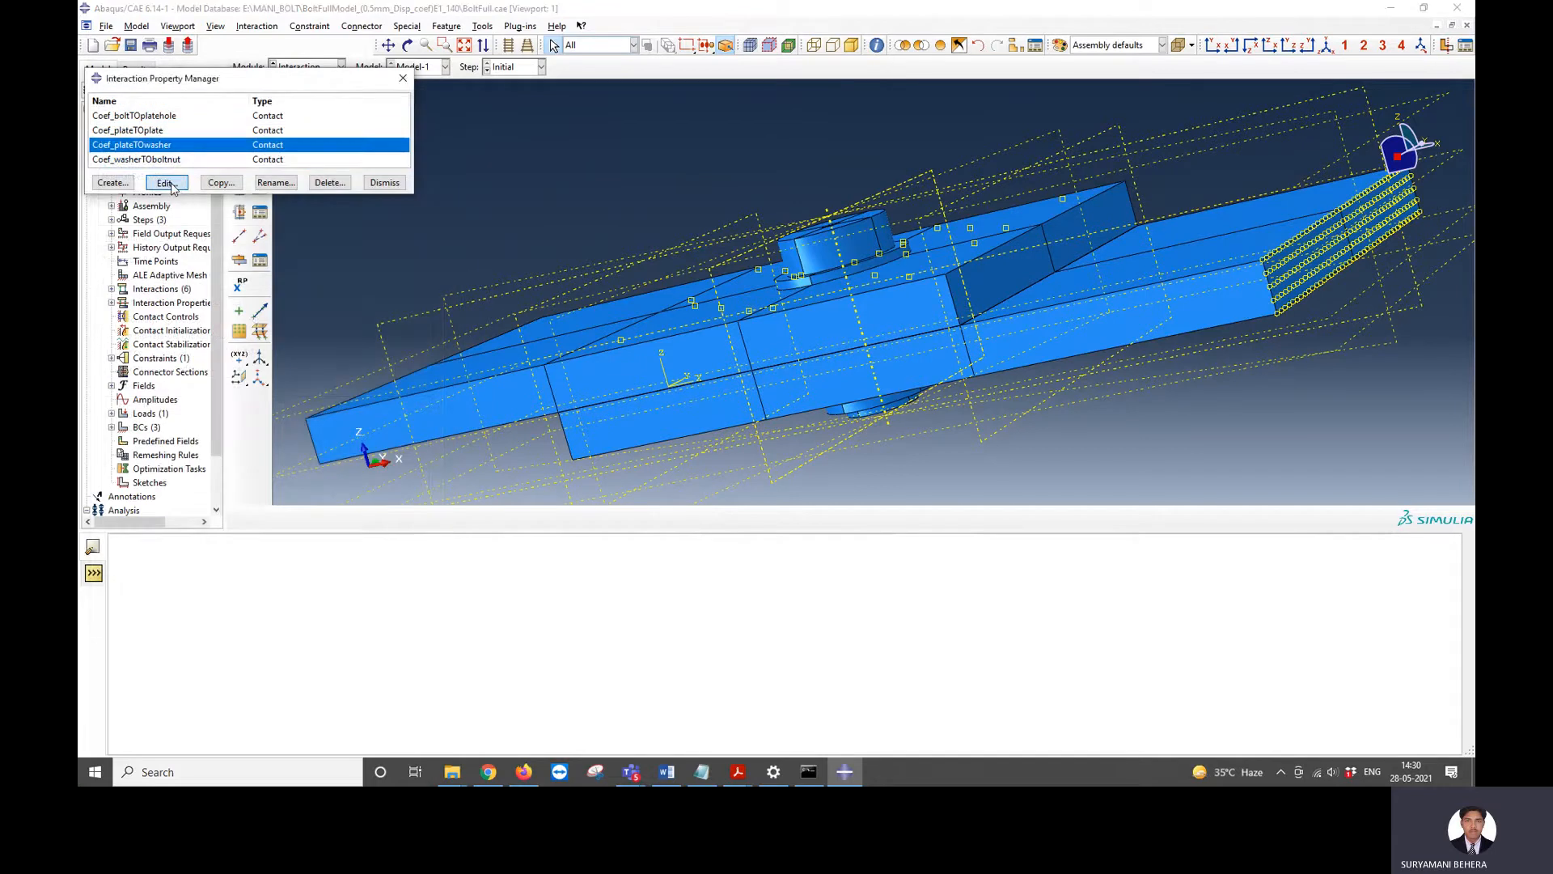
left_click(166, 182)
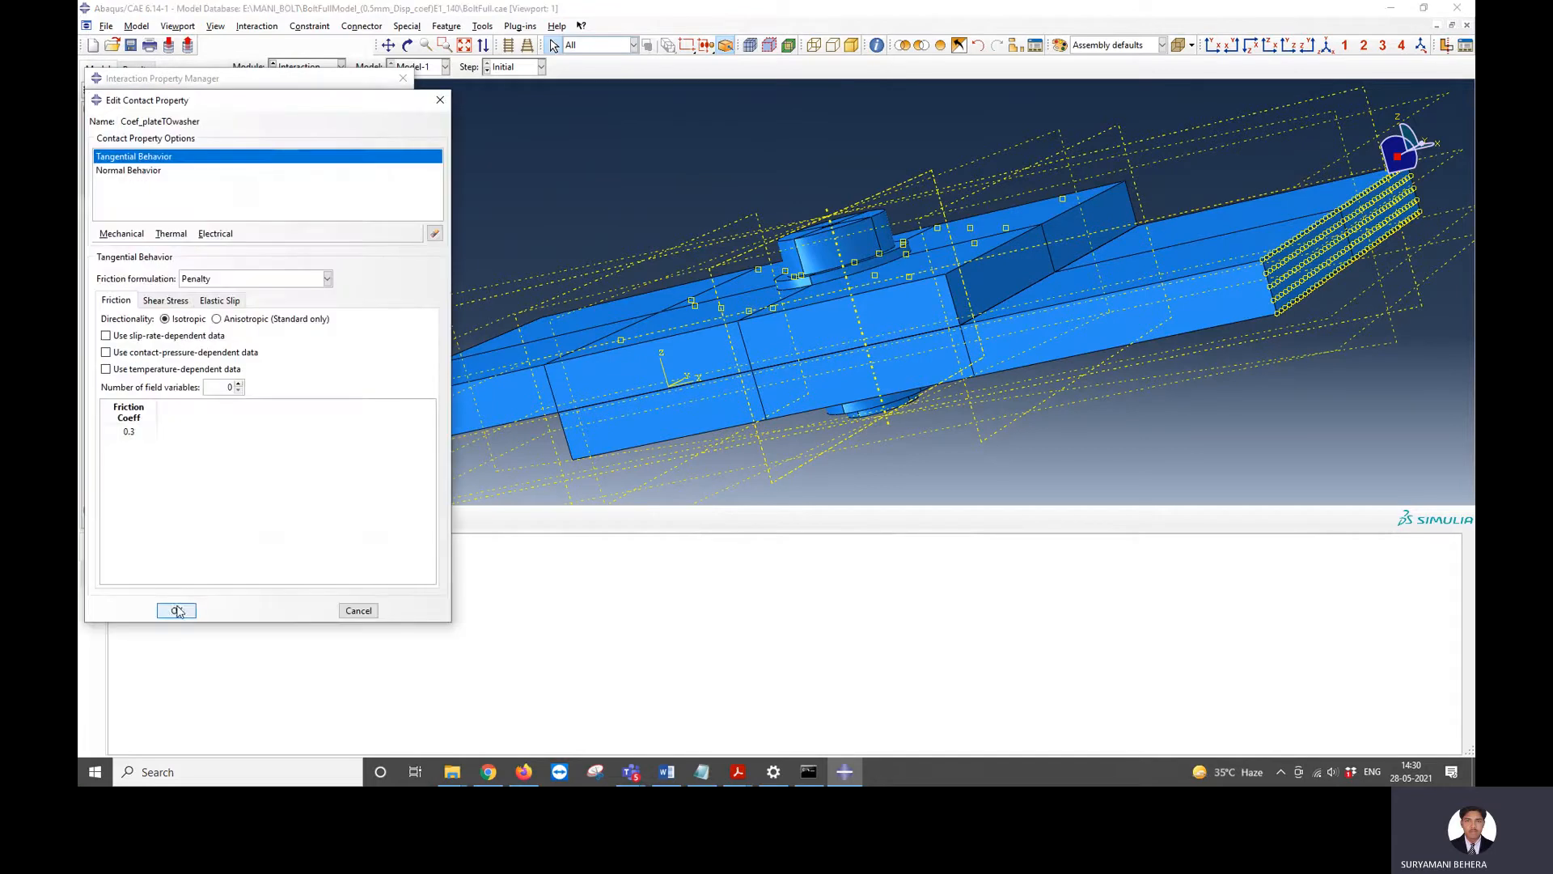
left_click(176, 610)
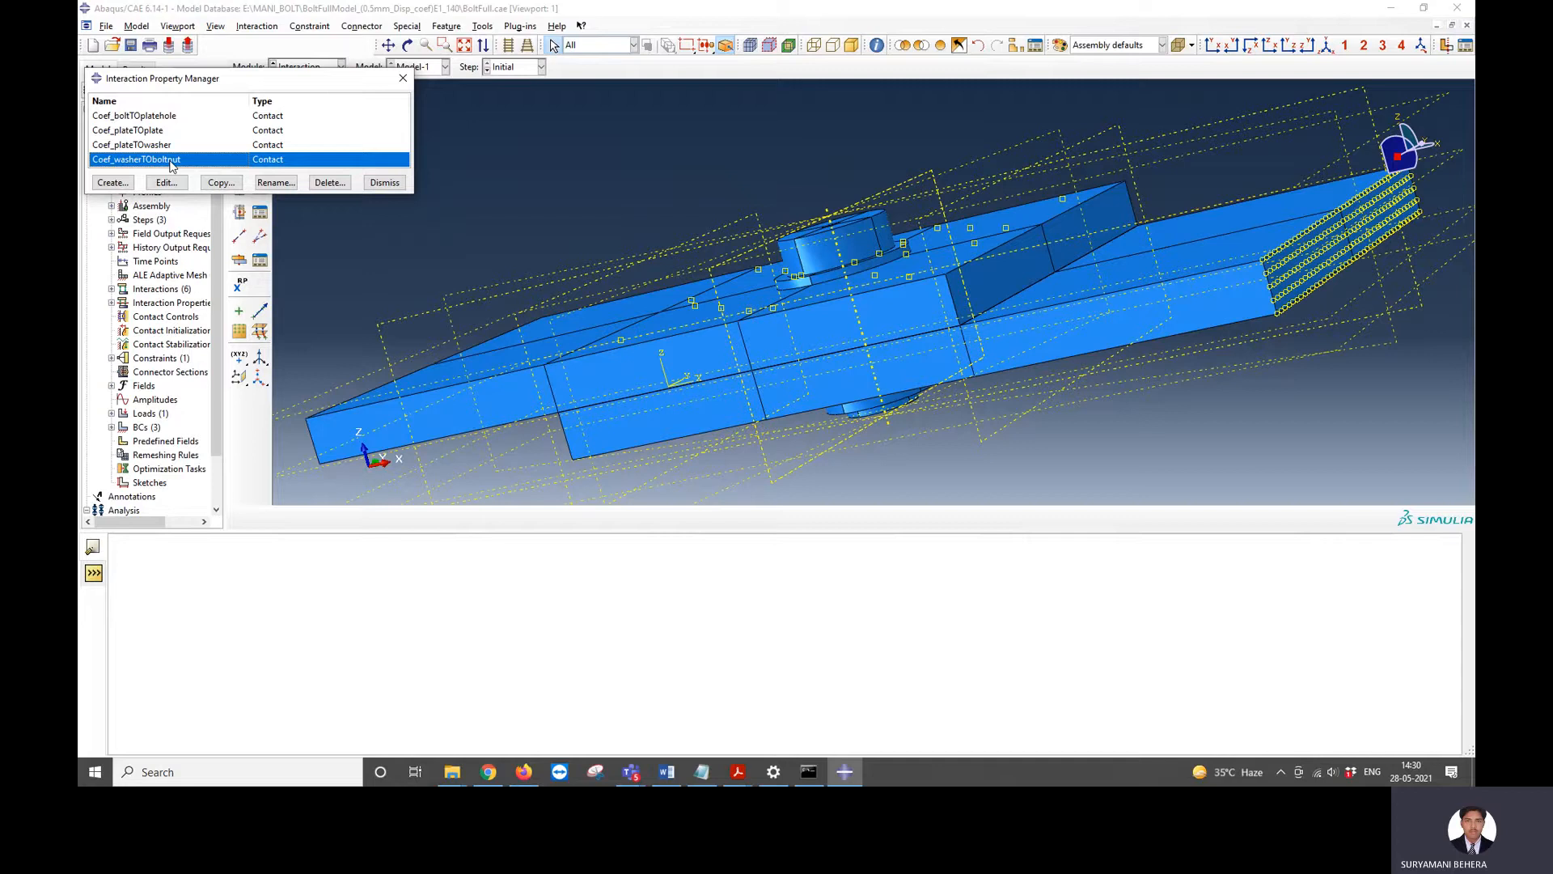
left_click(165, 182)
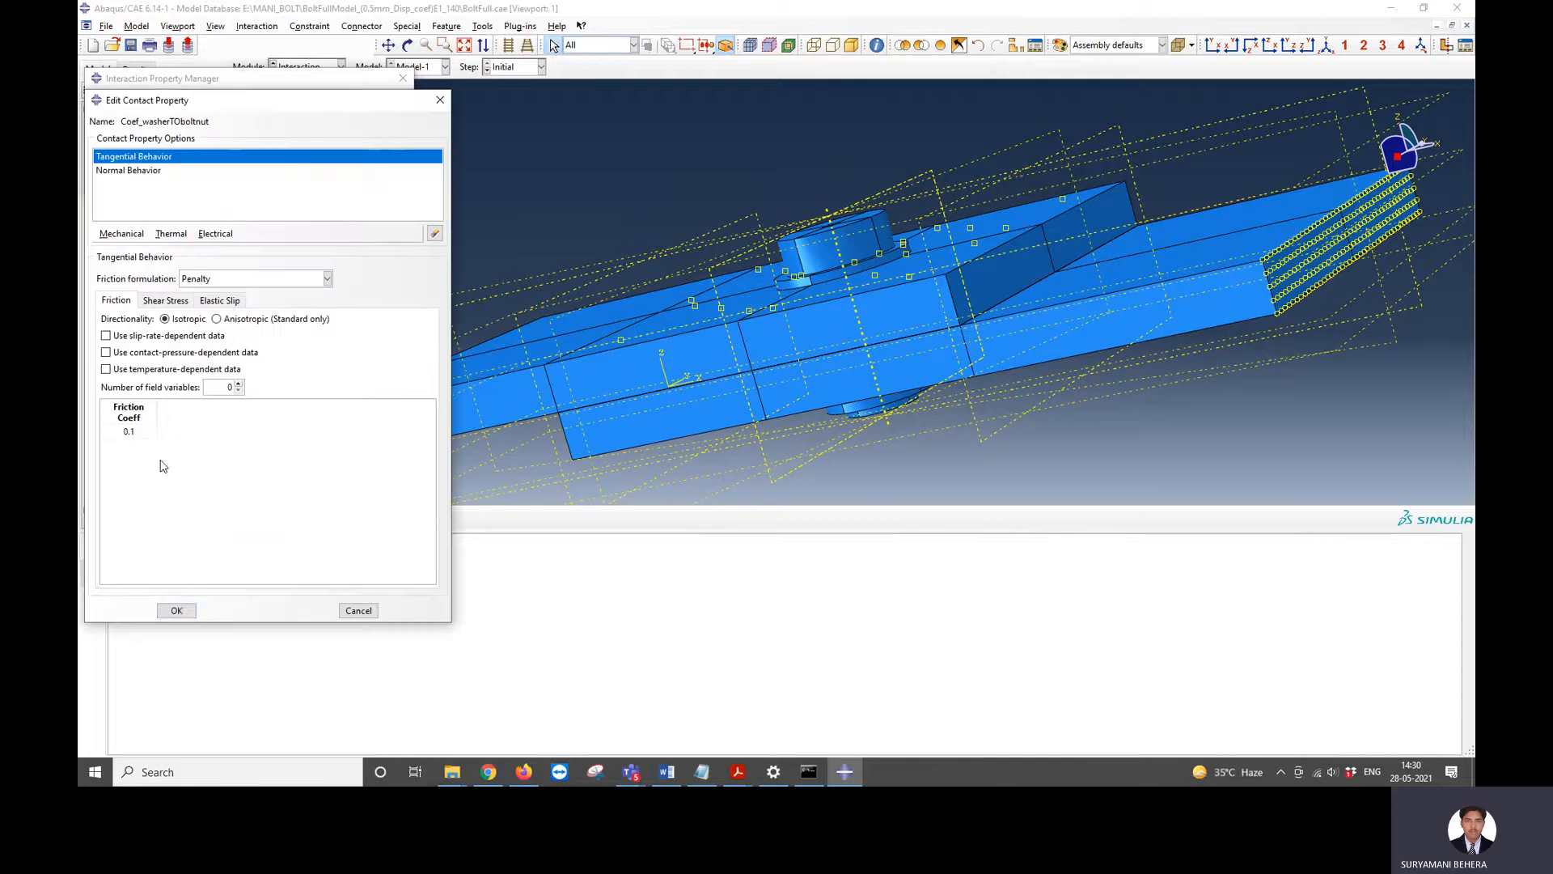
left_click(175, 610)
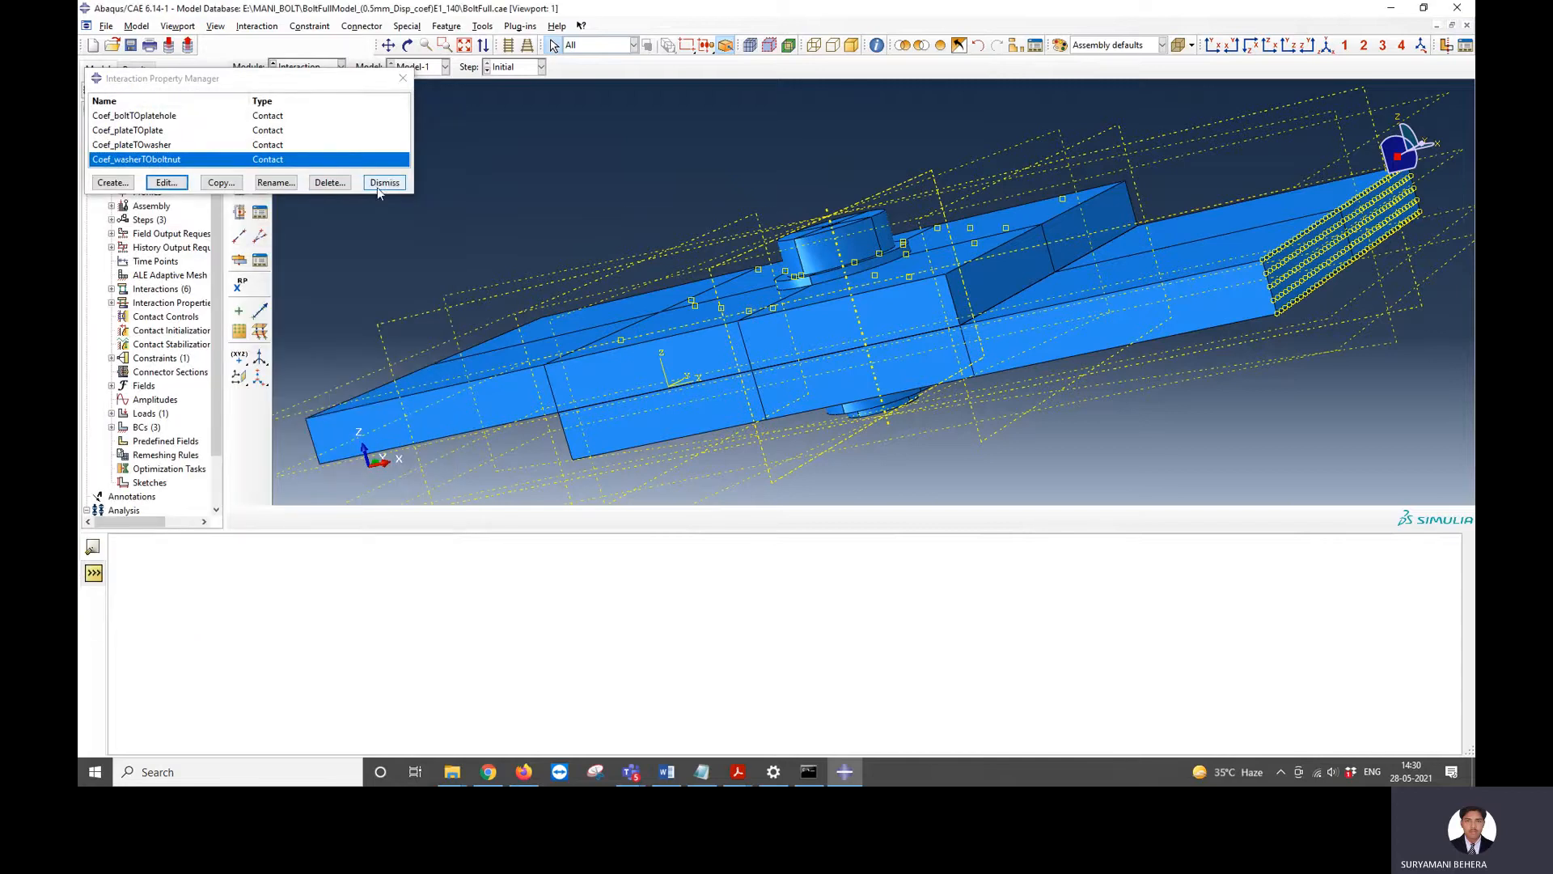
left_click(384, 182)
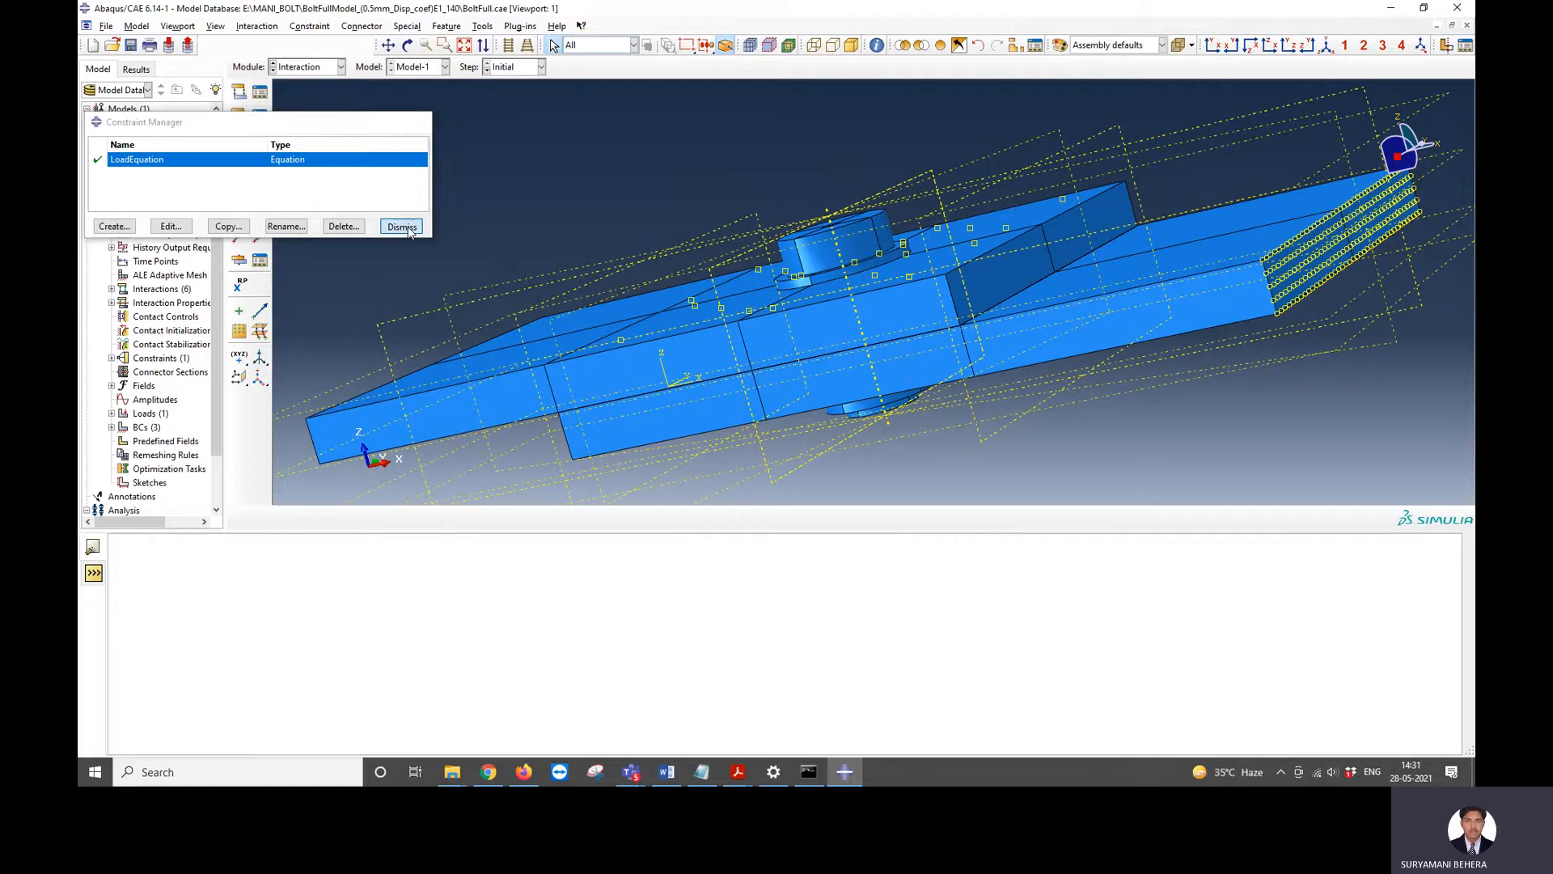
left_click(400, 226)
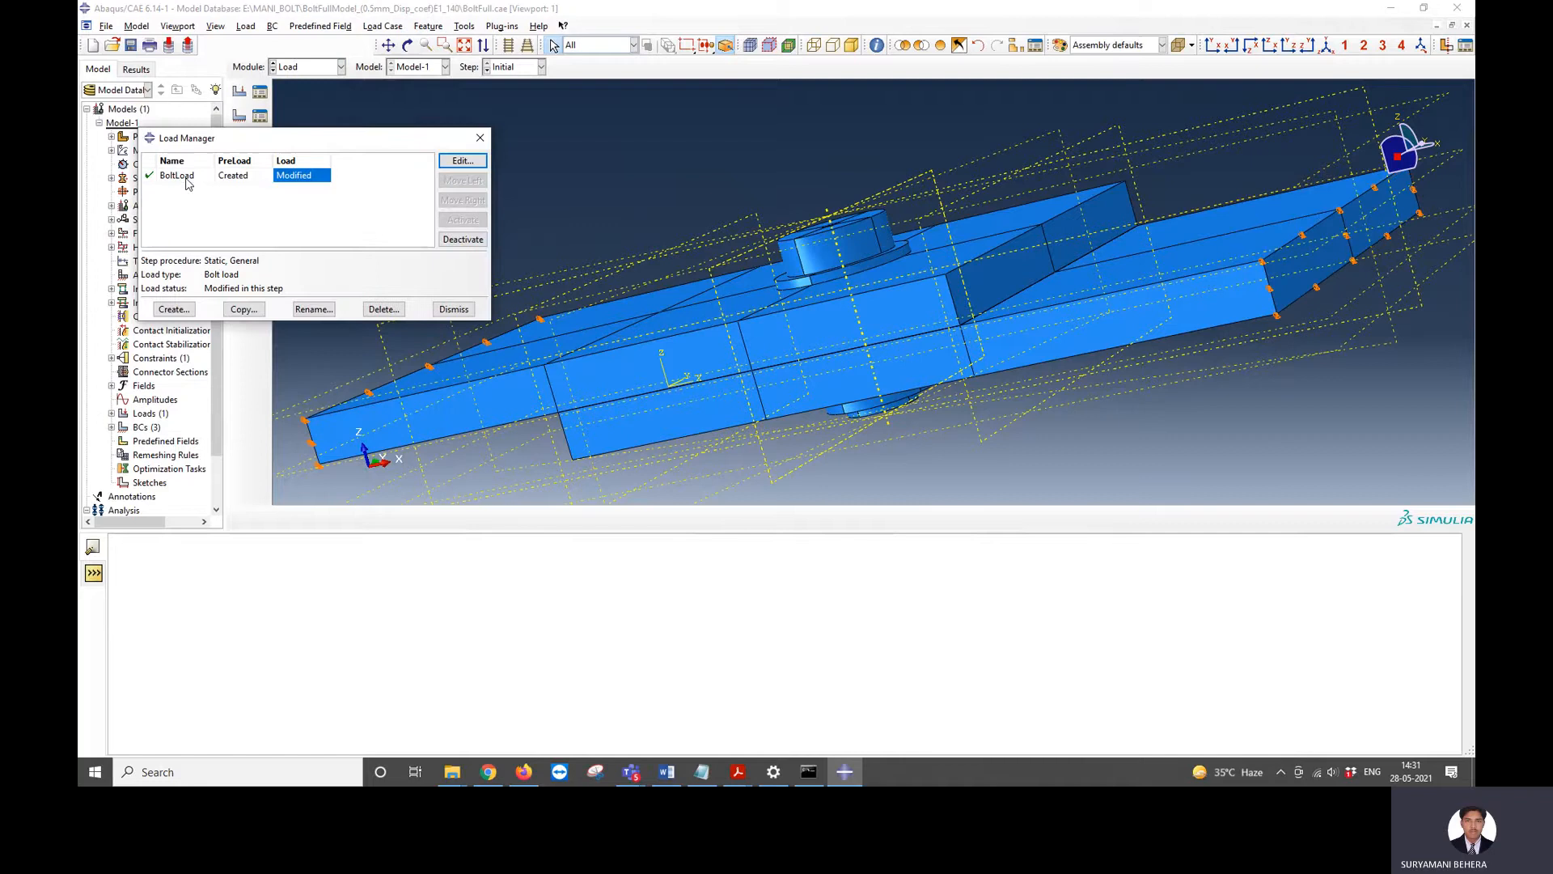
- Review BoltLoad in PreLoad (apply force) and in Load (fix at current length)
left_click(239, 175)
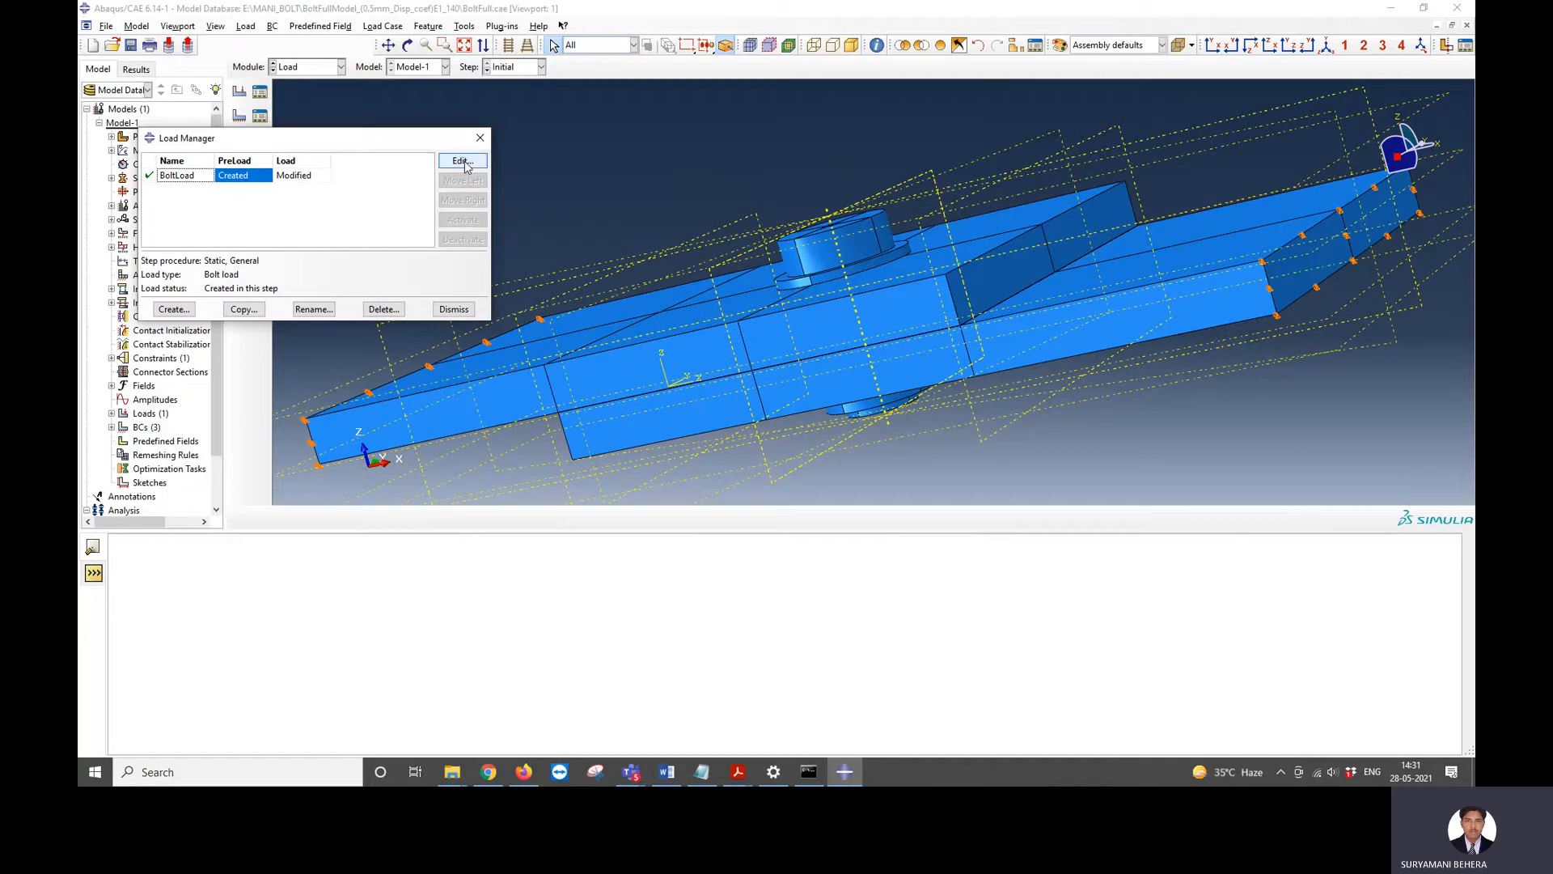
left_click(462, 161)
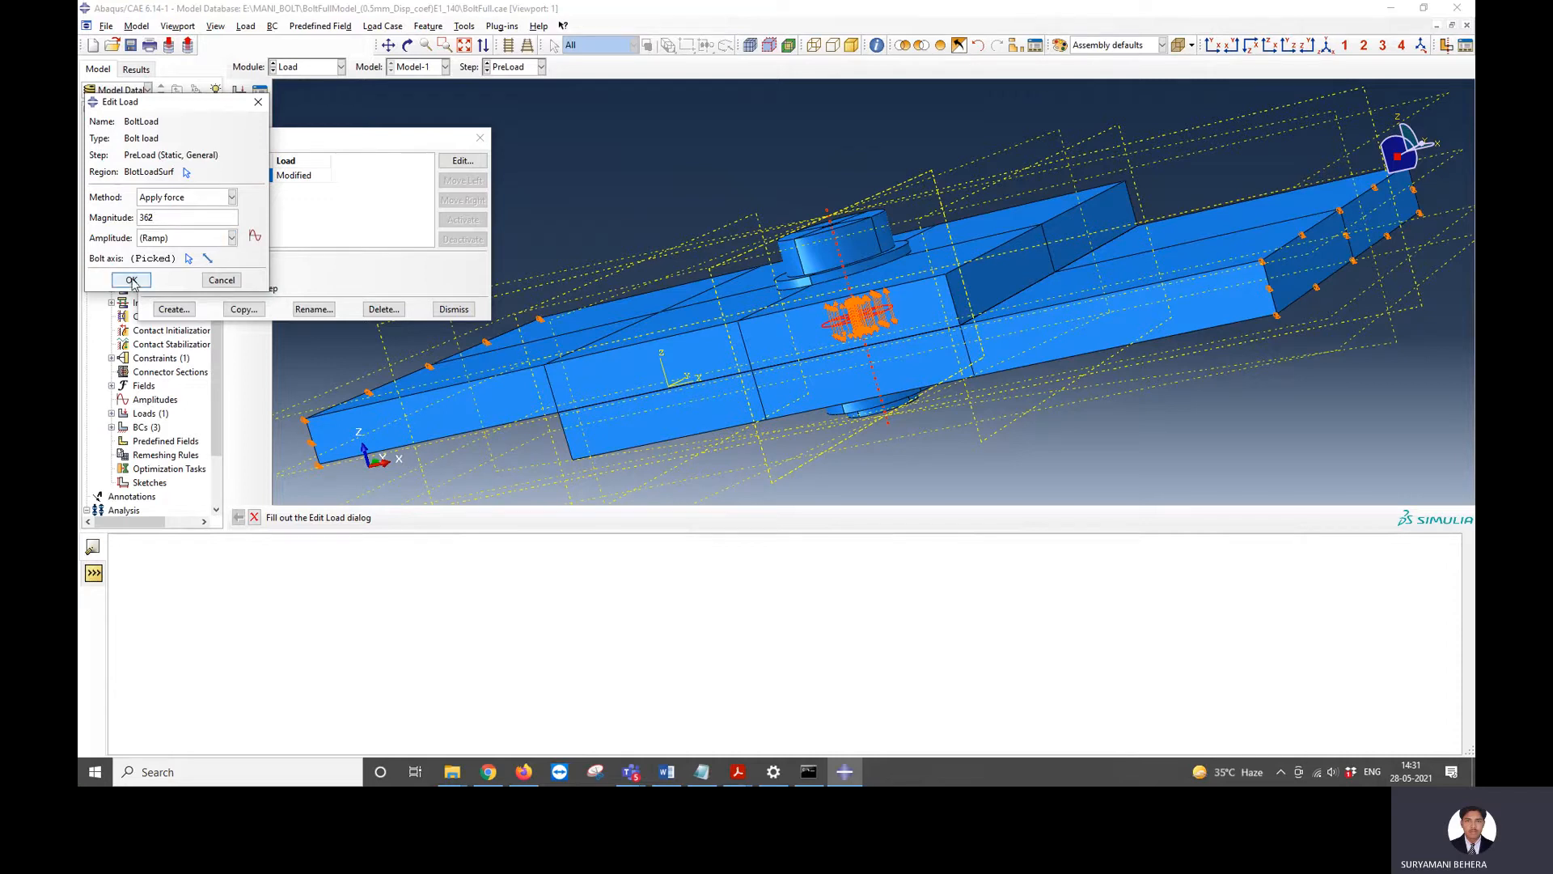
left_click(131, 280)
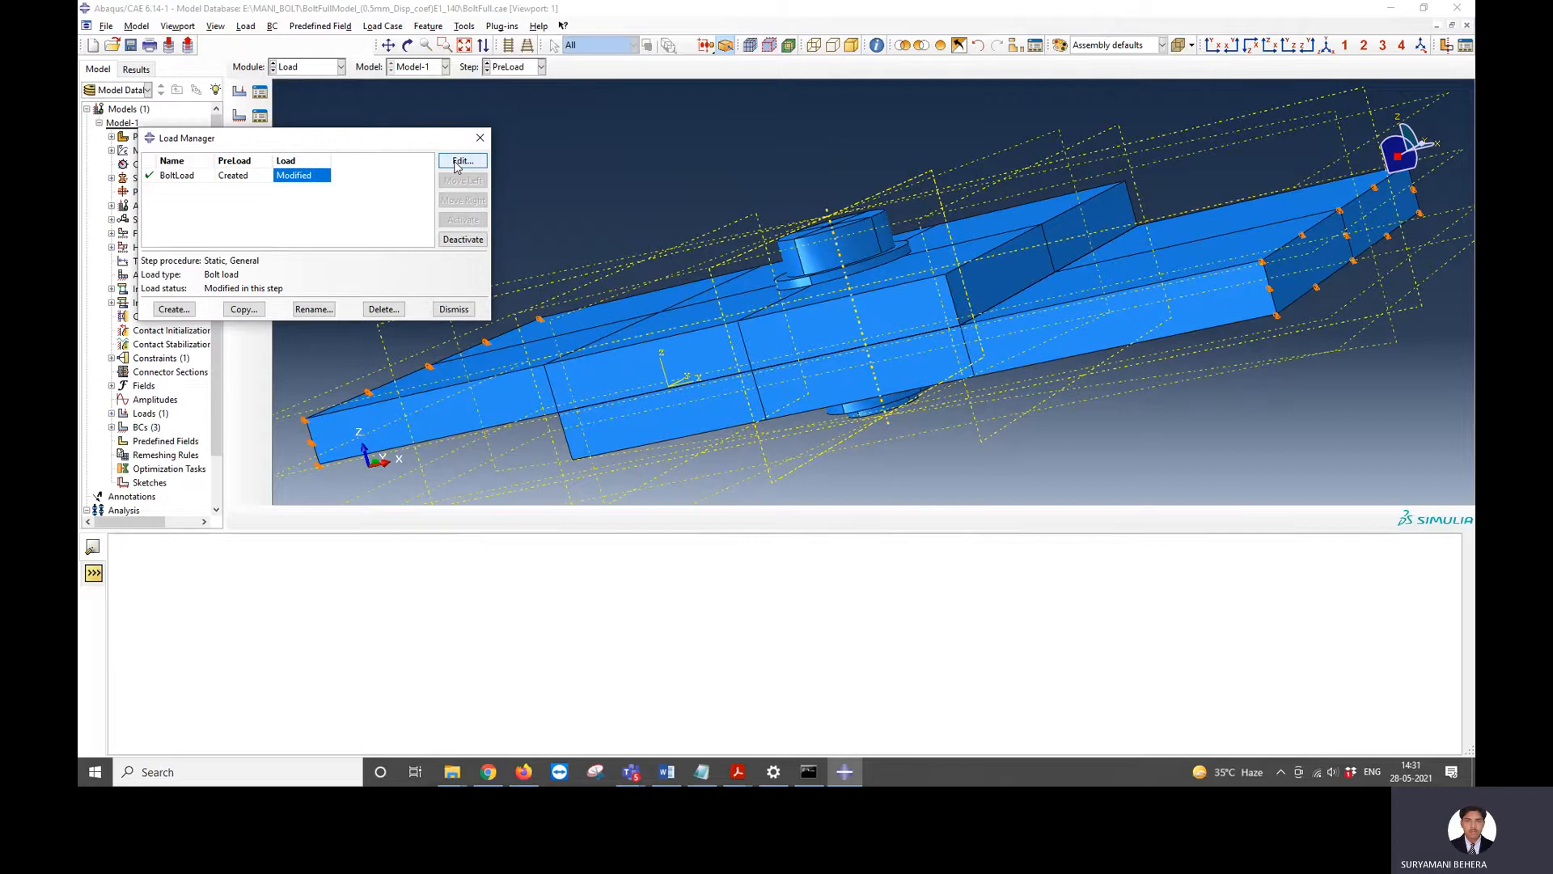
left_click(462, 160)
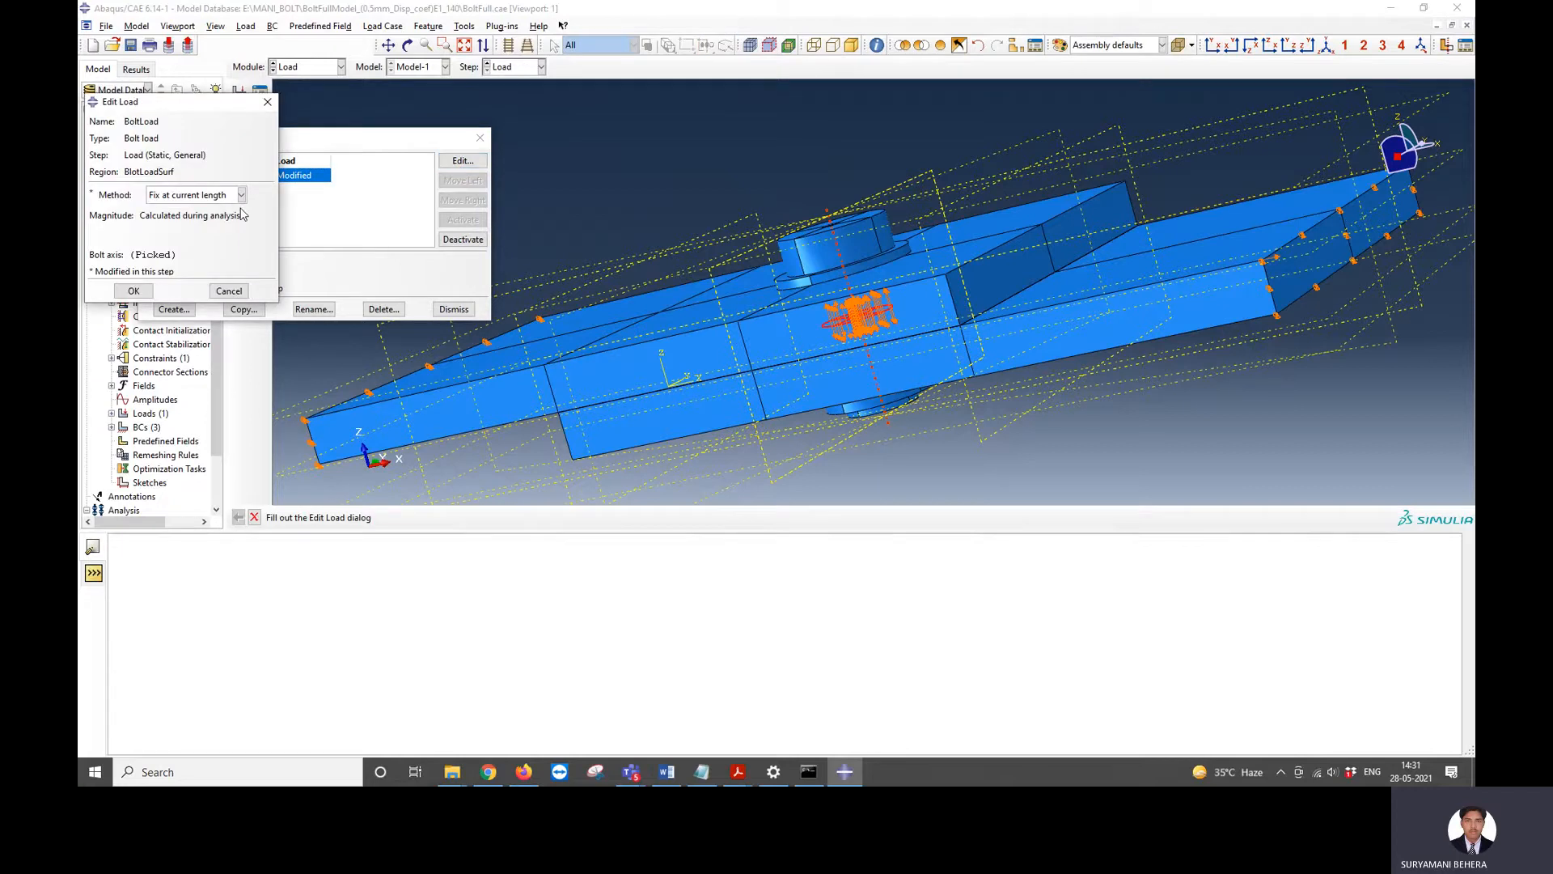
left_click(133, 291)
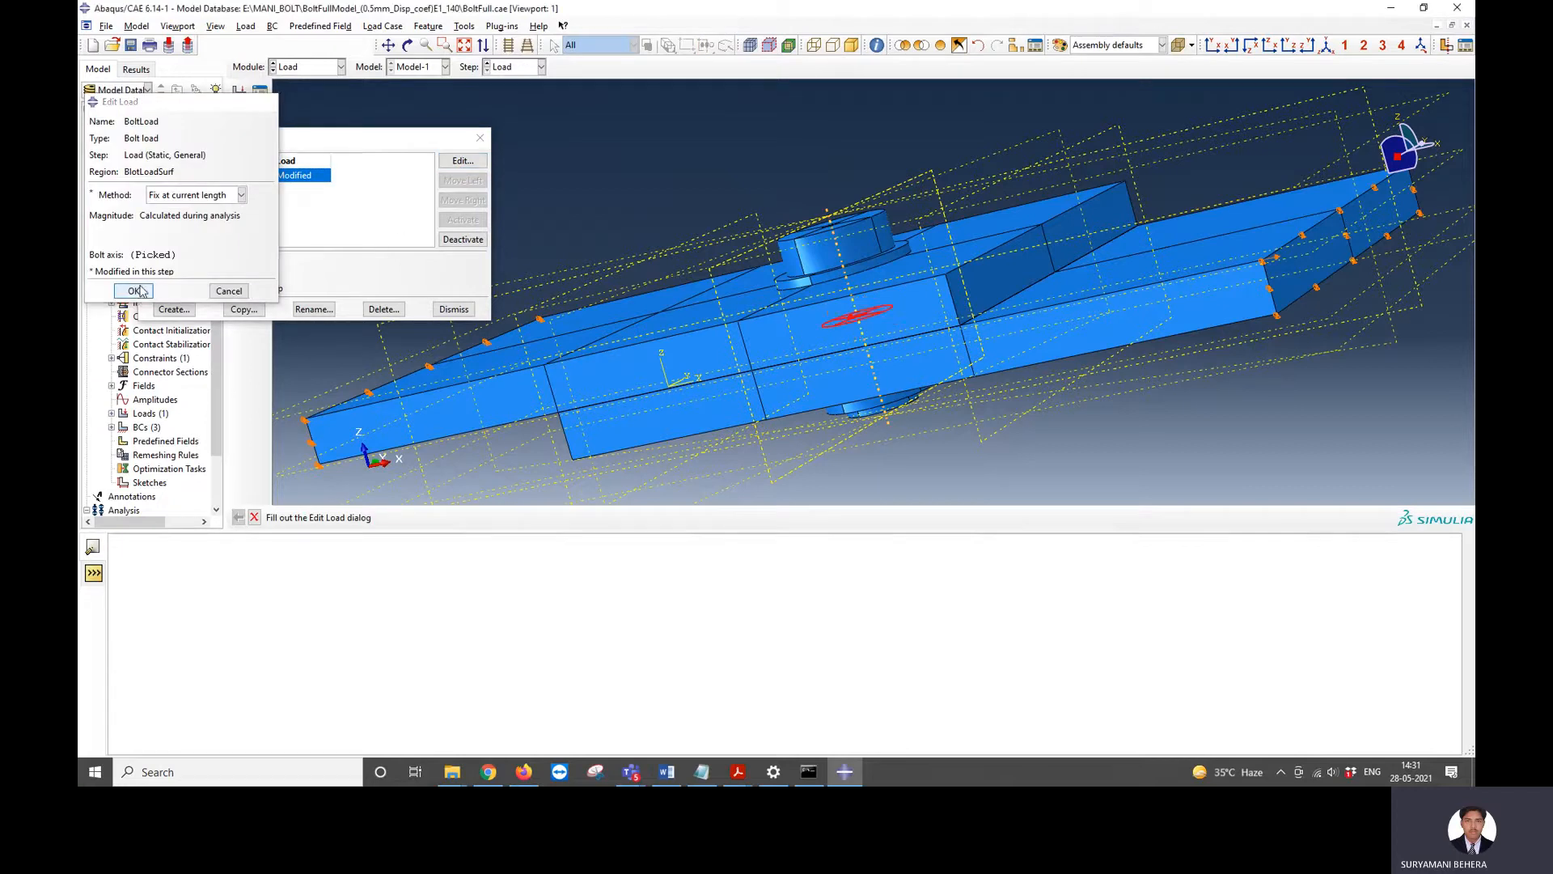
left_click(133, 291)
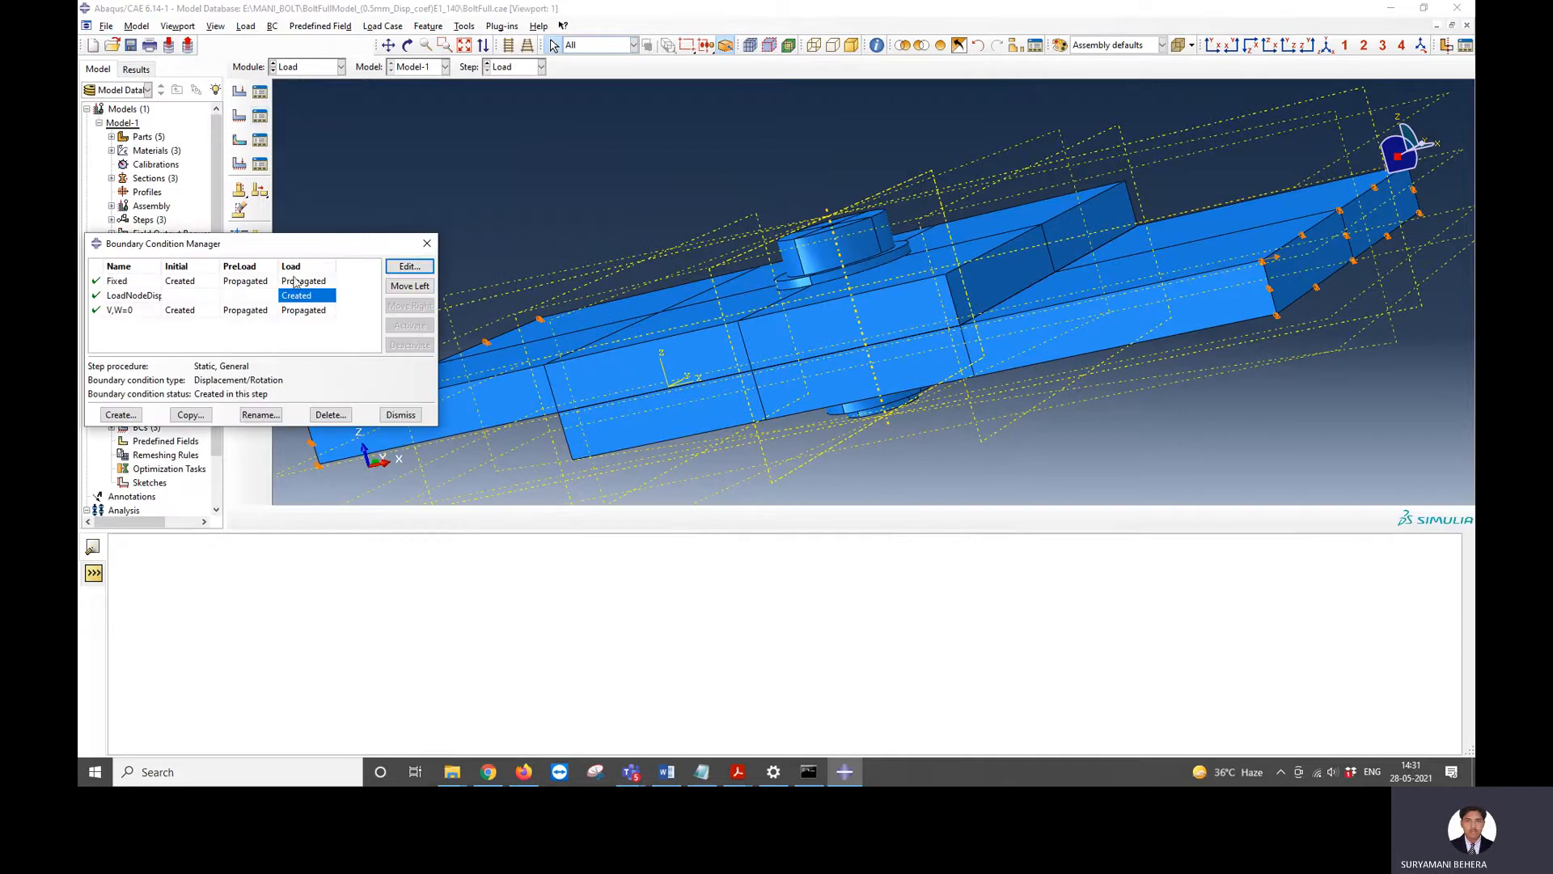
- Inspect the LoadNodeDisp and Fixed boundary condition settings
left_click(408, 266)
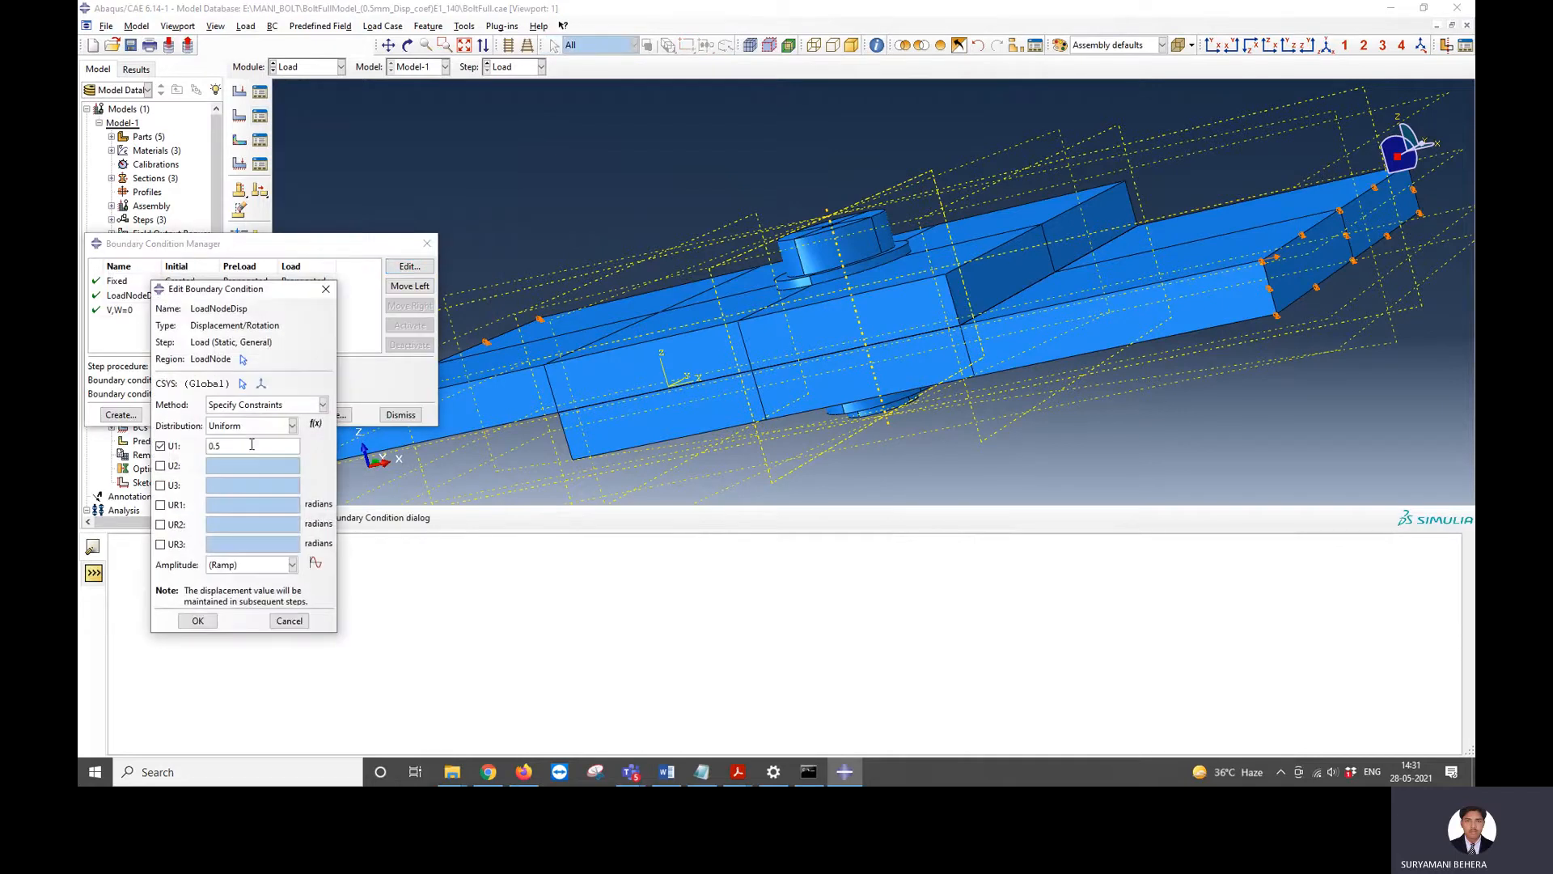
left_click(198, 620)
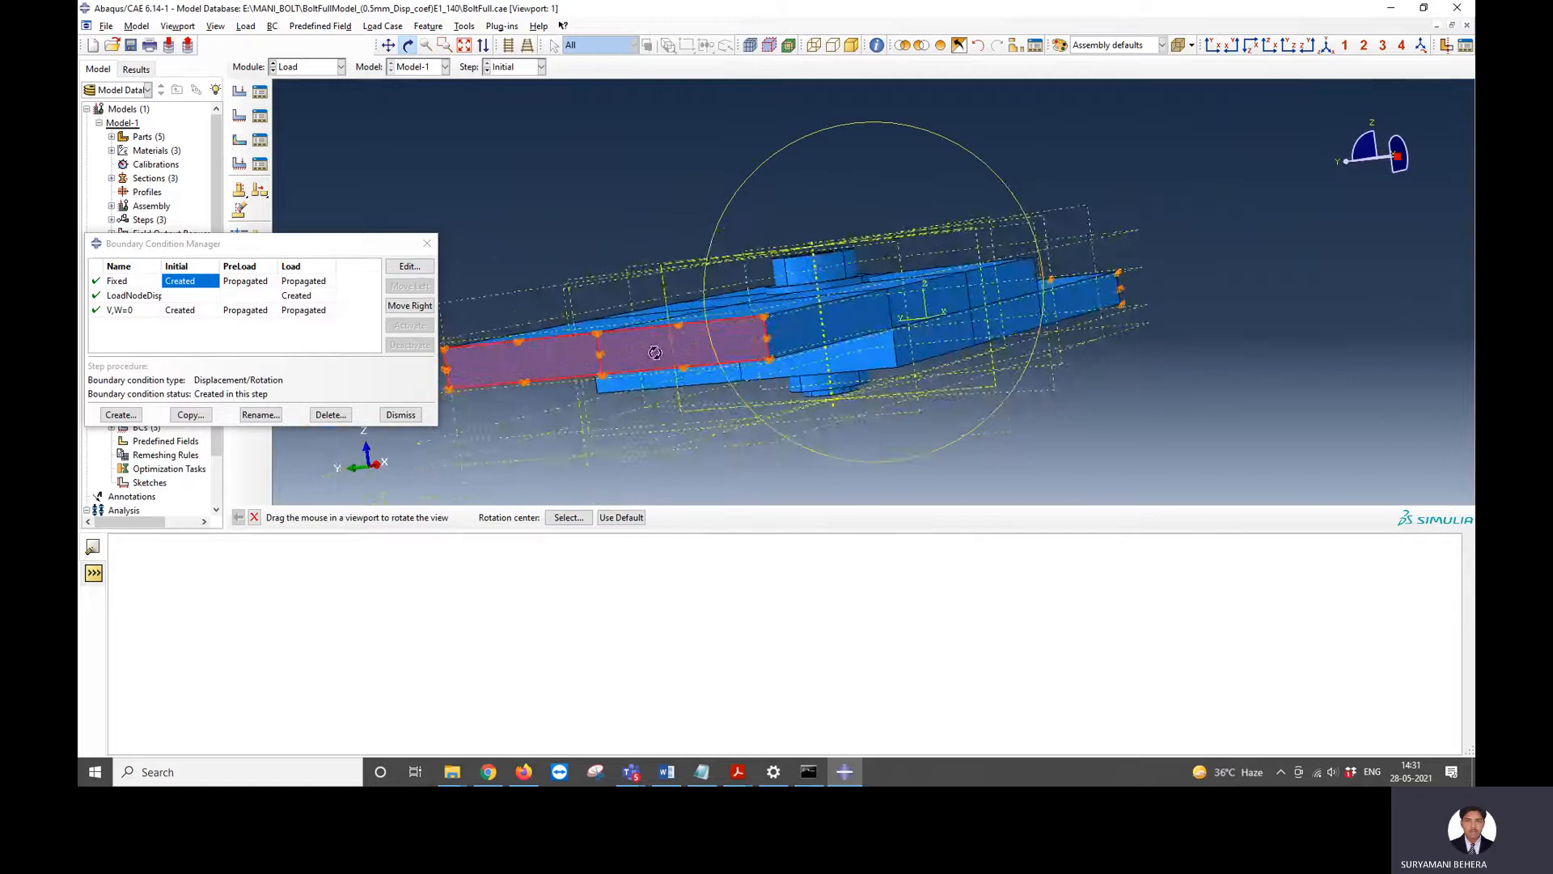
left_click(408, 266)
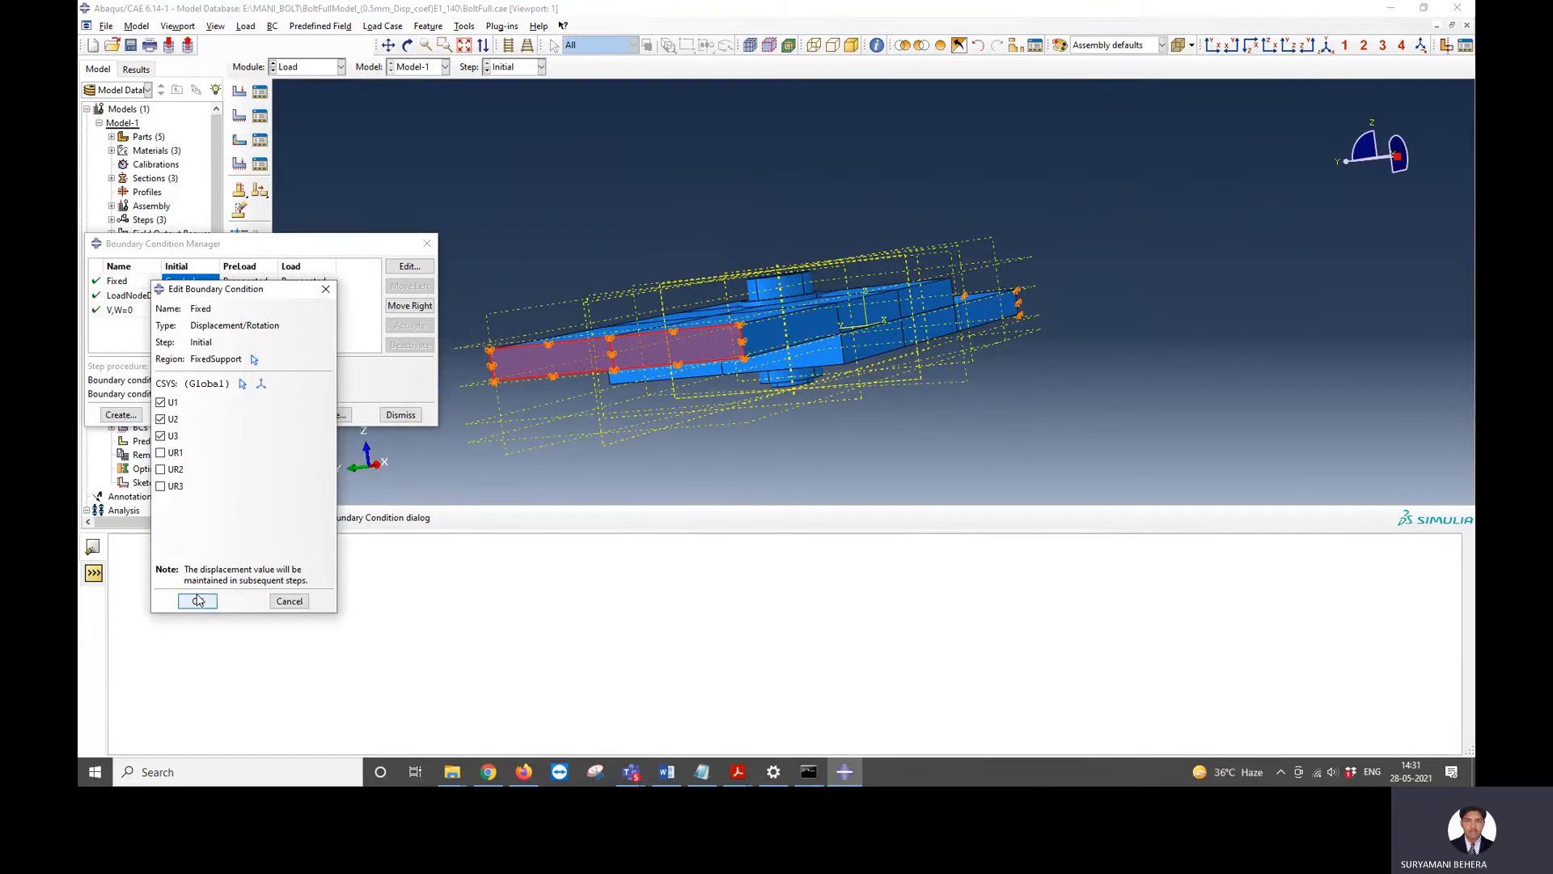
left_click(197, 602)
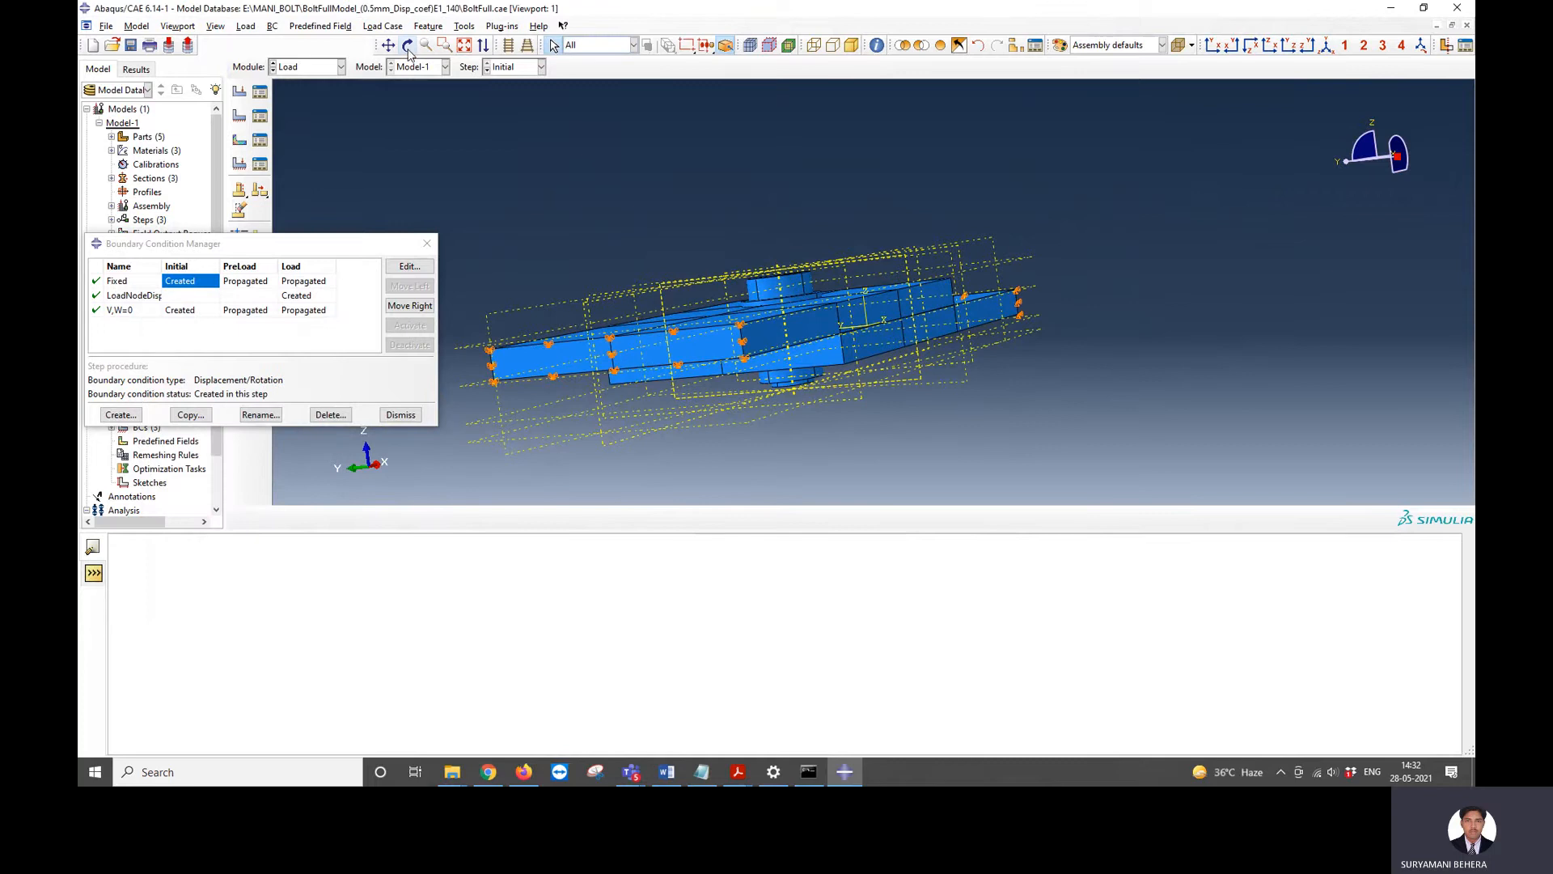
left_click(408, 45)
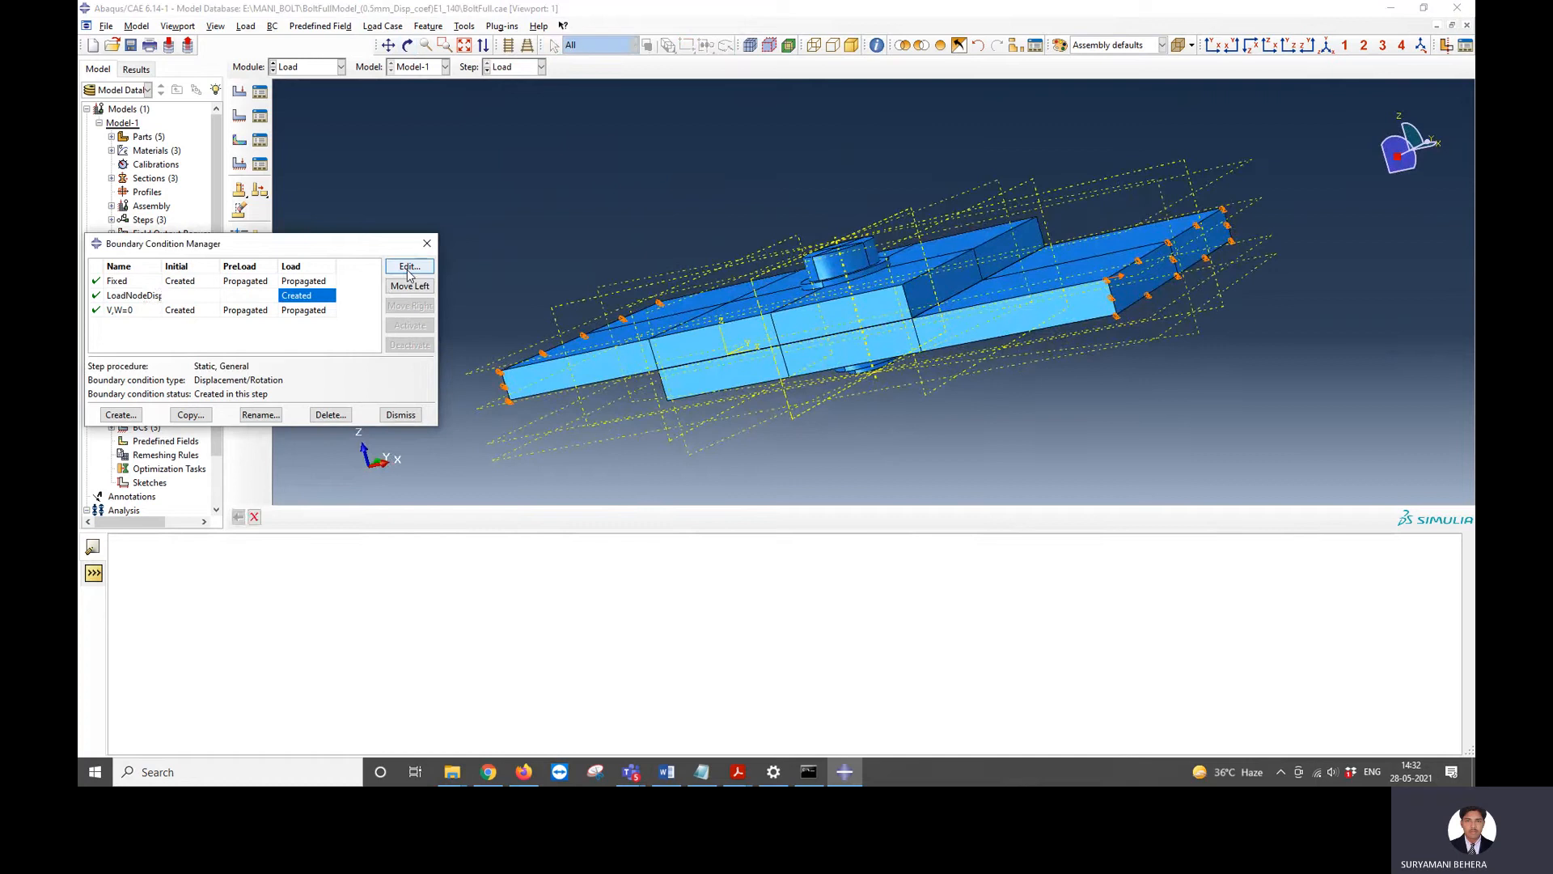
- Re-check LoadNodeDisp and confirm V,W=0 fixes U2 and U3, closing the list
left_click(408, 267)
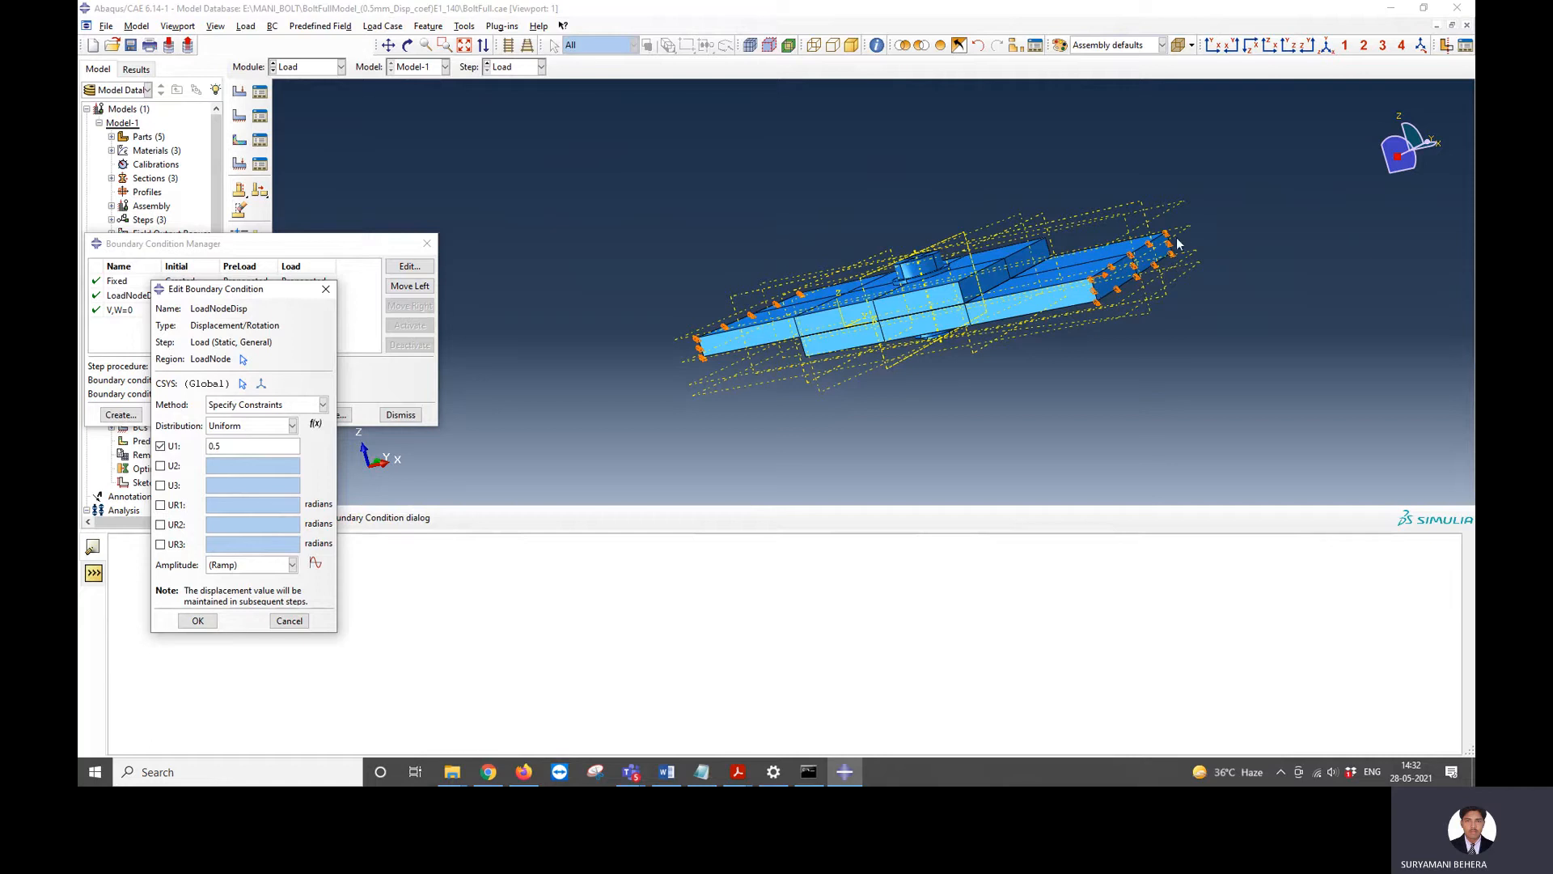
mouse_move(1109, 289)
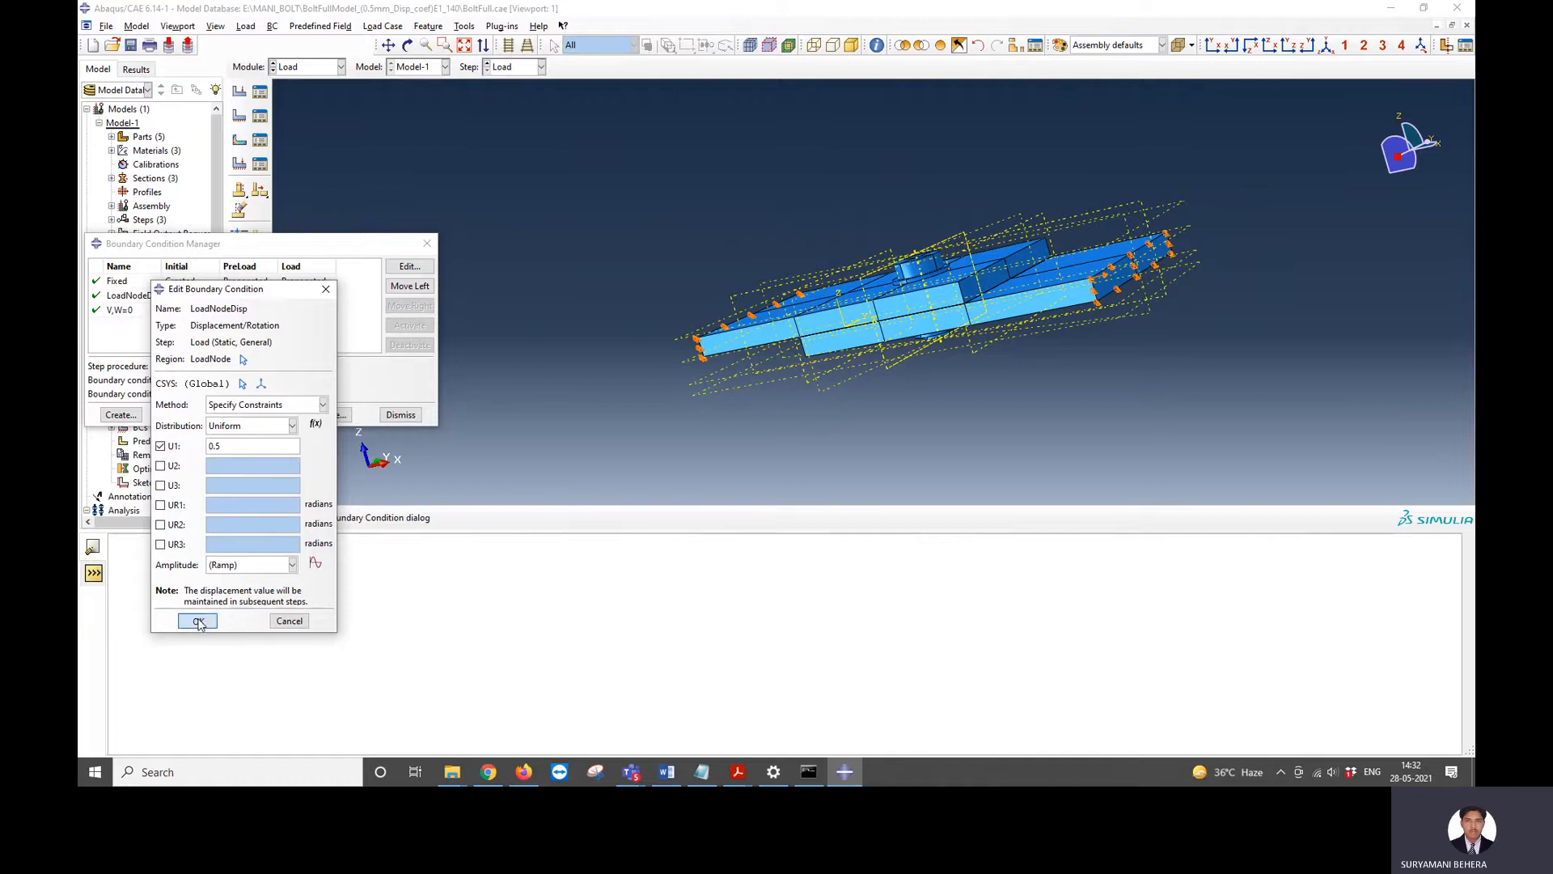
left_click(196, 620)
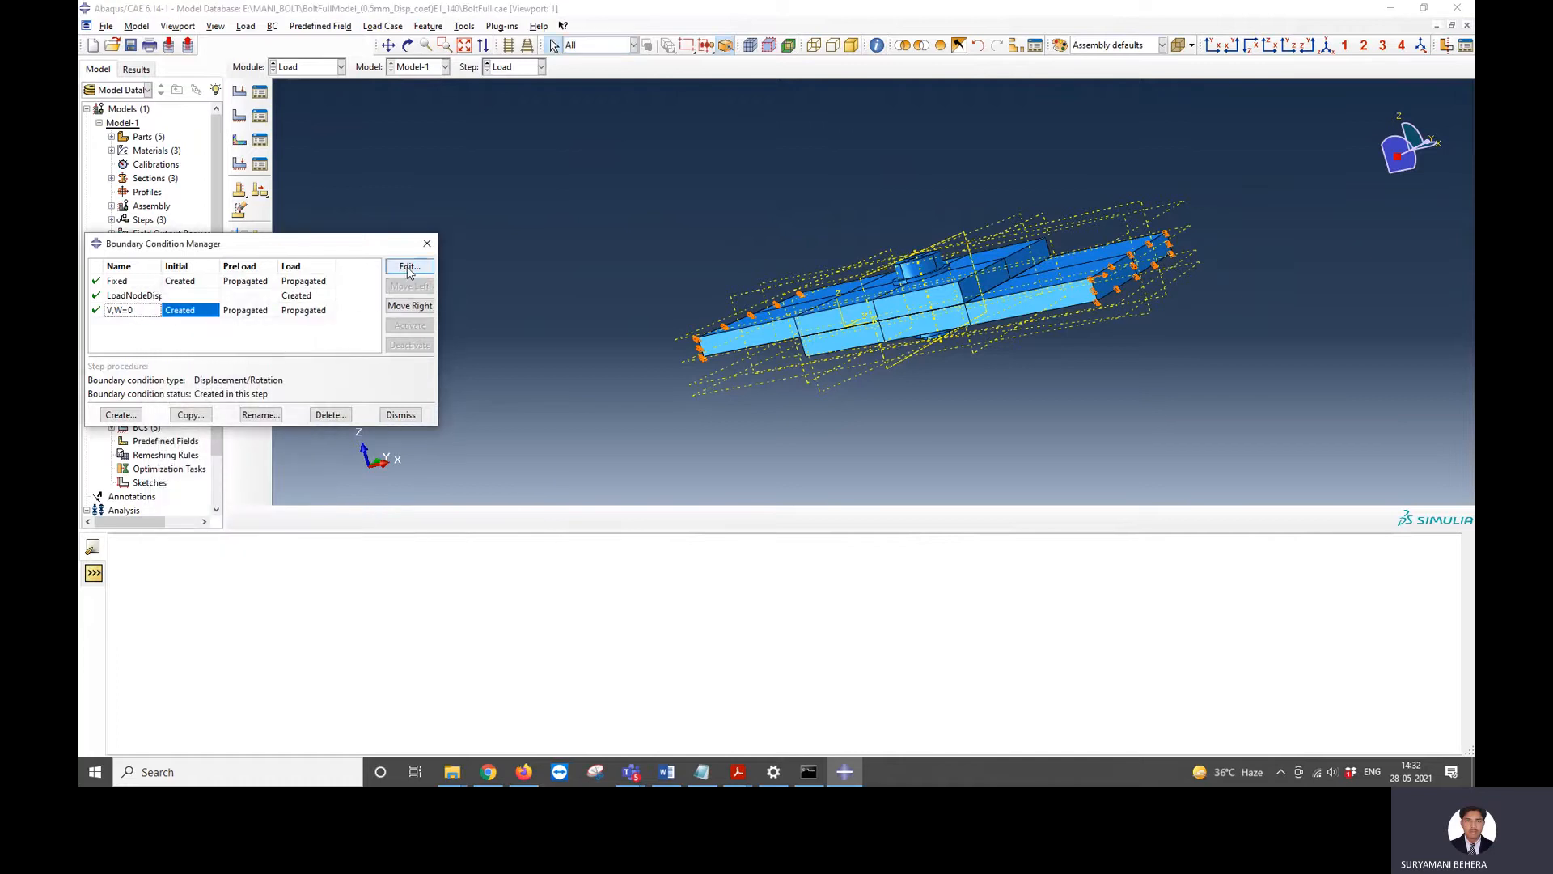
left_click(409, 267)
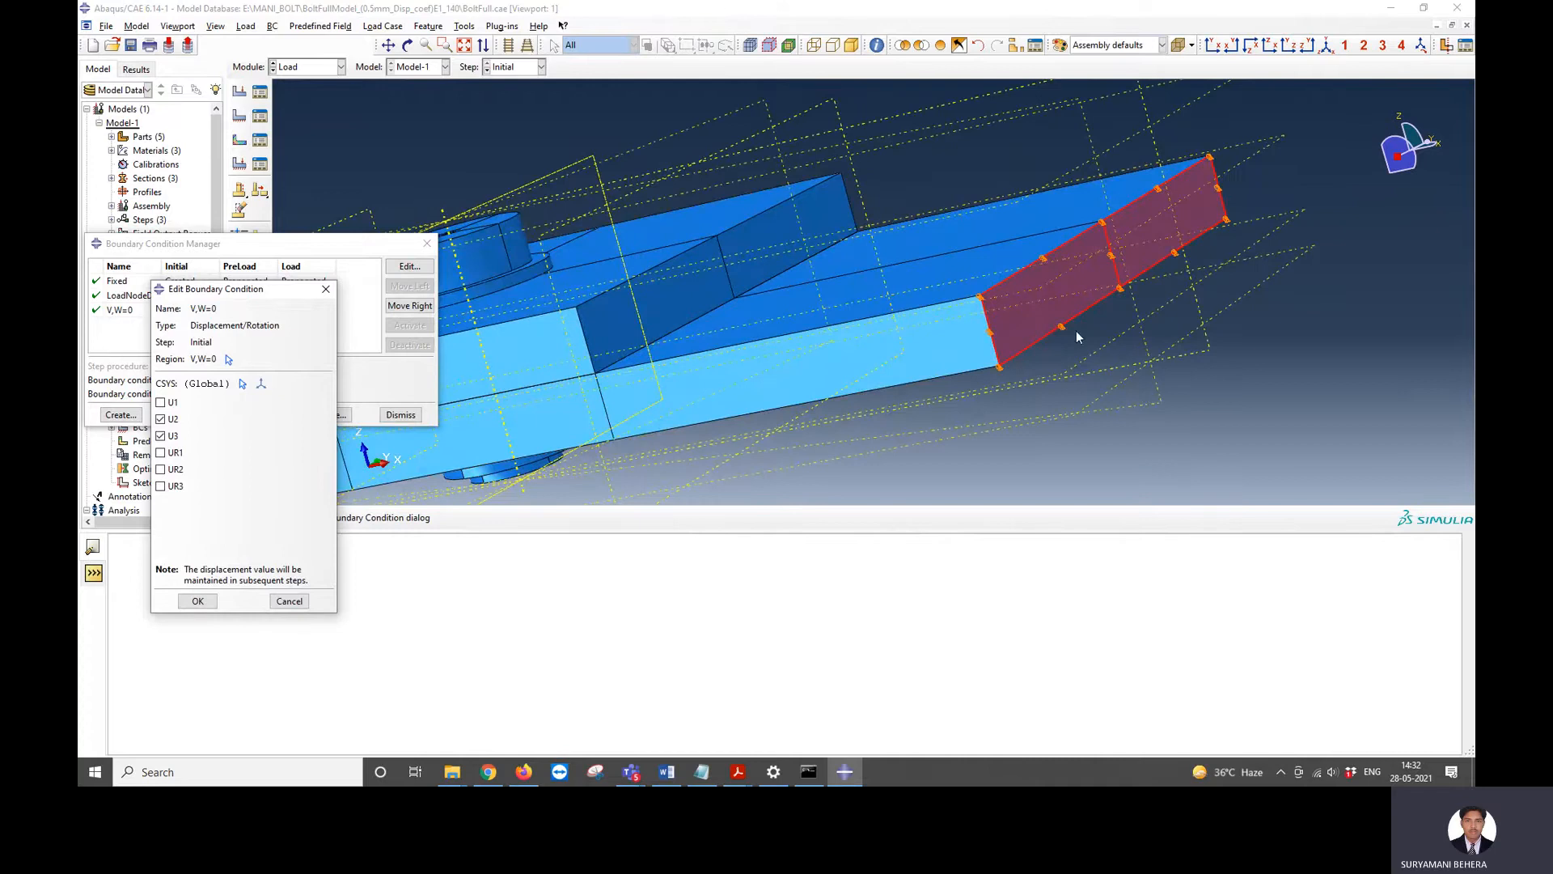
mouse_move(1331, 128)
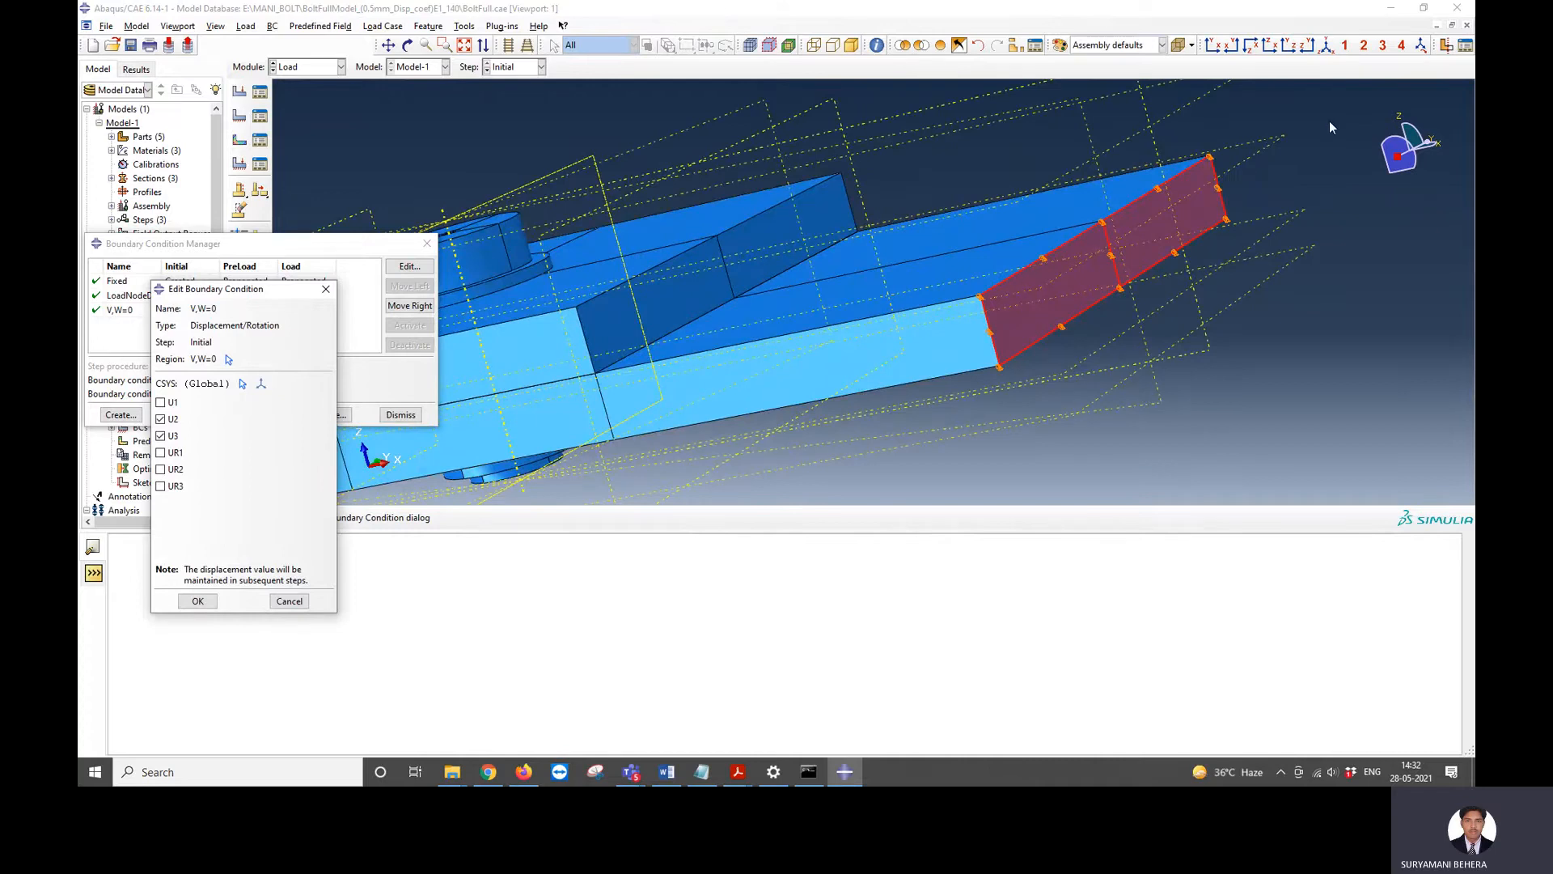
mouse_move(1329, 252)
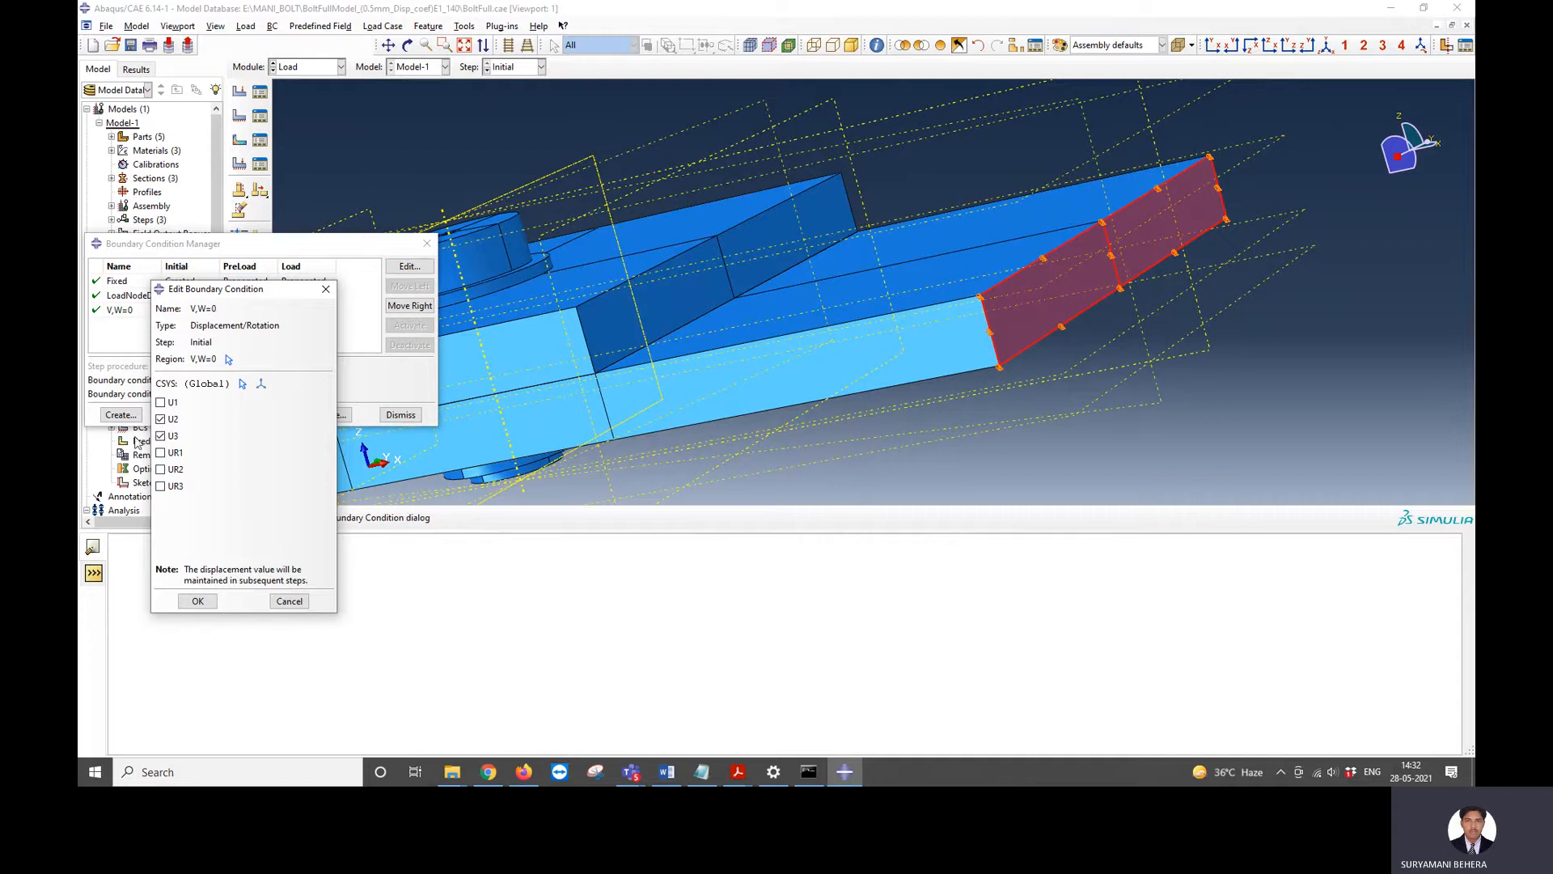
left_click(161, 418)
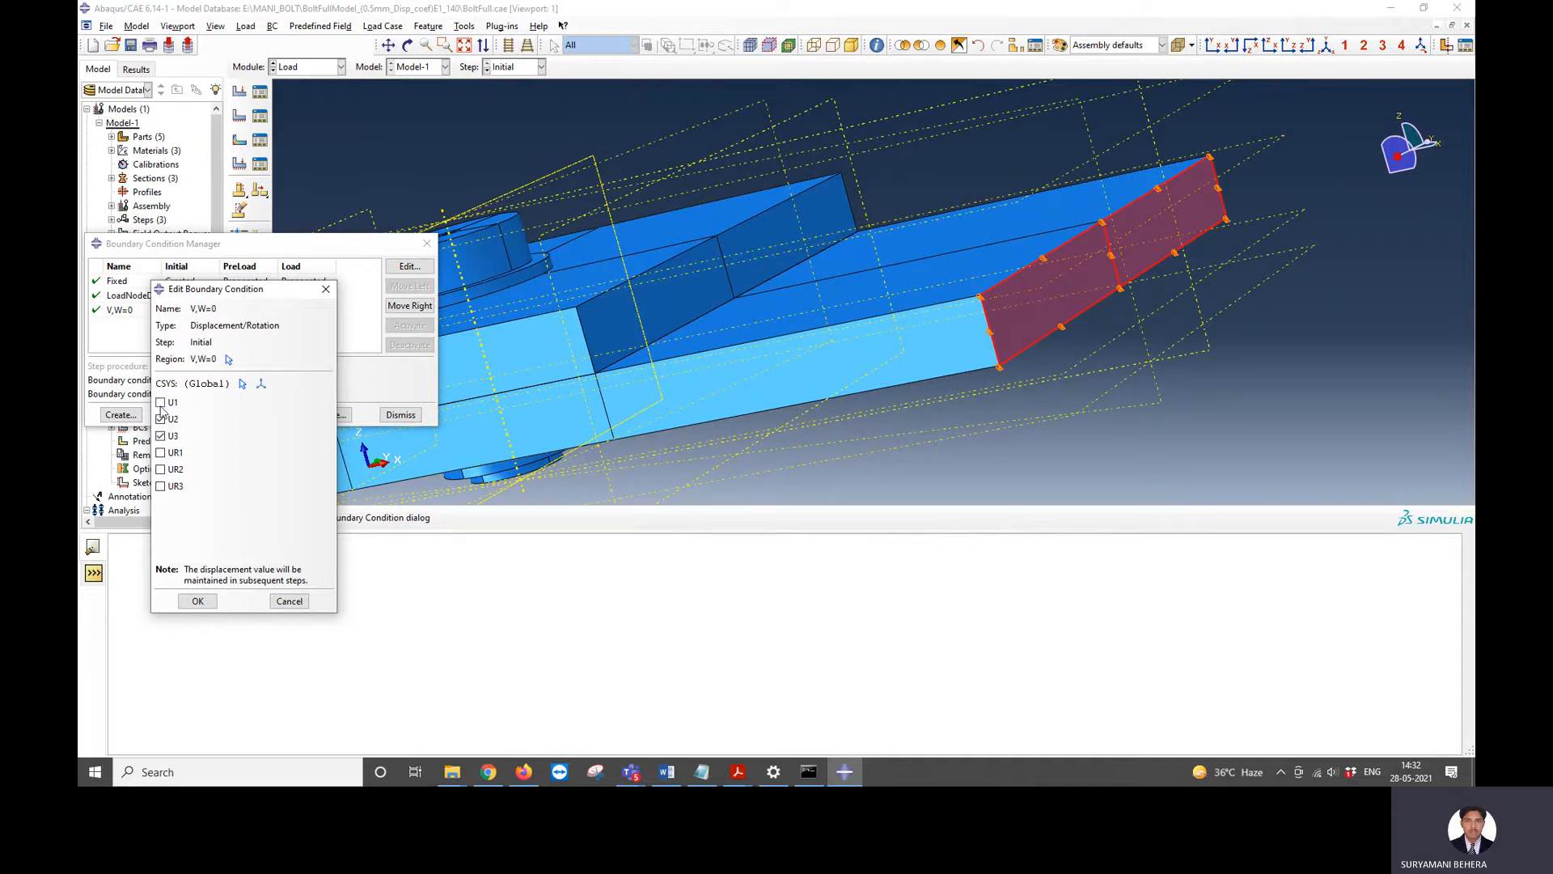
left_click(197, 600)
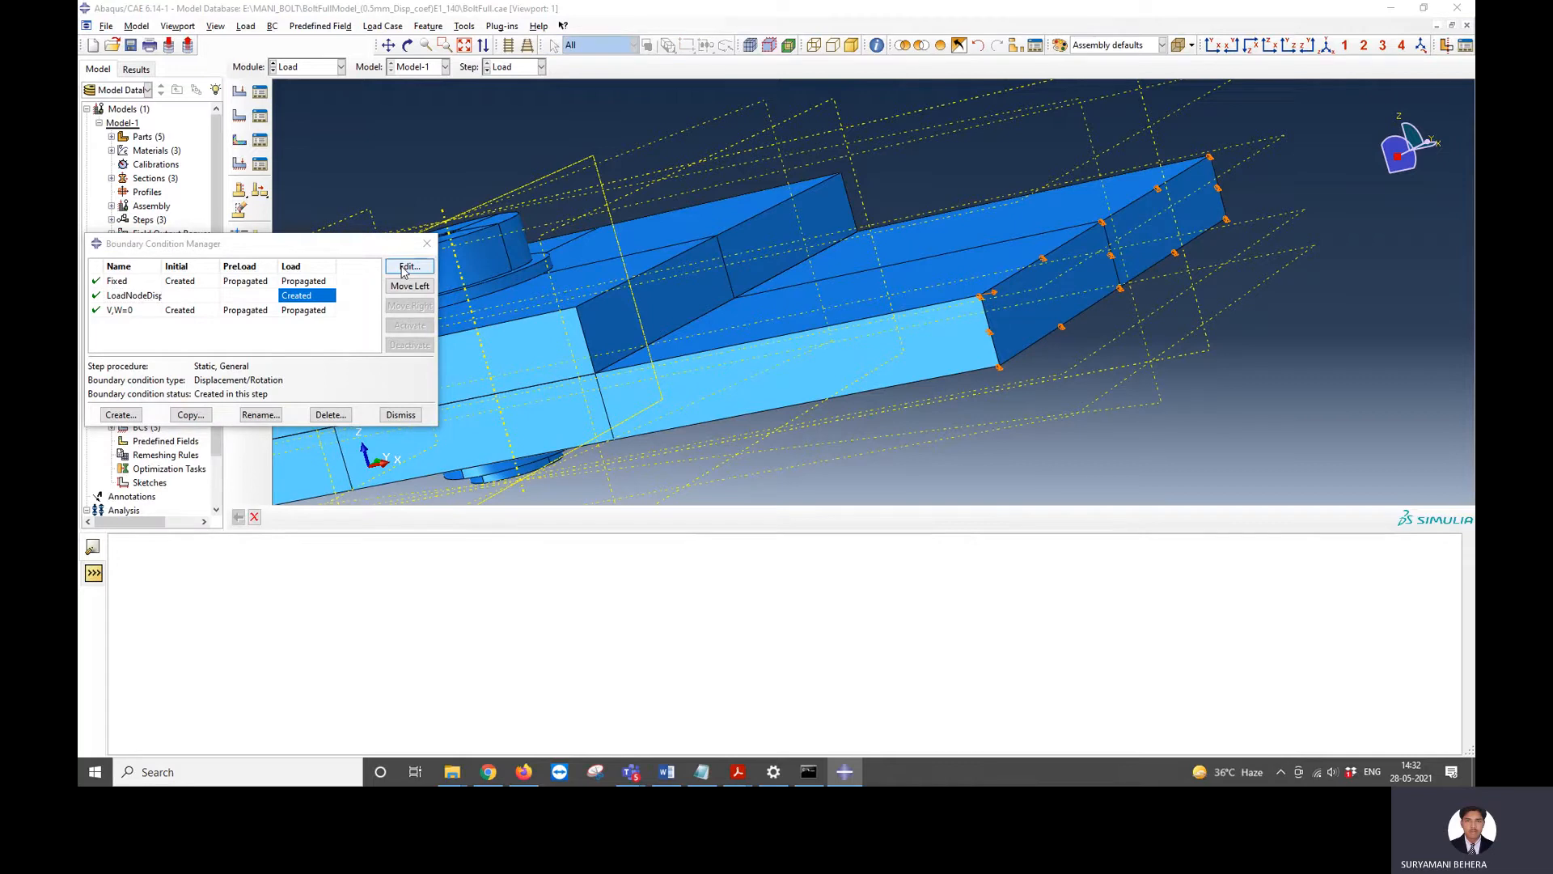
mouse_move(404, 427)
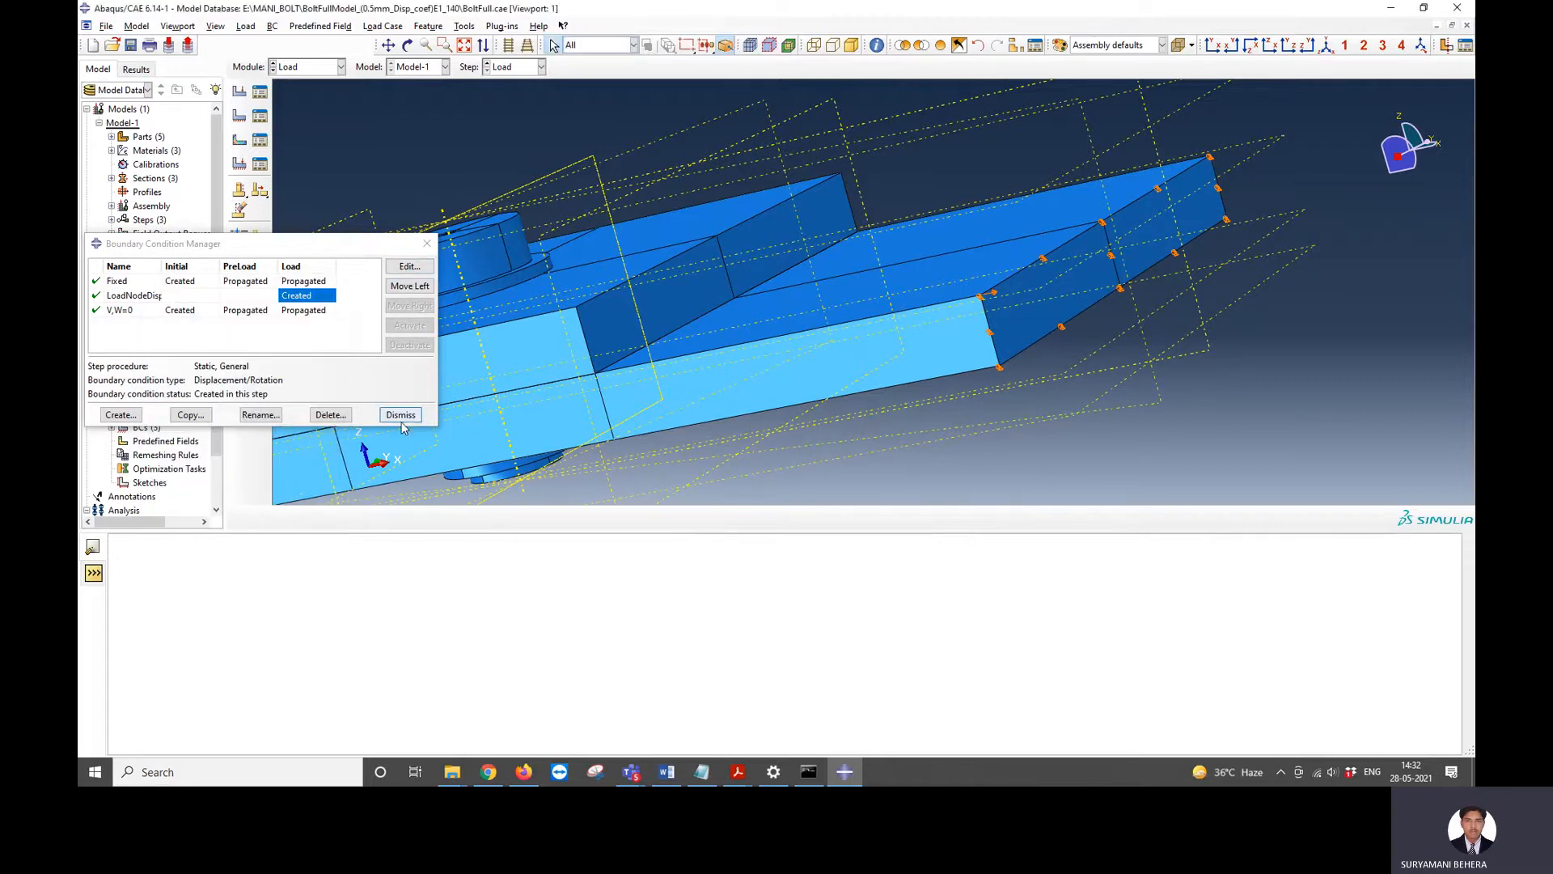
left_click(400, 414)
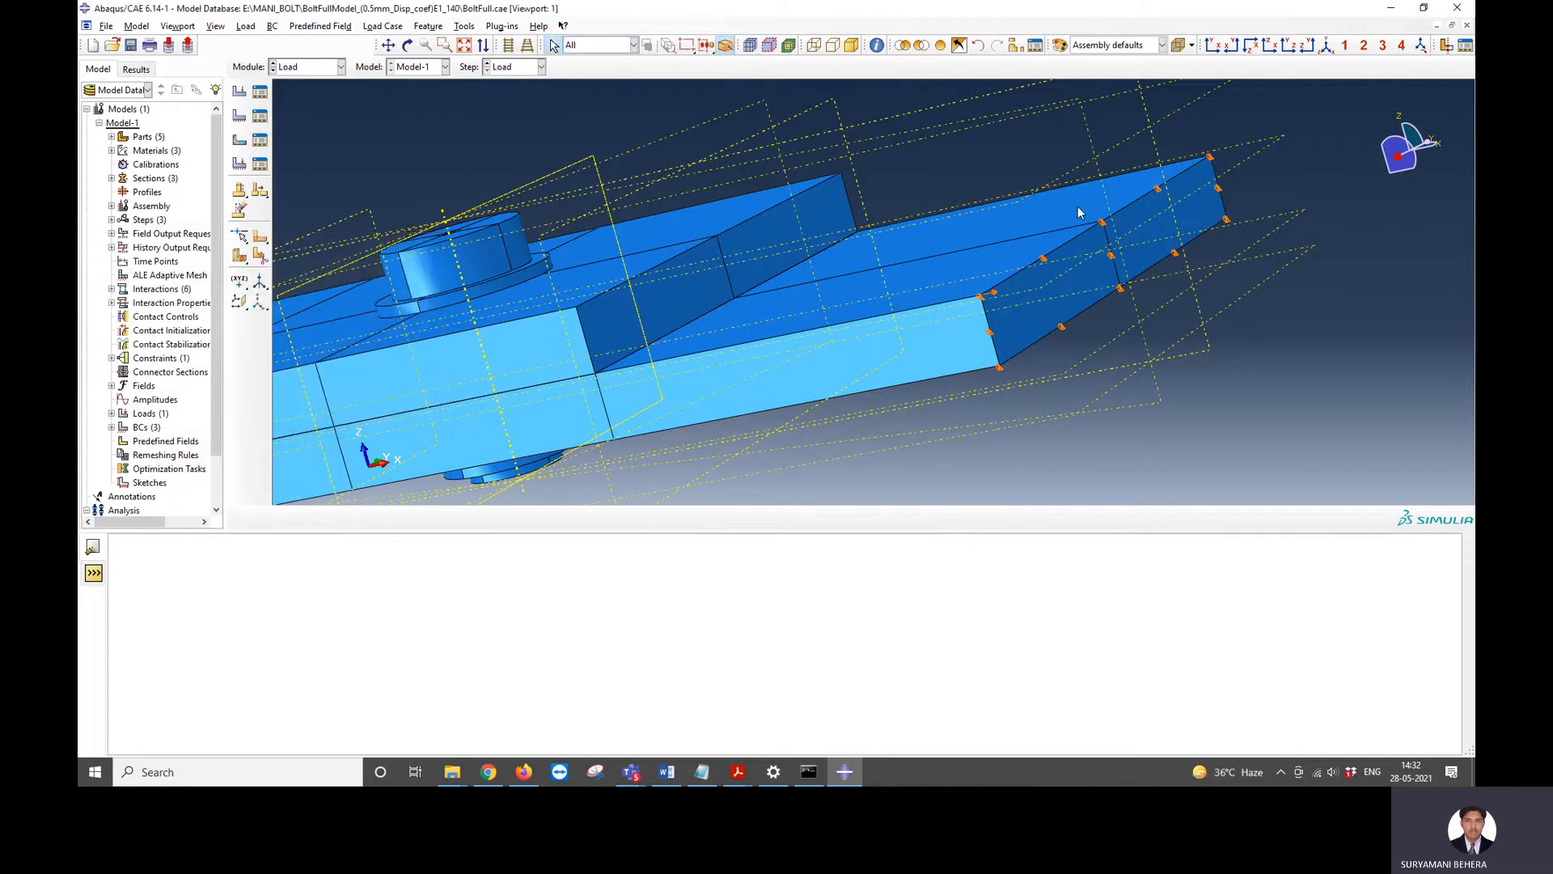
left_click(333, 66)
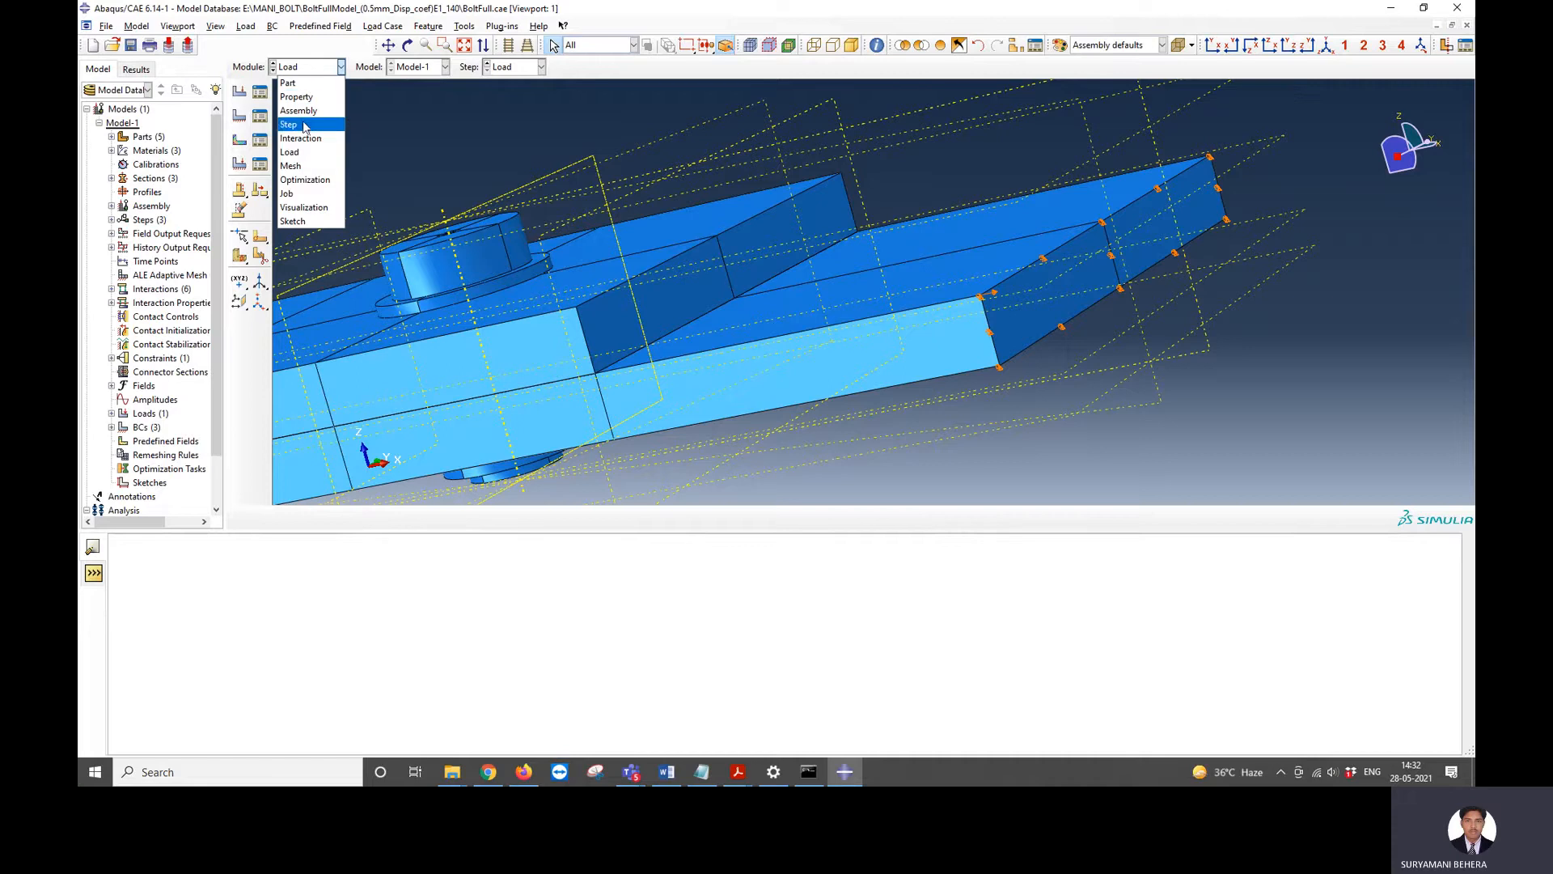
- Review the LoadEquation constraint linking LoadSurface and LoadNode on DOF 1
left_click(300, 137)
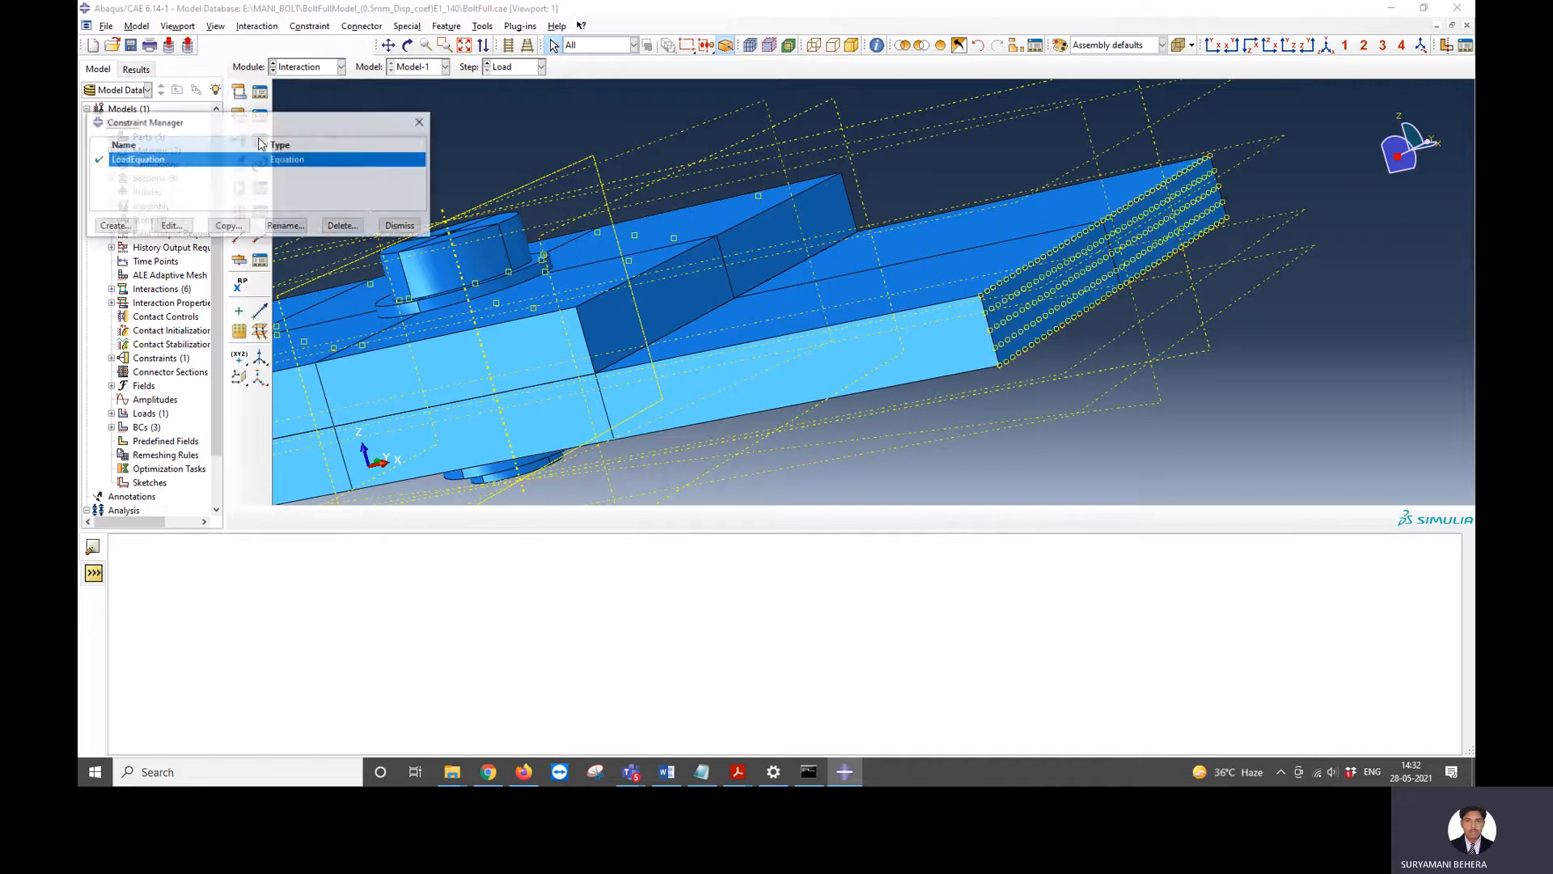
left_click(170, 225)
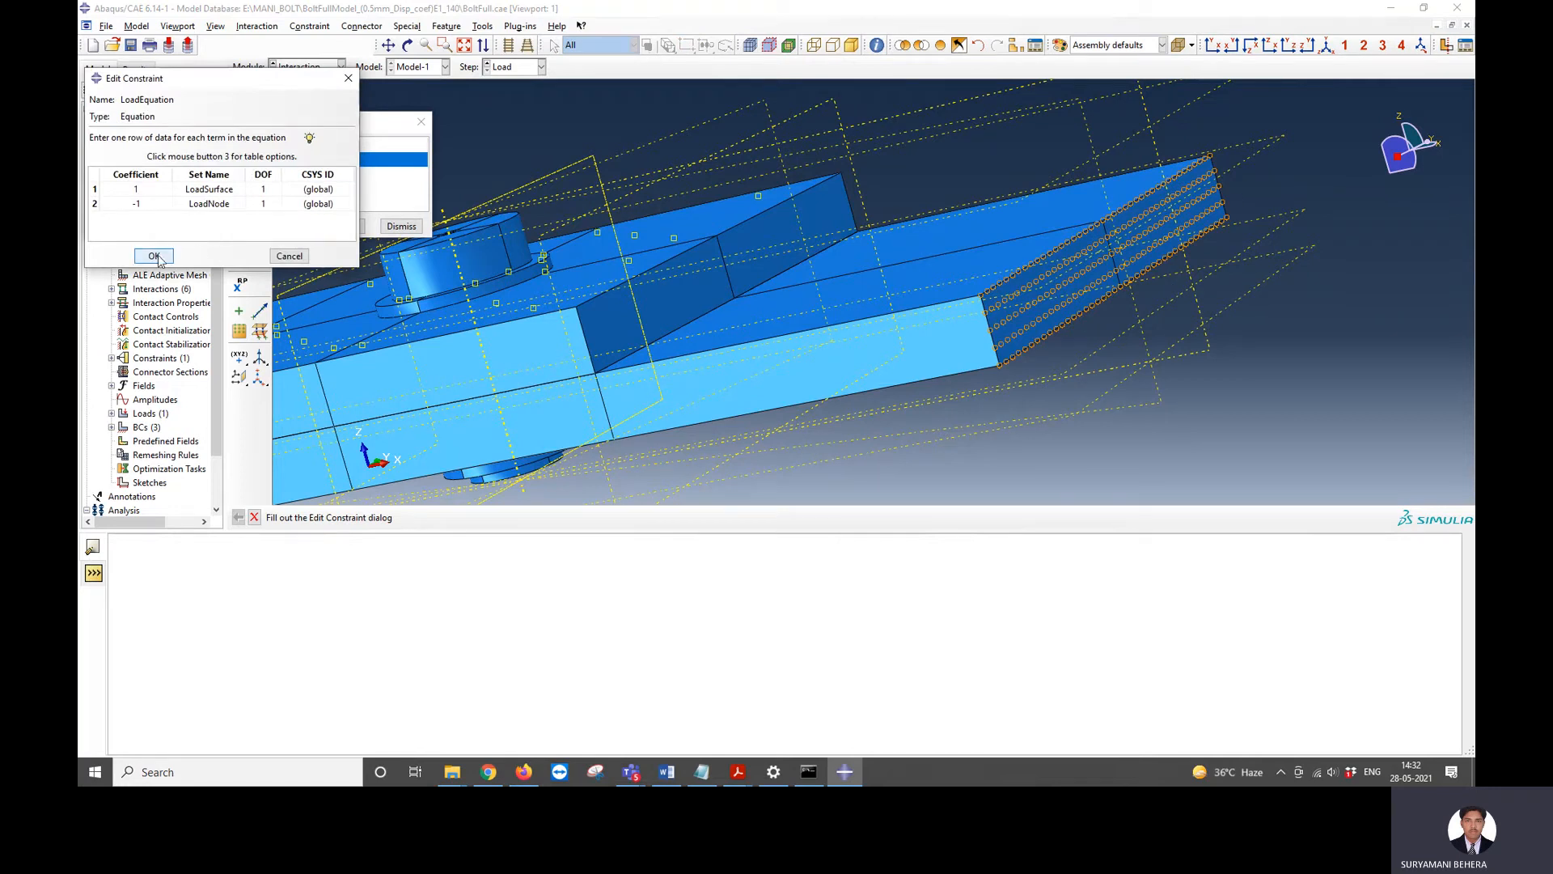
left_click(154, 256)
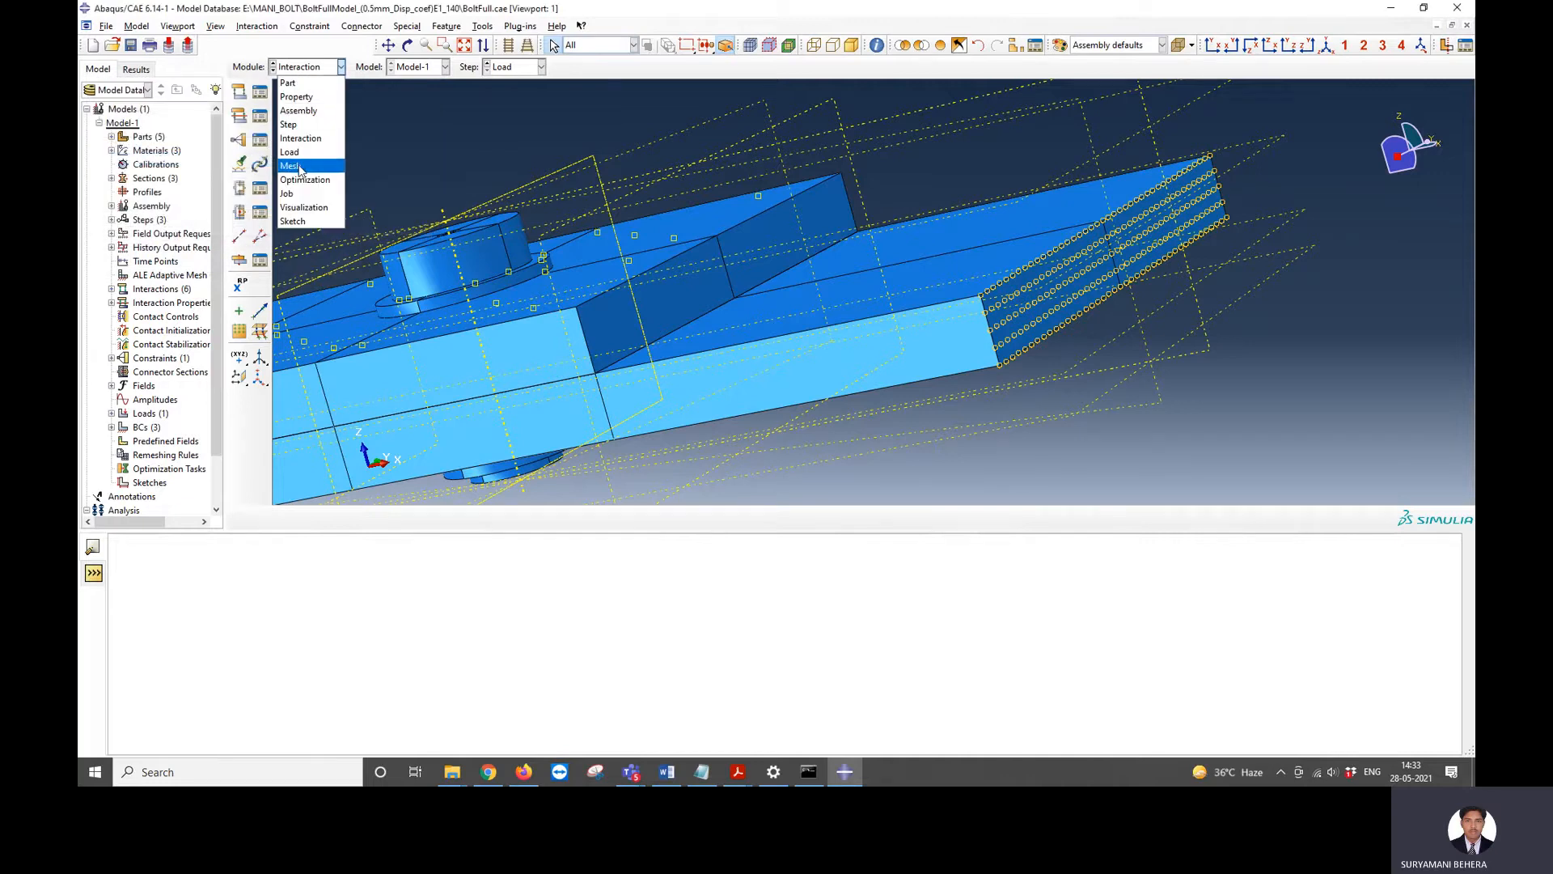
- In the Mesh module, view the PlateBottom and Bolt&Nut part meshes, then the meshed assembly
left_click(290, 166)
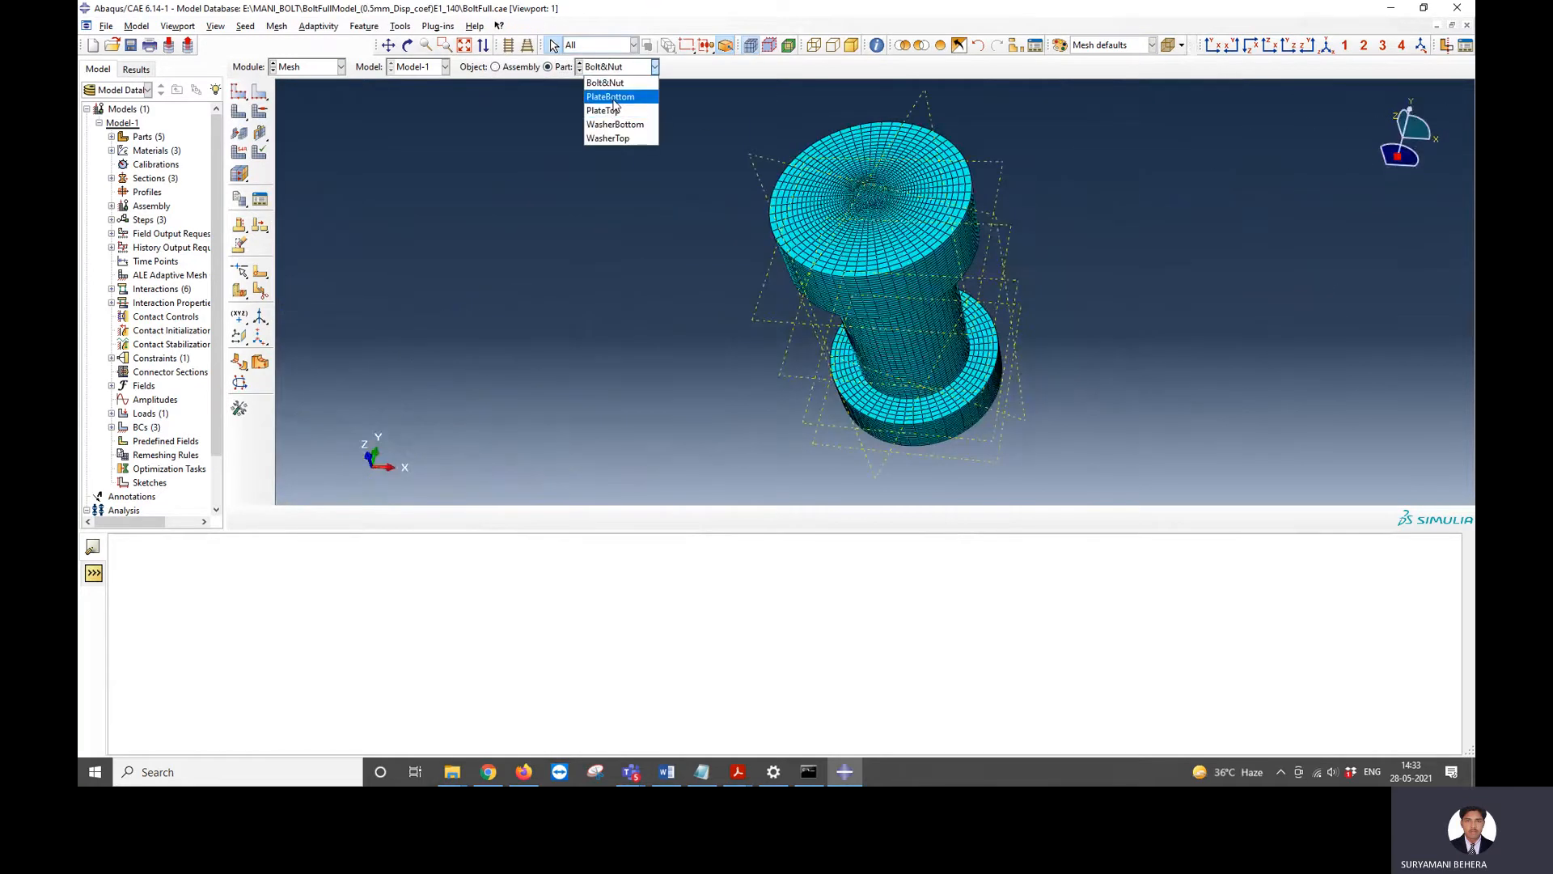
left_click(610, 97)
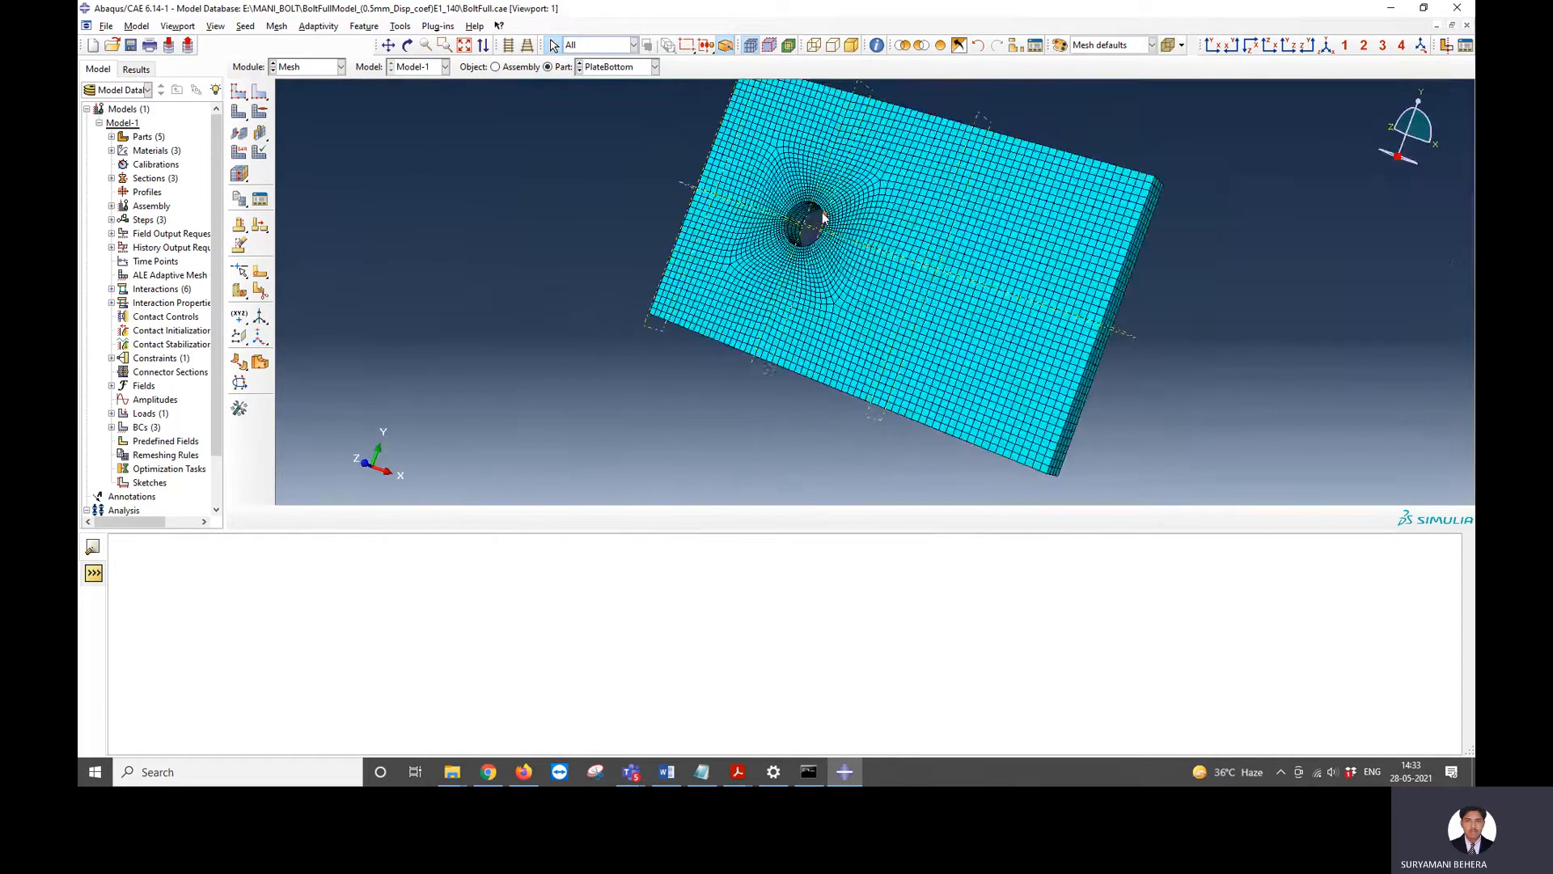
left_click(651, 66)
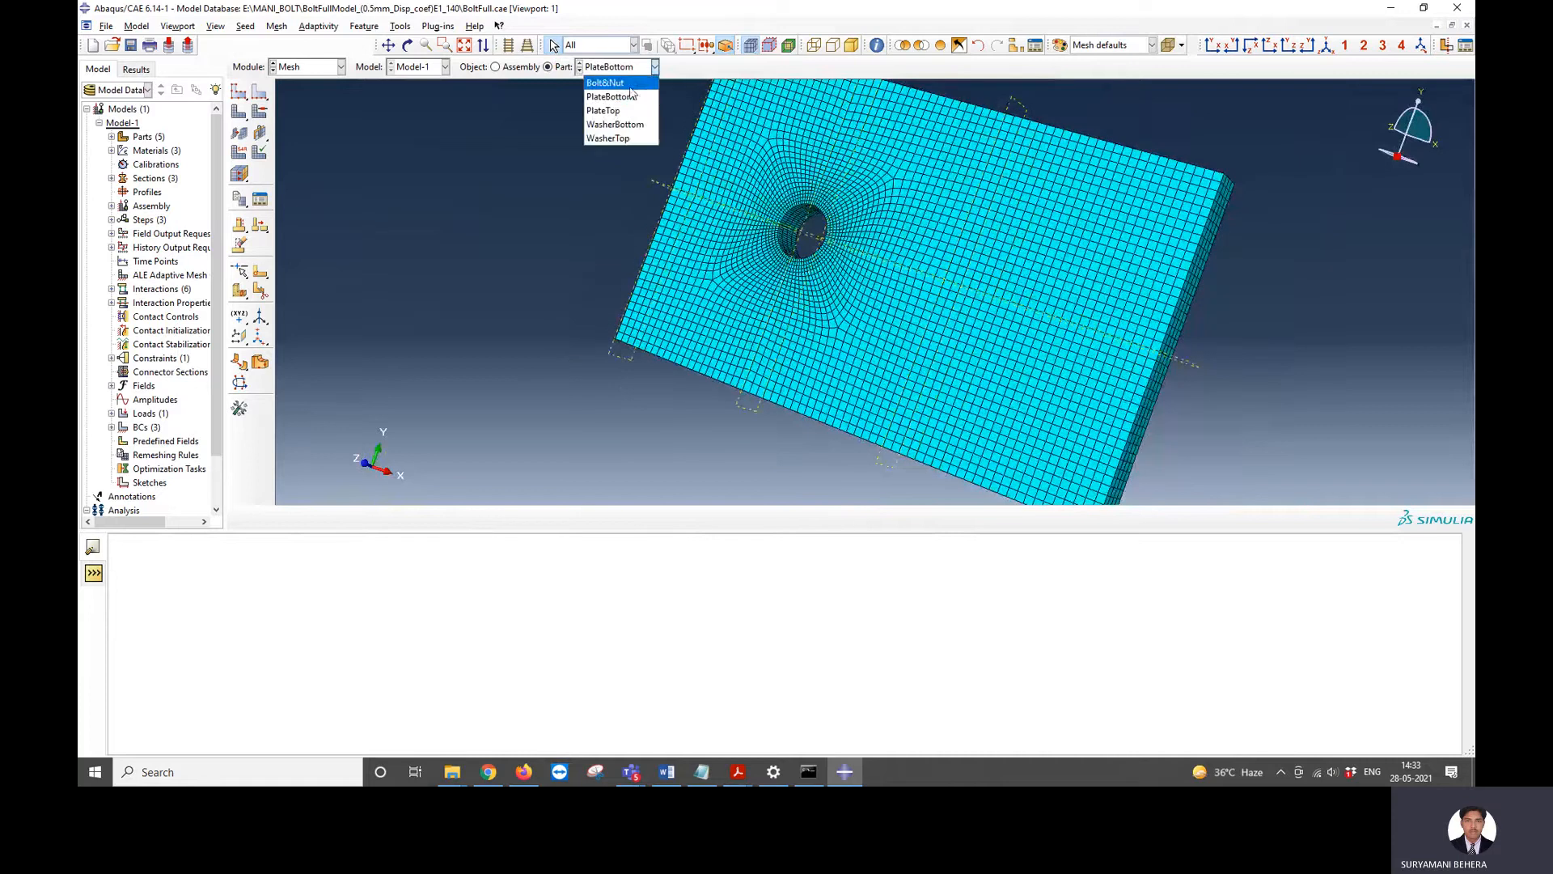
left_click(600, 81)
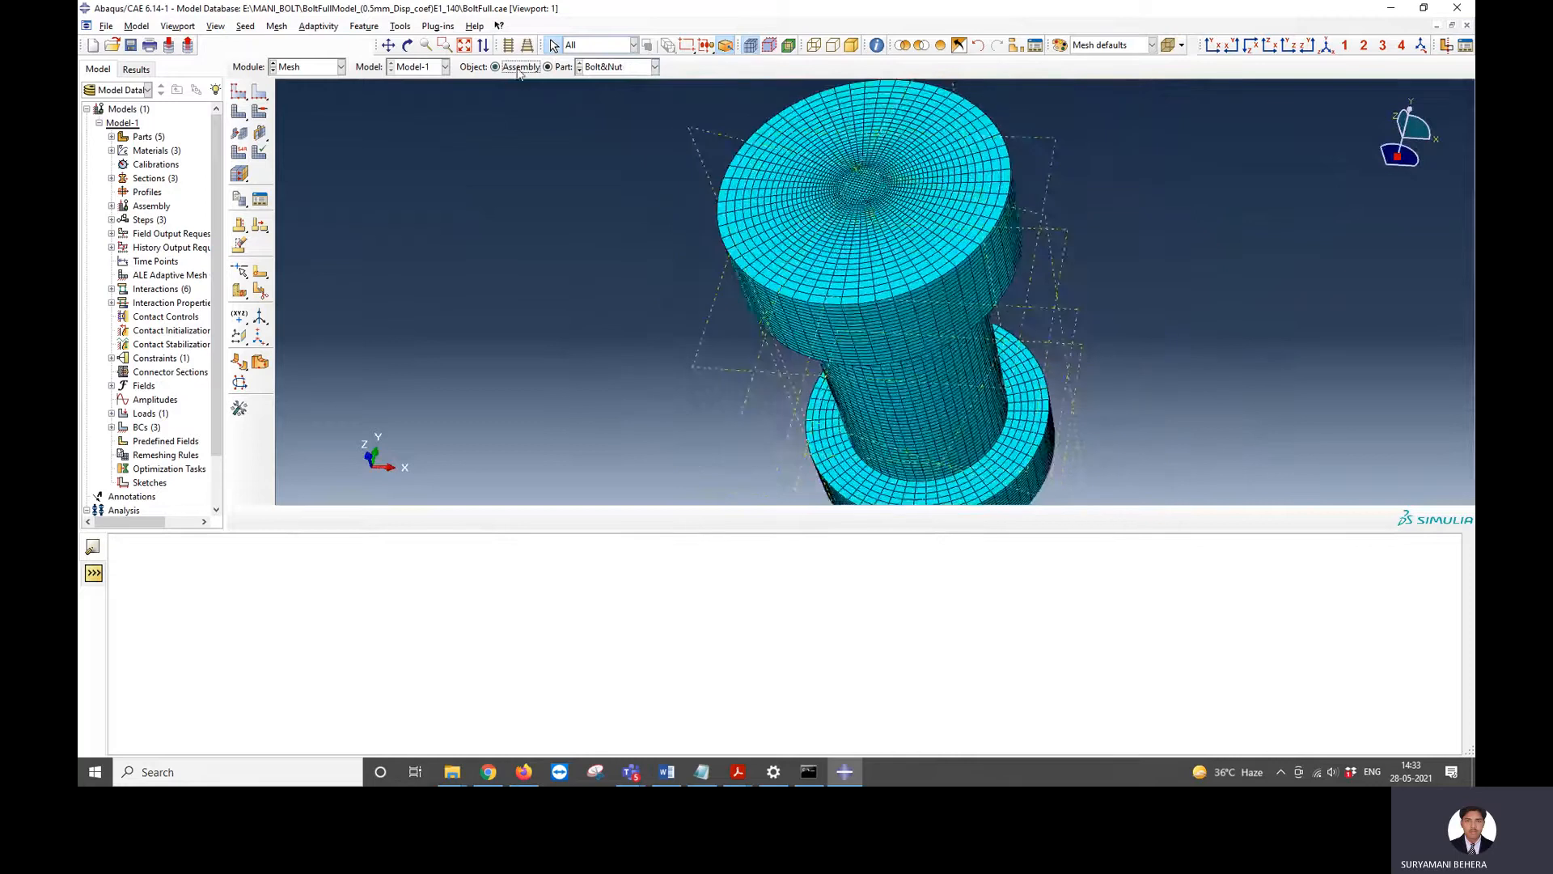
left_click(333, 66)
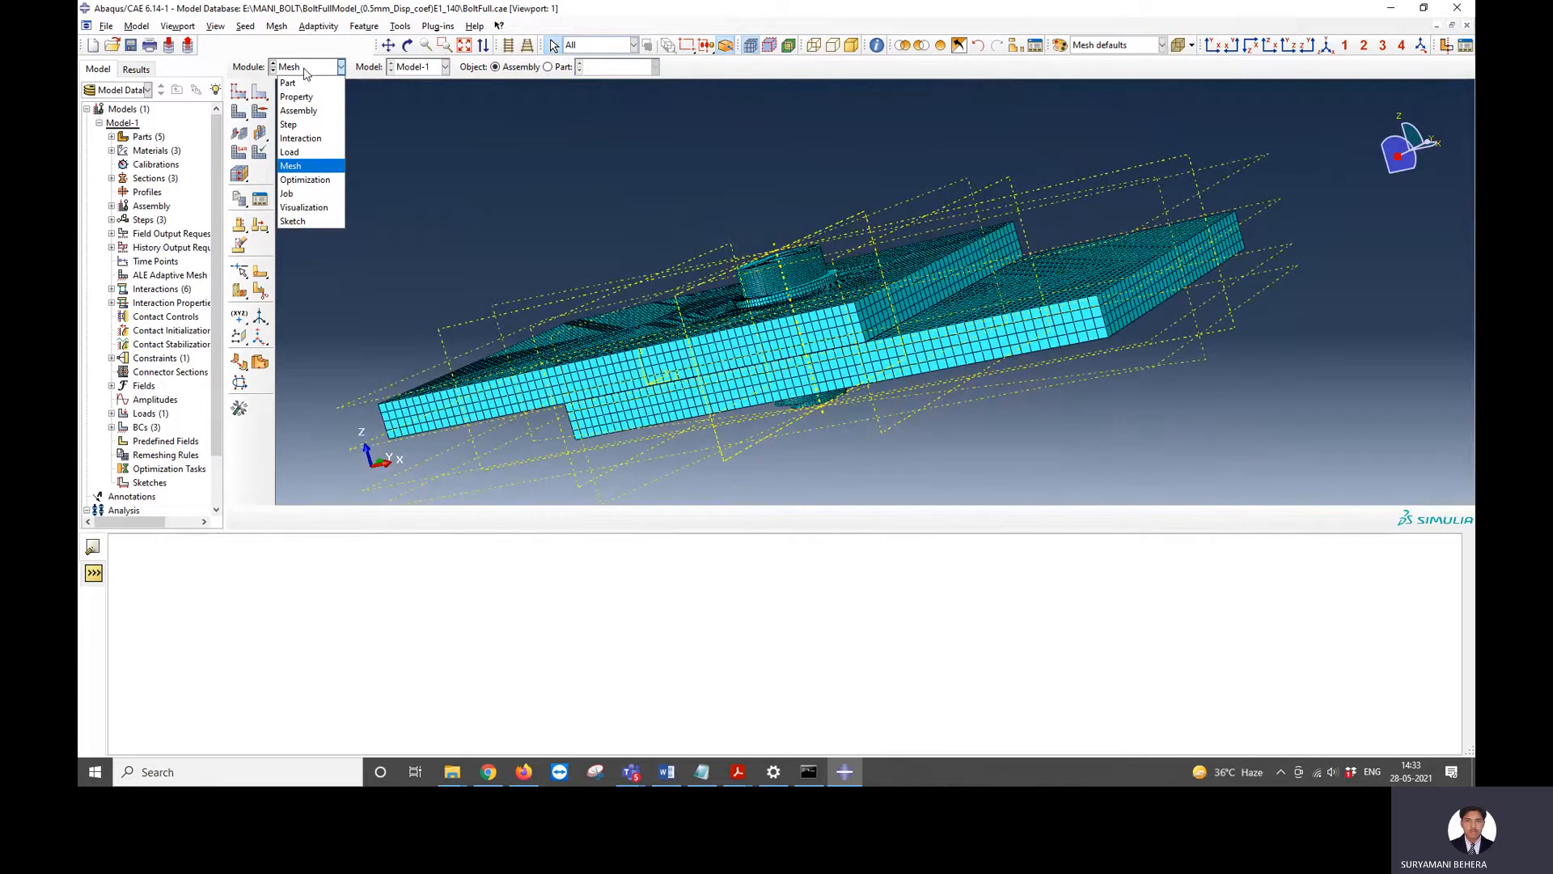
mouse_move(305, 180)
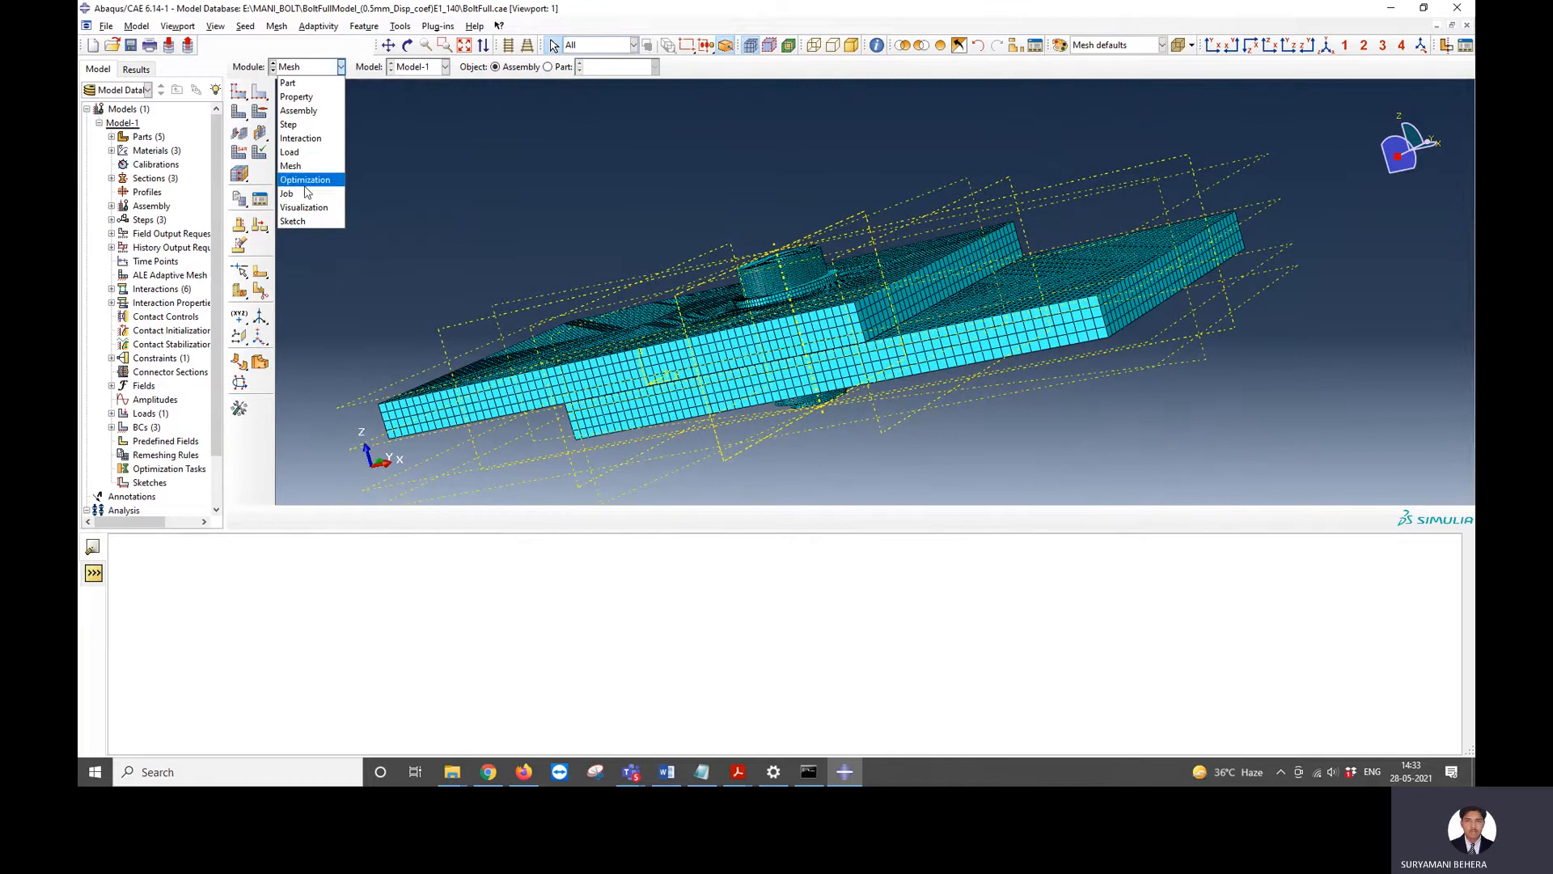
- Read the BoltFull job's monitor log, then open its results showing U3 displacement
left_click(285, 193)
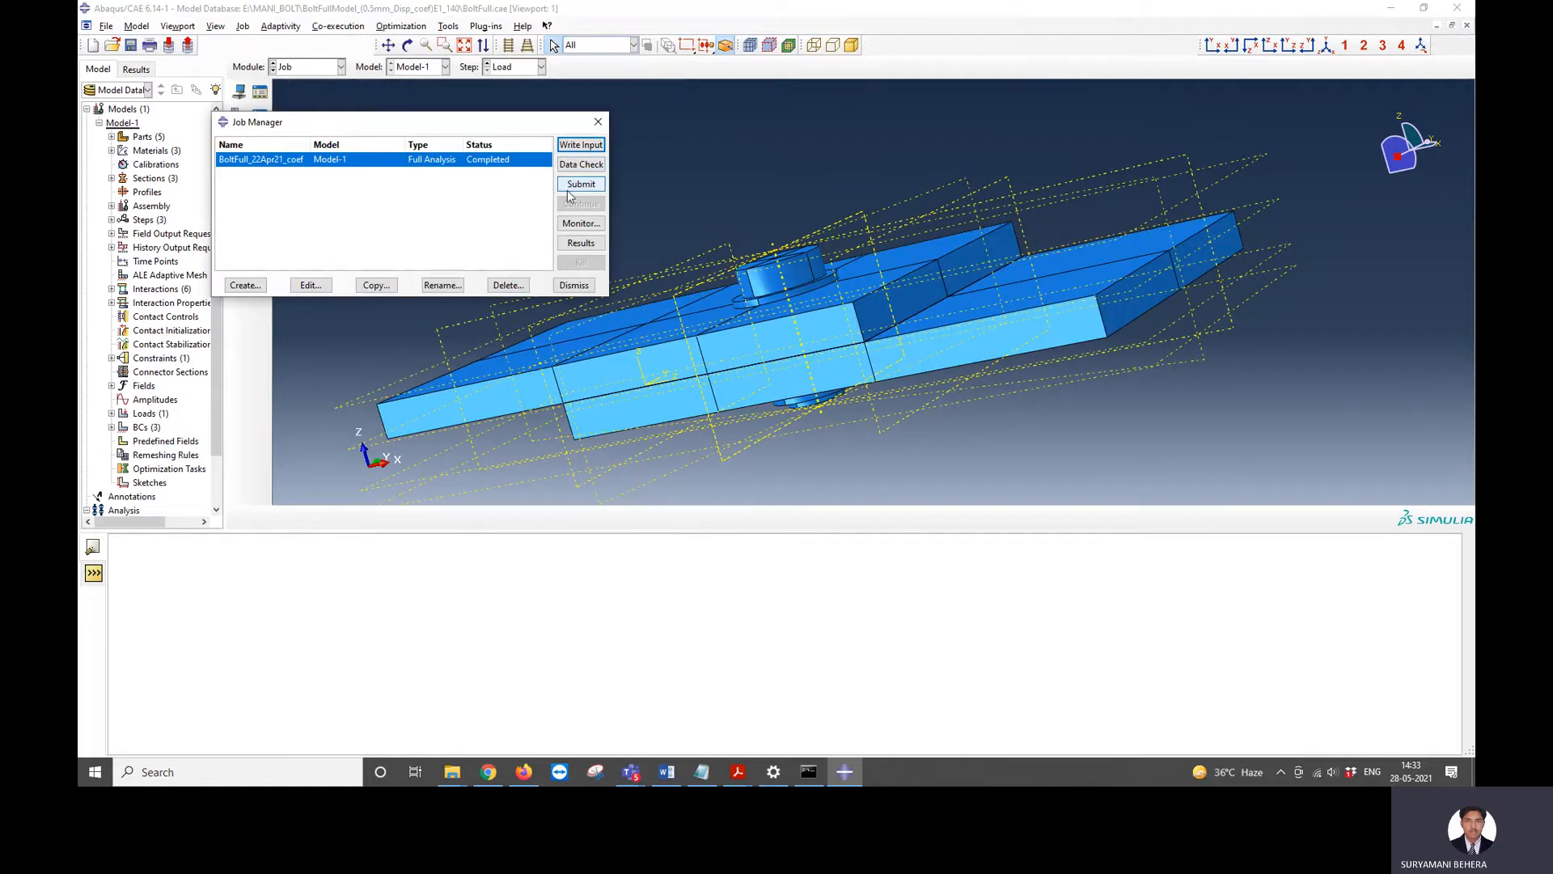
mouse_move(429, 191)
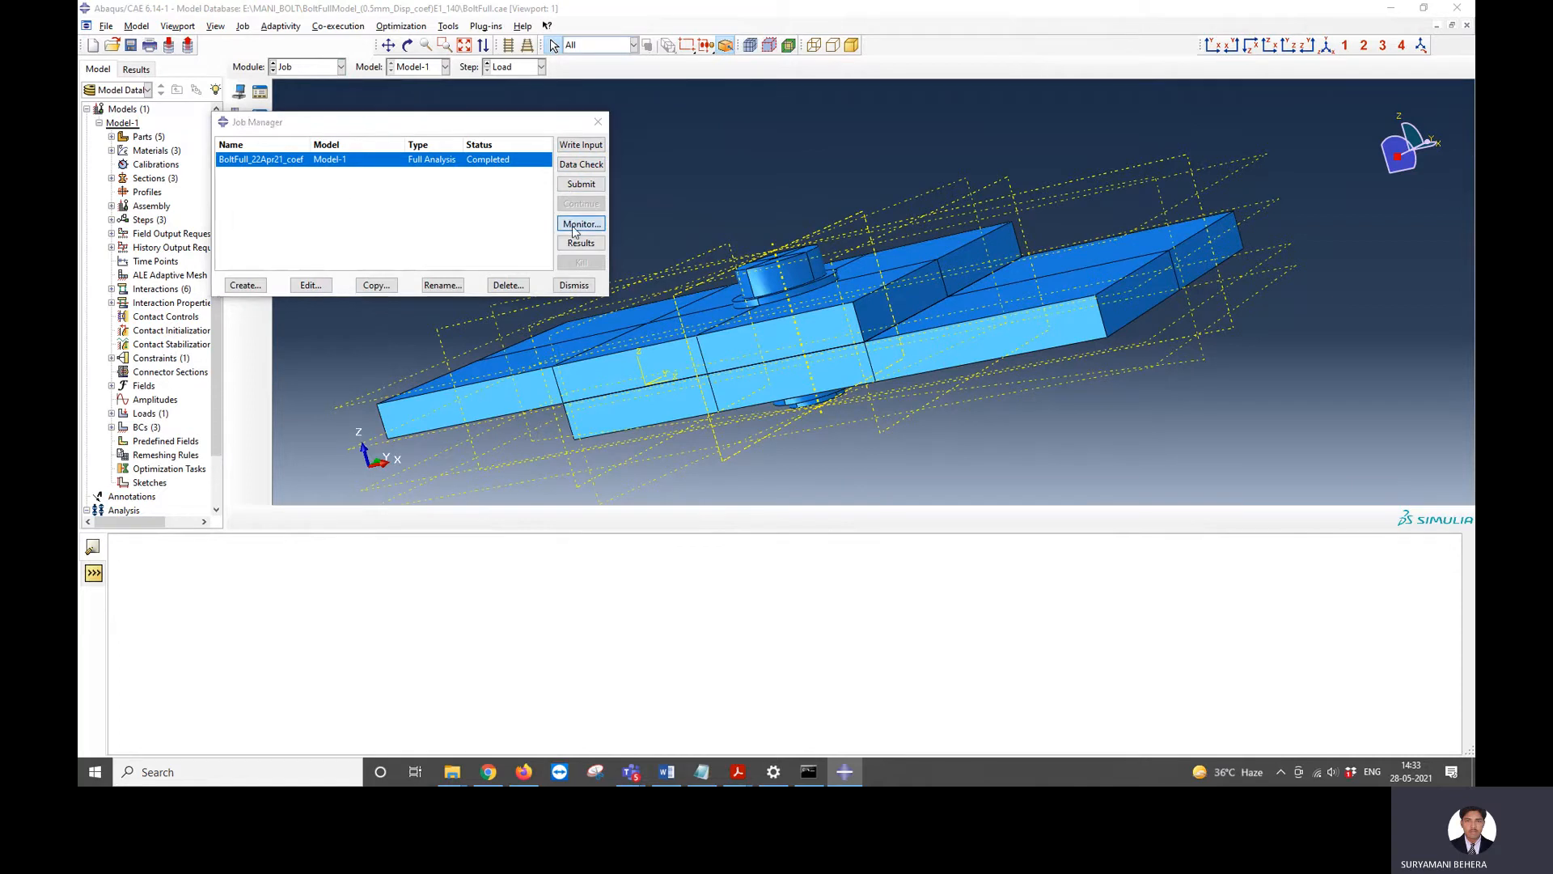
left_click(580, 223)
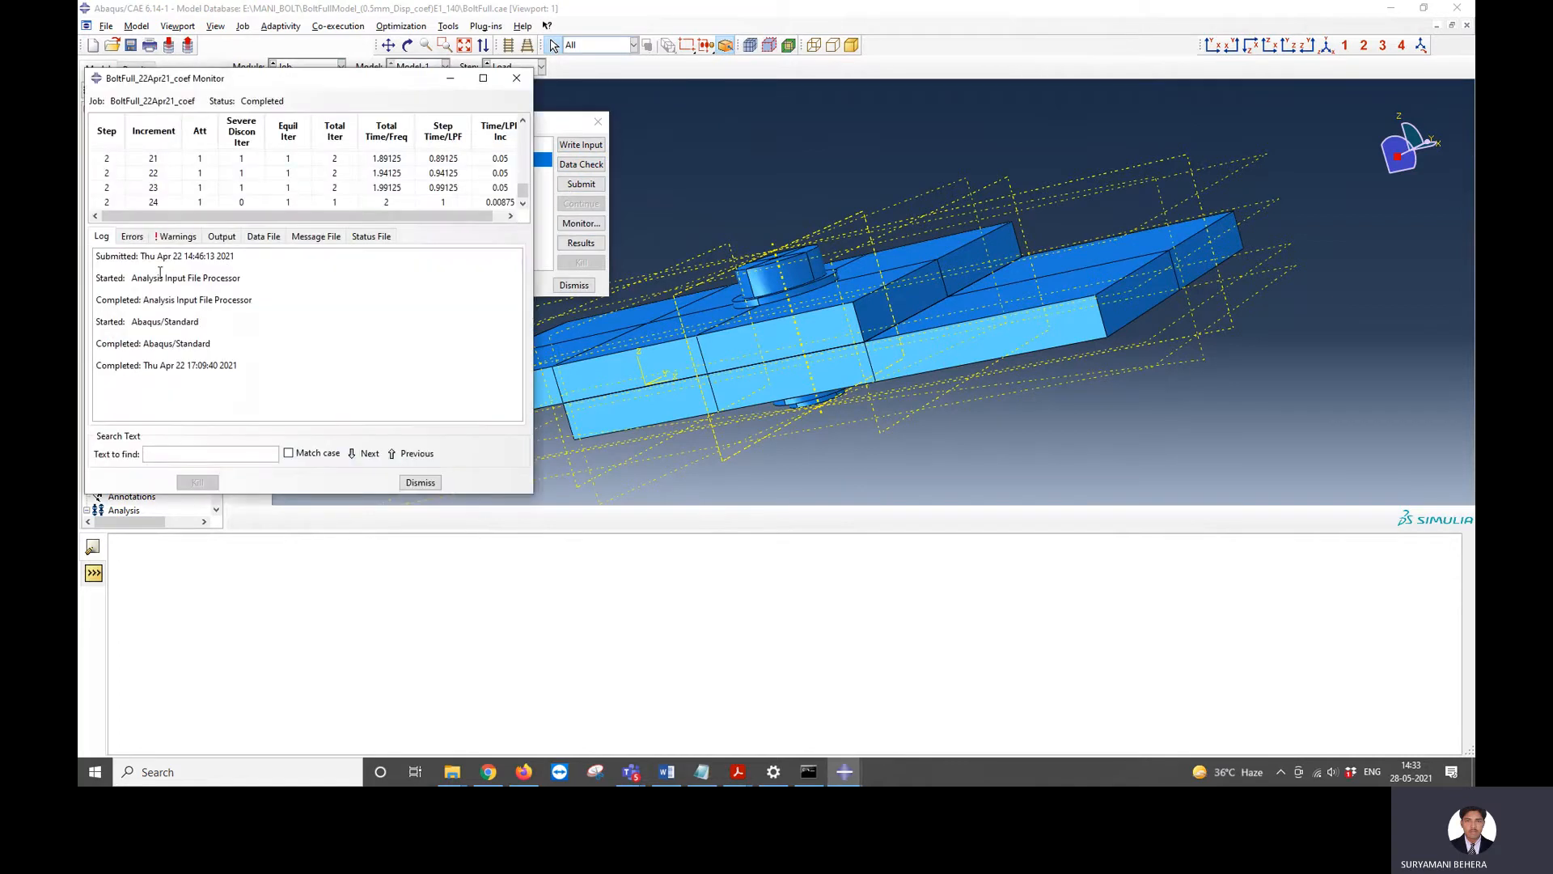
mouse_move(398, 435)
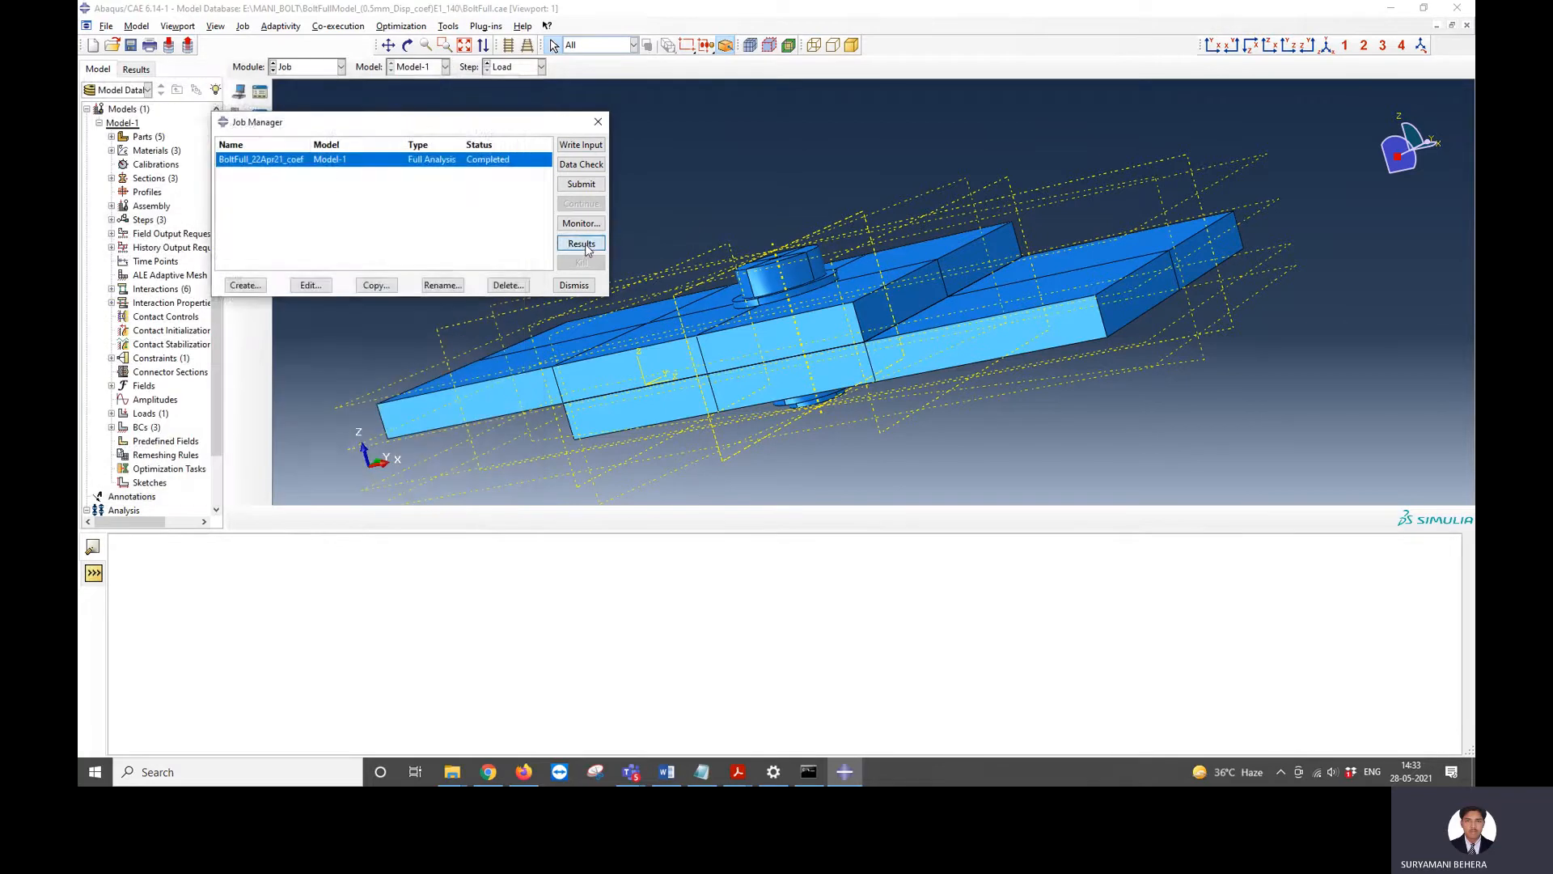
left_click(580, 243)
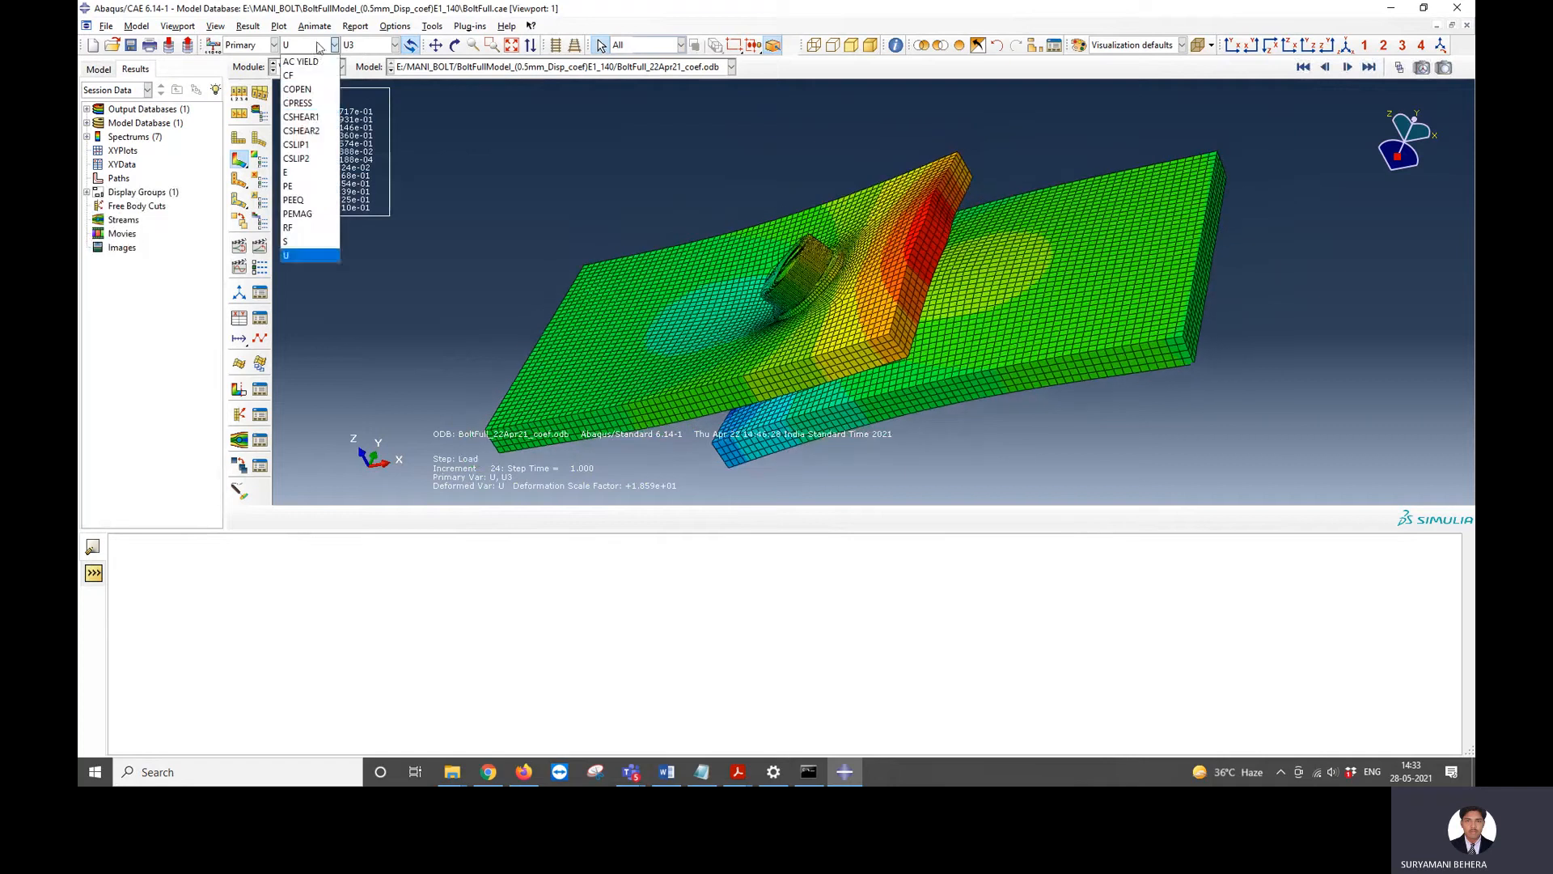
- Plot von Mises stress and orbit around the bolt hole's stress concentration
left_click(287, 241)
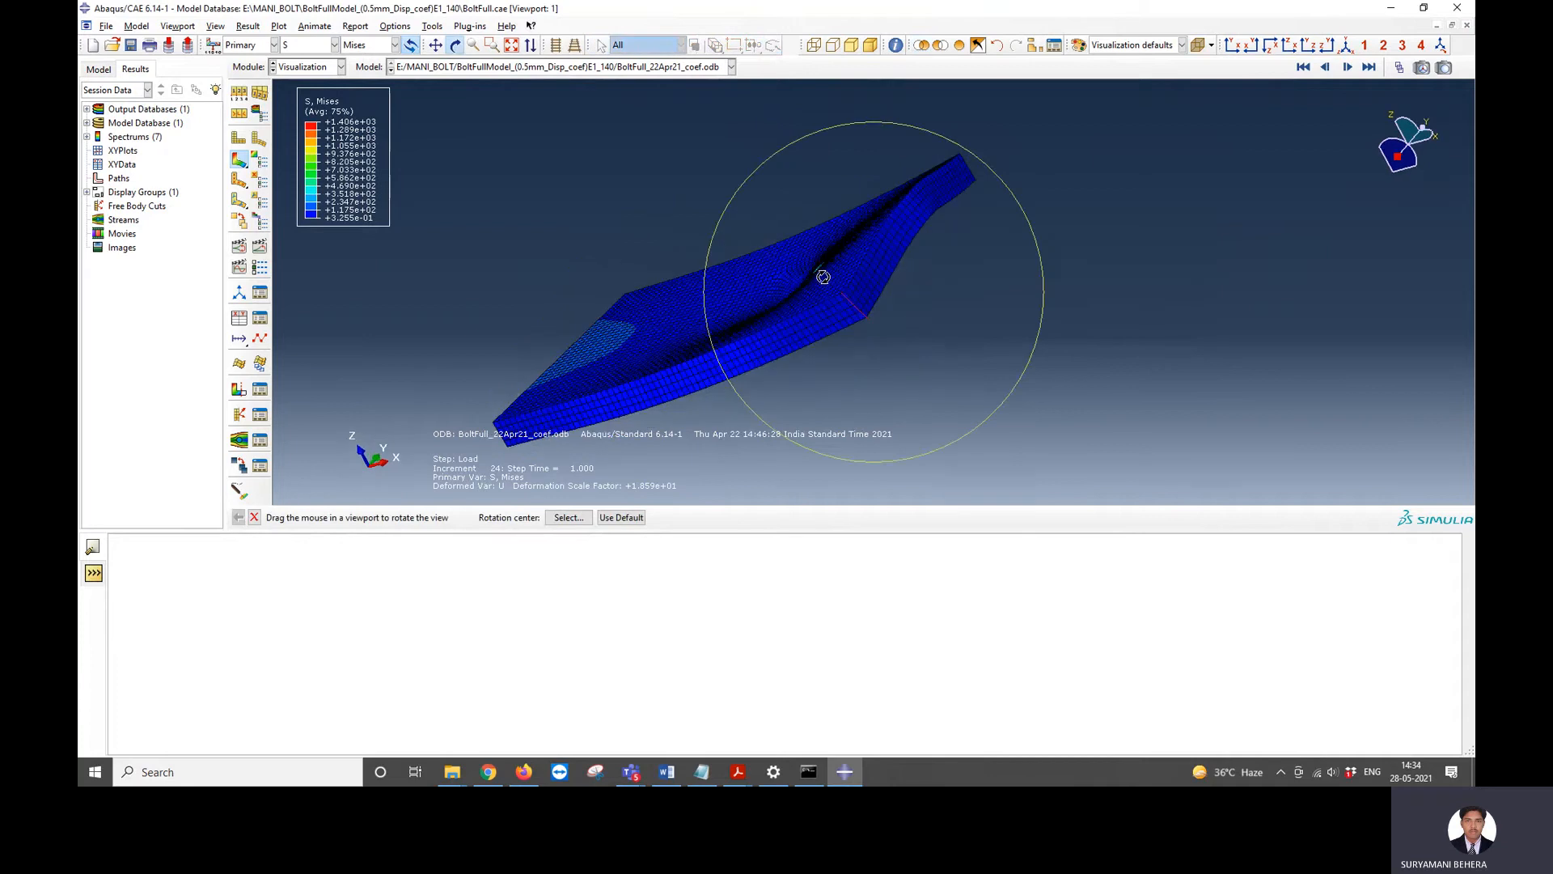
left_click_drag(822, 277, 931, 367)
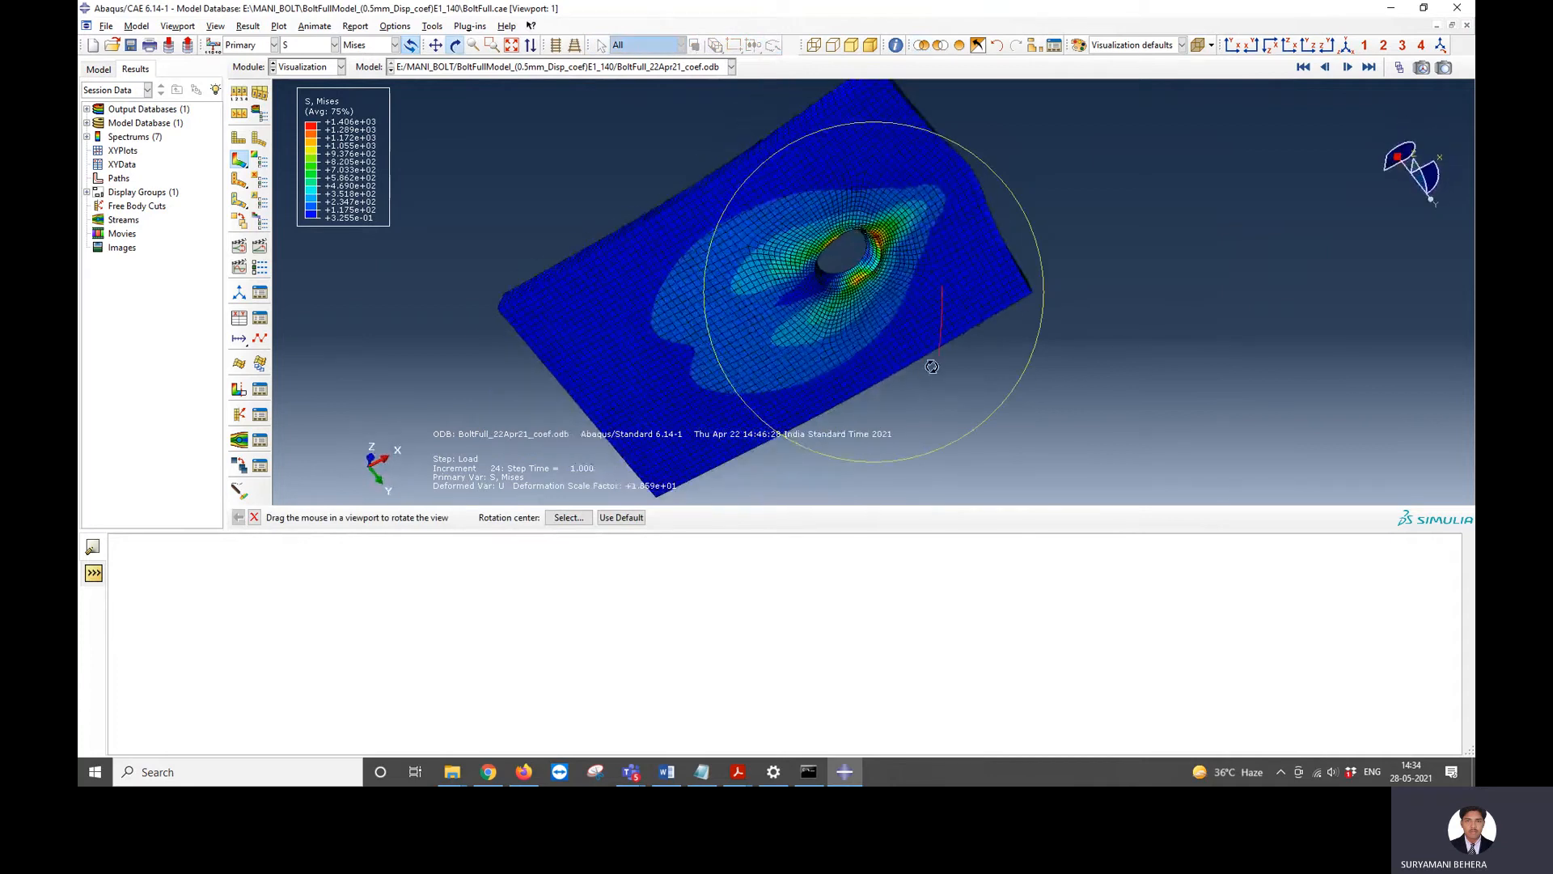
left_click_drag(931, 367, 883, 219)
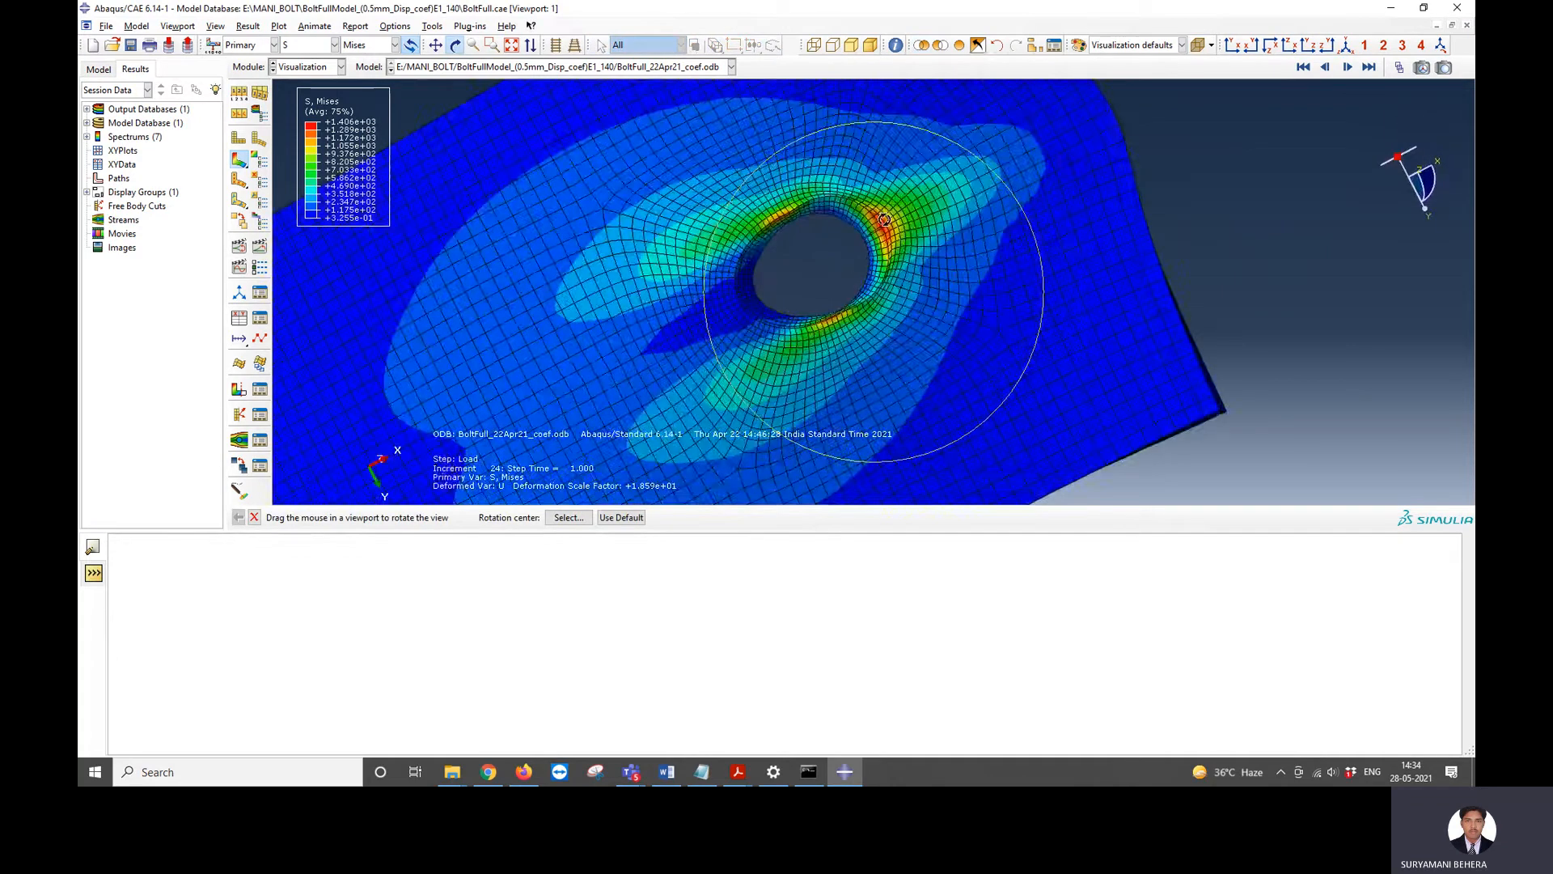
left_click_drag(884, 220, 888, 246)
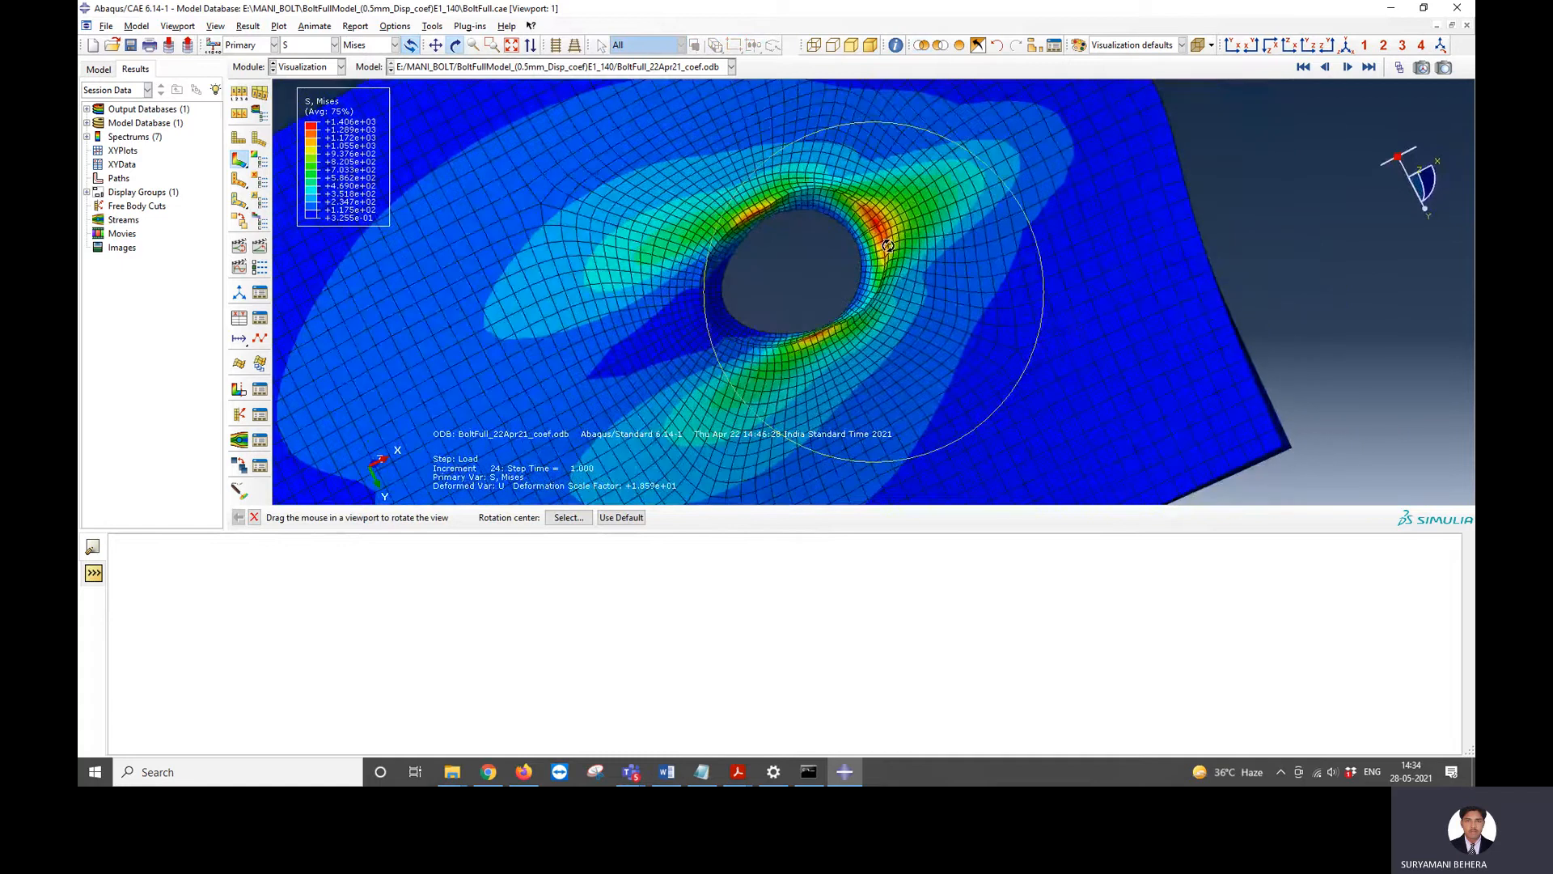
left_click_drag(882, 247, 639, 100)
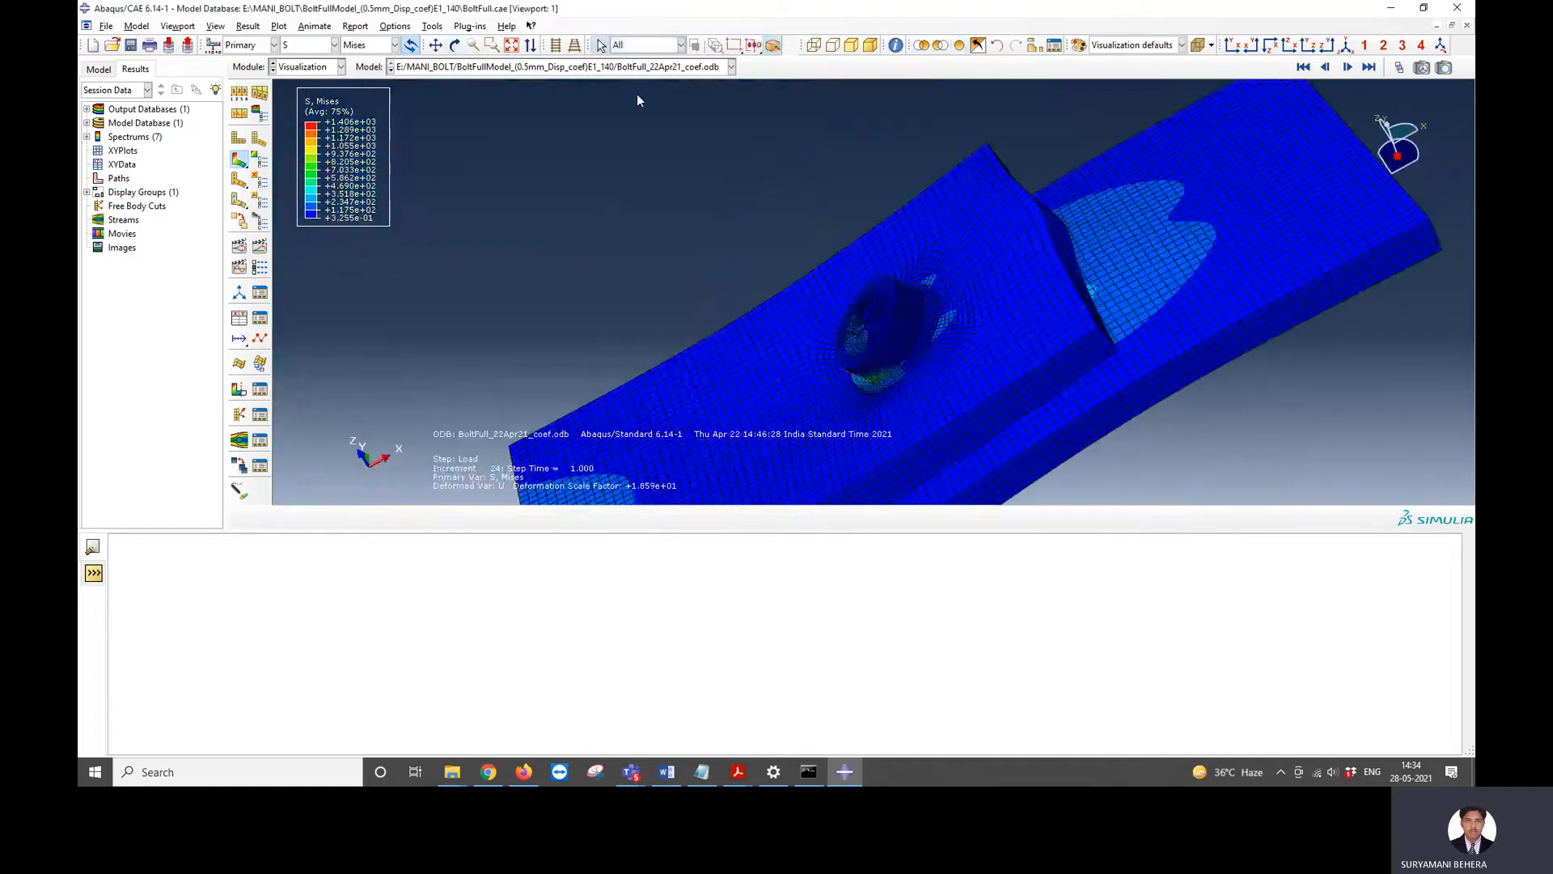
- Rotate to a side view, briefly show S22, then return to Mises
left_click(415, 44)
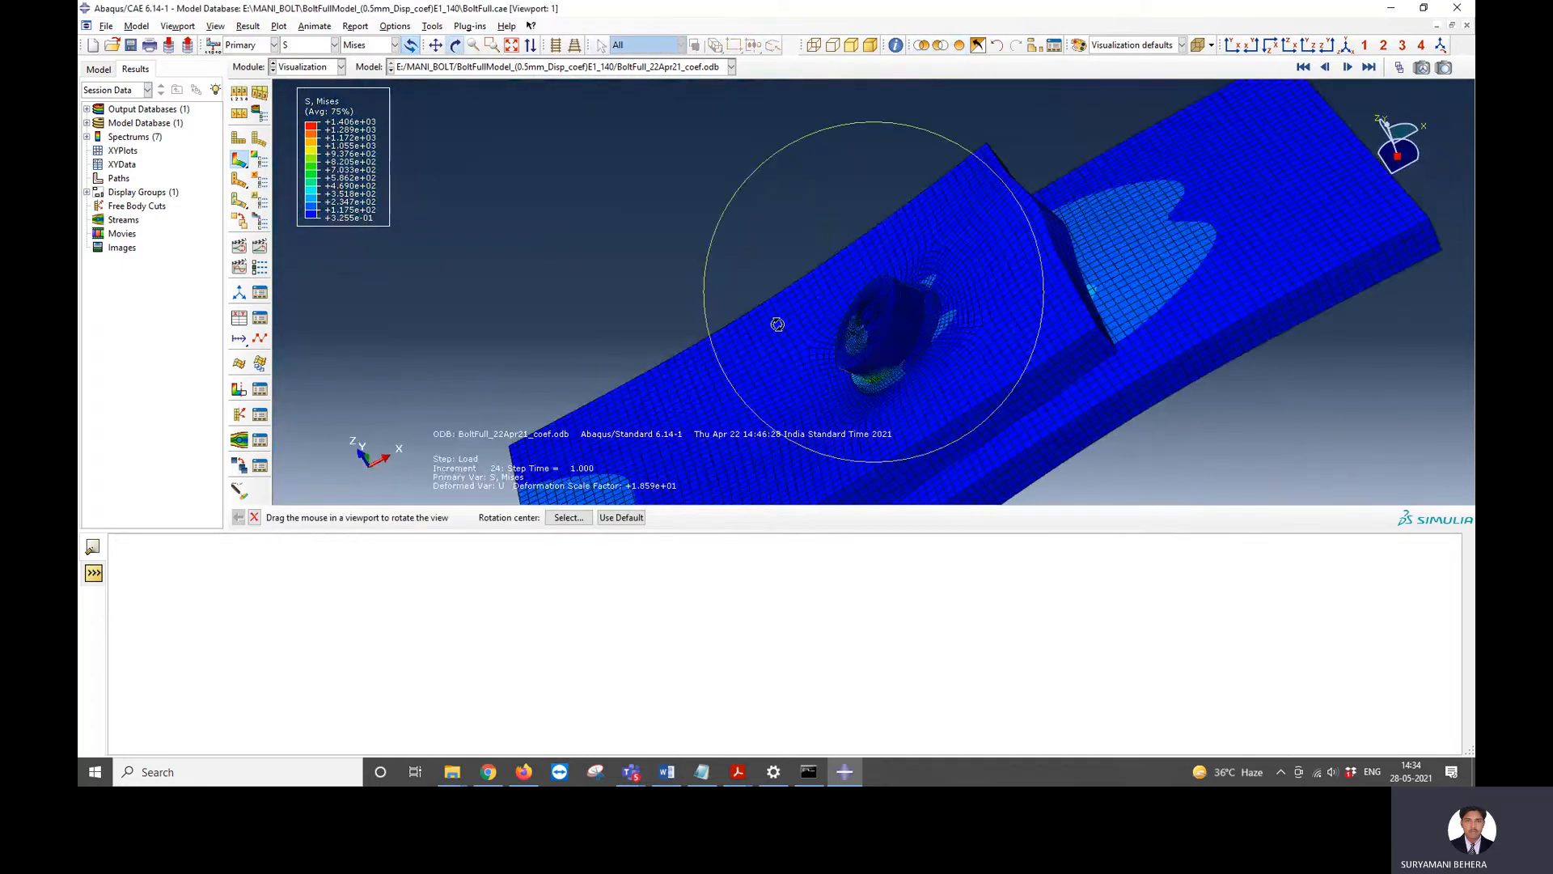
left_click_drag(778, 324, 874, 315)
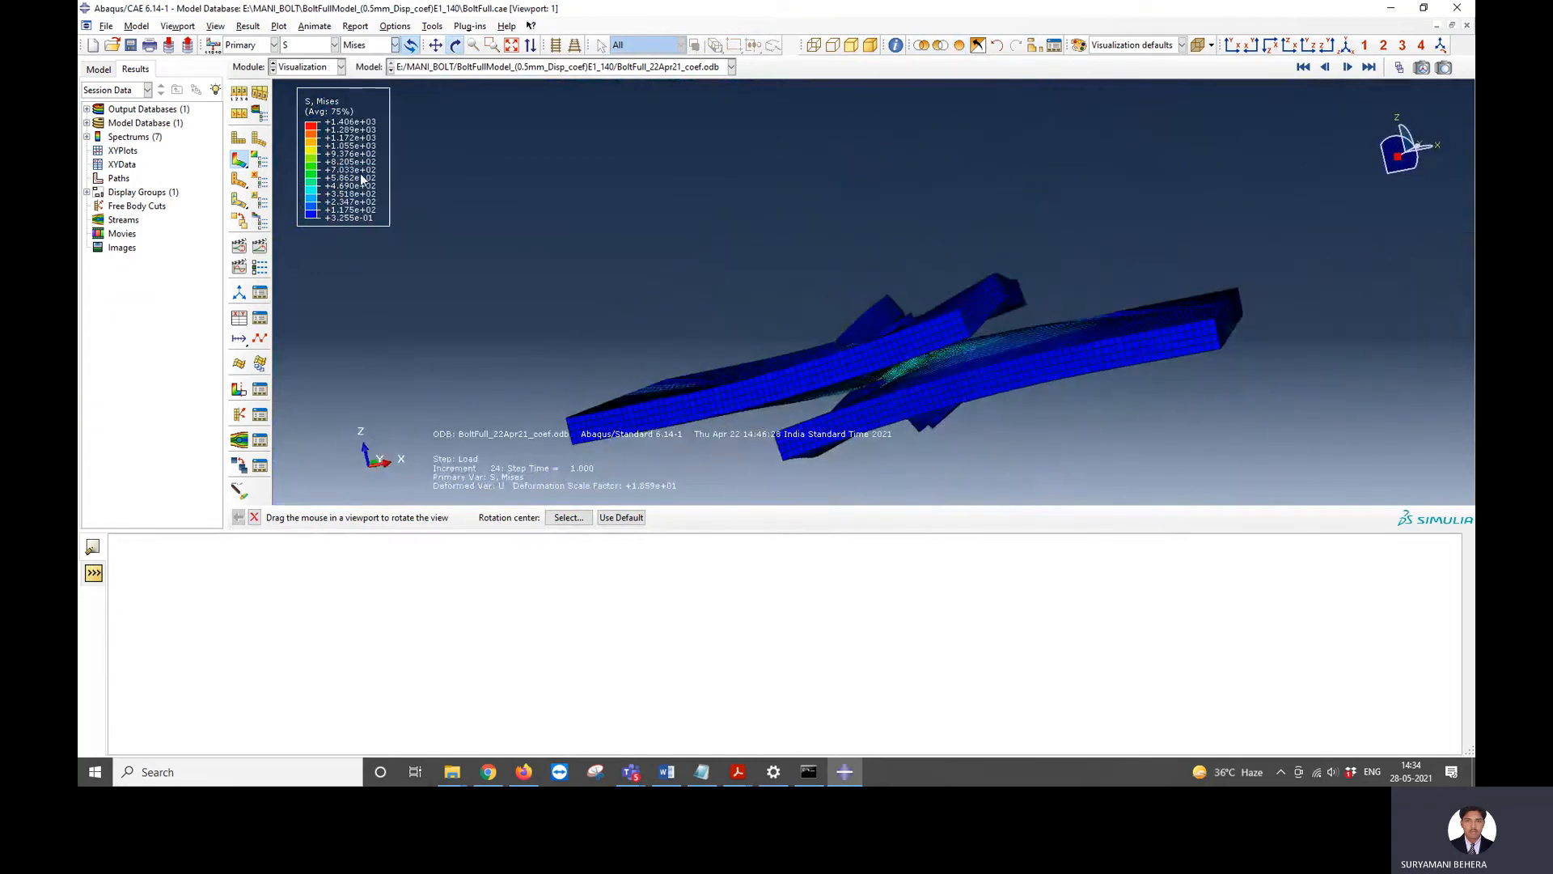
left_click(400, 45)
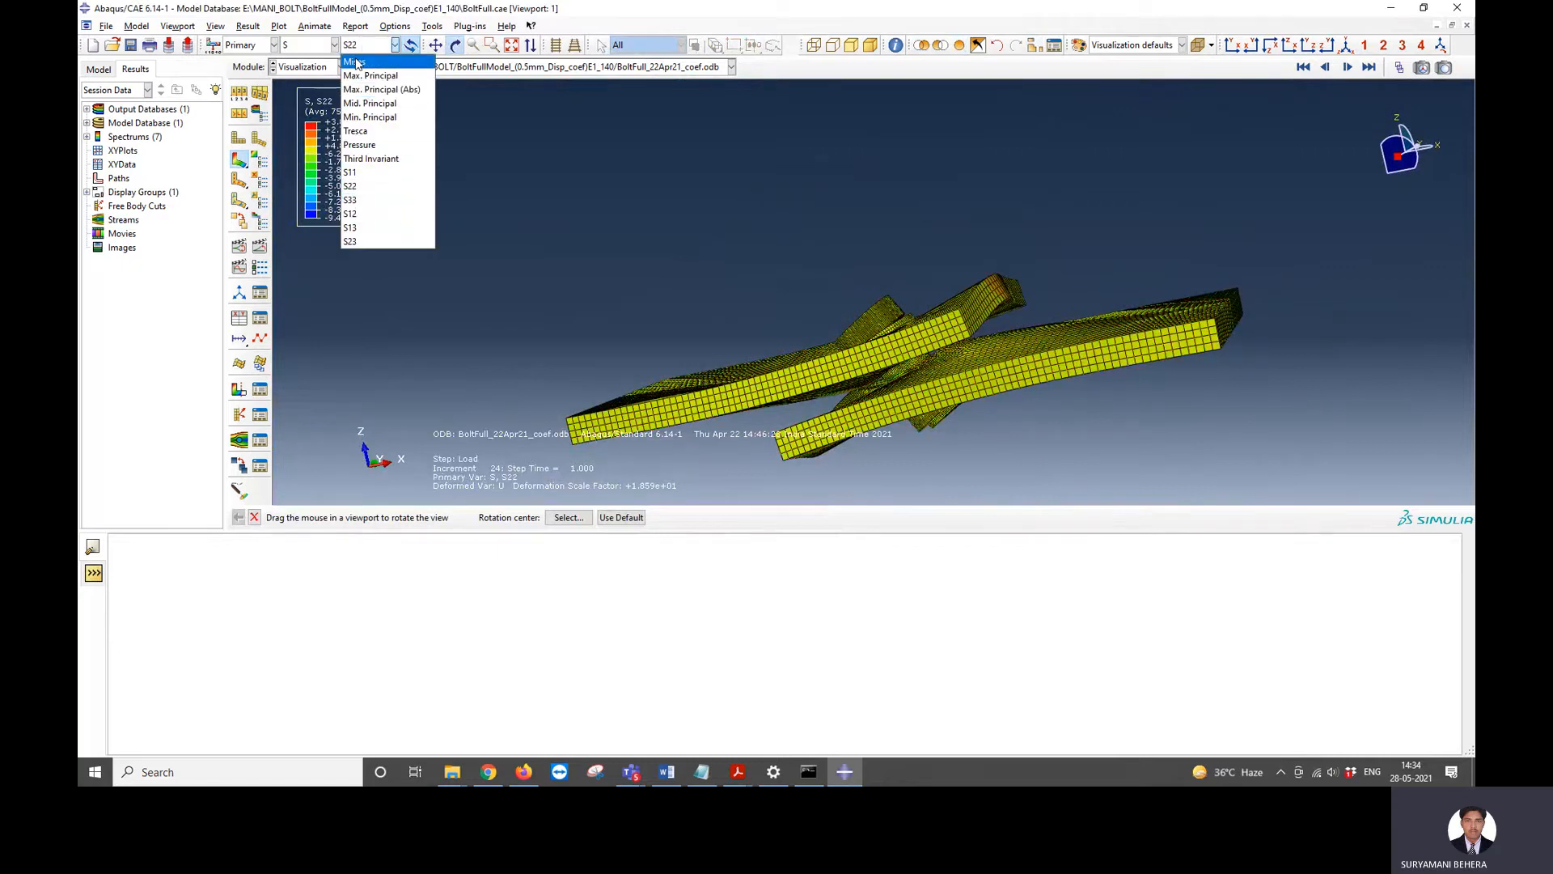
left_click(353, 62)
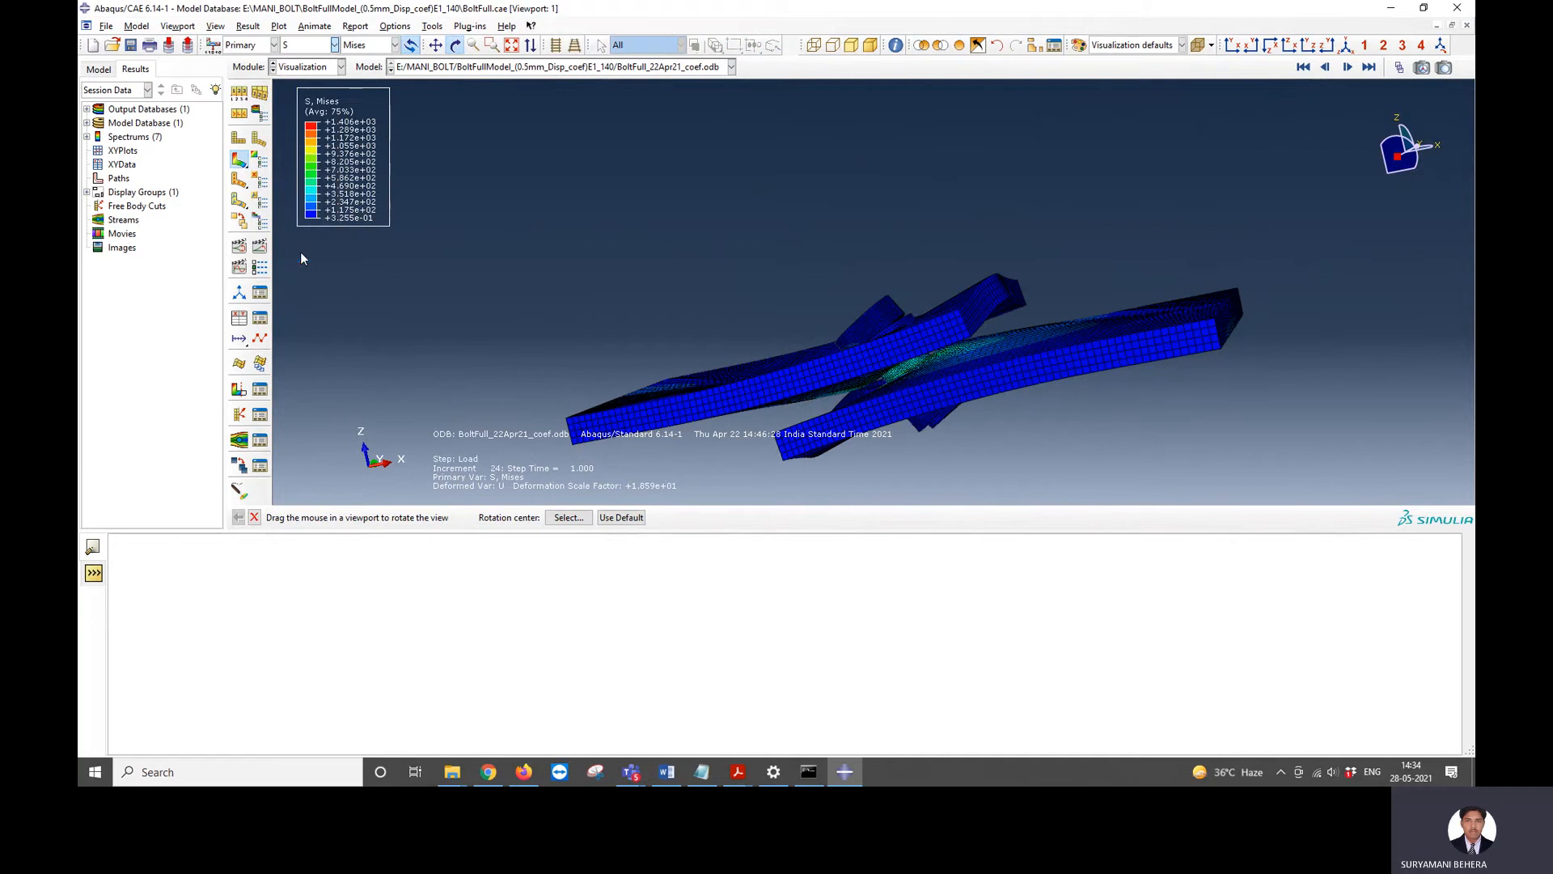
- Plot U3 displacement, orbit around the bolt head and lifted plate edge, then restore Mises stress
left_click(391, 44)
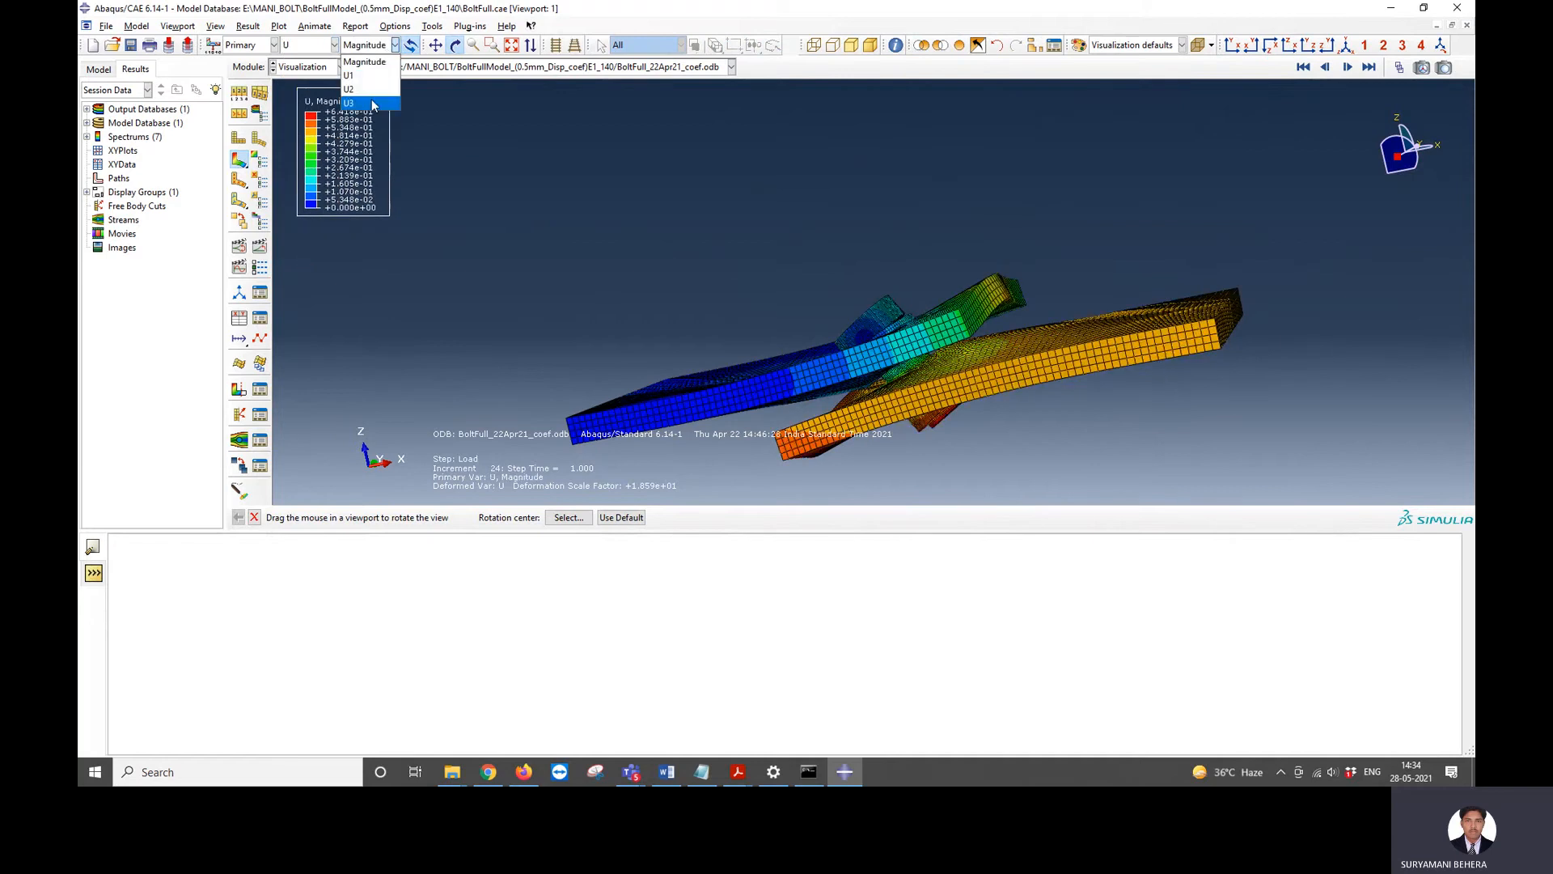
left_click(349, 103)
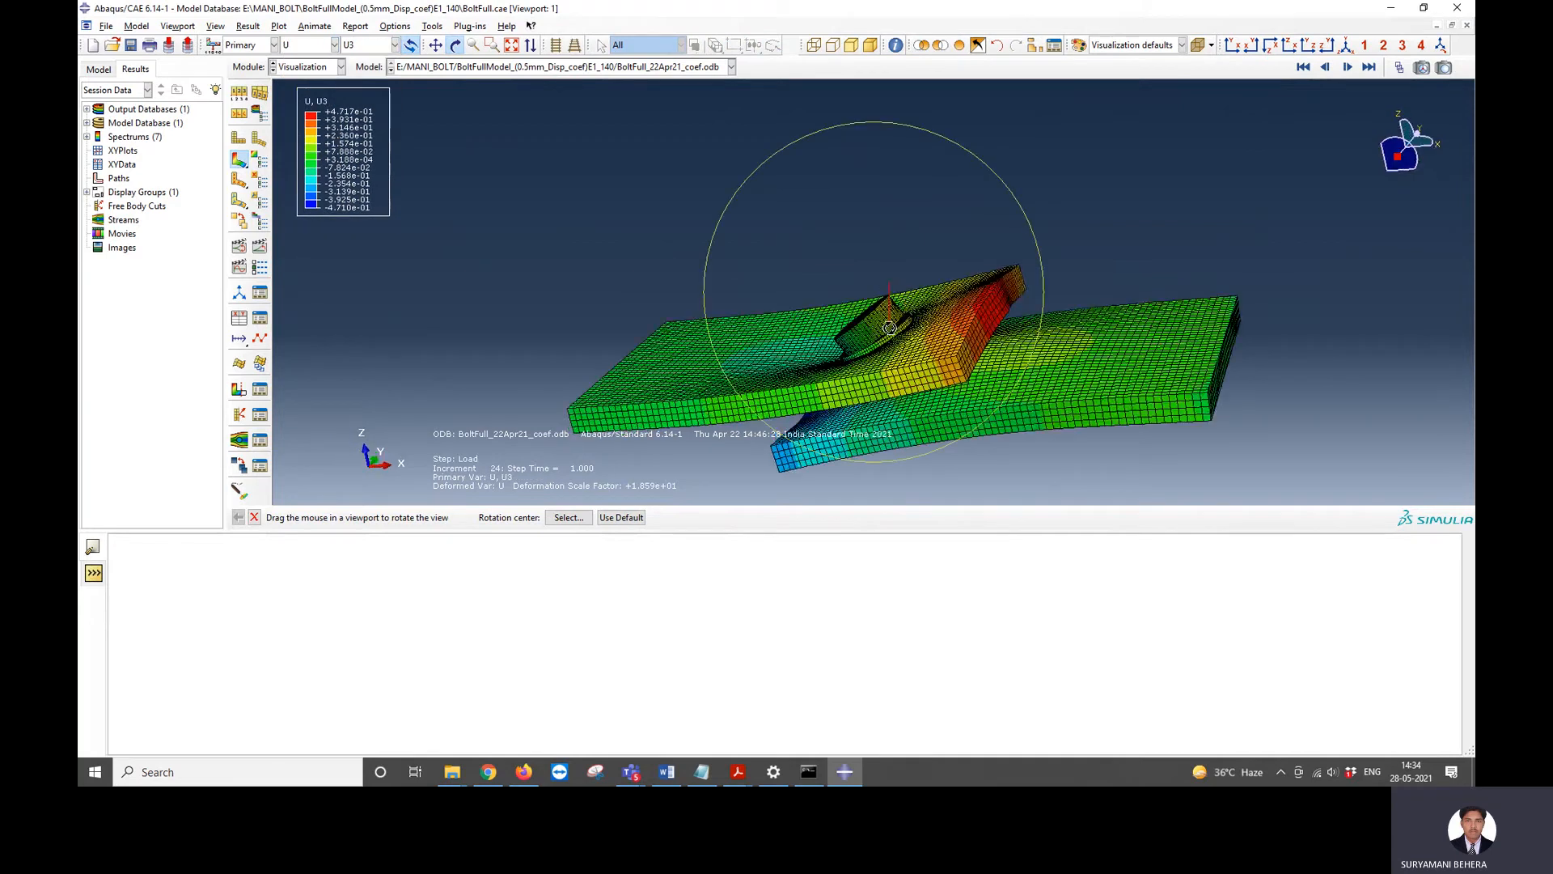
left_click_drag(886, 328, 921, 384)
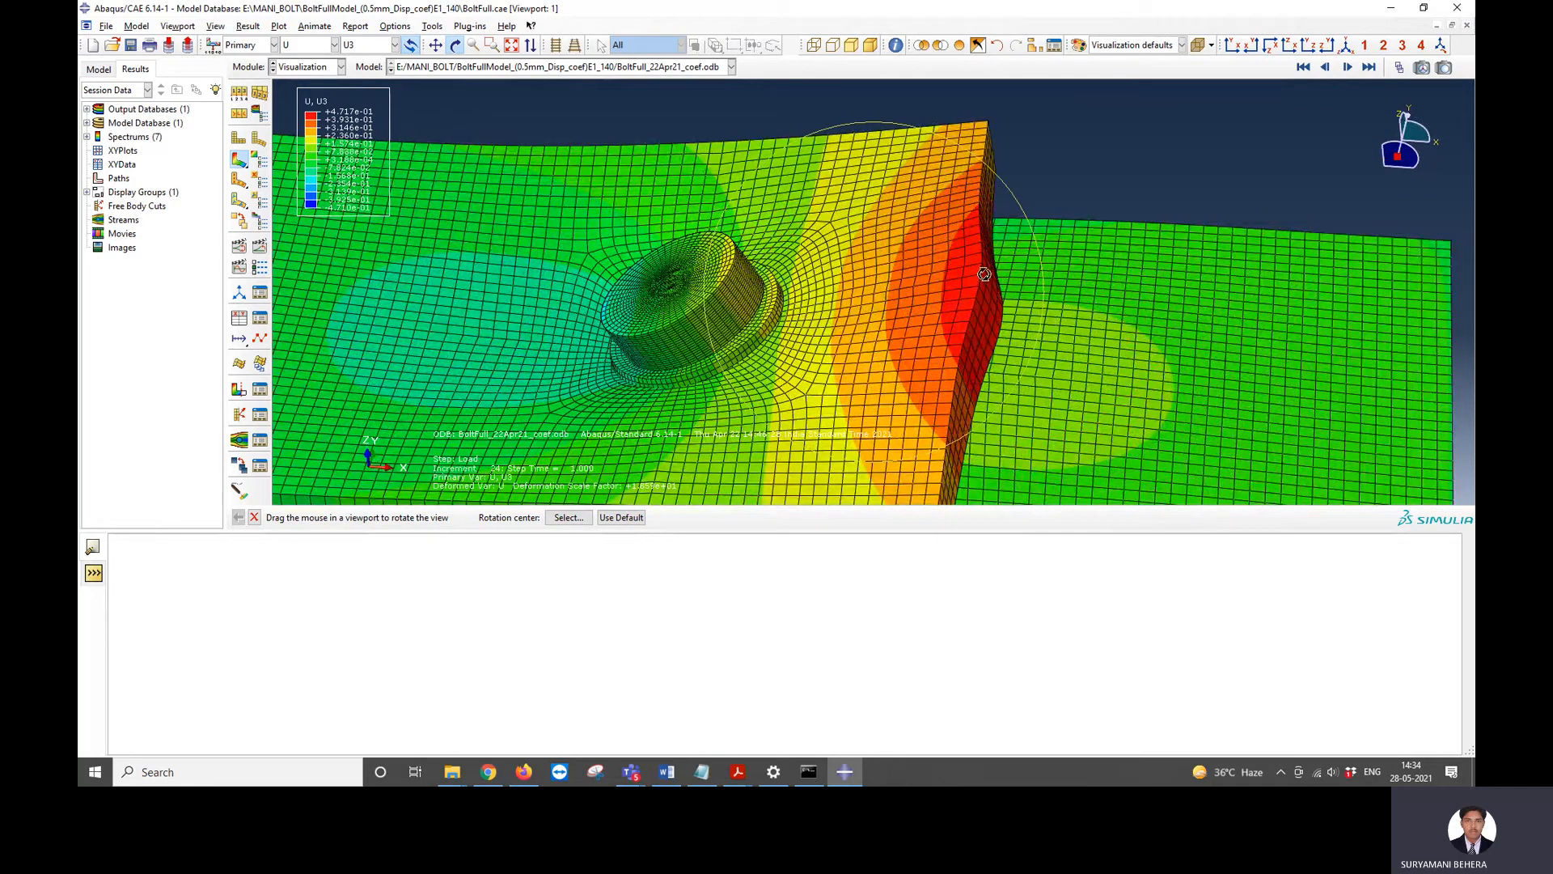
left_click_drag(984, 273, 814, 247)
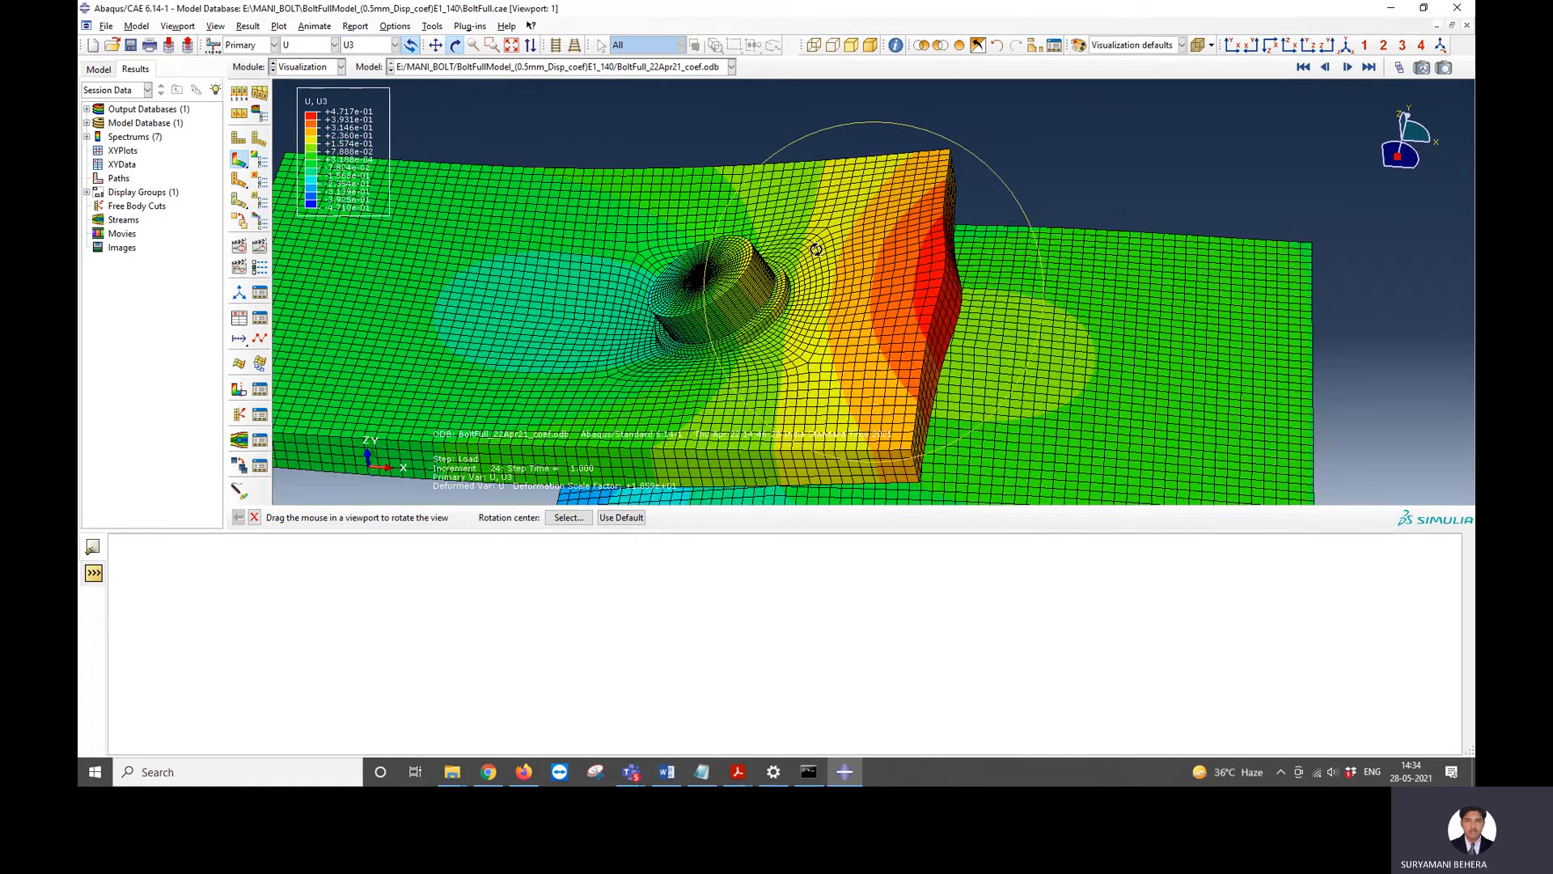
left_click_drag(816, 248, 785, 304)
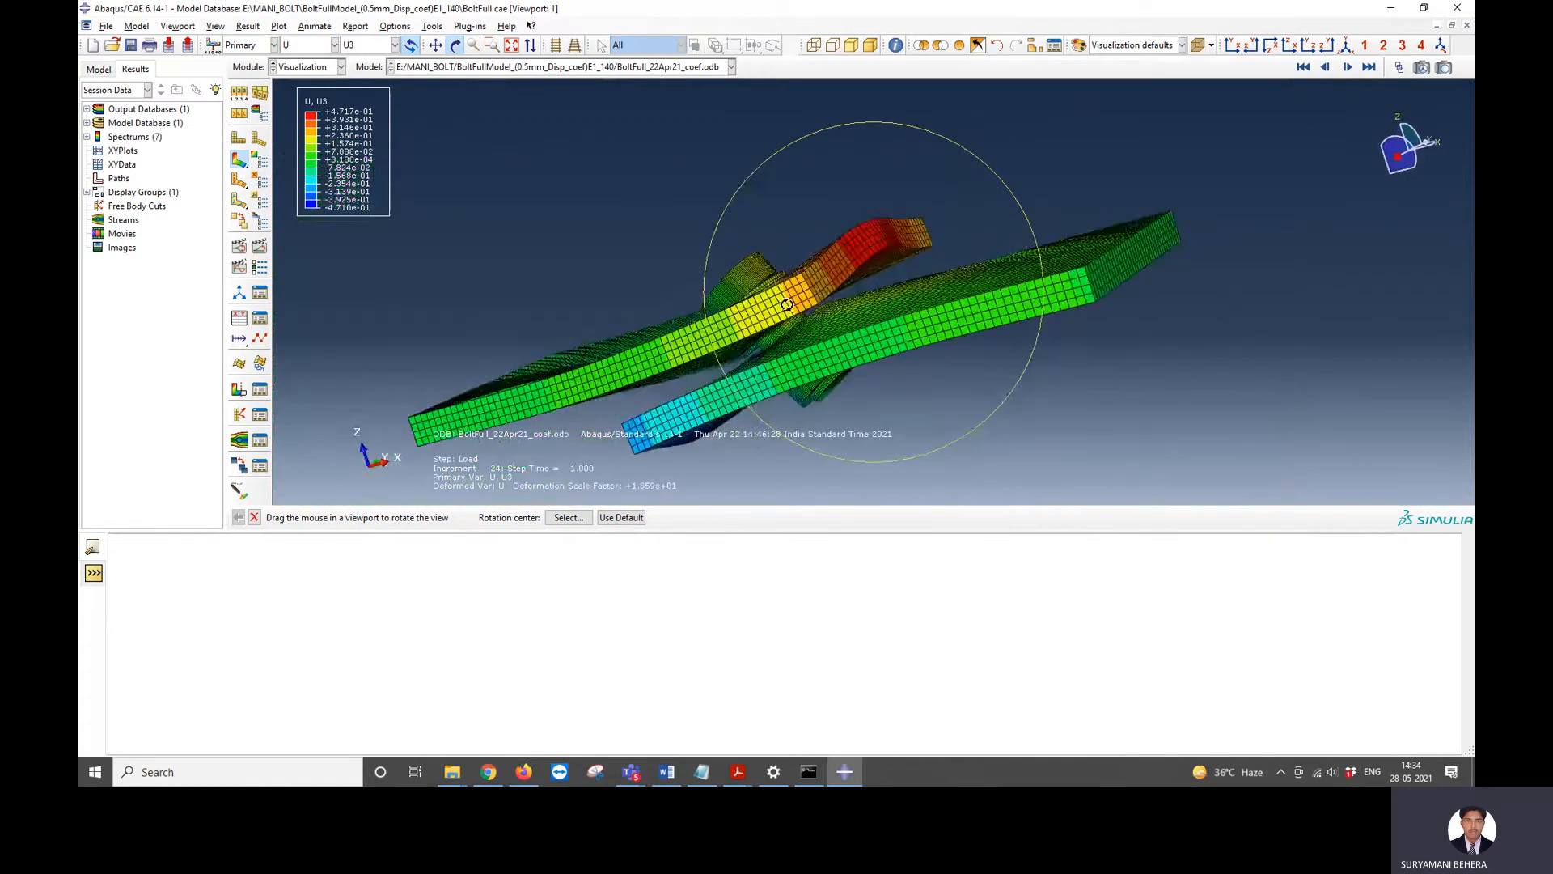
left_click(313, 45)
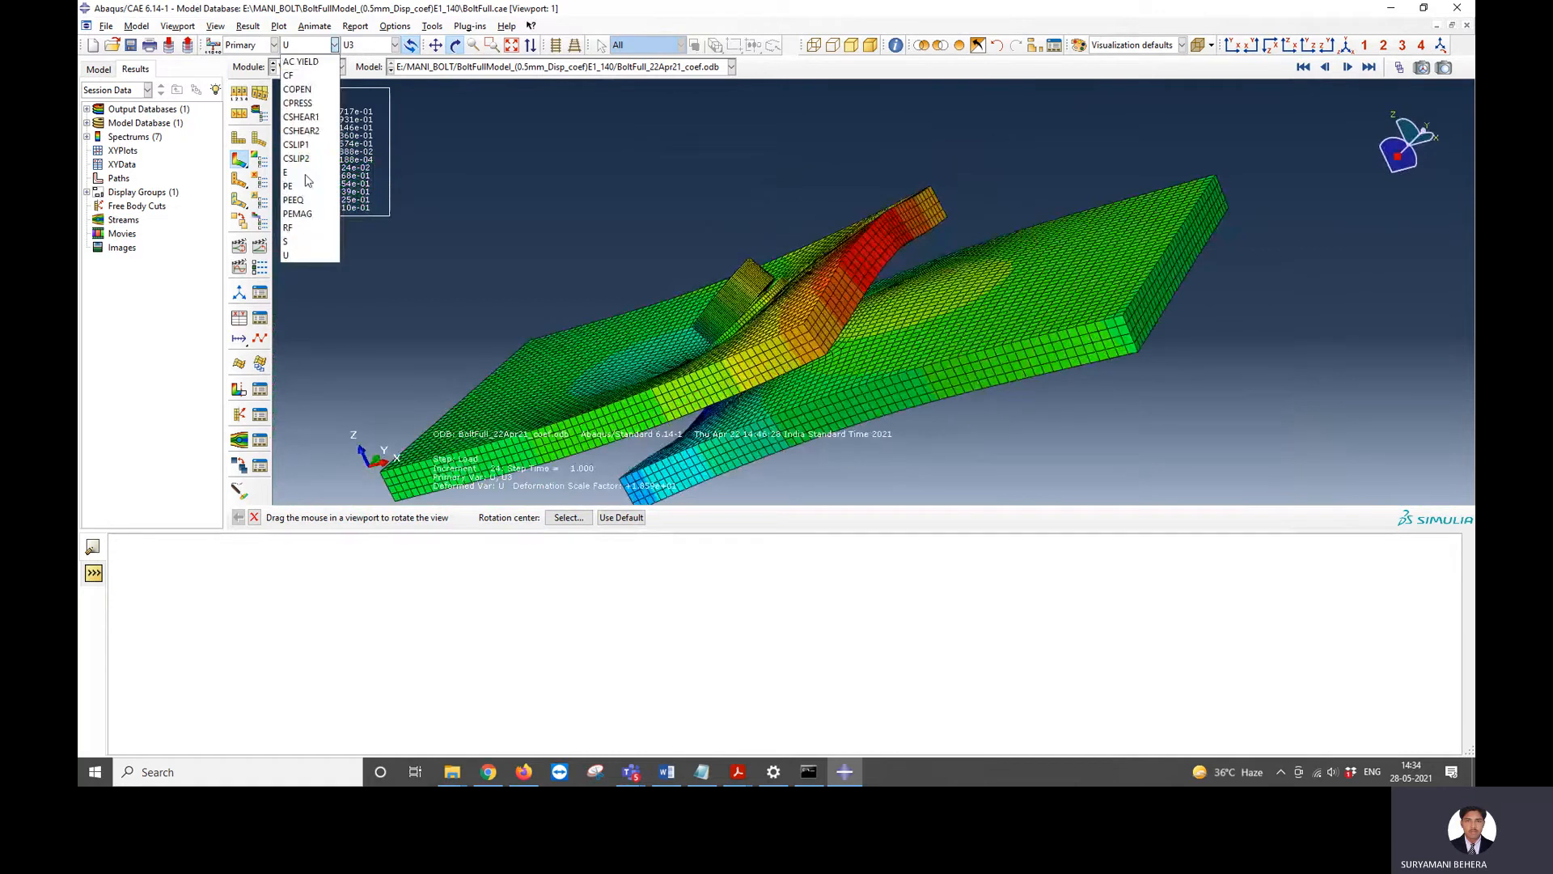
left_click(285, 241)
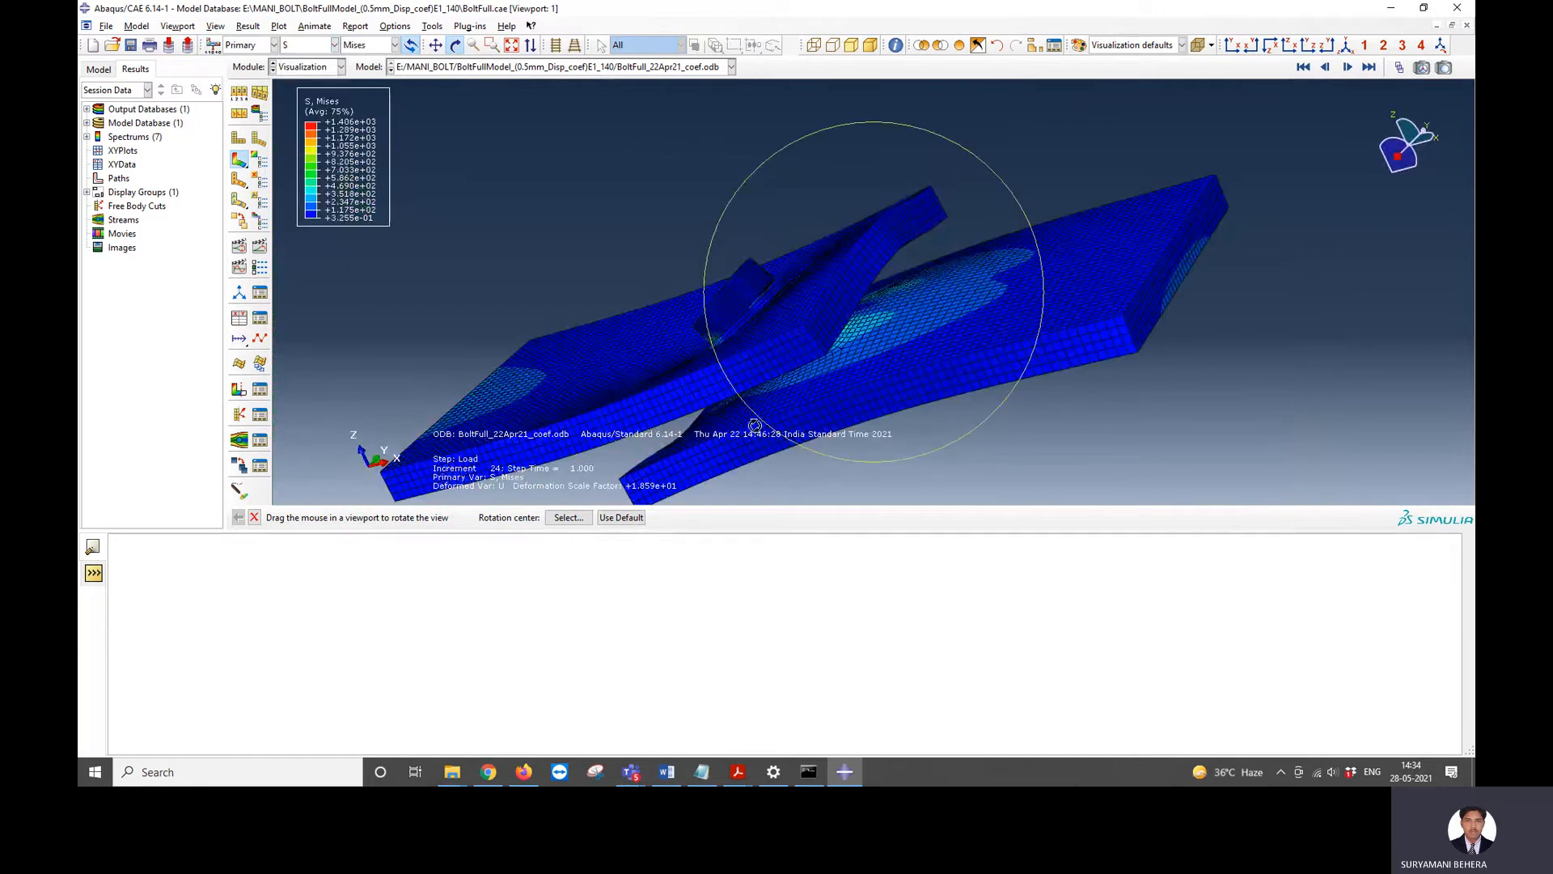
mouse_move(630, 772)
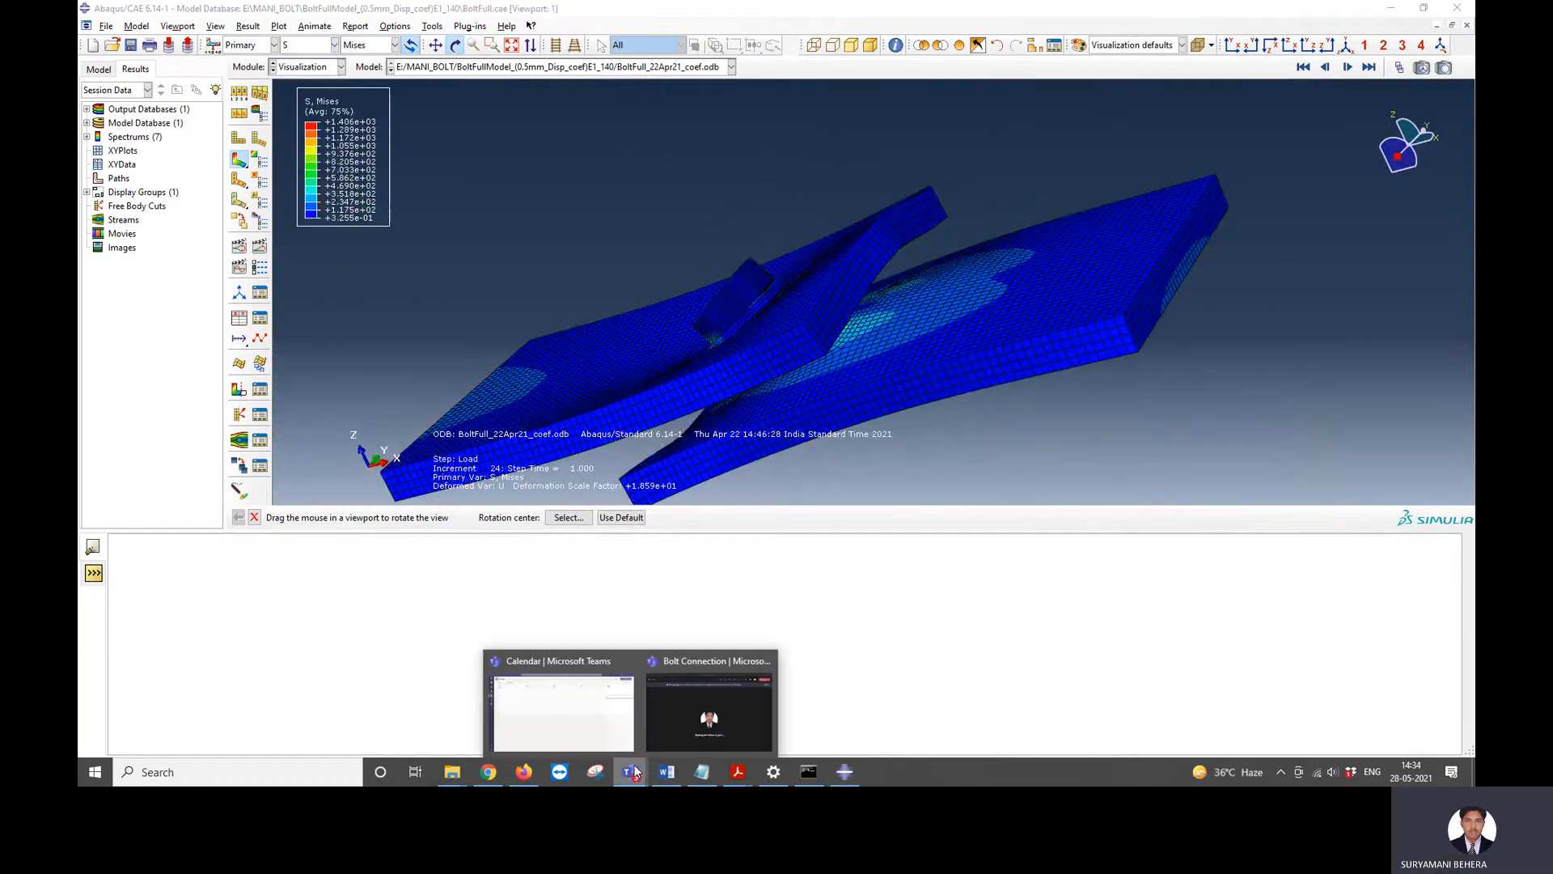